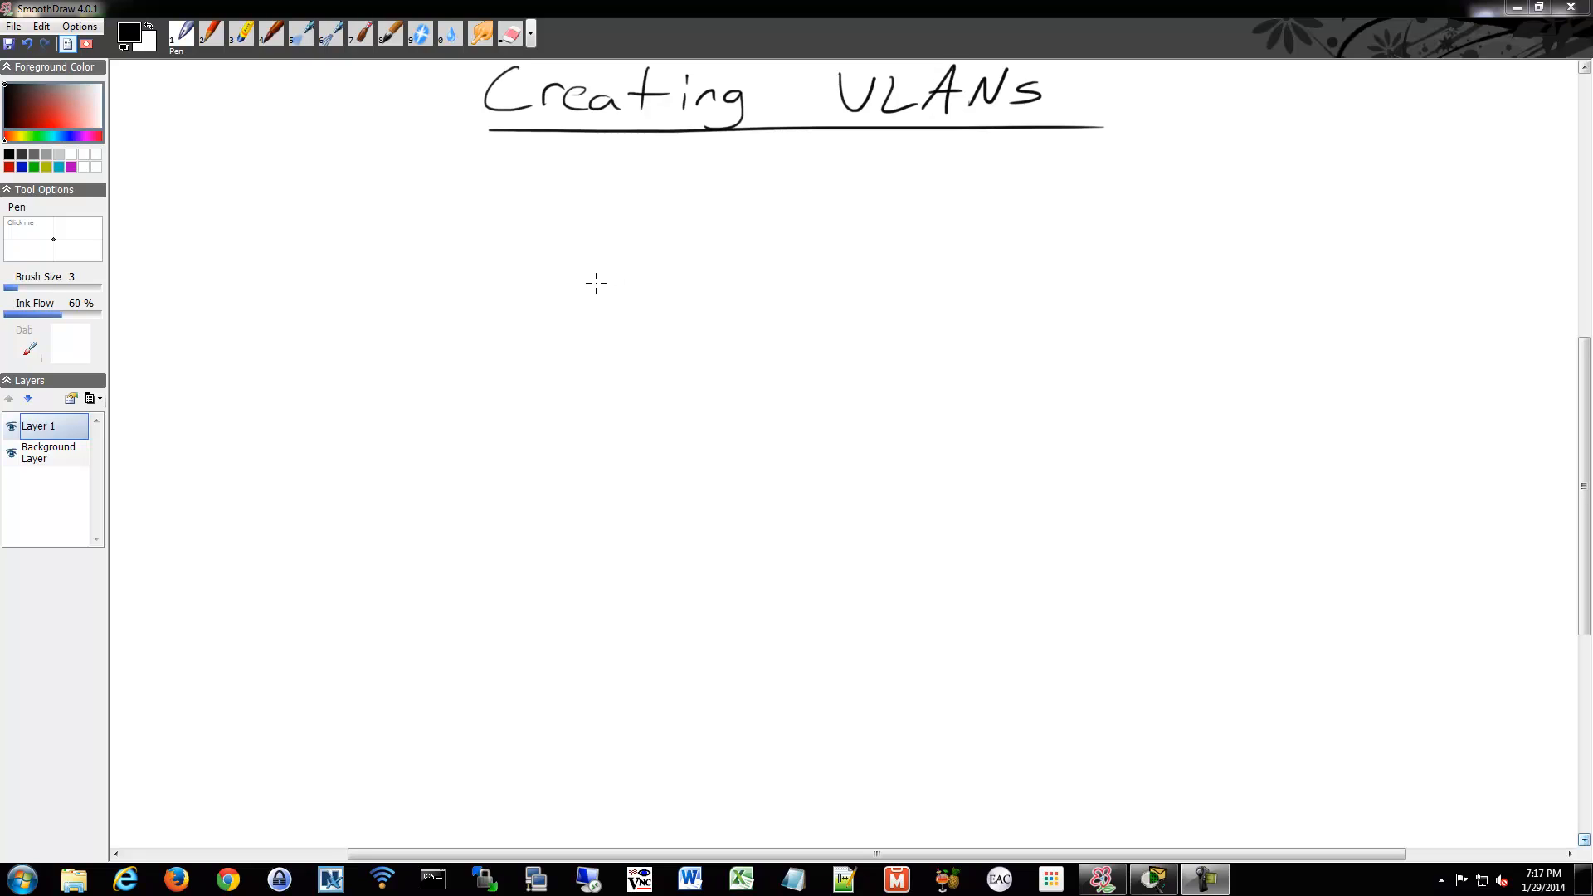
{"action": "mouse_move", "coordinate": [399, 165]}
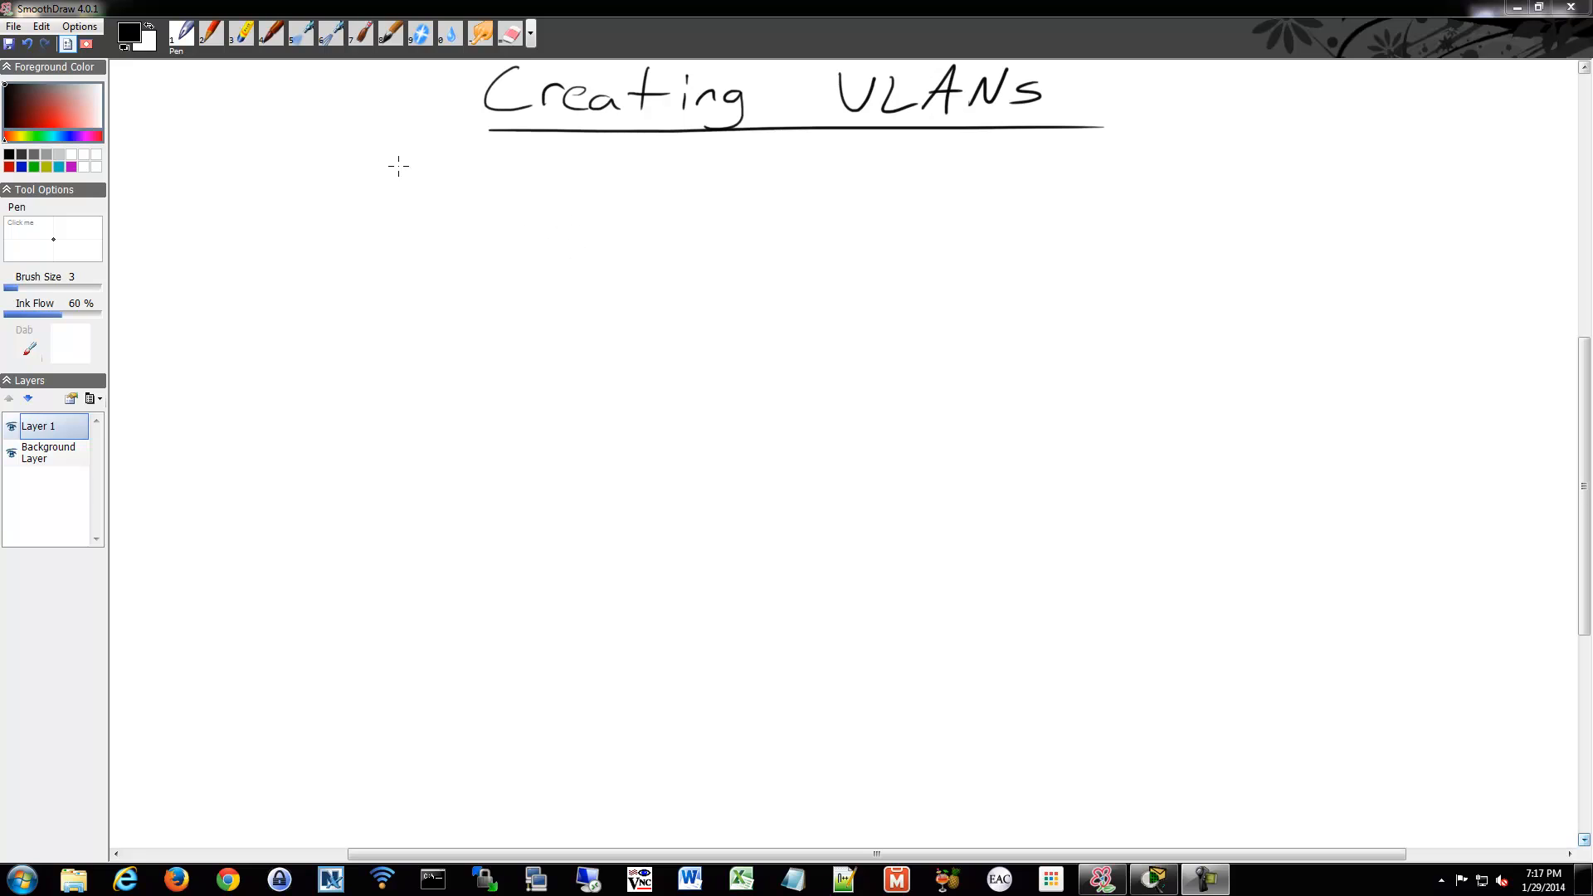
{"action": "mouse_move", "coordinate": [167, 186]}
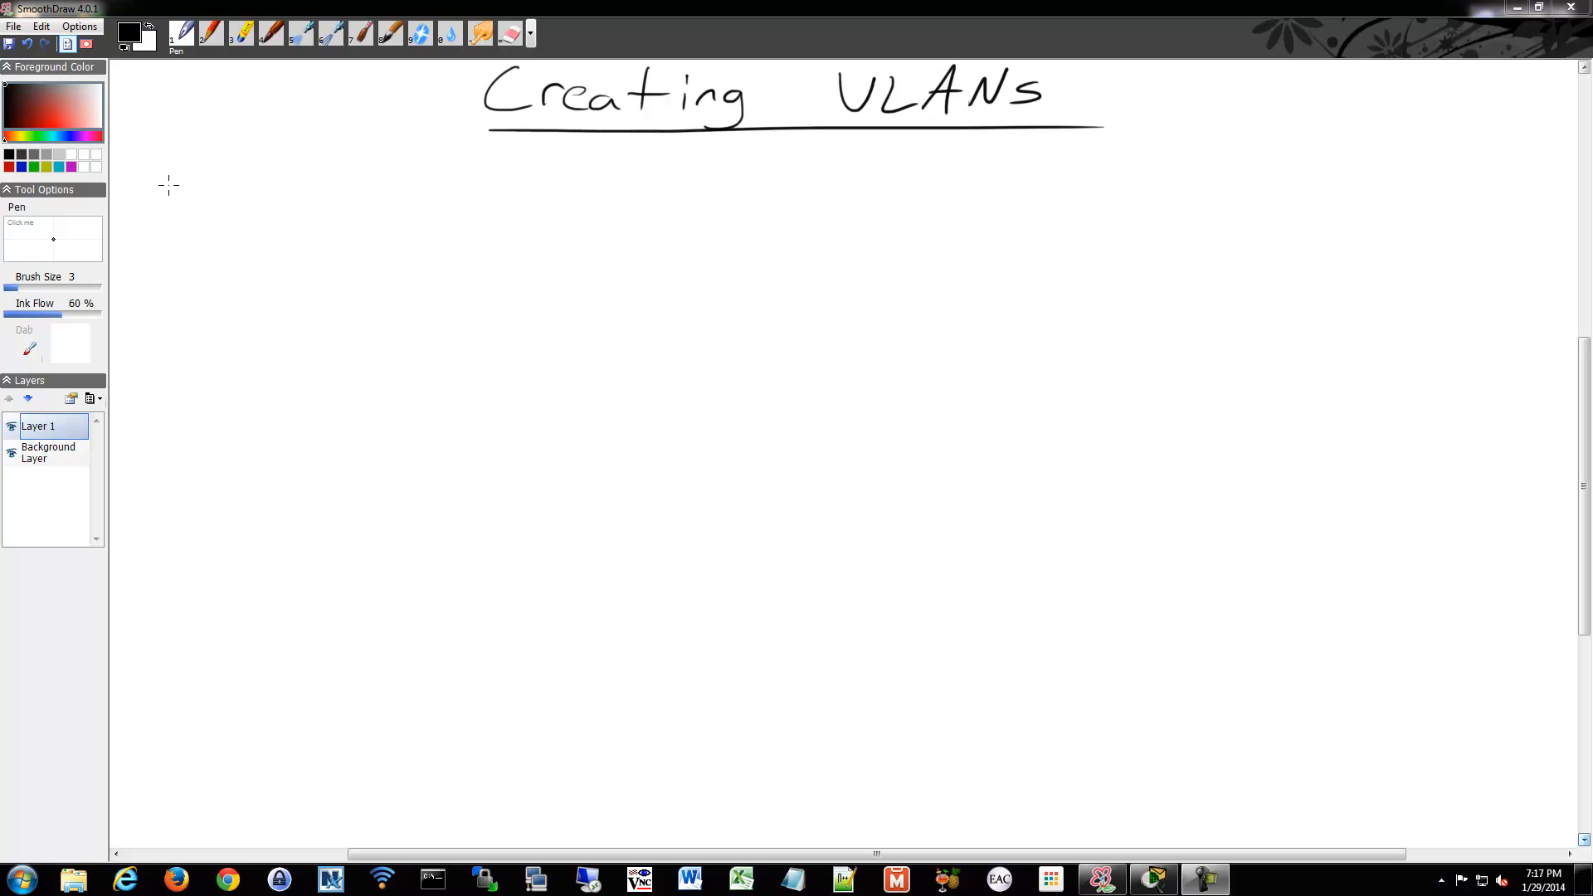
{"action": "mouse_move", "coordinate": [150, 180]}
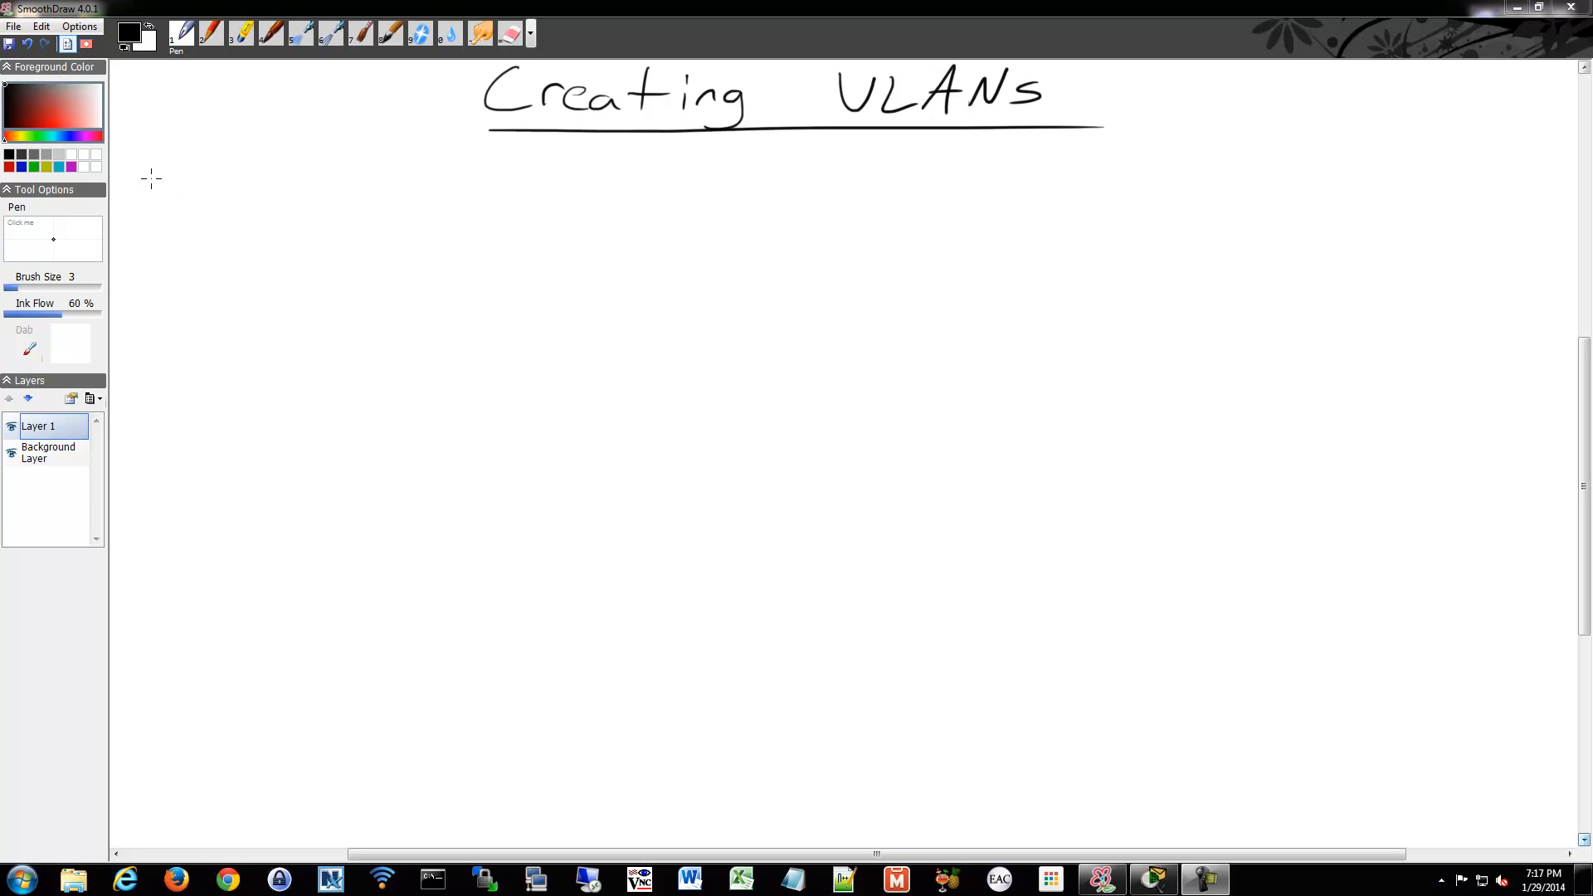
{"action": "mouse_move", "coordinate": [151, 184]}
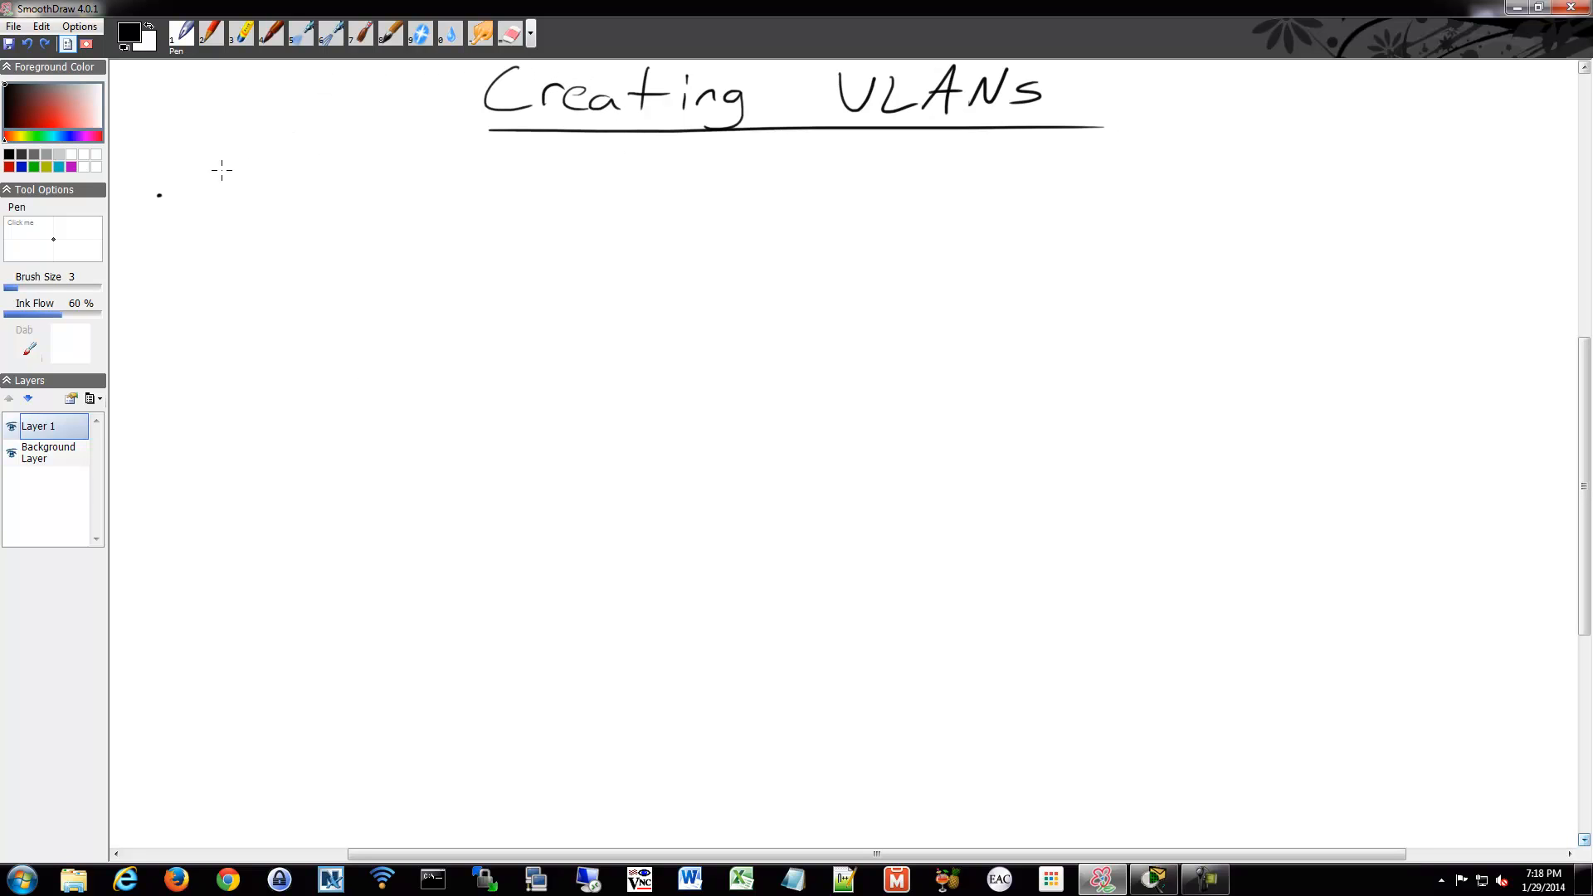
Step: Handwrite the first bullet 'Standard Range' under the Creating VLANs heading
{"action": "left_click_drag", "start_coordinate": [193, 203], "coordinate": [214, 188]}
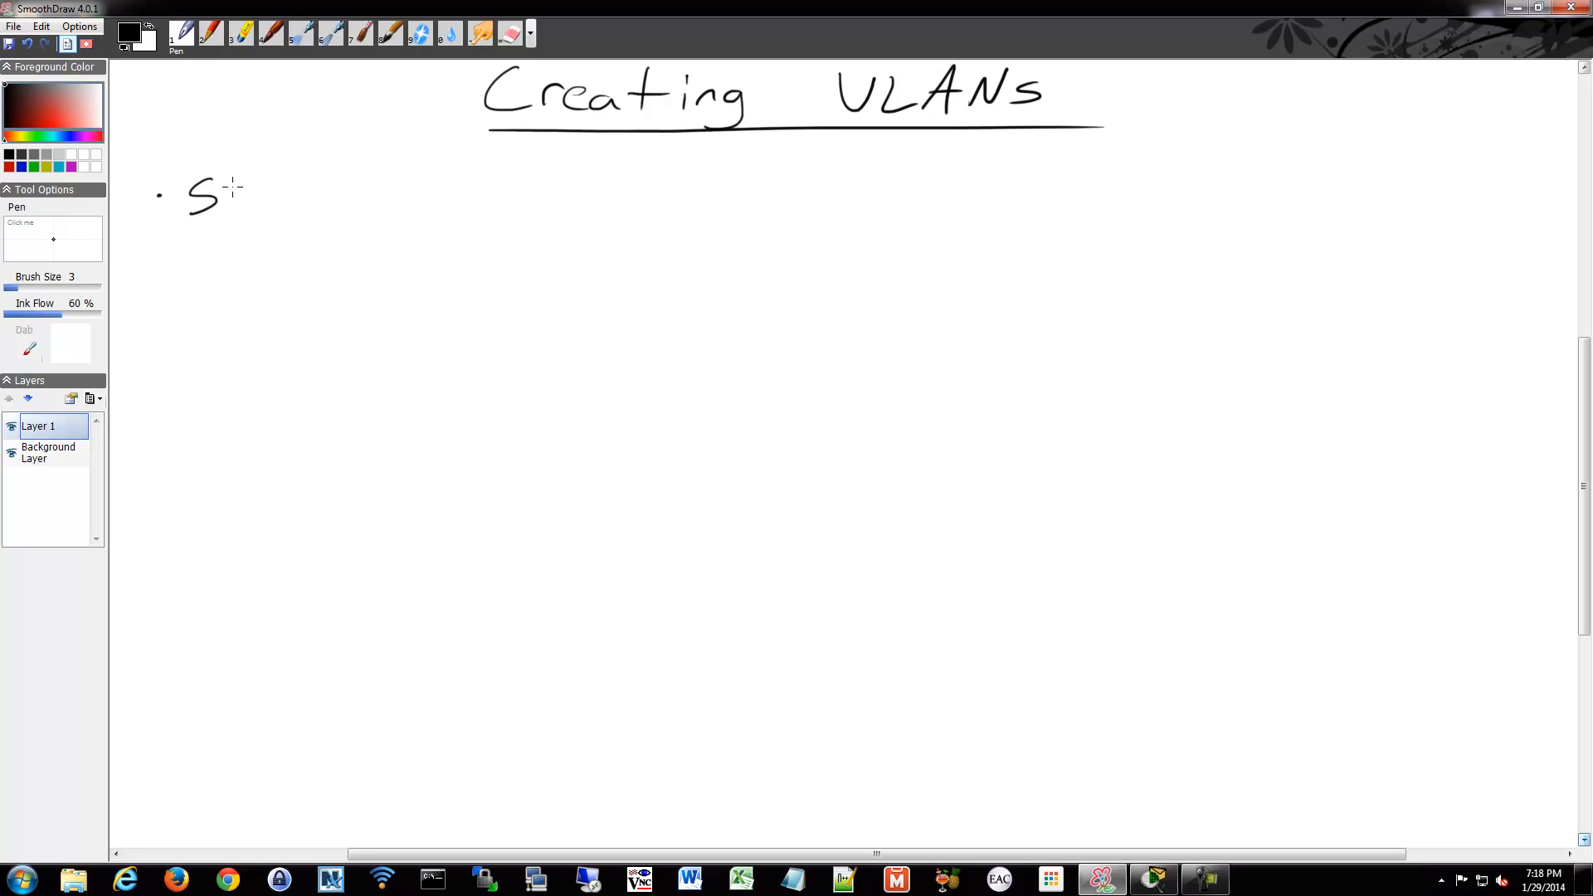
{"action": "left_click_drag", "start_coordinate": [214, 197], "coordinate": [356, 198]}
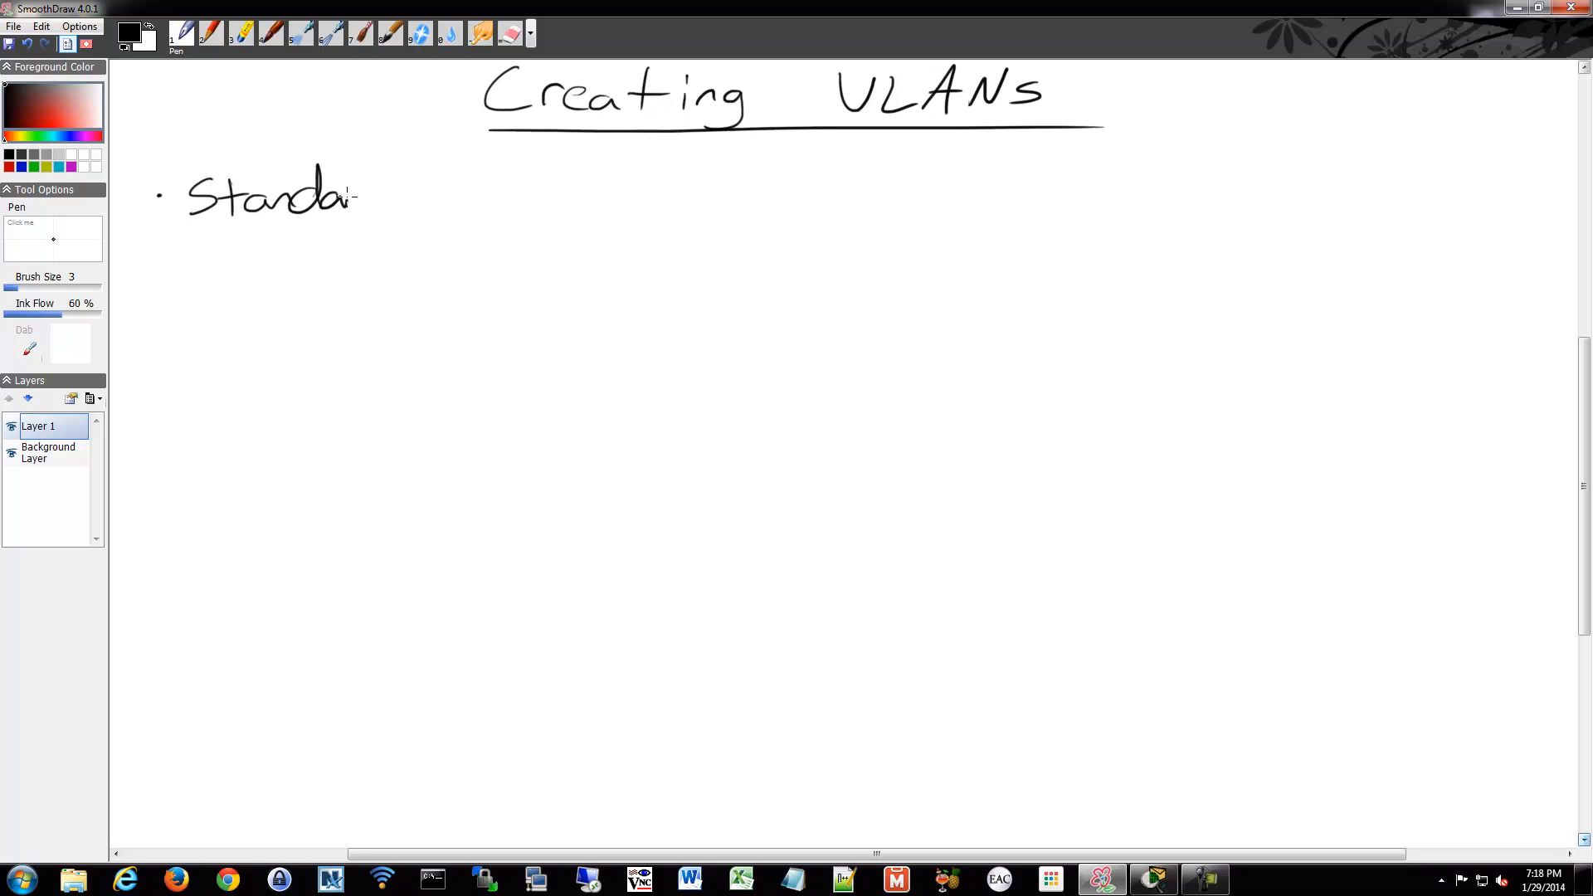
{"action": "left_click_drag", "start_coordinate": [355, 193], "coordinate": [527, 192]}
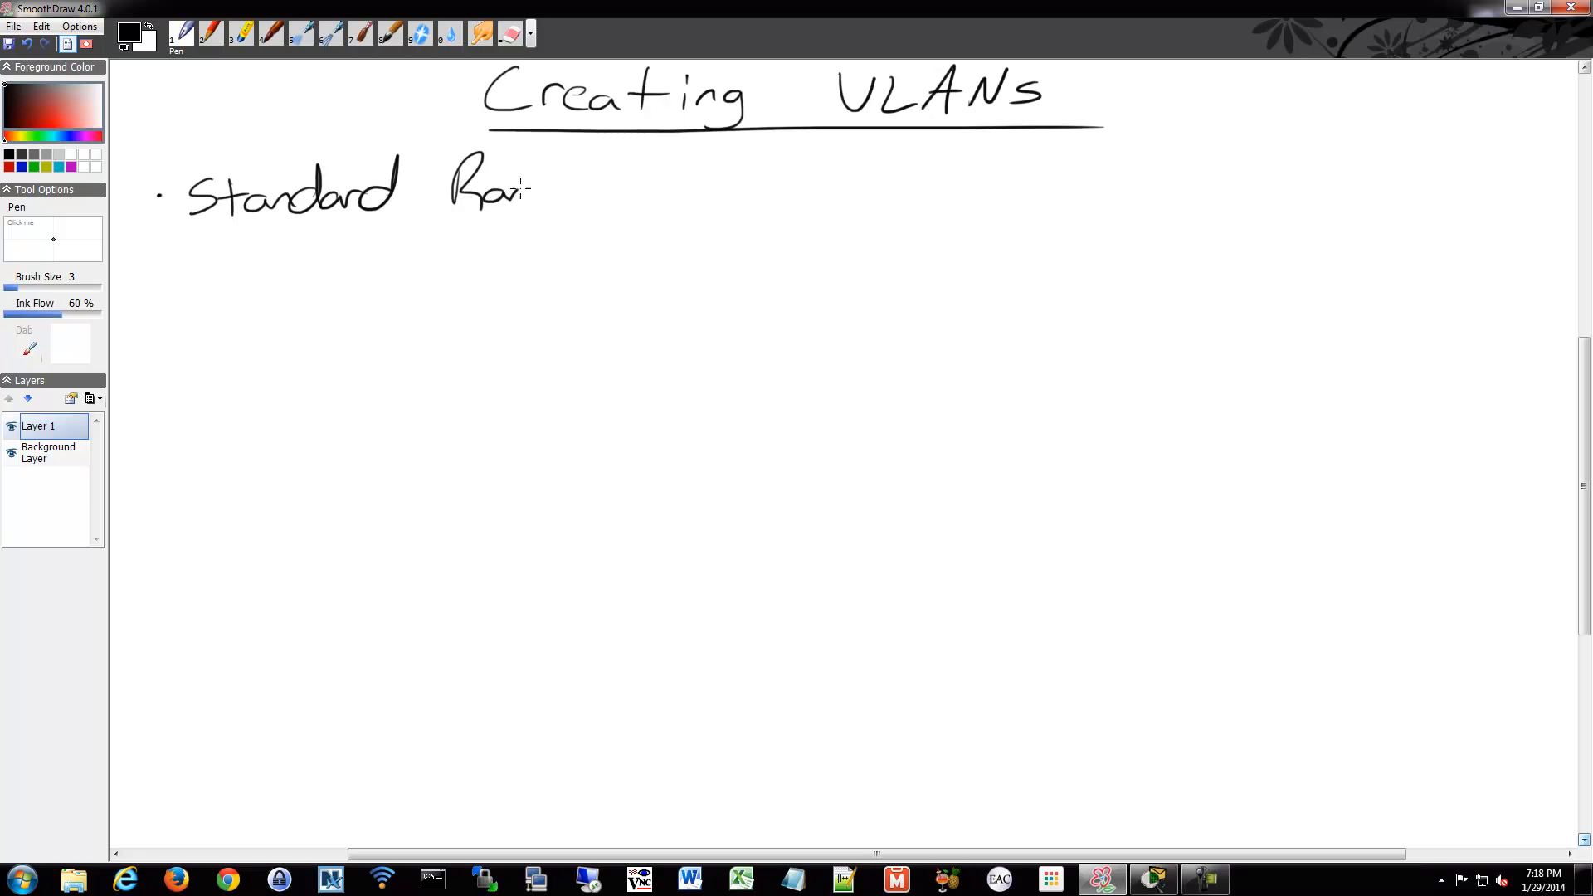
{"action": "left_click_drag", "start_coordinate": [518, 188], "coordinate": [584, 214]}
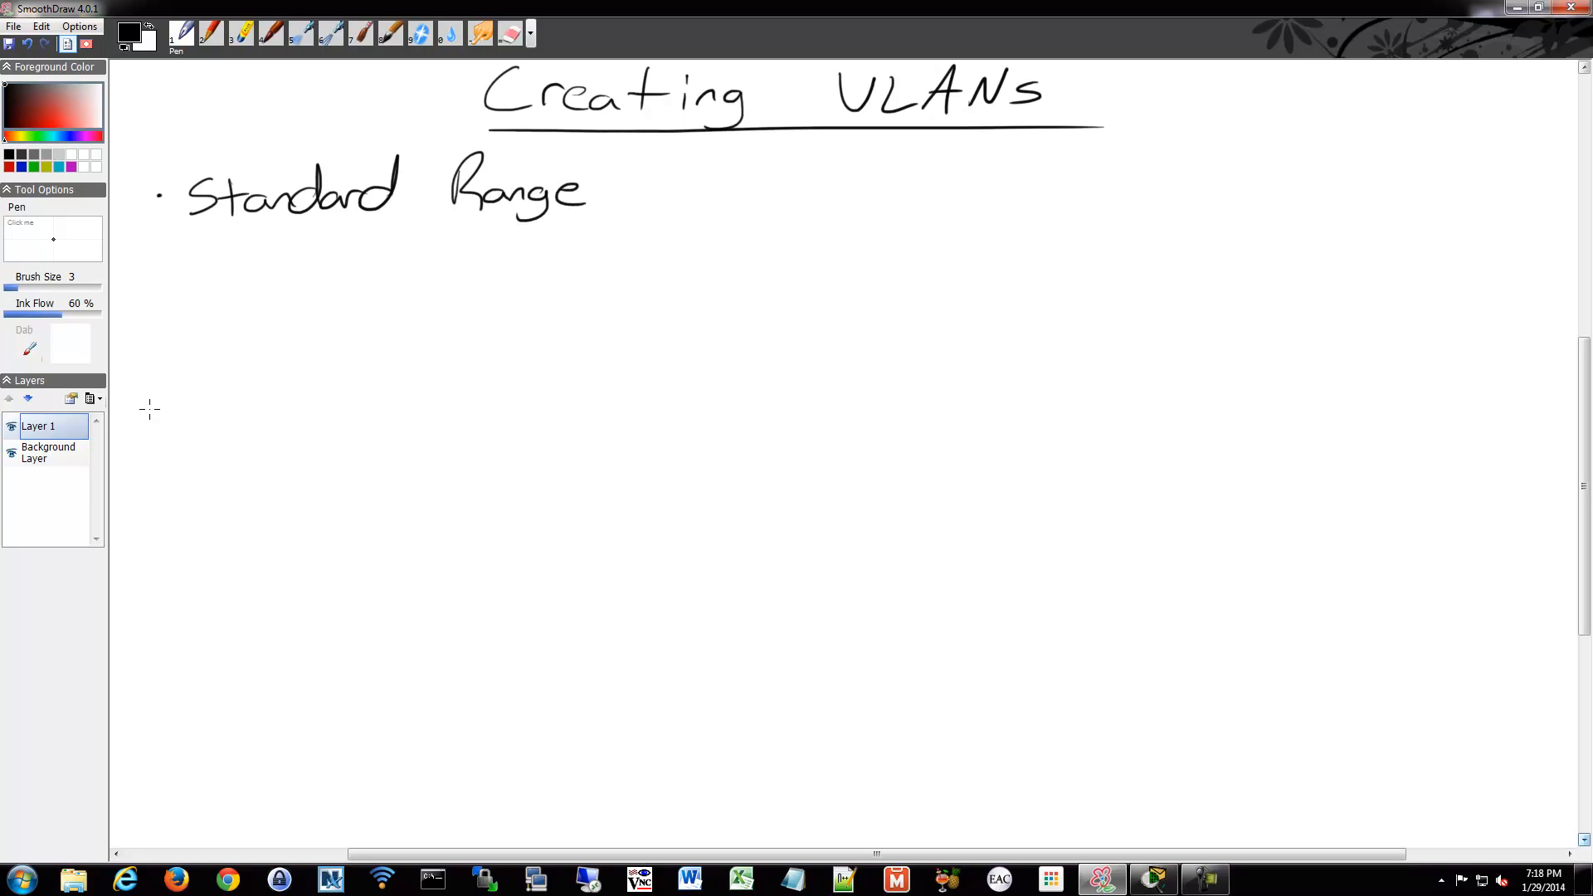
Step: Handwrite the second bullet 'Extended Range' below it and add a dash after Standard Range
{"action": "left_click_drag", "start_coordinate": [187, 411], "coordinate": [253, 416]}
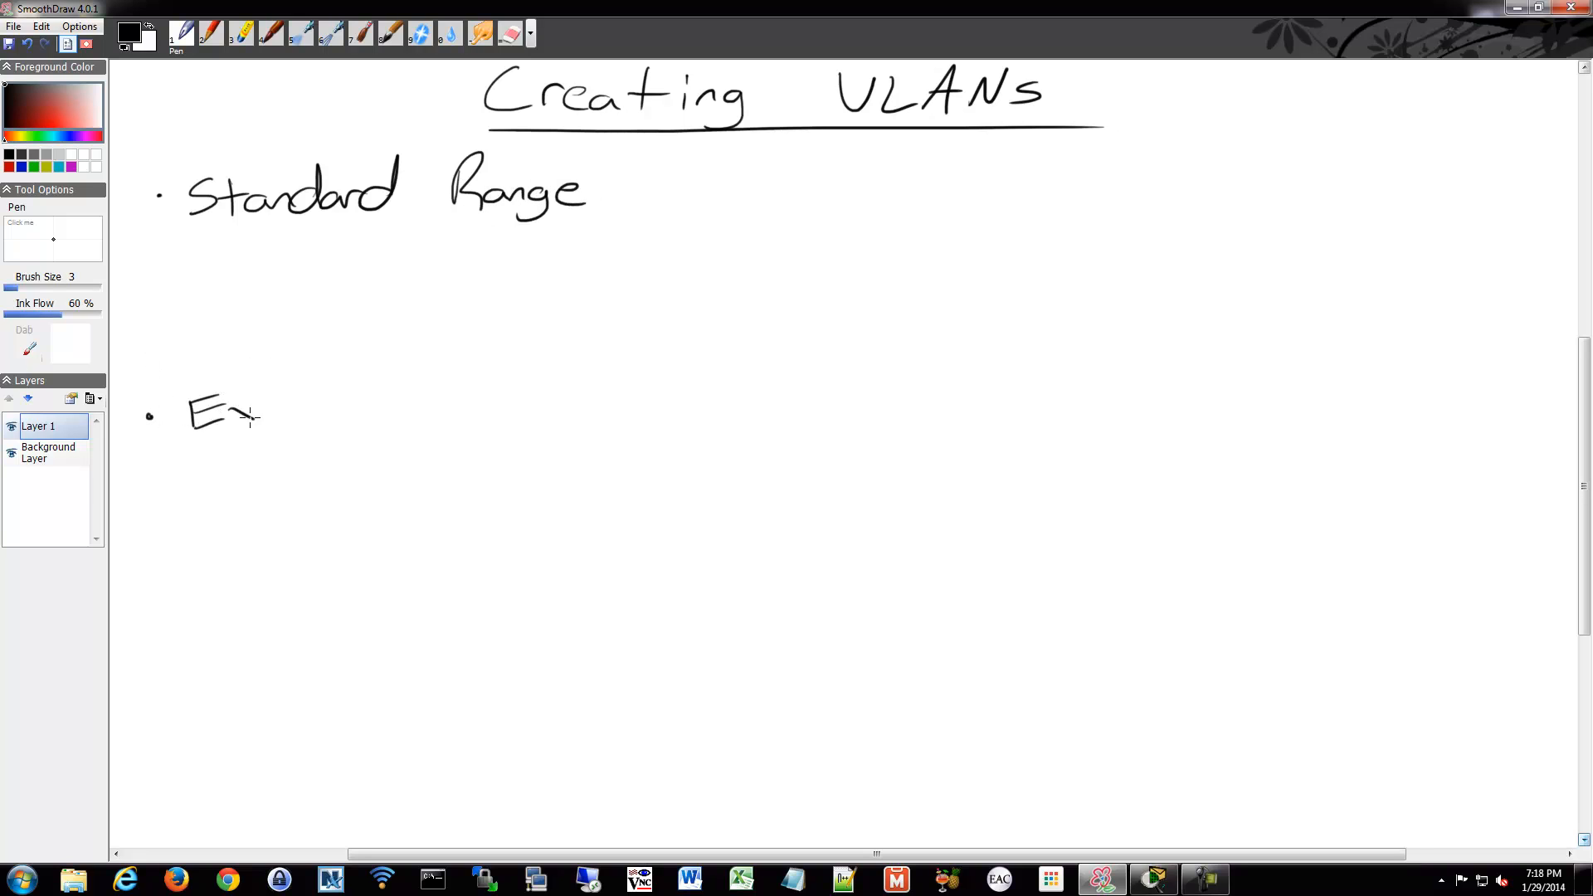
{"action": "left_click_drag", "start_coordinate": [253, 411], "coordinate": [377, 406]}
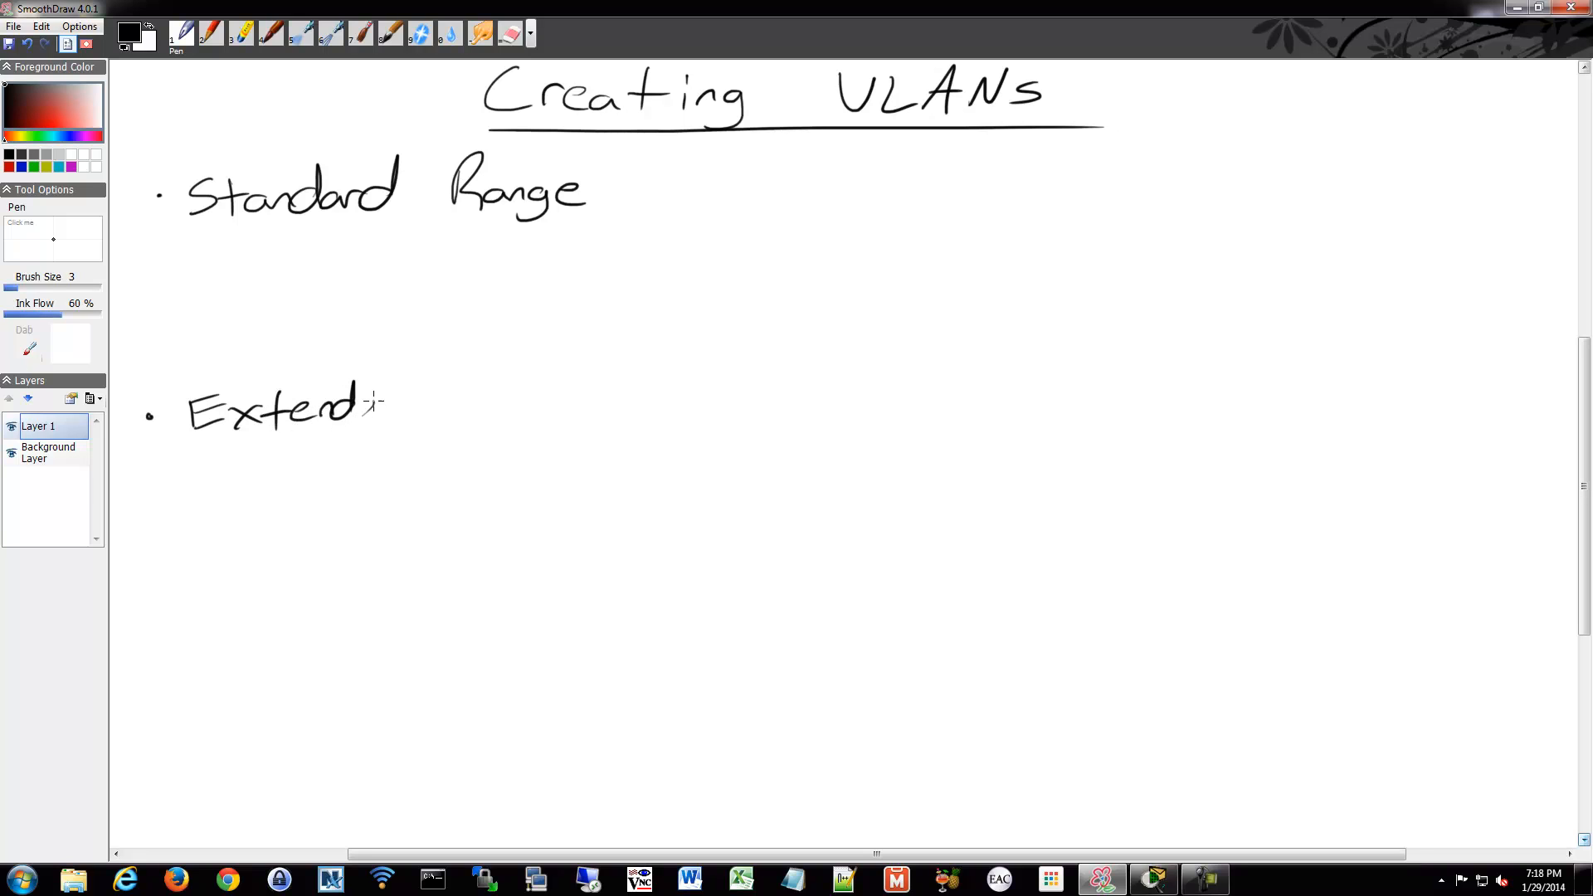
{"action": "left_click_drag", "start_coordinate": [365, 401], "coordinate": [523, 407]}
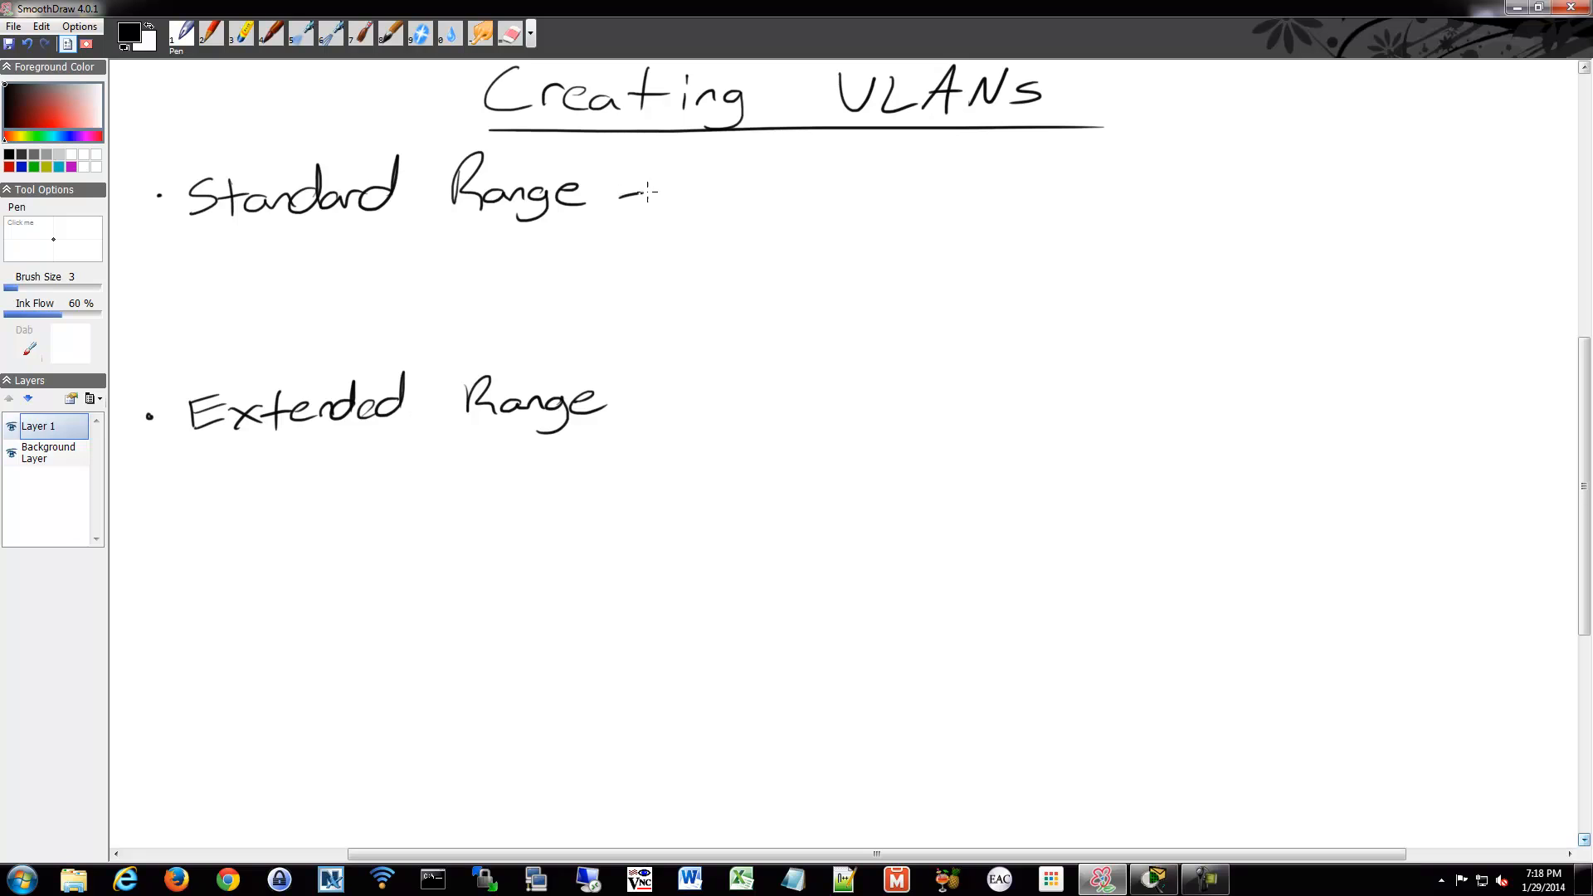
{"action": "left_click_drag", "start_coordinate": [614, 401], "coordinate": [650, 401]}
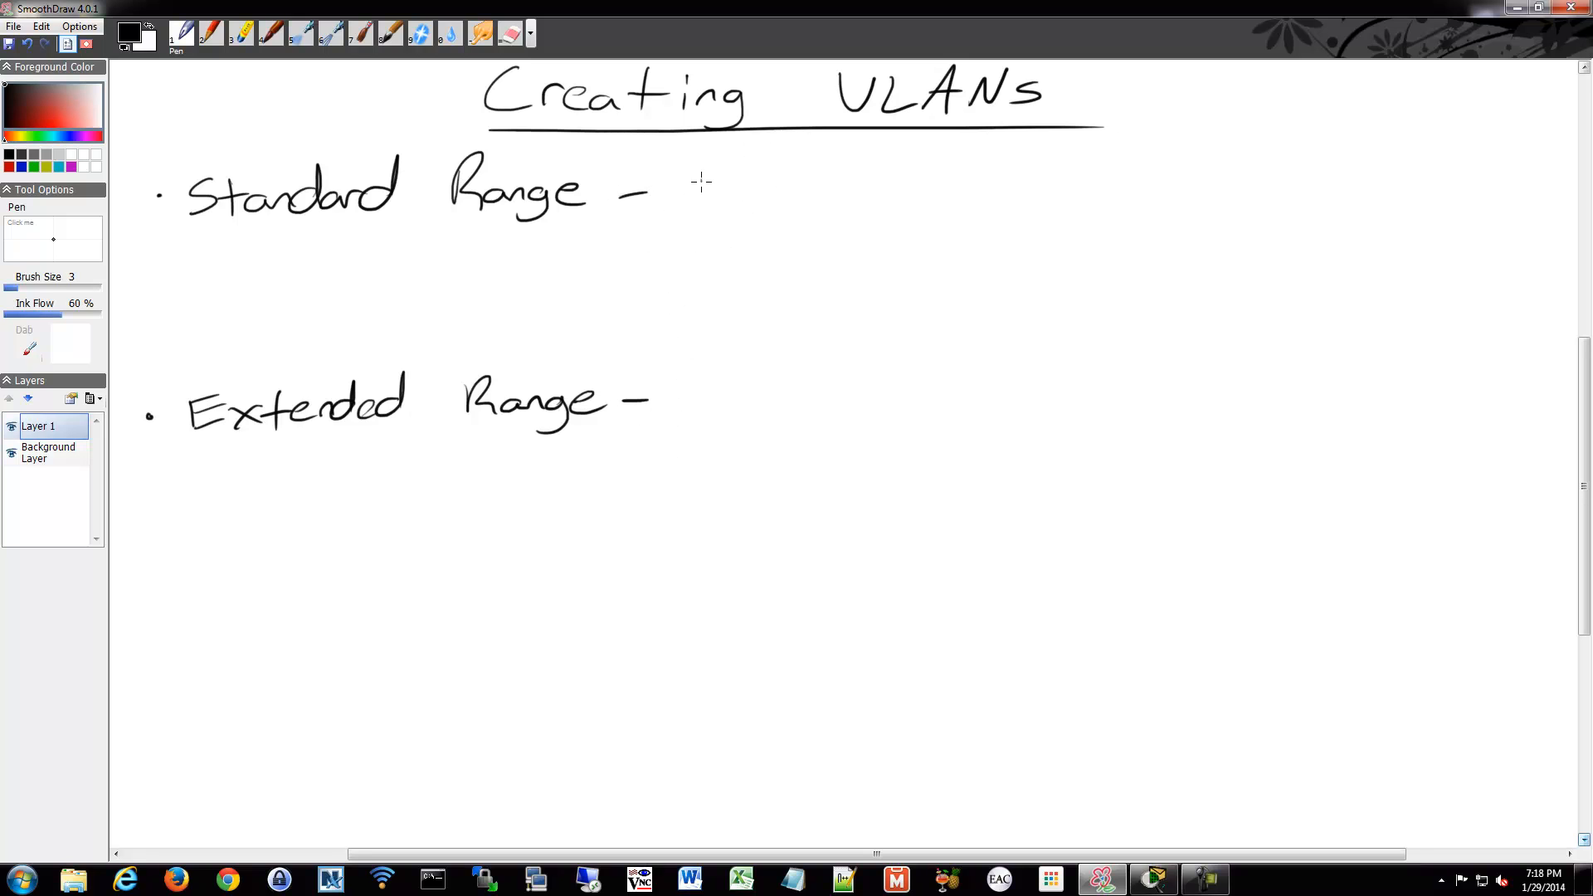
Step: Write '1 → 1005' after Standard Range and '1002 → 1005' on the line below
{"action": "left_click_drag", "start_coordinate": [695, 193], "coordinate": [842, 187]}
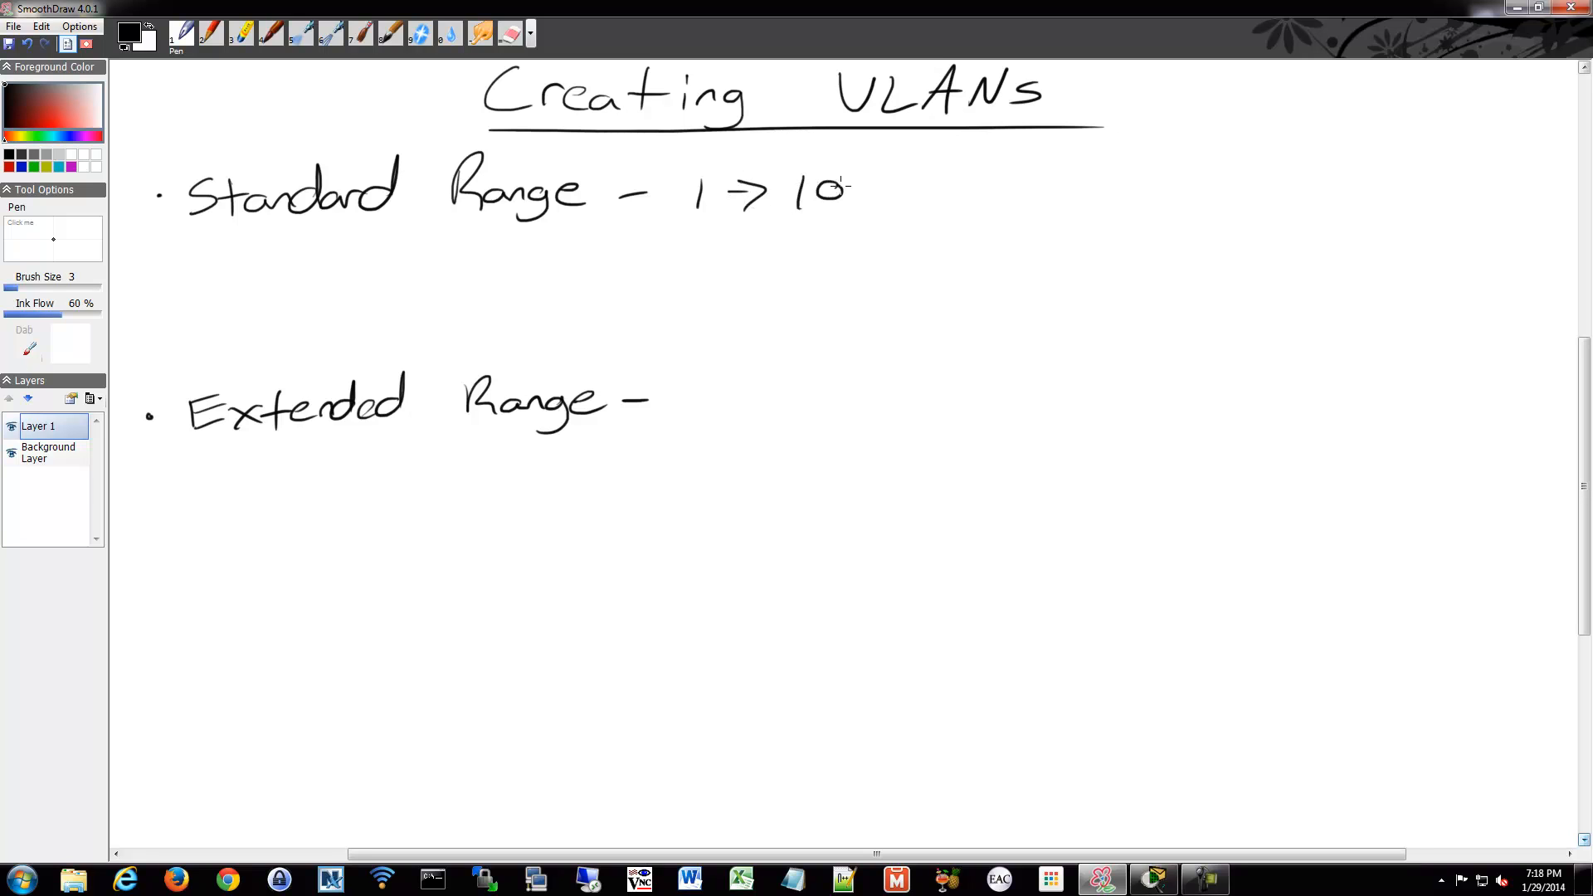
{"action": "left_click_drag", "start_coordinate": [833, 193], "coordinate": [904, 193]}
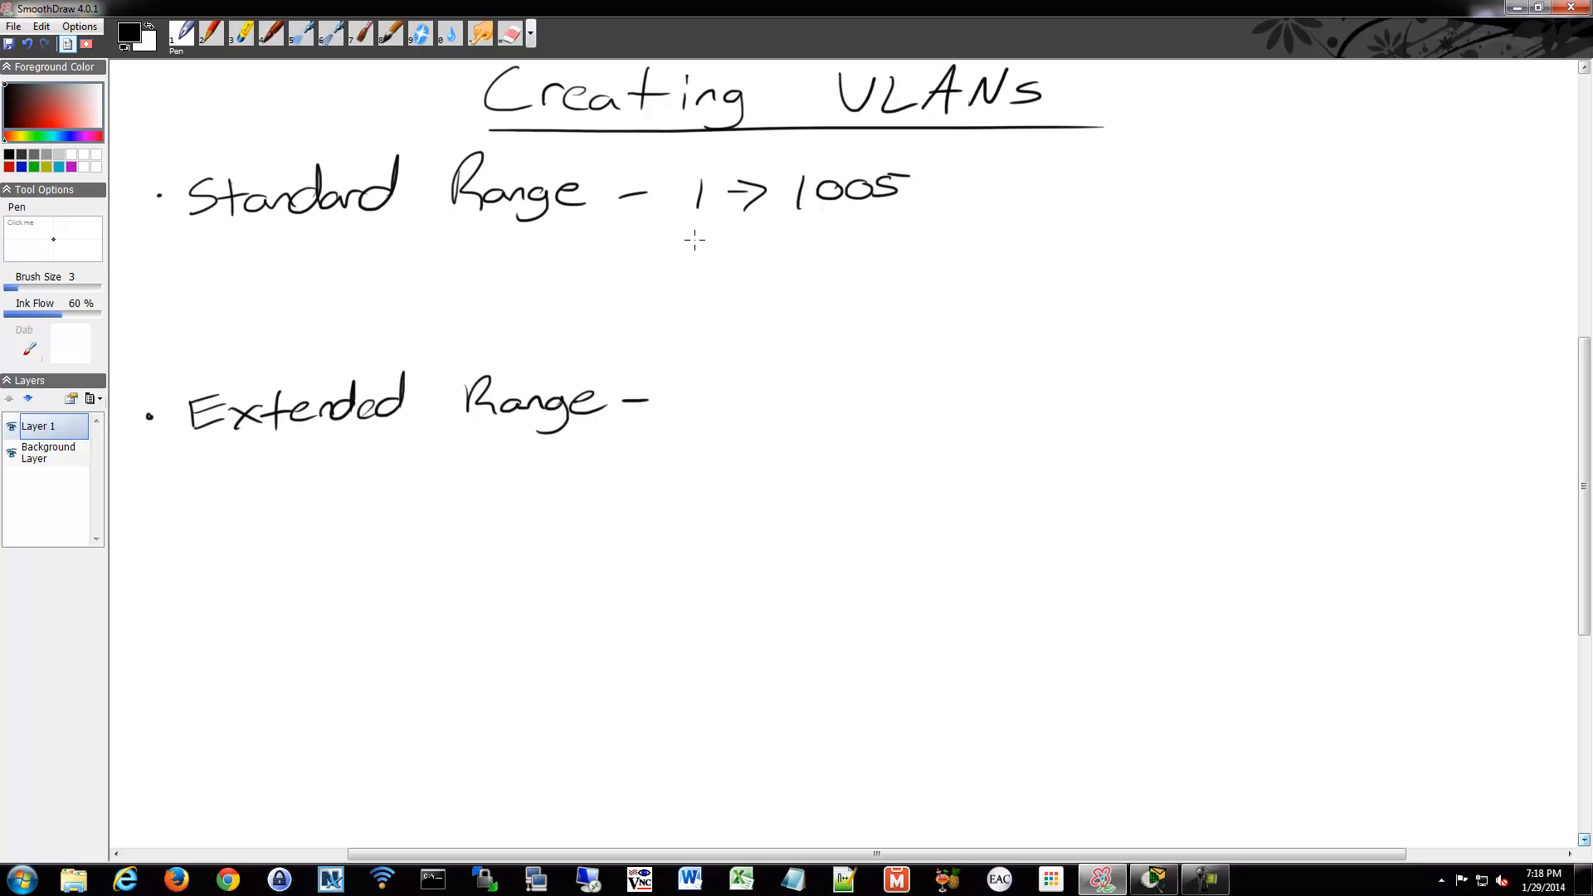
{"action": "left_click_drag", "start_coordinate": [690, 254], "coordinate": [706, 252]}
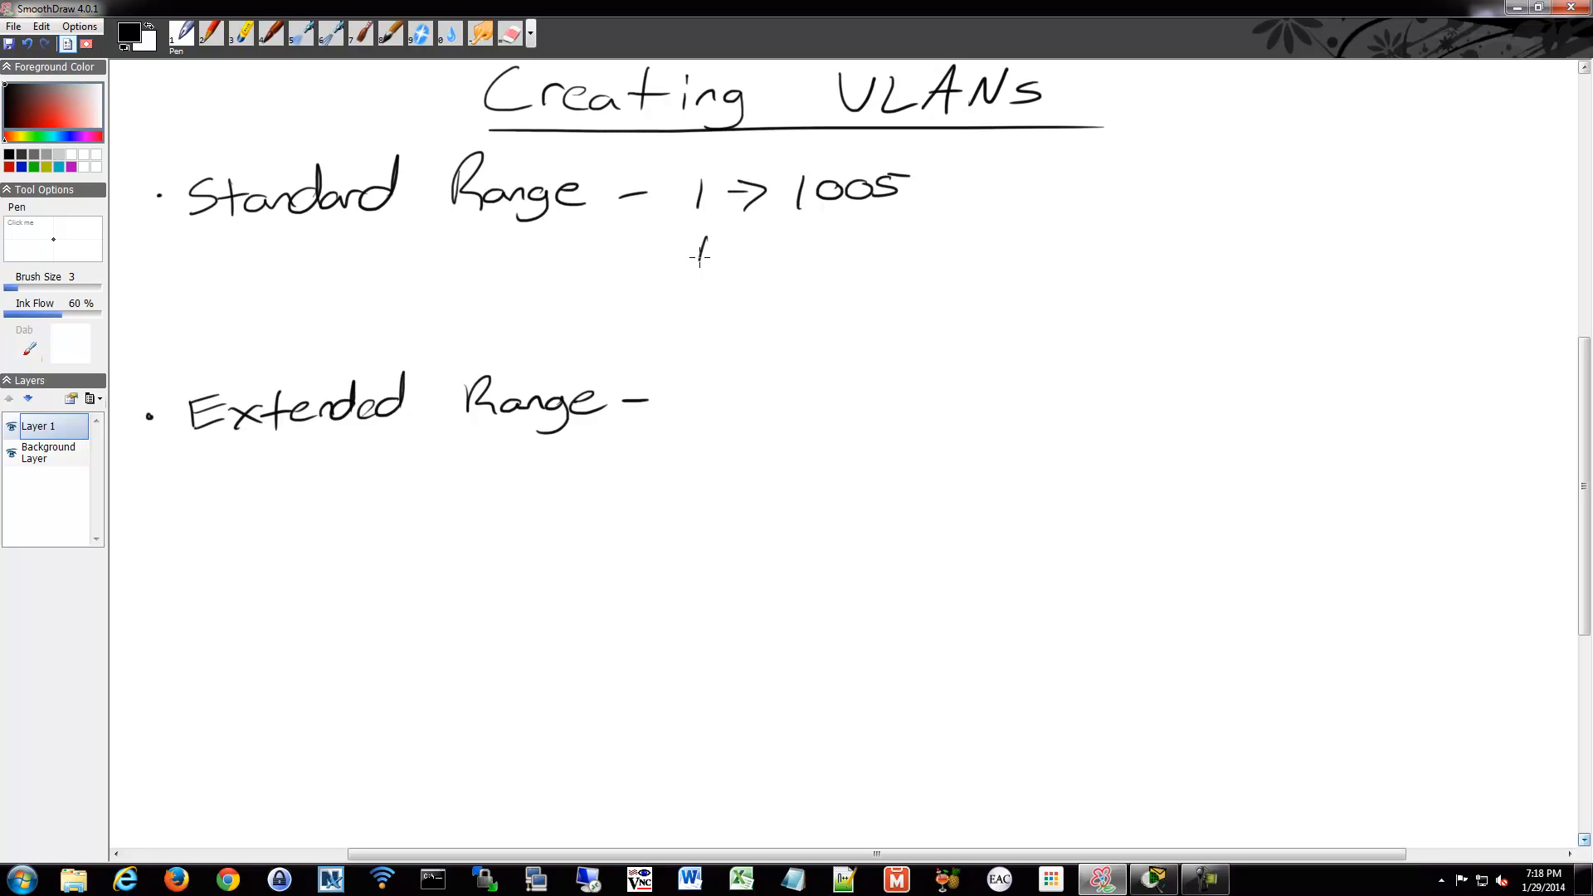
{"action": "left_click_drag", "start_coordinate": [700, 249], "coordinate": [842, 244]}
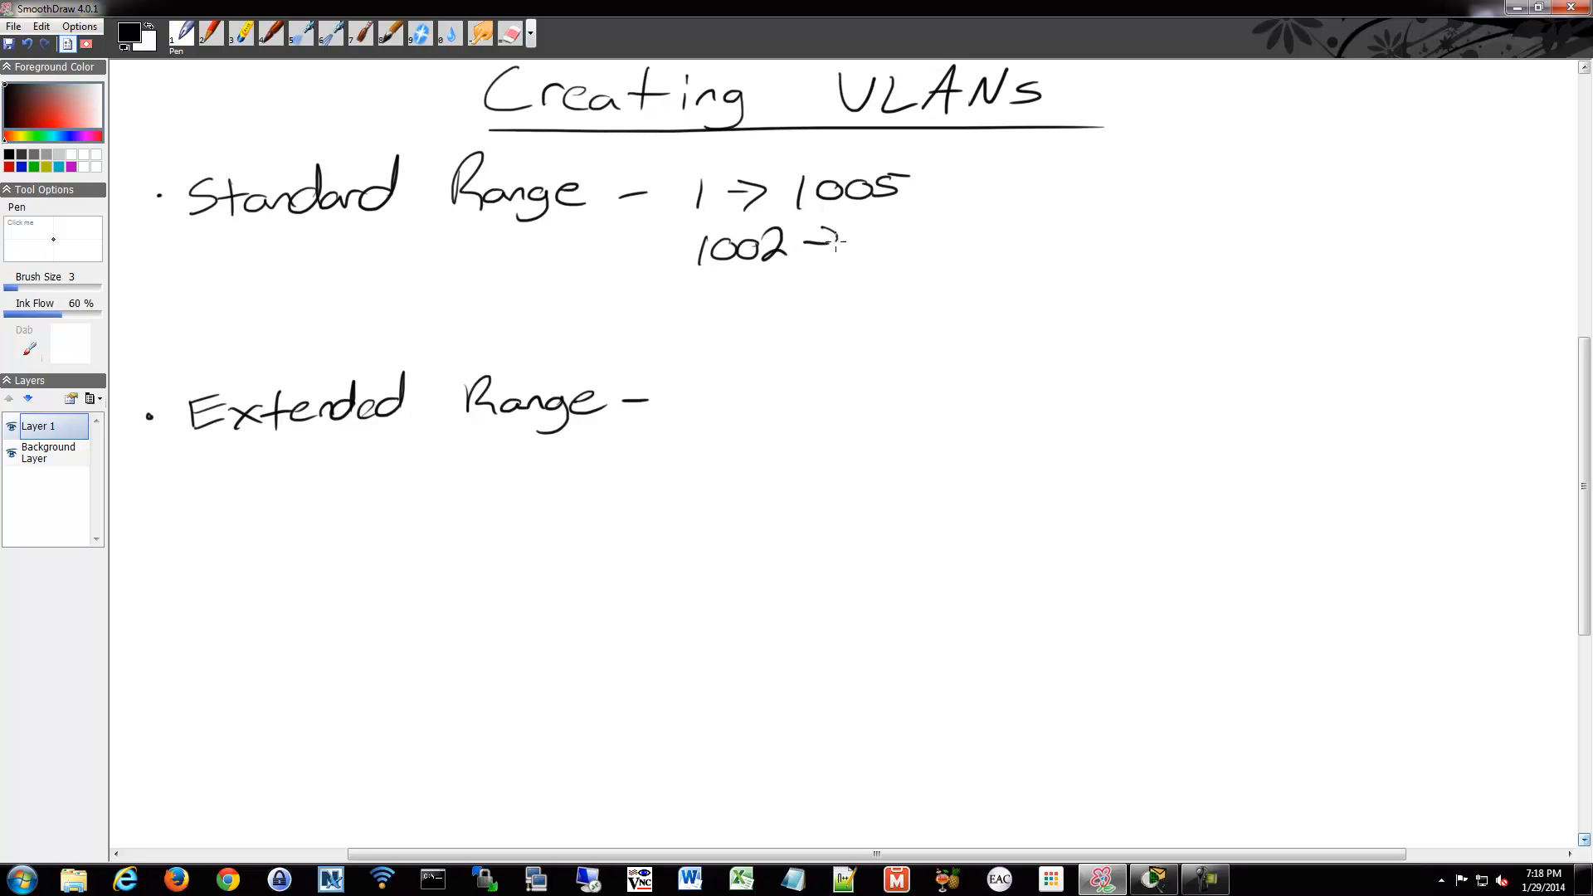
{"action": "left_click_drag", "start_coordinate": [853, 244], "coordinate": [944, 244]}
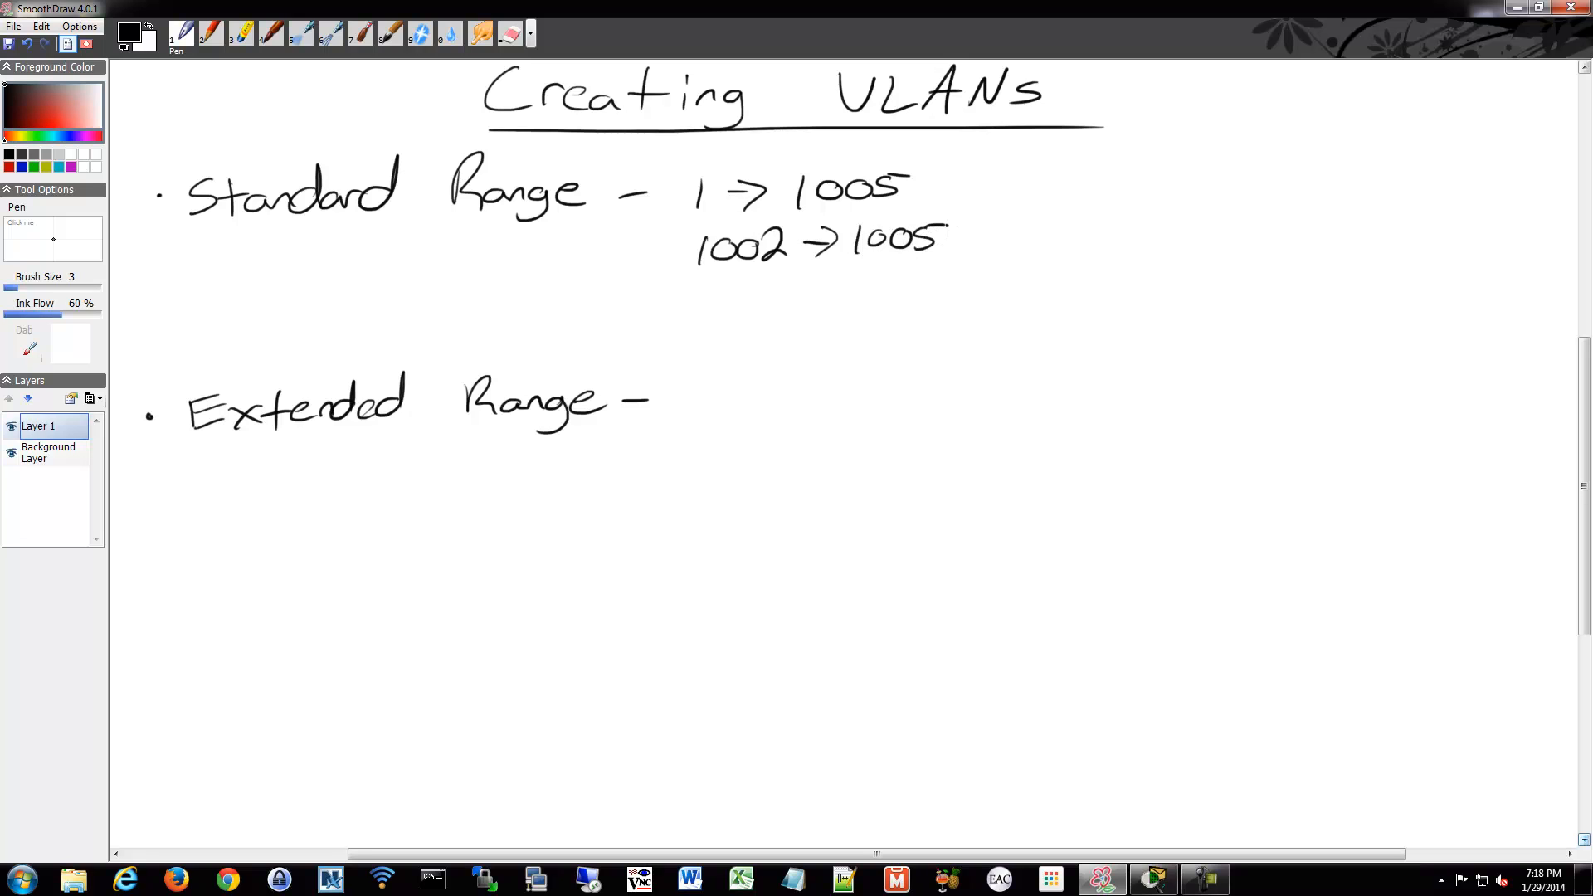
Step: Add '– Token Ring, FDDI' after 1002 → 1005
{"action": "left_click_drag", "start_coordinate": [981, 234], "coordinate": [1005, 234]}
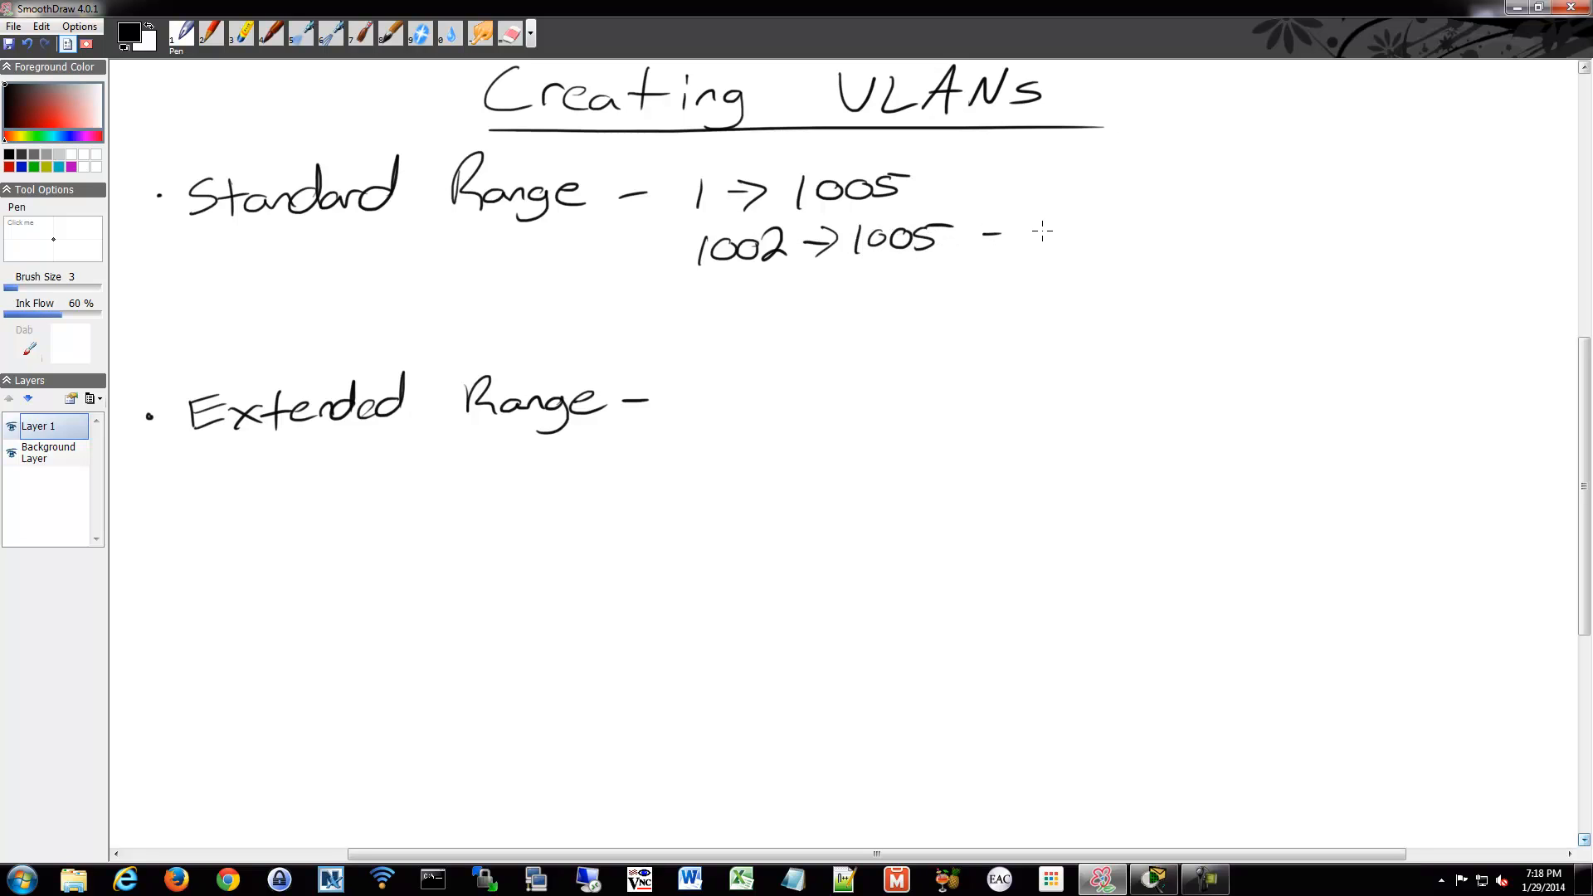
{"action": "left_click_drag", "start_coordinate": [1026, 229], "coordinate": [1148, 229]}
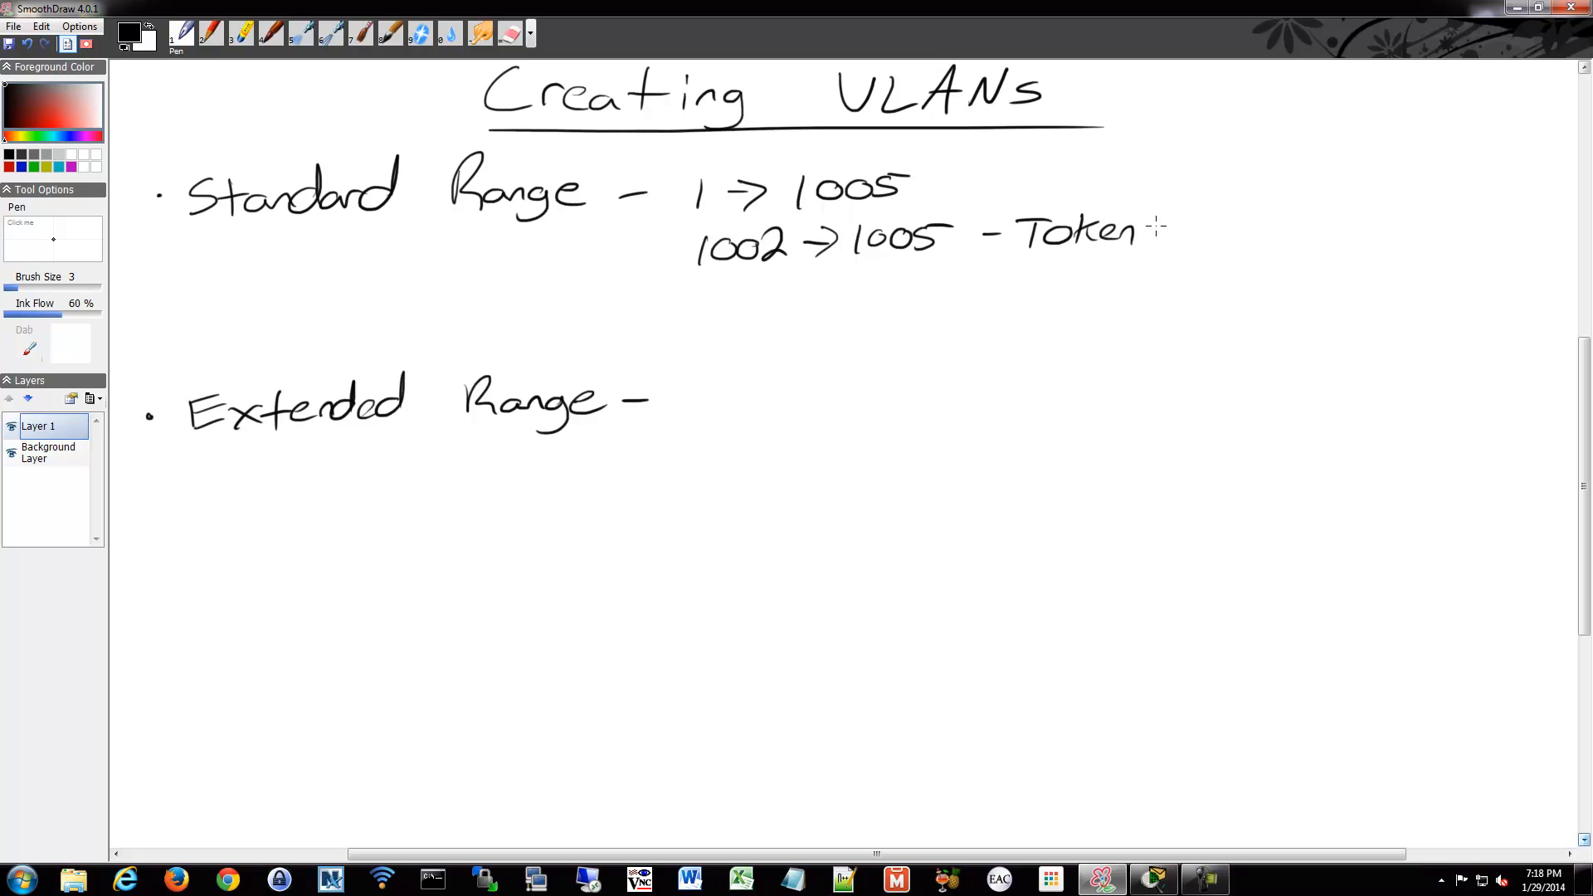
{"action": "left_click_drag", "start_coordinate": [1153, 229], "coordinate": [1250, 234]}
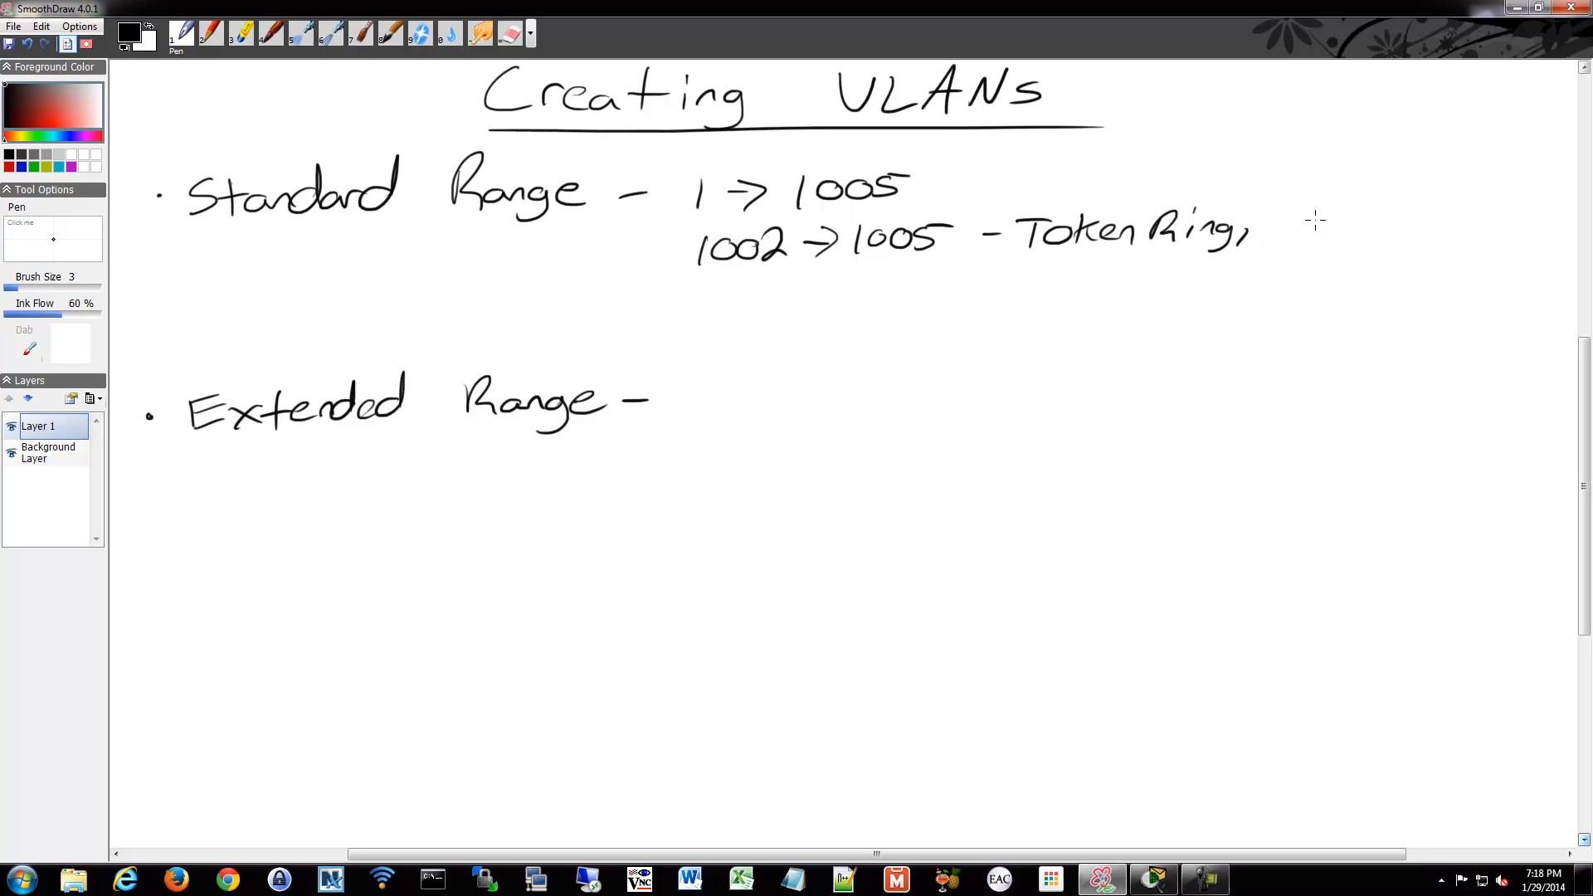
{"action": "left_click_drag", "start_coordinate": [1280, 214], "coordinate": [1392, 214]}
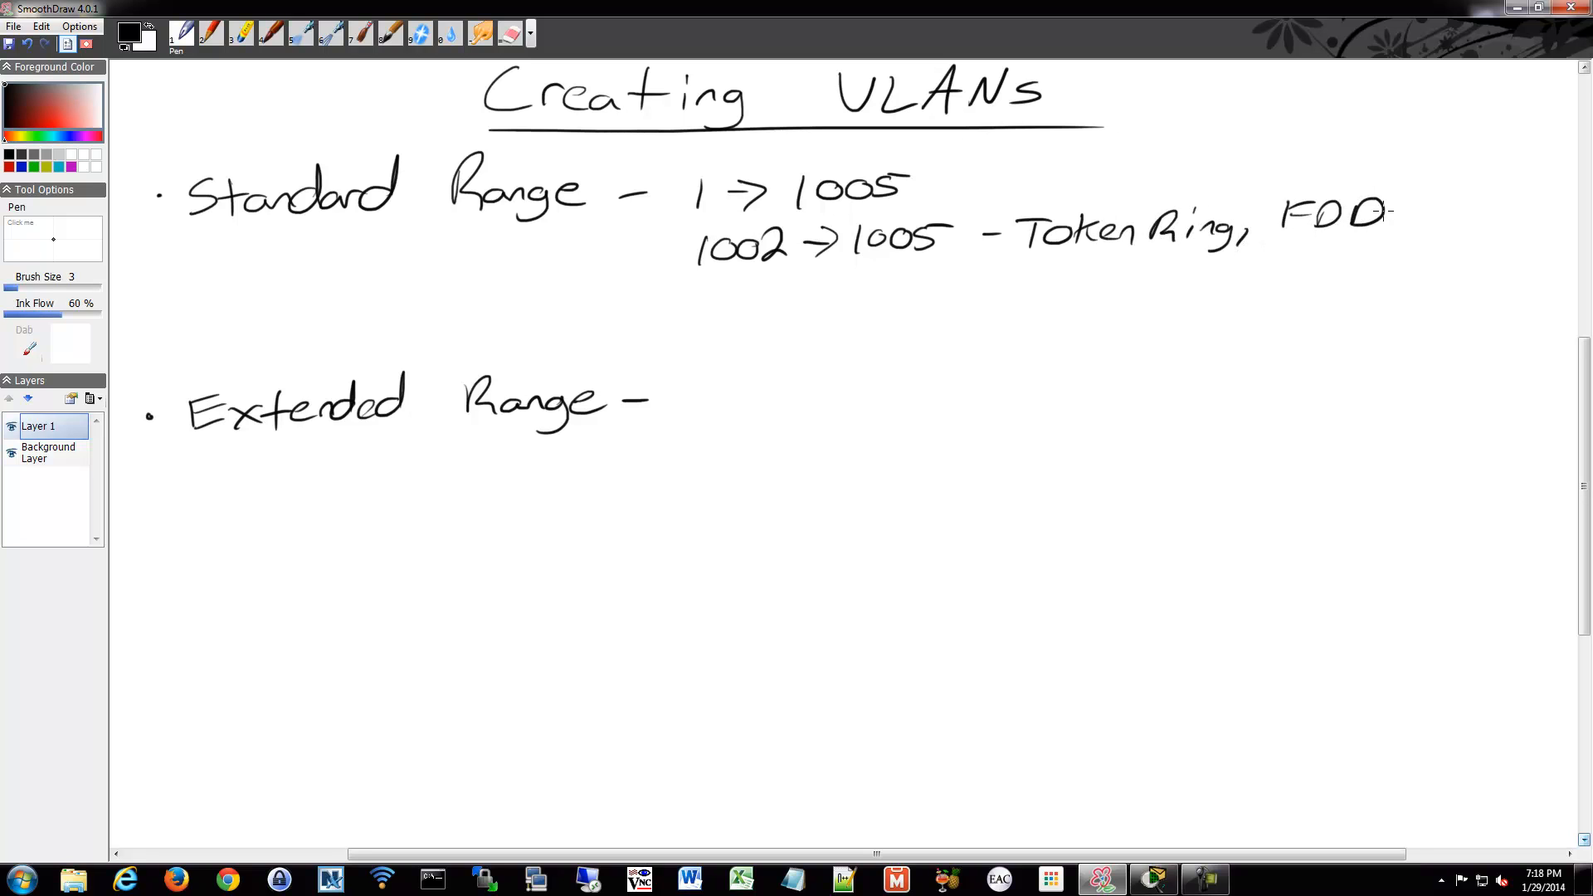
{"action": "left_click_drag", "start_coordinate": [1376, 209], "coordinate": [1397, 229]}
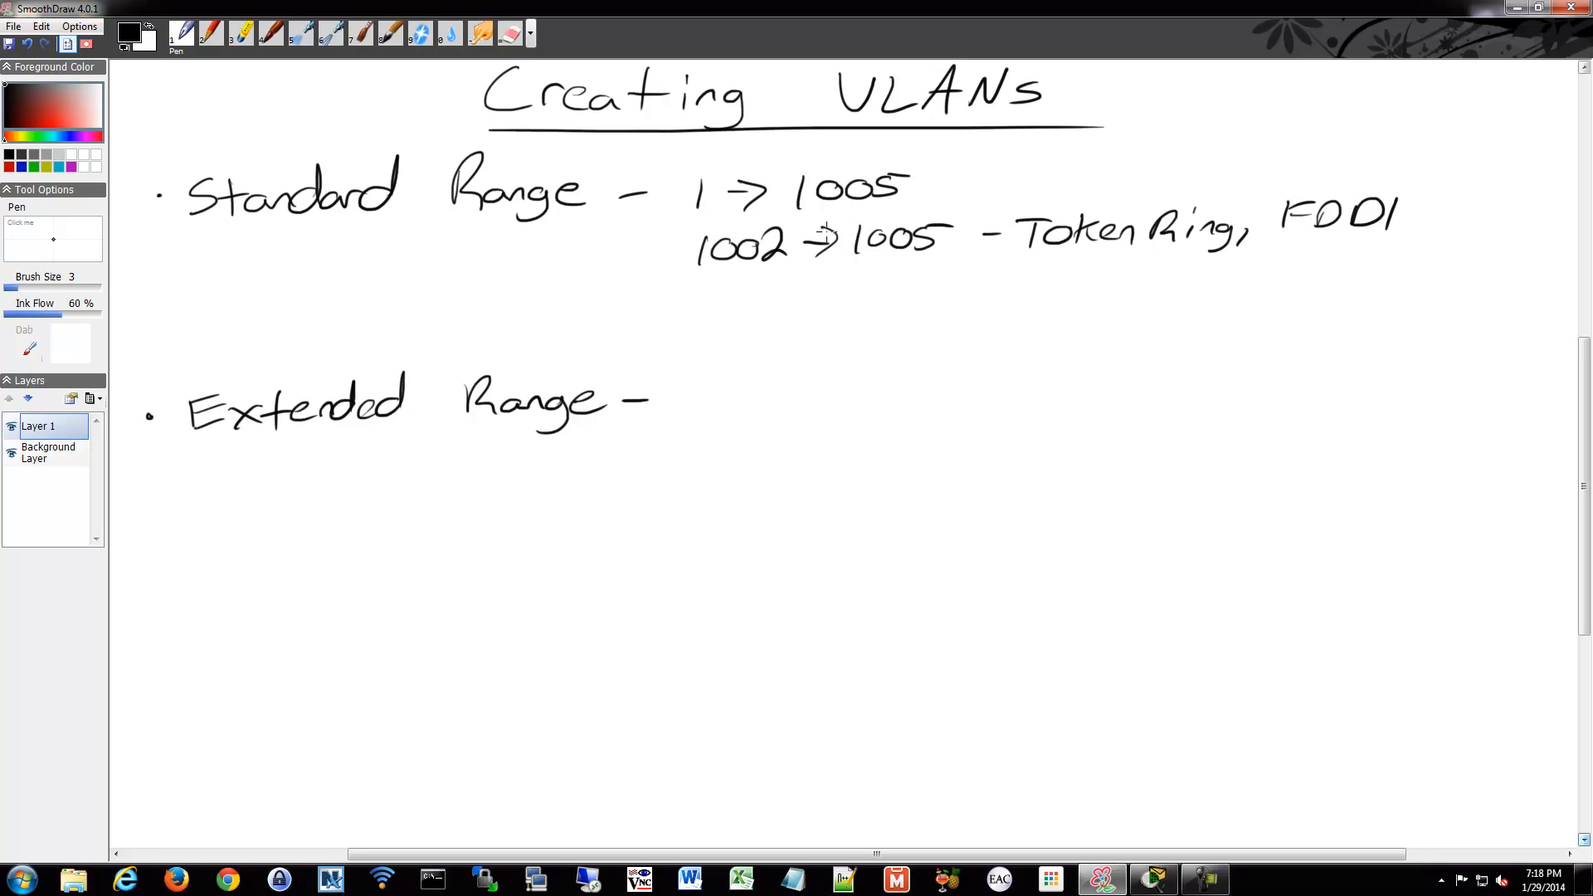
{"action": "mouse_move", "coordinate": [934, 169]}
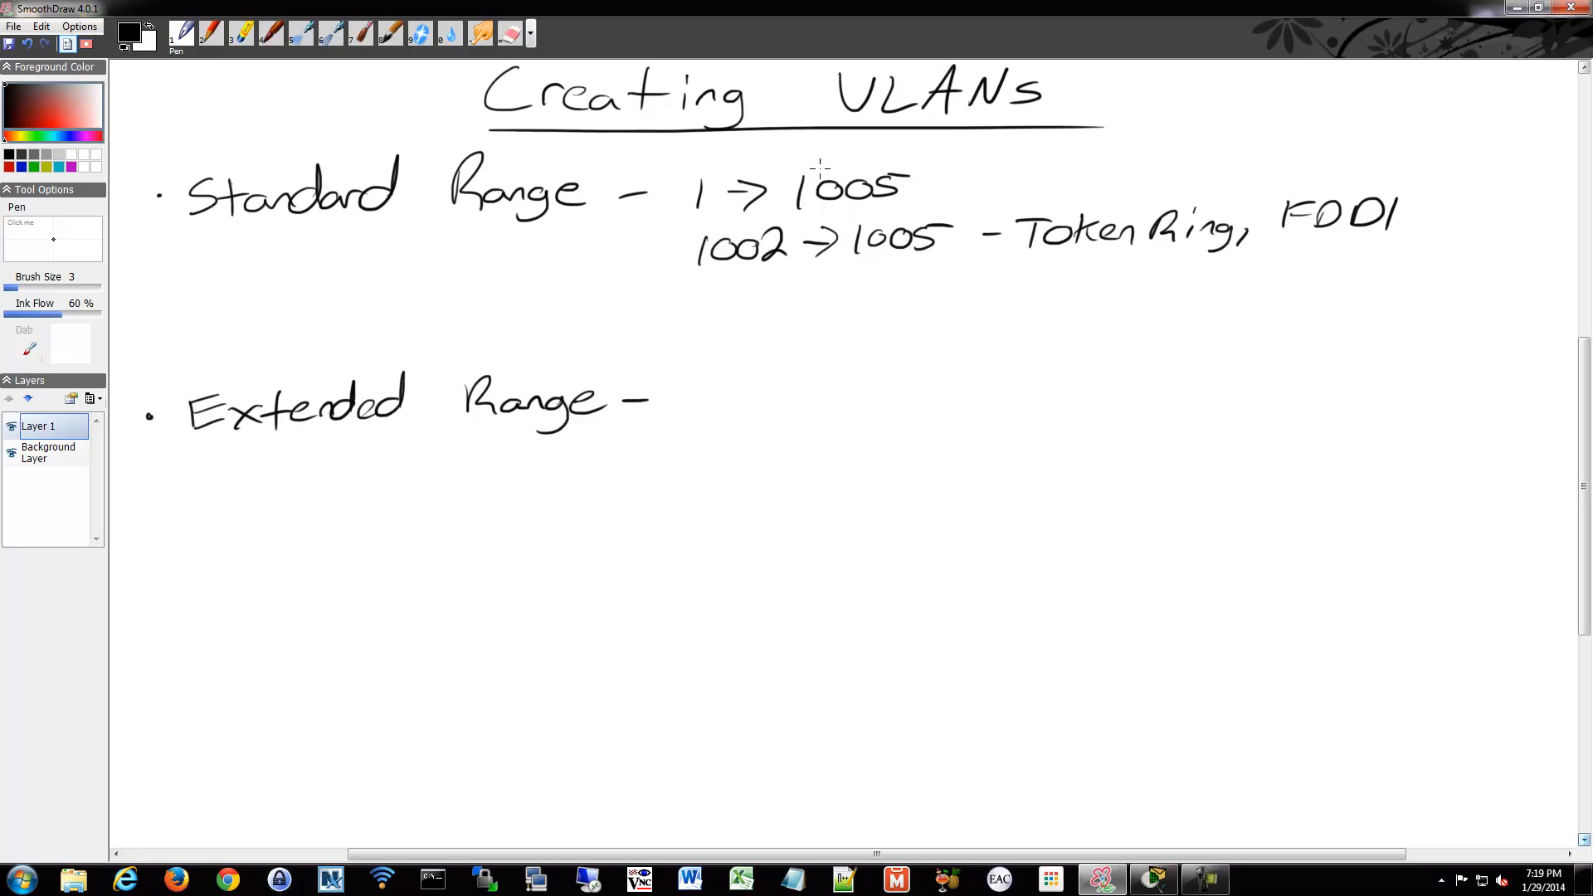
{"action": "mouse_move", "coordinate": [756, 215]}
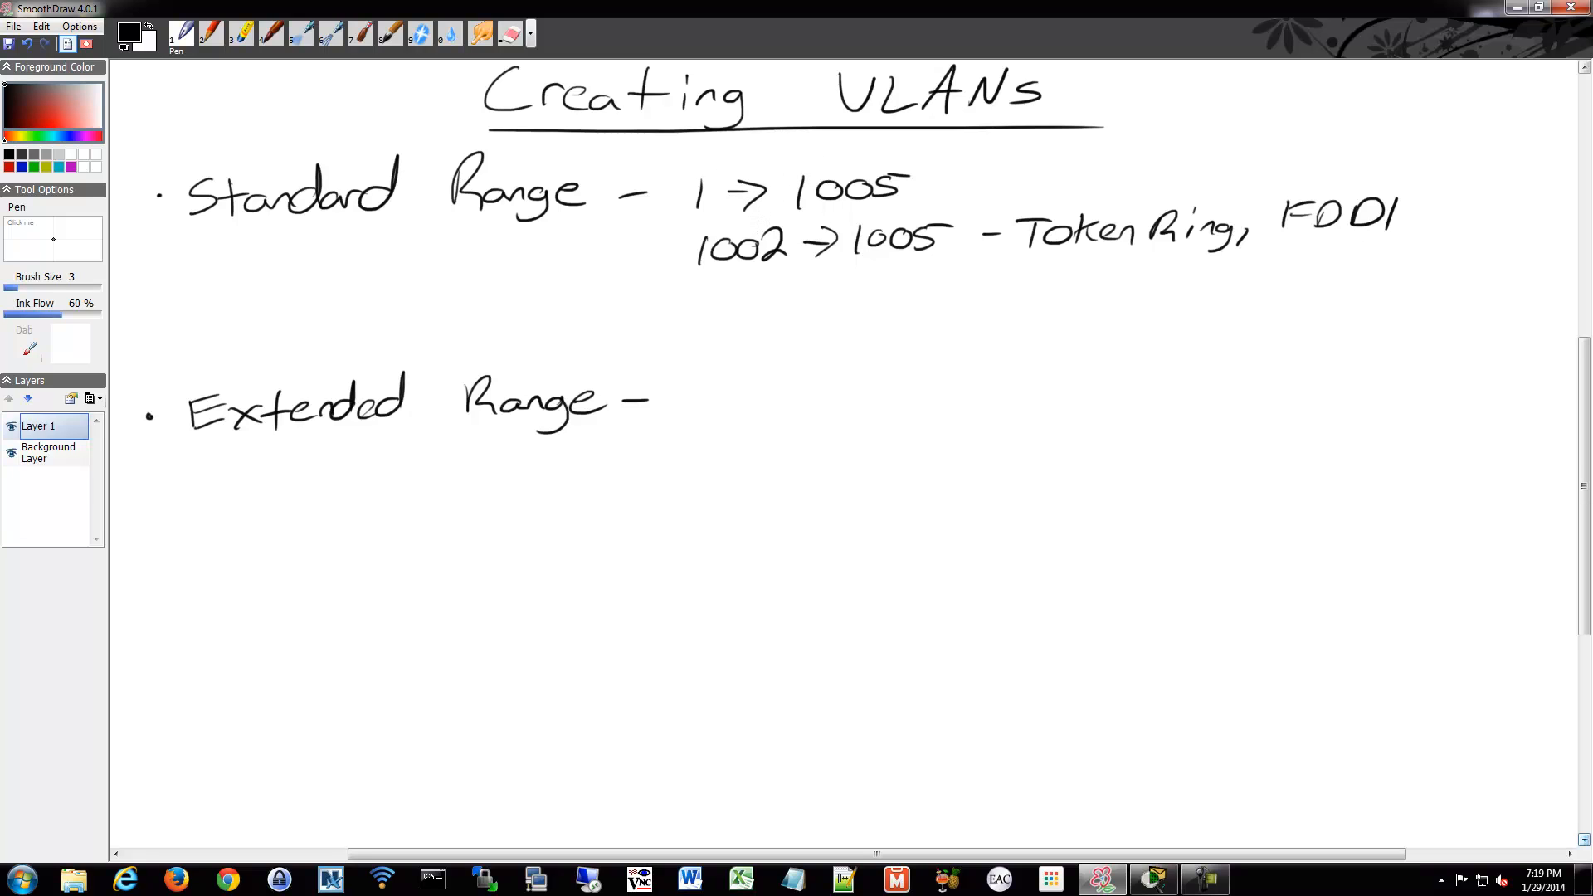
{"action": "mouse_move", "coordinate": [760, 176]}
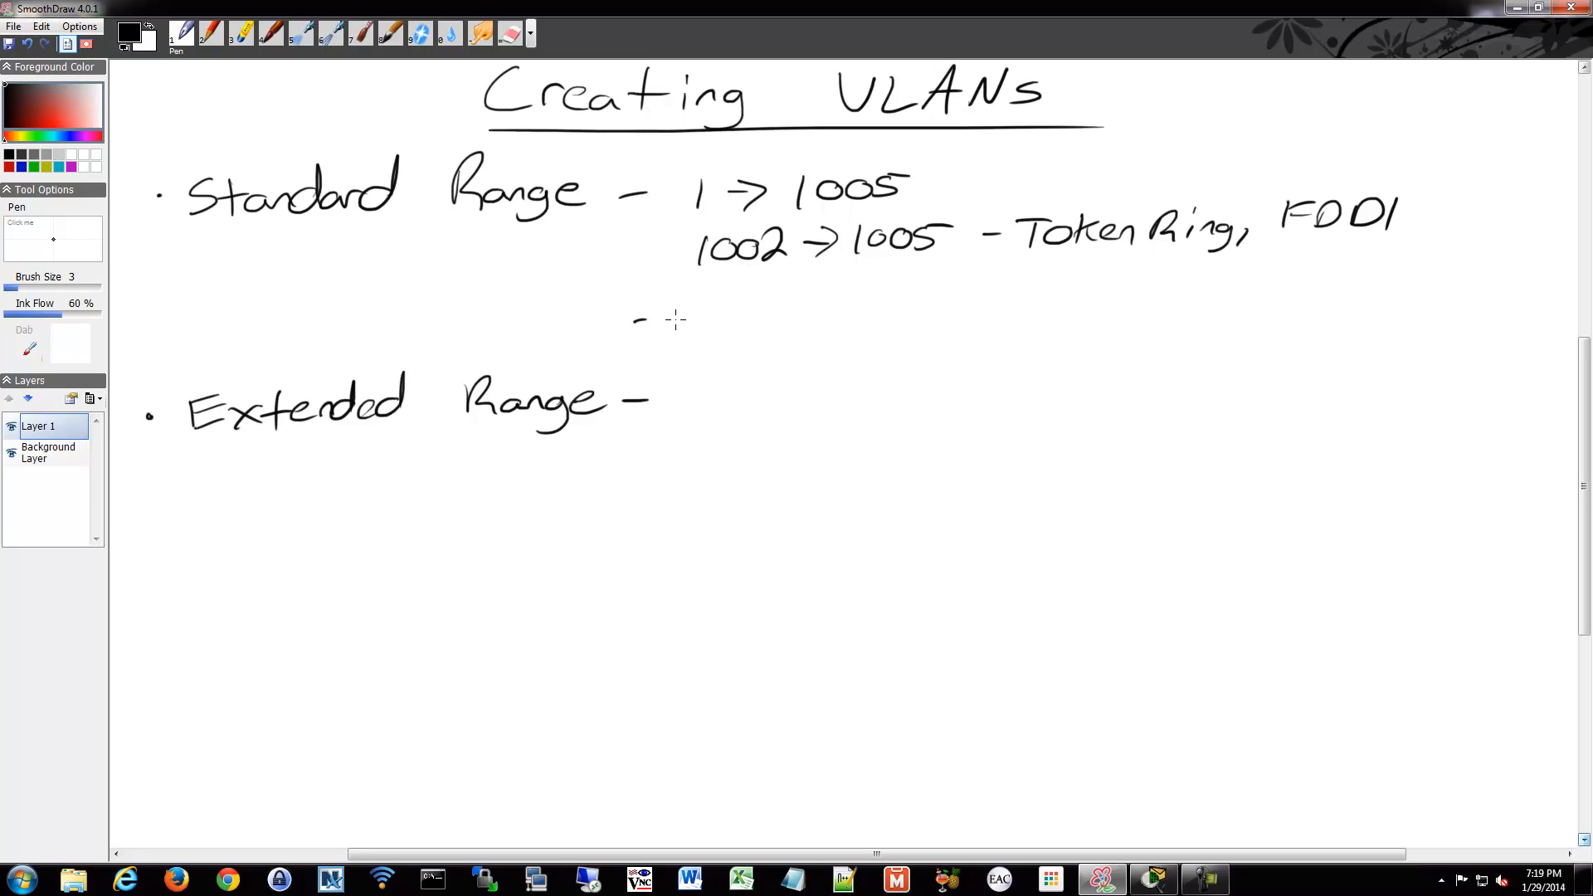
Step: Write a third line '– Vlan.dat – manually delete' under the Token Ring note
{"action": "left_click_drag", "start_coordinate": [675, 319], "coordinate": [803, 320]}
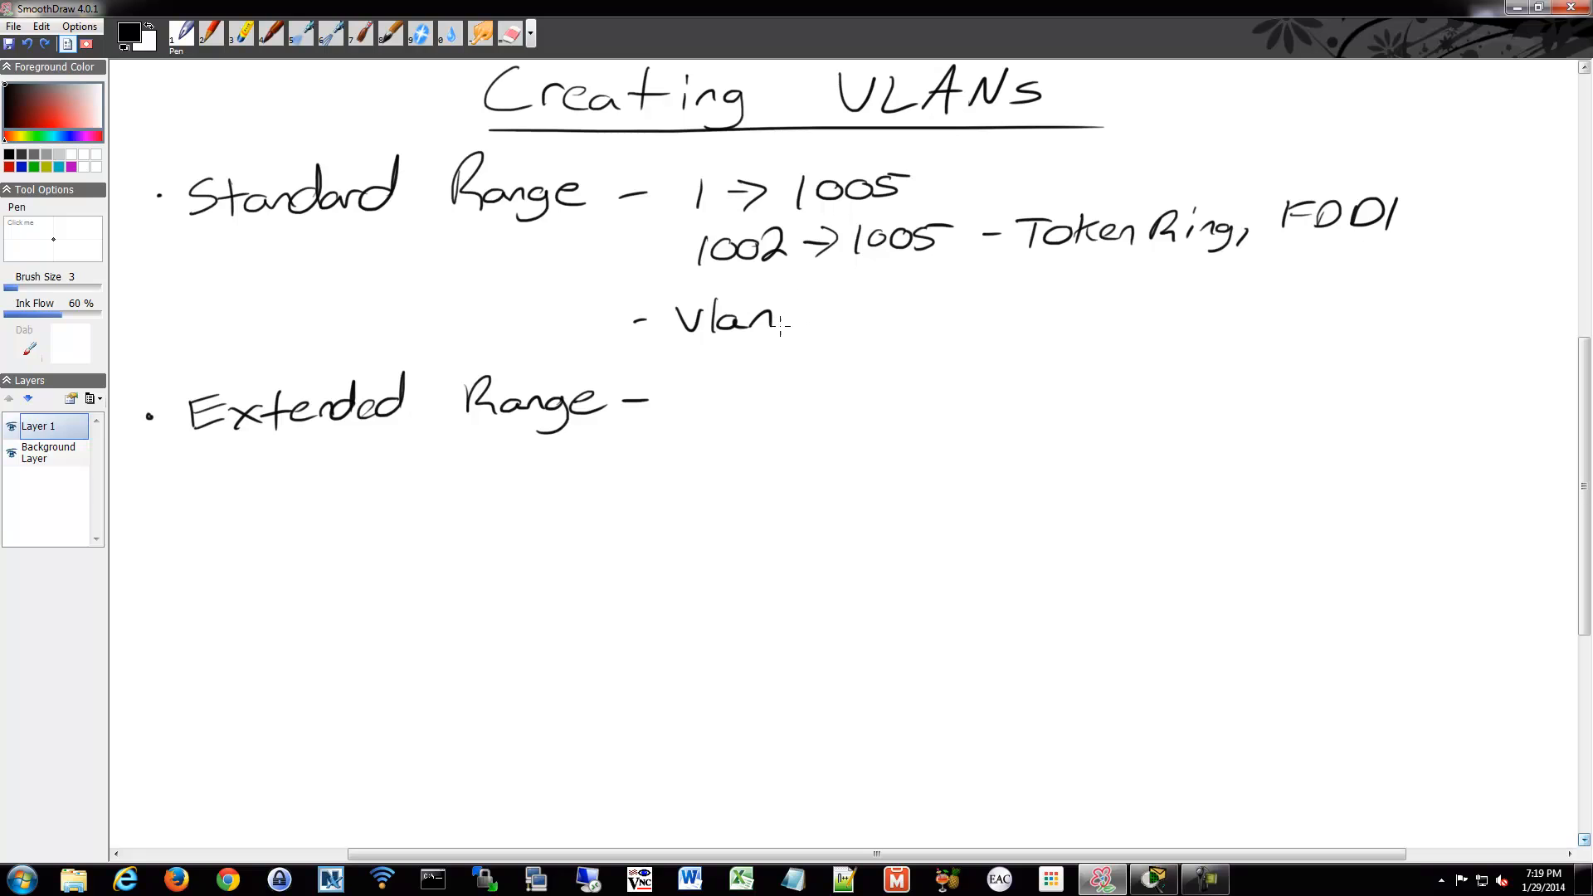
{"action": "left_click_drag", "start_coordinate": [793, 315], "coordinate": [894, 316]}
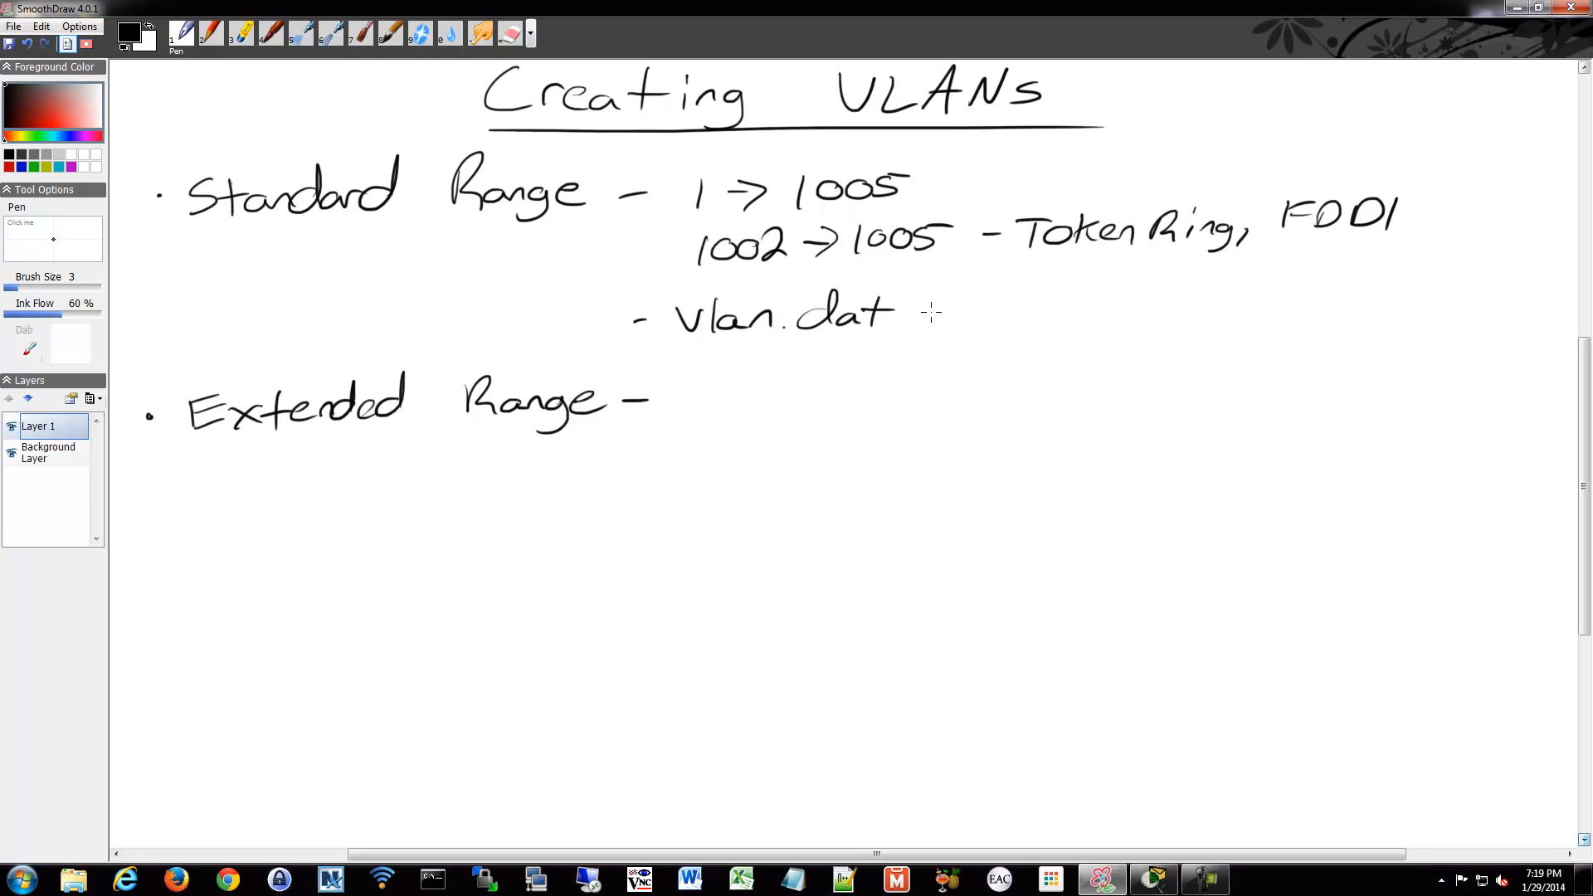
{"action": "mouse_move", "coordinate": [830, 342]}
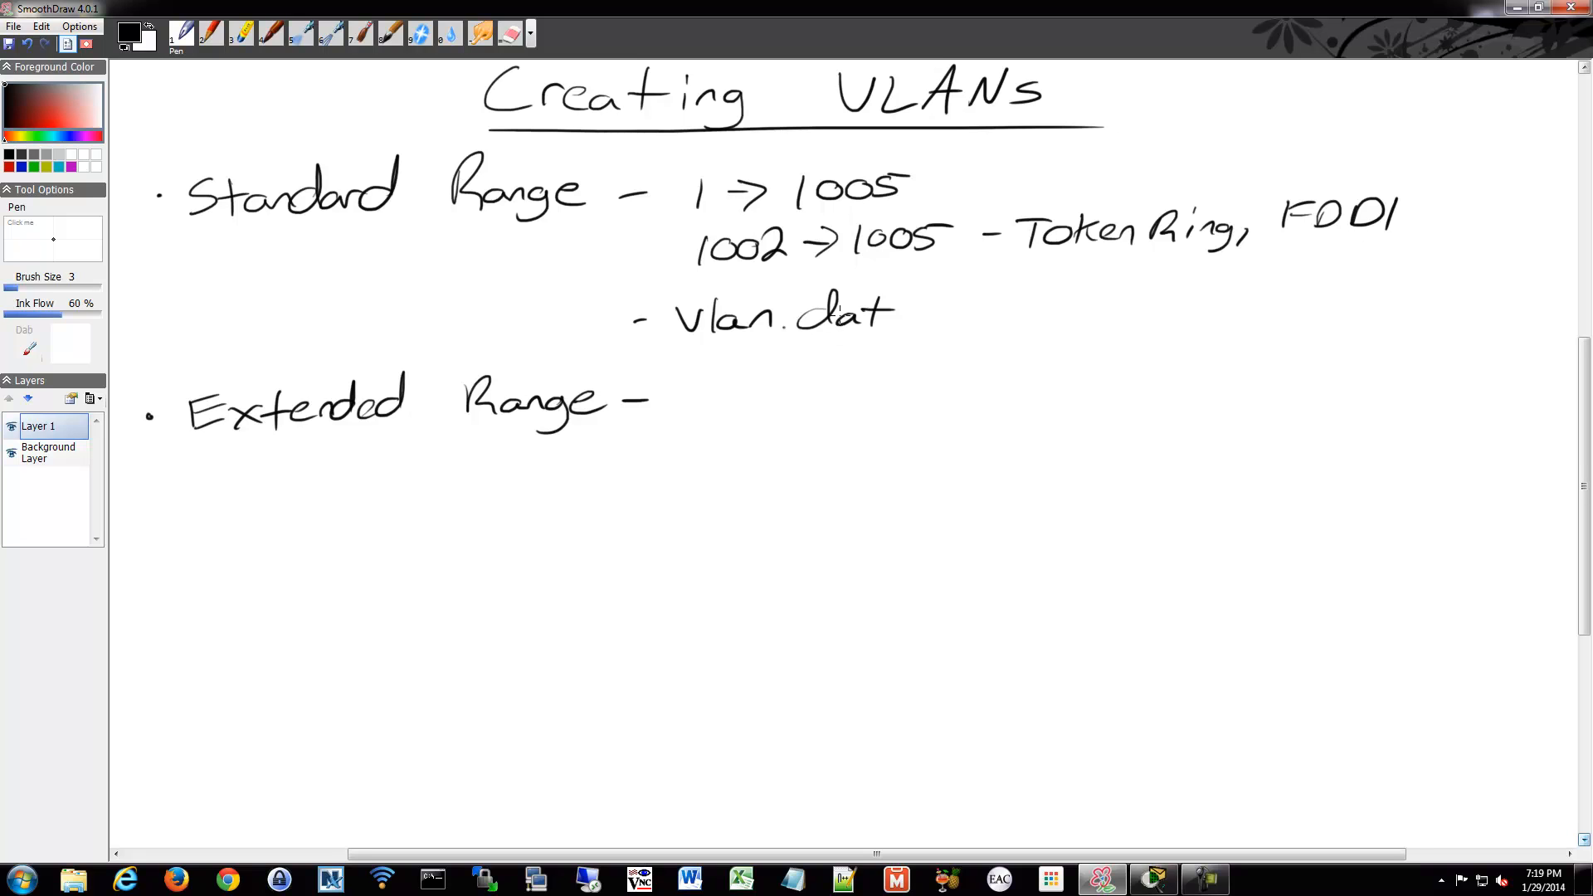
{"action": "mouse_move", "coordinate": [886, 263]}
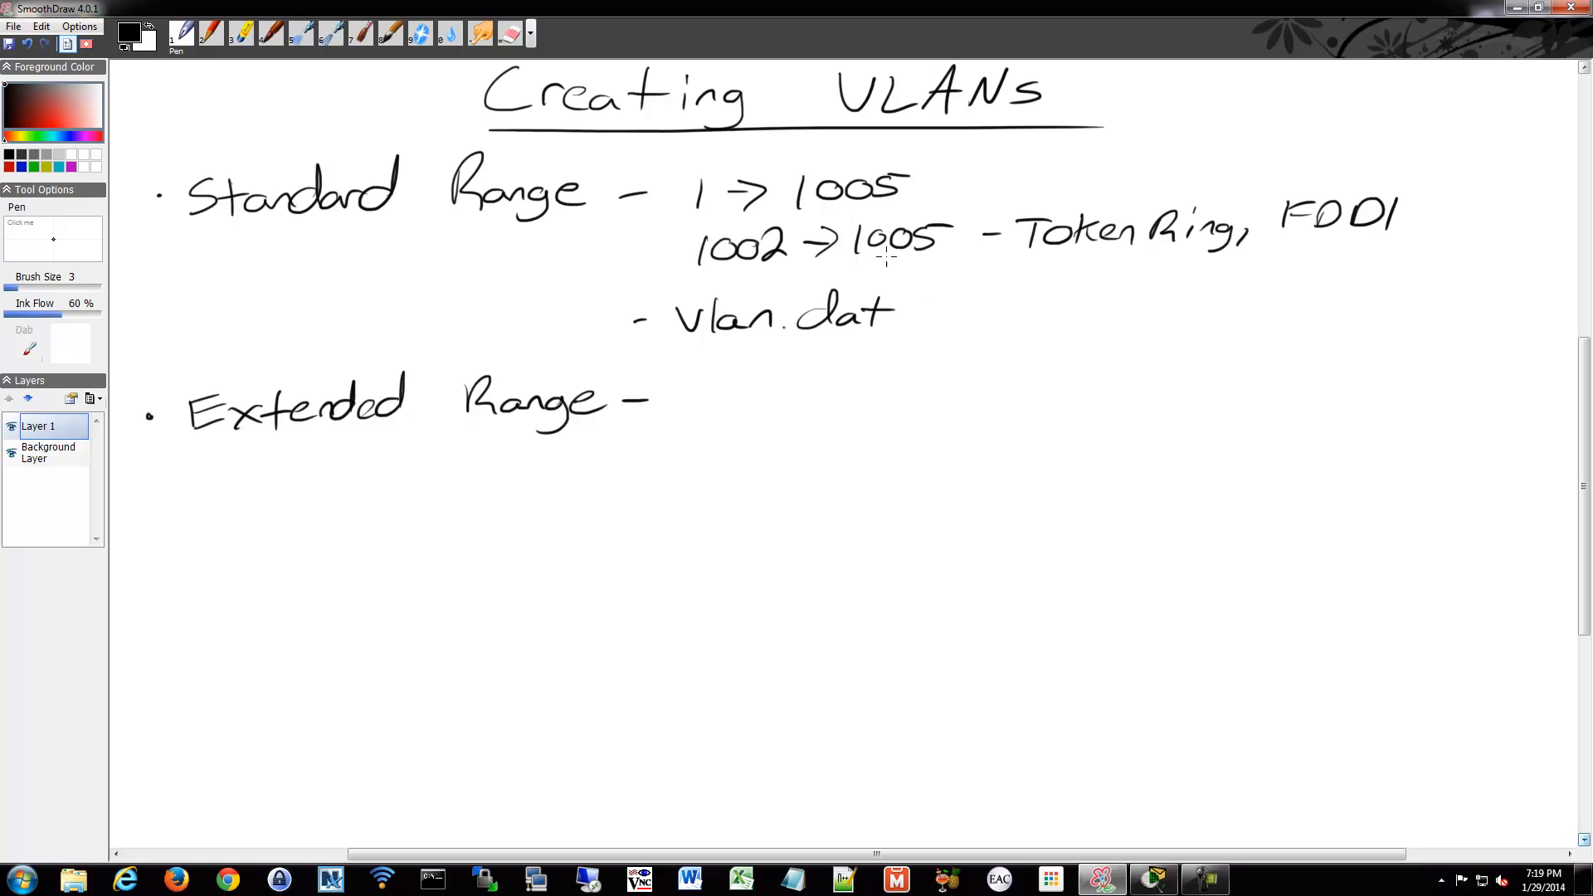
{"action": "mouse_move", "coordinate": [869, 278]}
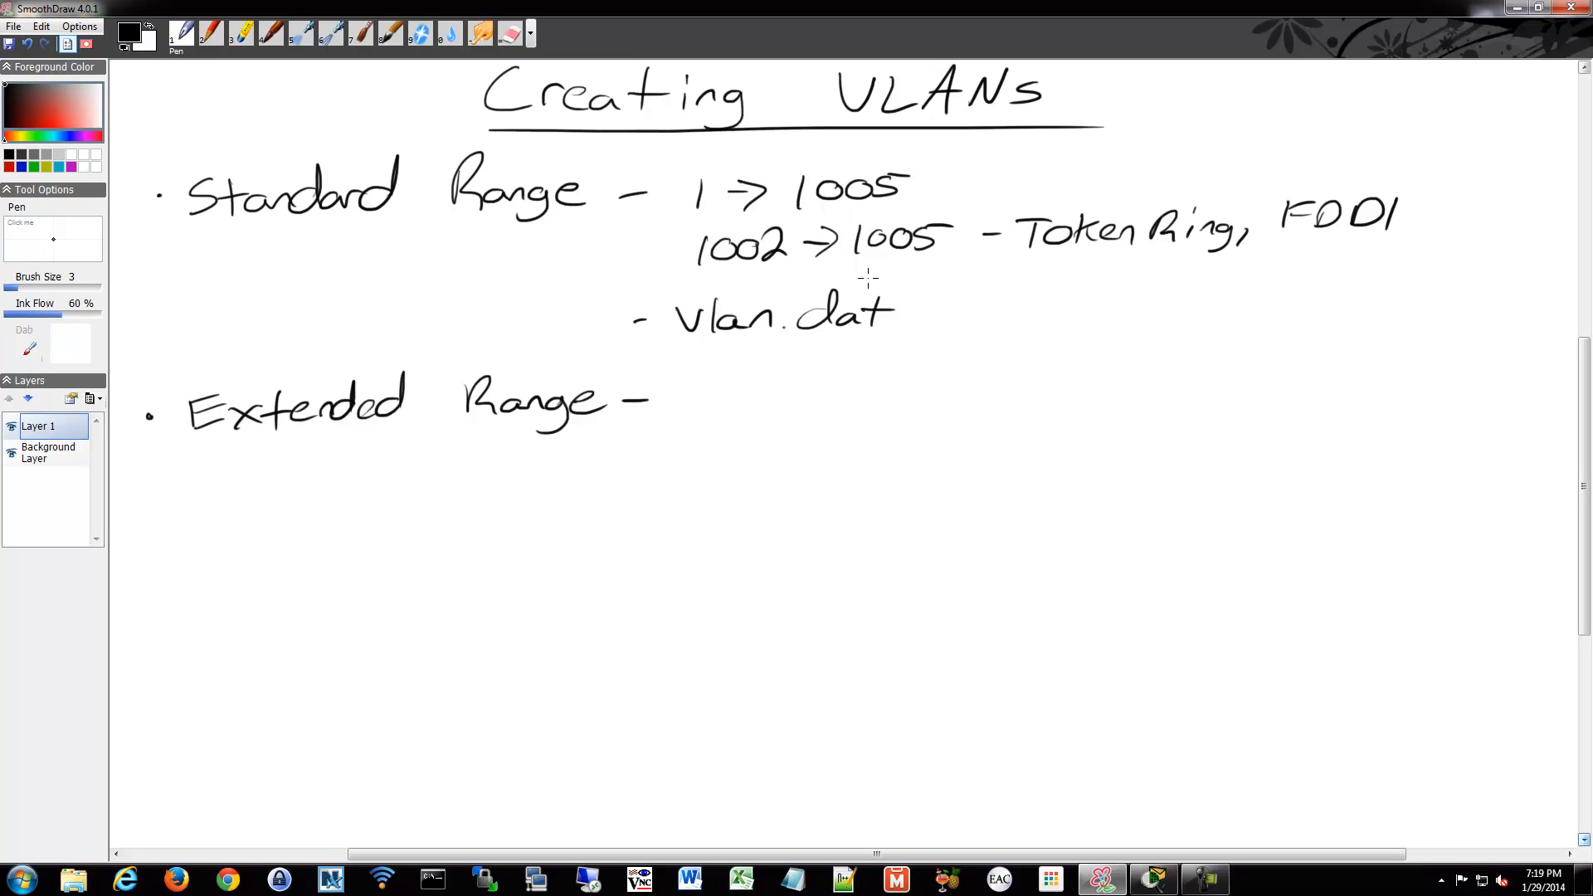
{"action": "mouse_move", "coordinate": [916, 335]}
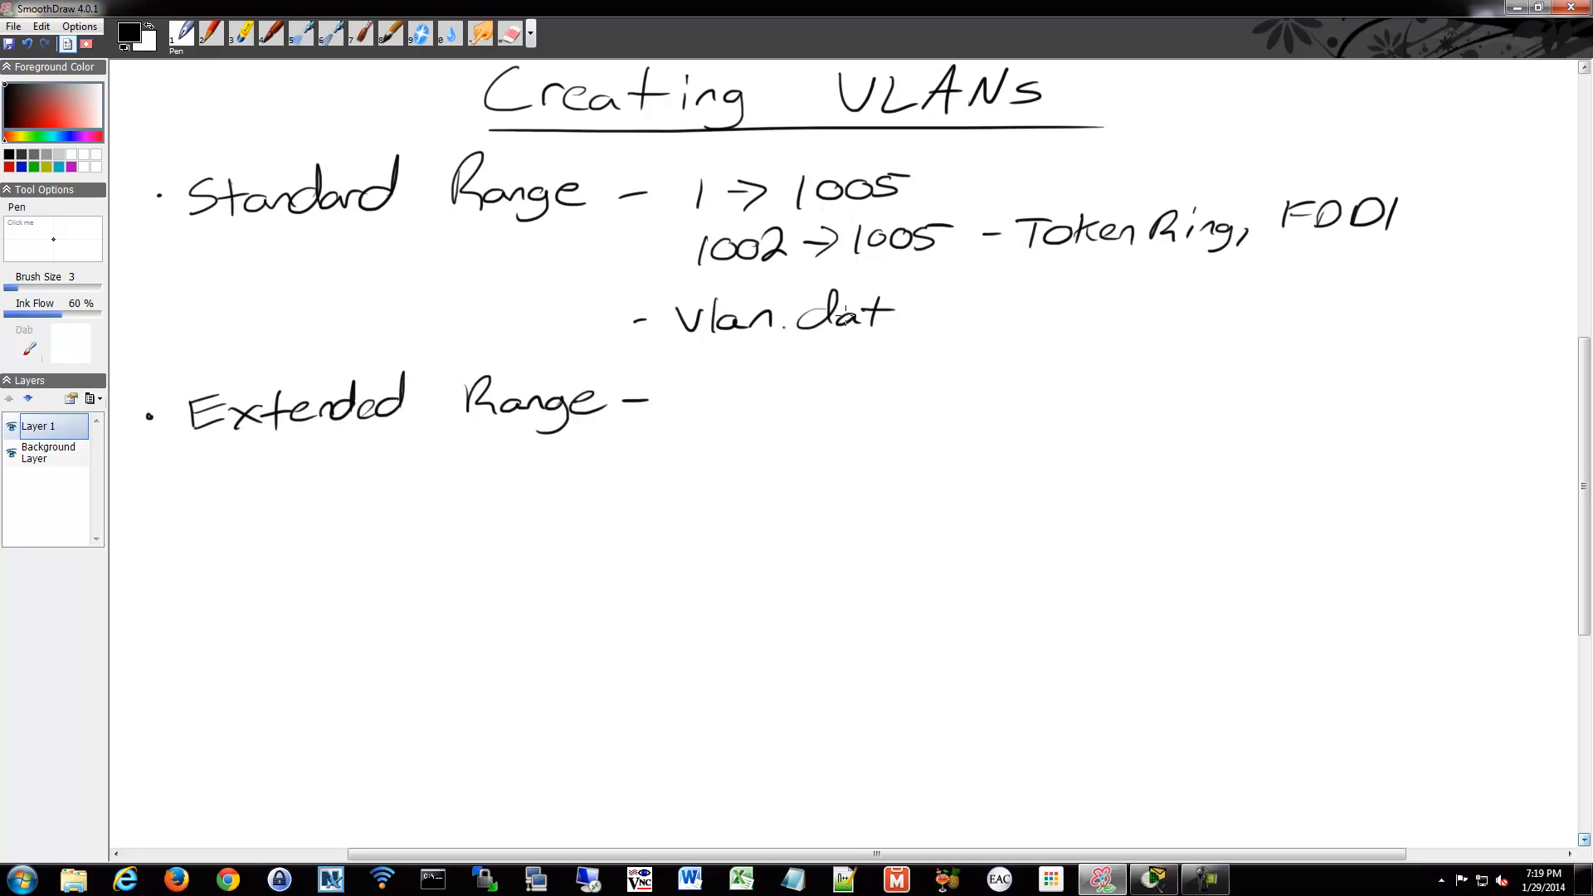
{"action": "mouse_move", "coordinate": [940, 312]}
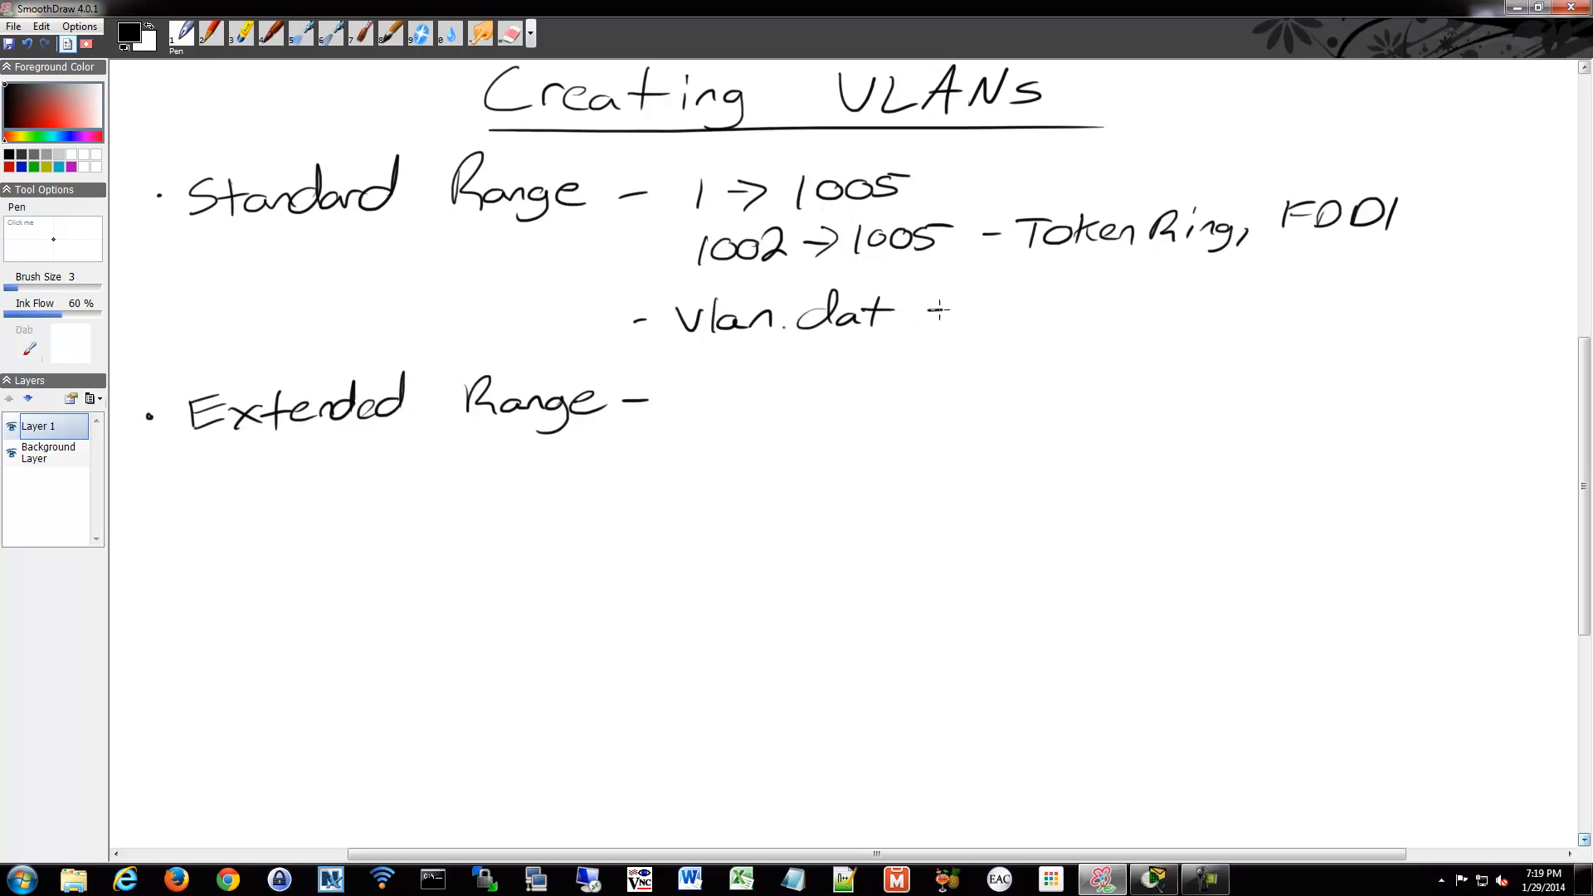
{"action": "left_click_drag", "start_coordinate": [929, 310], "coordinate": [1071, 310]}
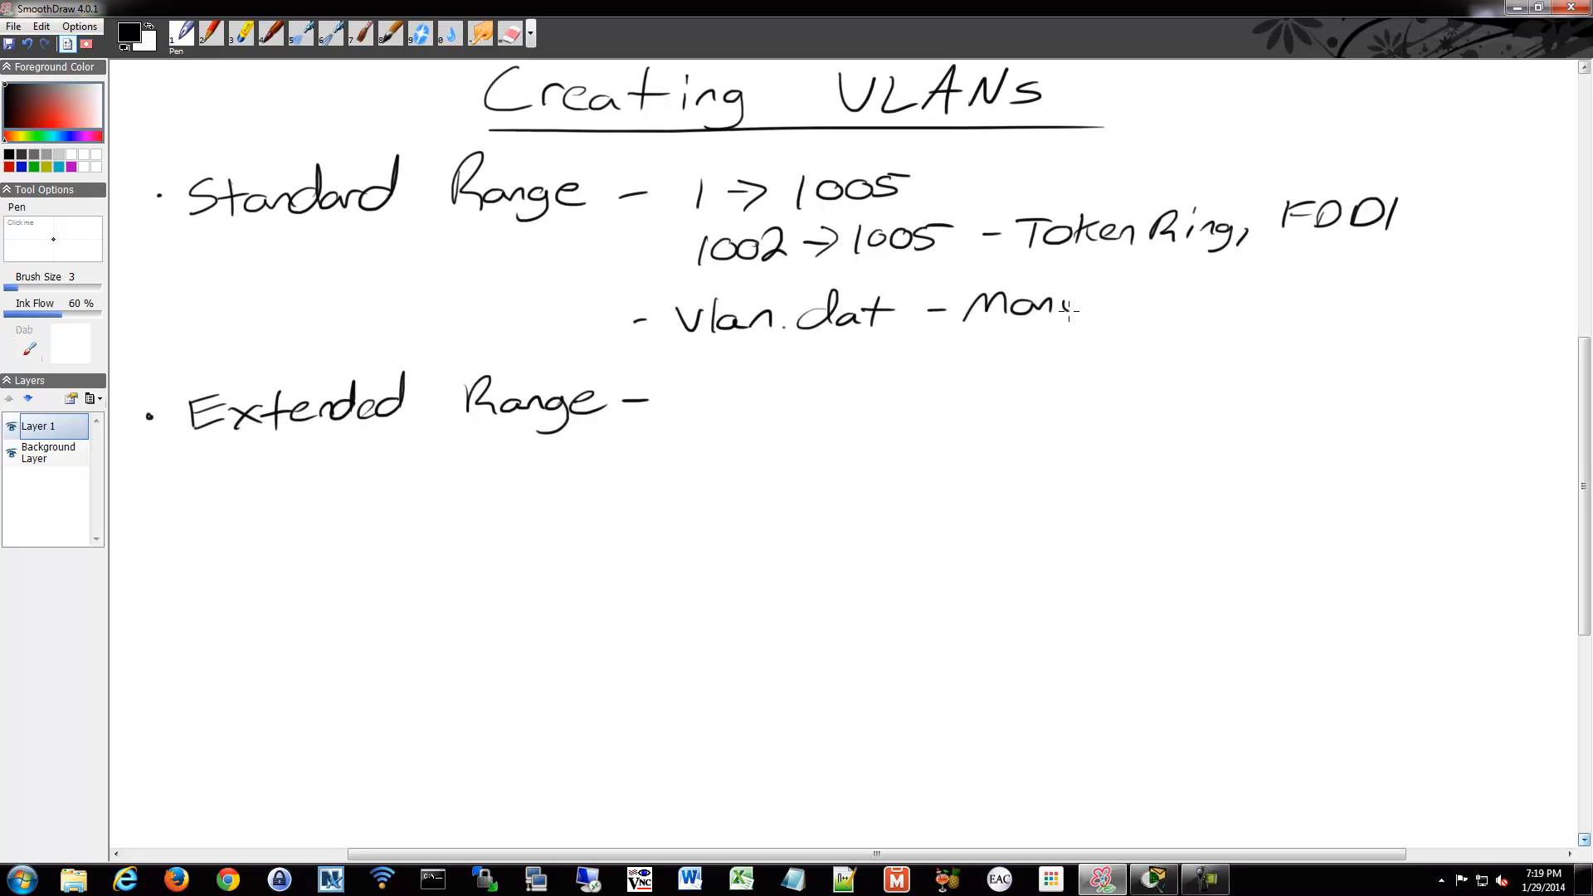
{"action": "left_click_drag", "start_coordinate": [1057, 305], "coordinate": [1158, 316]}
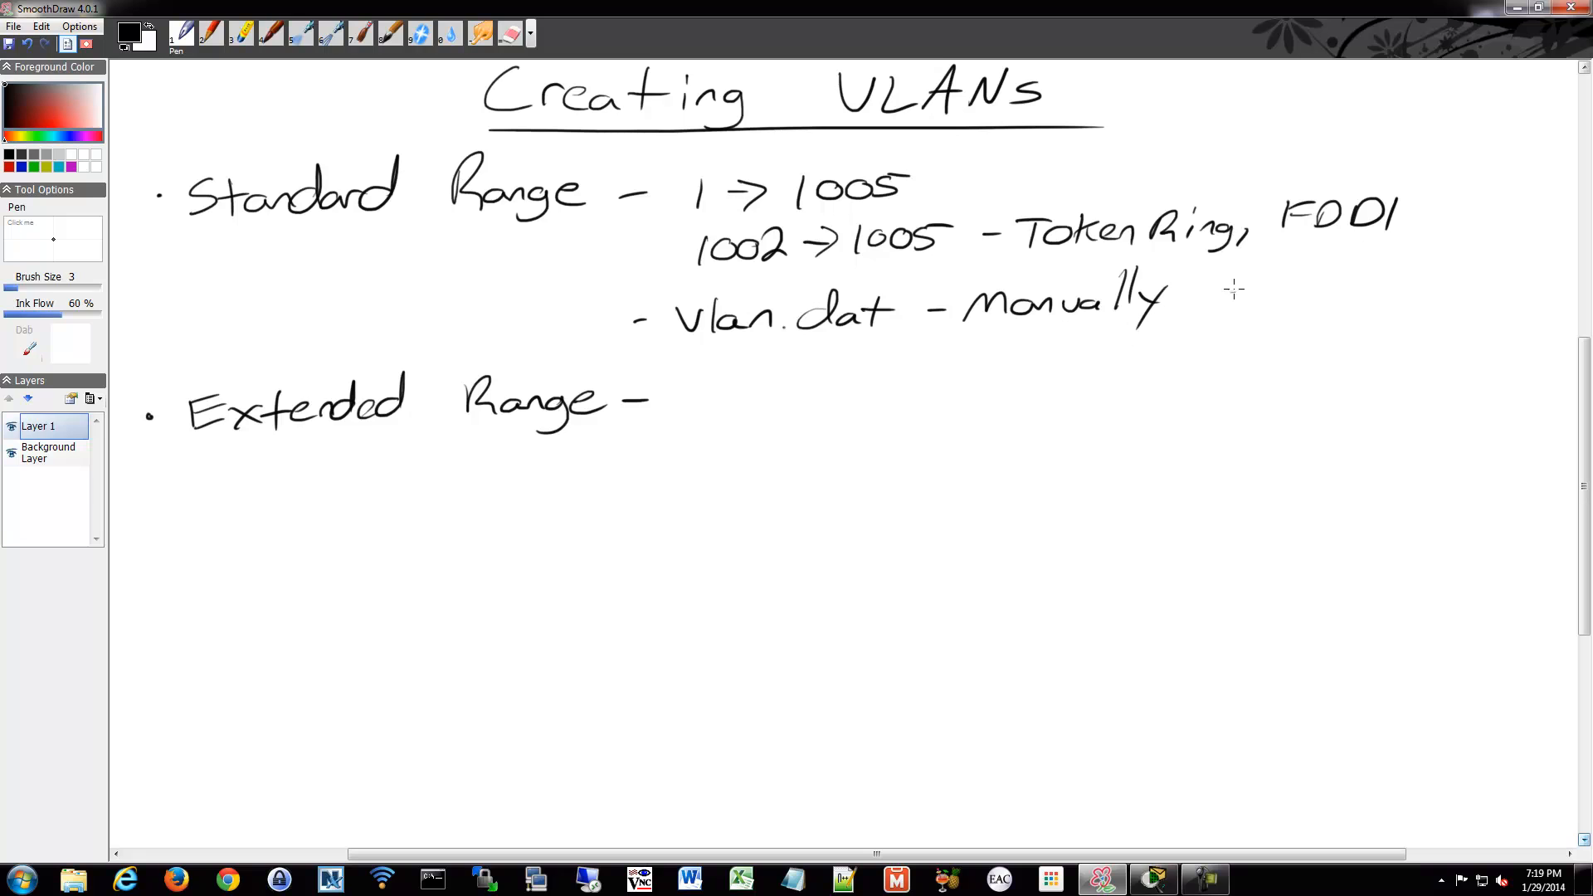
{"action": "left_click_drag", "start_coordinate": [1210, 300], "coordinate": [1365, 289]}
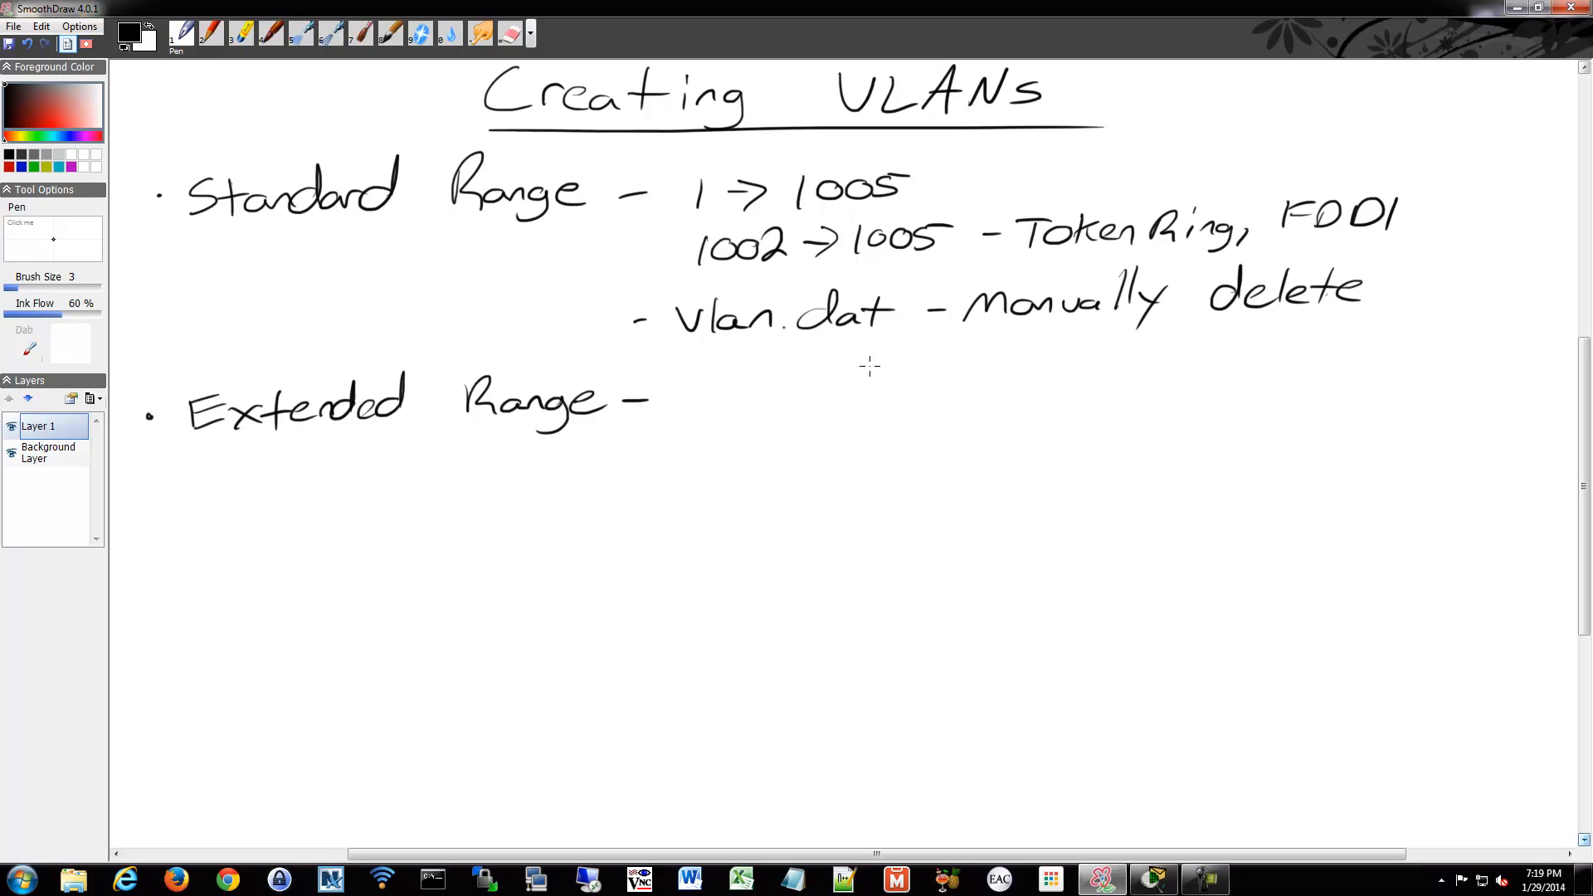
{"action": "mouse_move", "coordinate": [896, 323]}
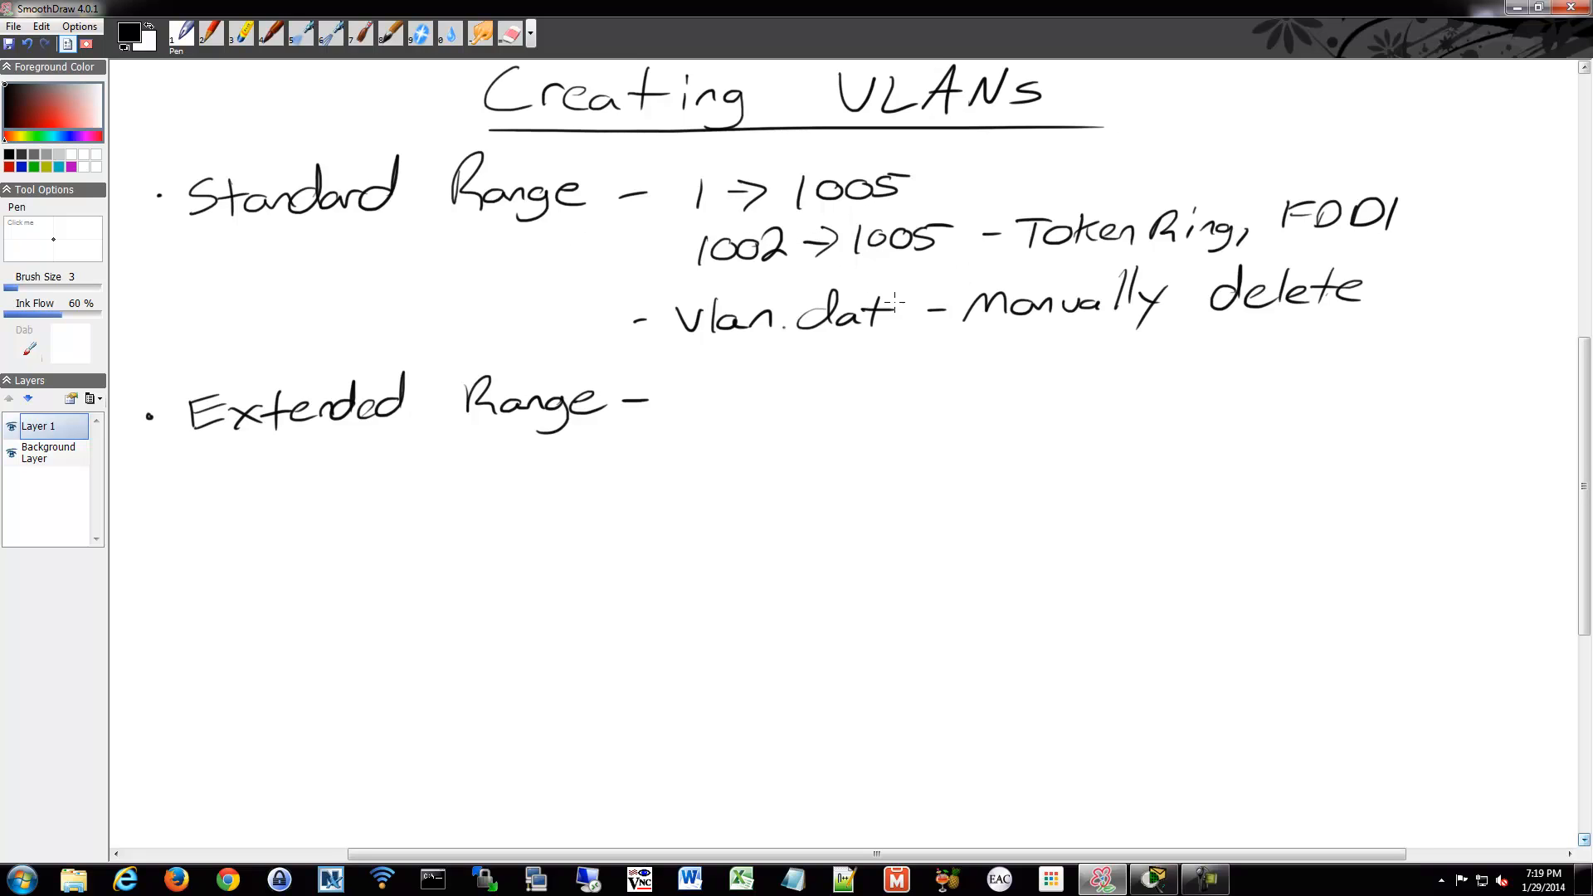
{"action": "mouse_move", "coordinate": [860, 354]}
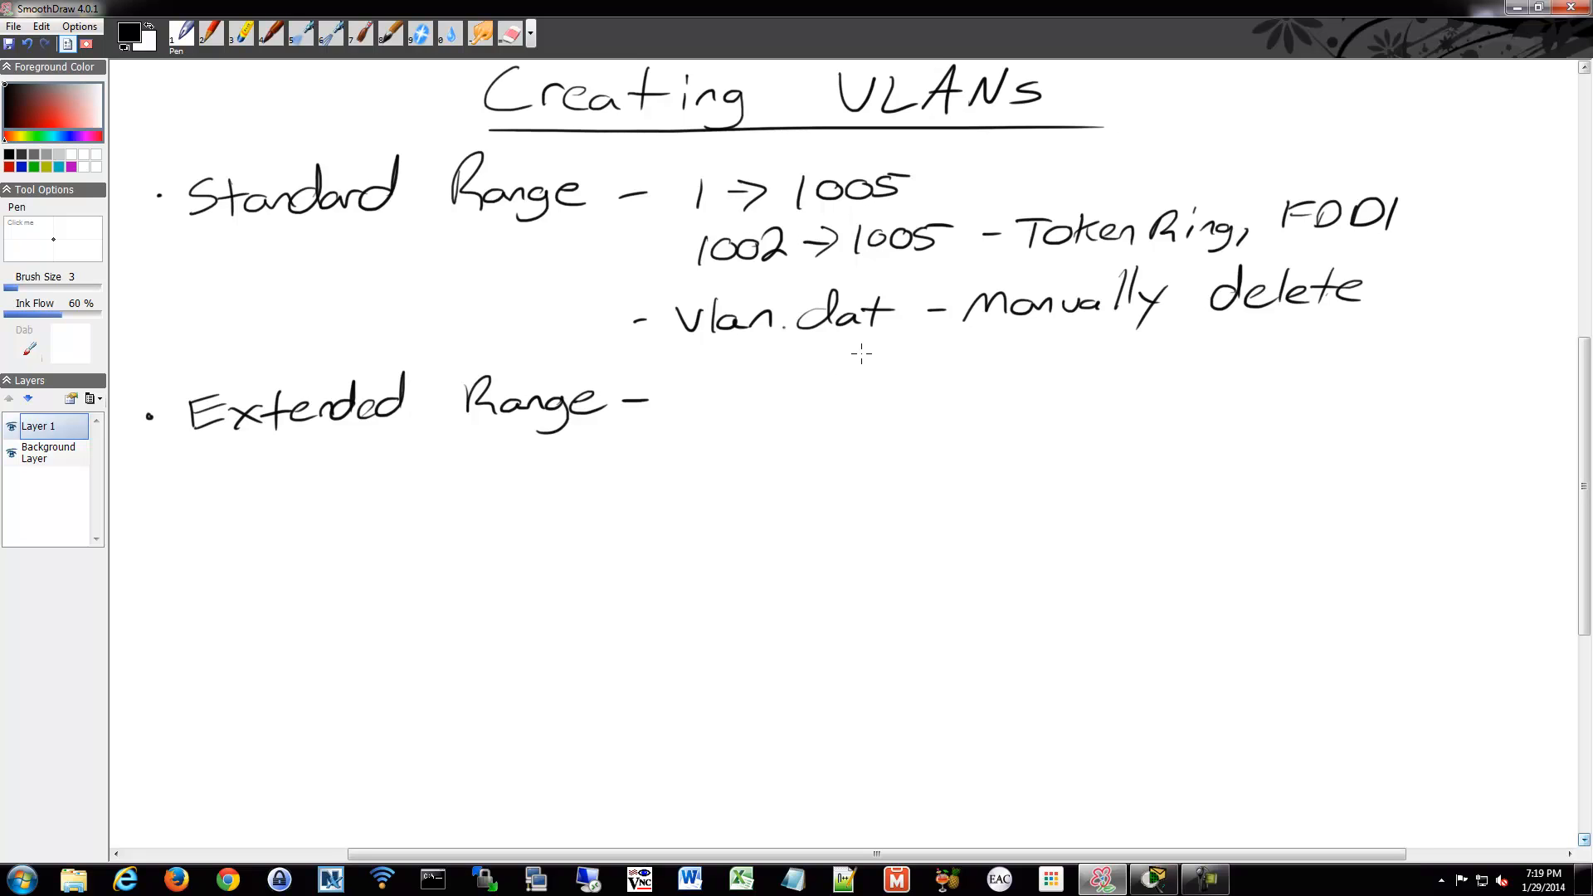
{"action": "mouse_move", "coordinate": [847, 365]}
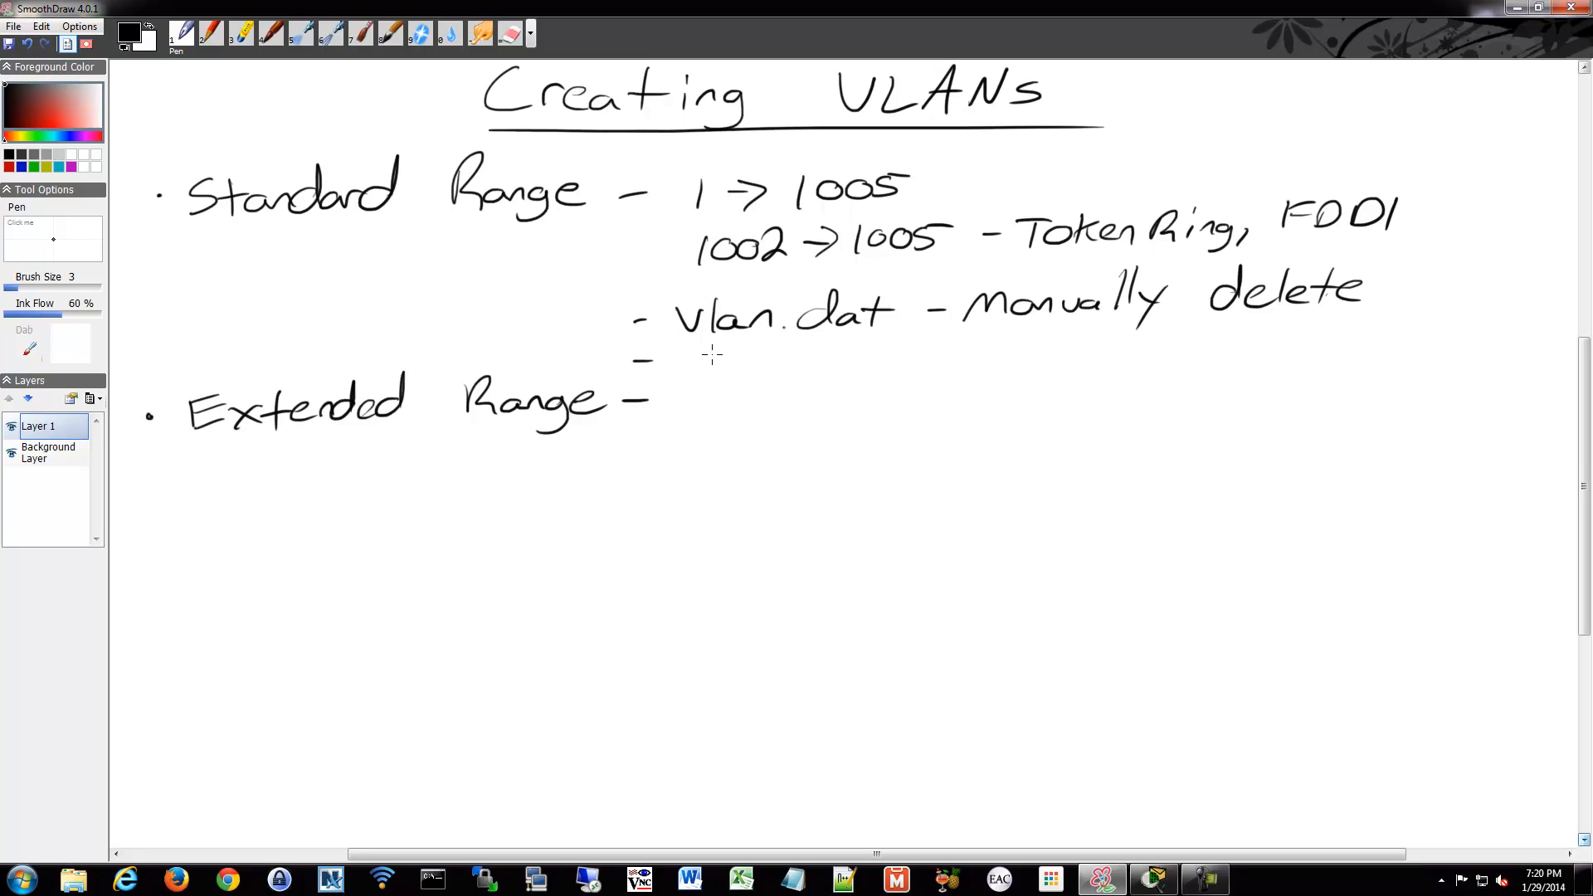
Step: Write a fourth line '– 1, 1002 → 1005 – Automatically created' below the vlan.dat note
{"action": "left_click_drag", "start_coordinate": [690, 365], "coordinate": [712, 377]}
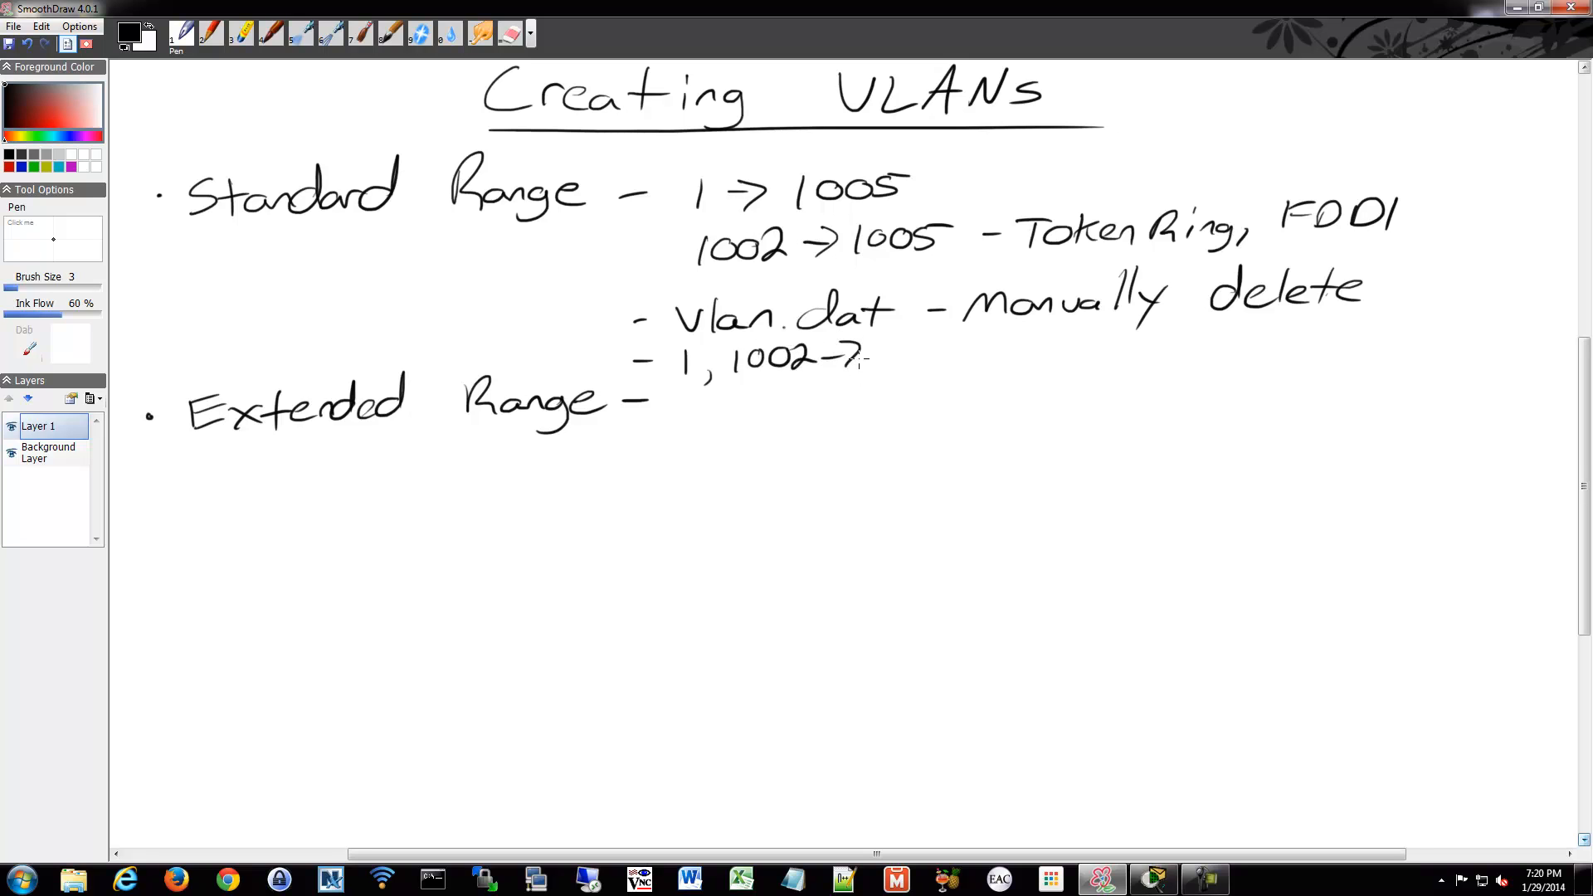
{"action": "left_click_drag", "start_coordinate": [868, 355], "coordinate": [949, 355]}
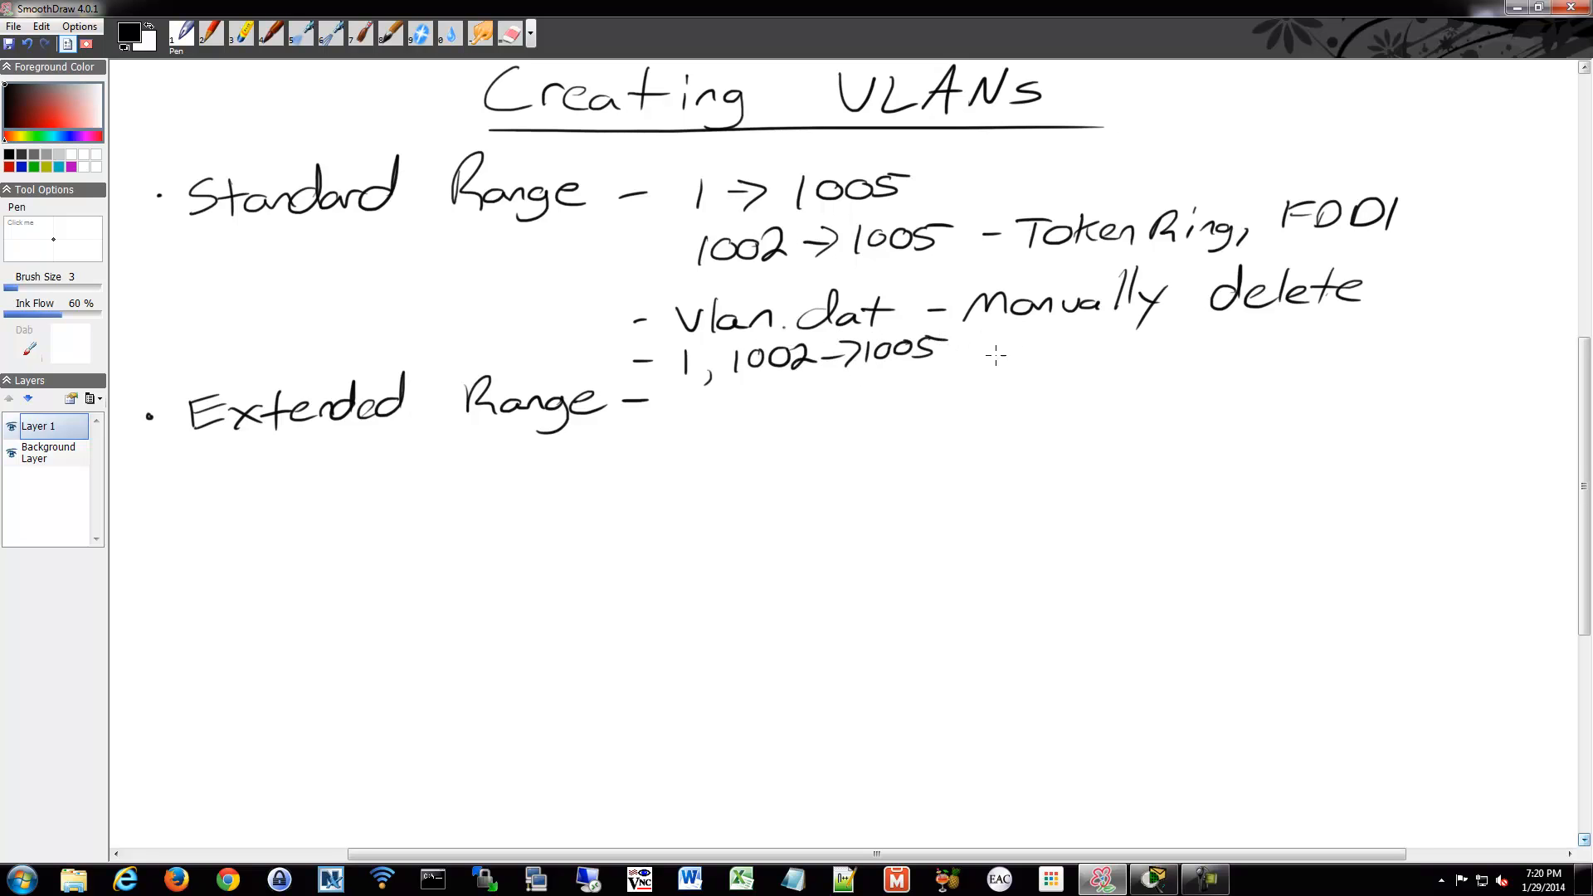
{"action": "left_click_drag", "start_coordinate": [1001, 345], "coordinate": [1082, 351]}
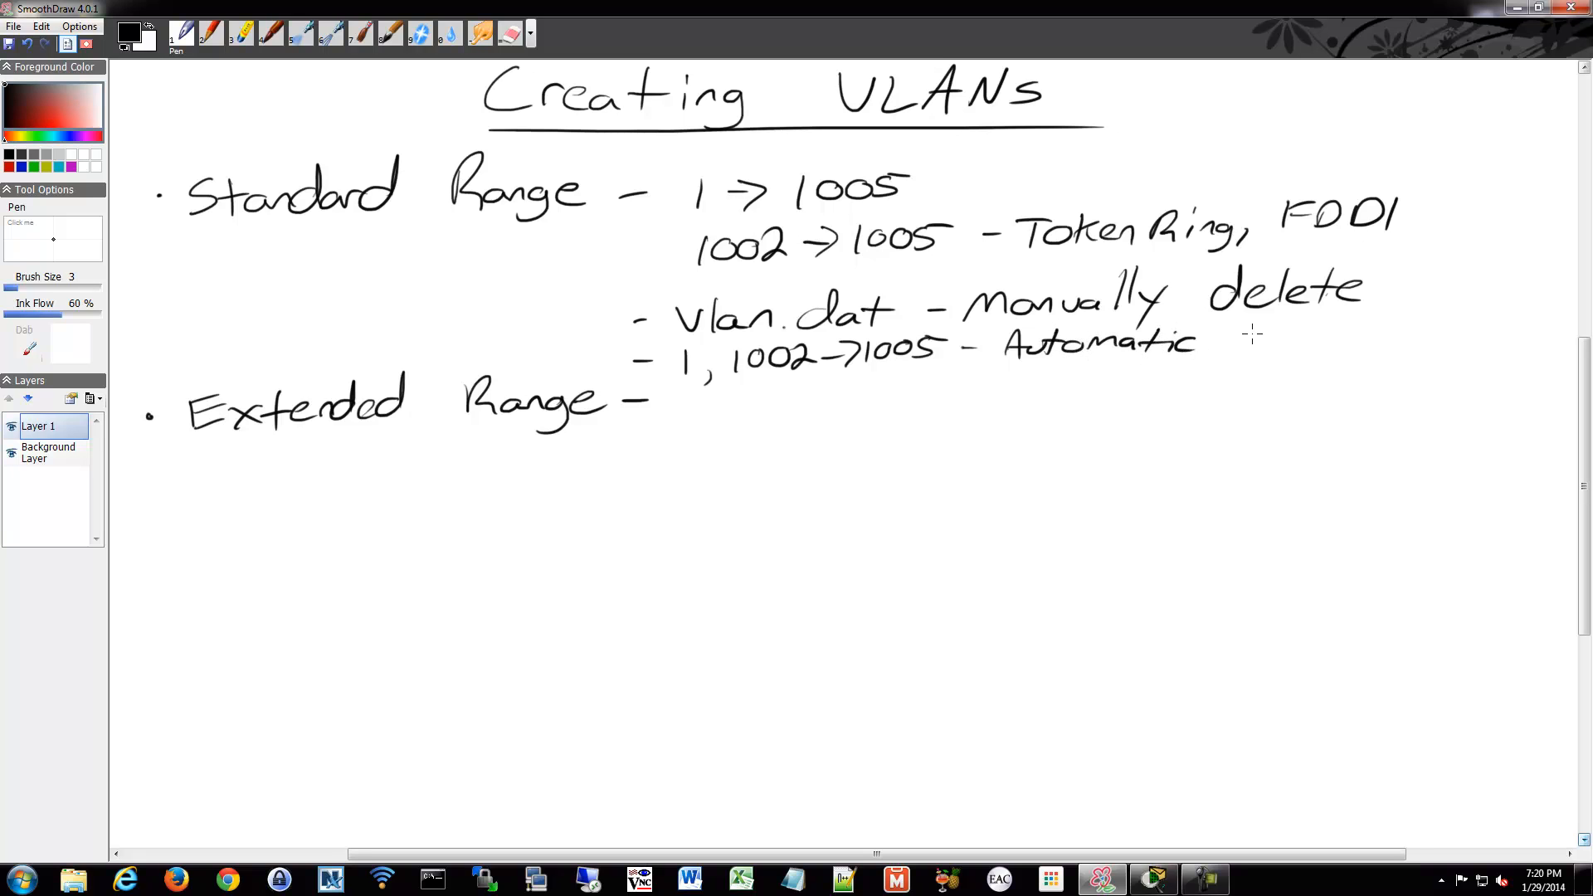
{"action": "left_click_drag", "start_coordinate": [1239, 335], "coordinate": [1382, 340]}
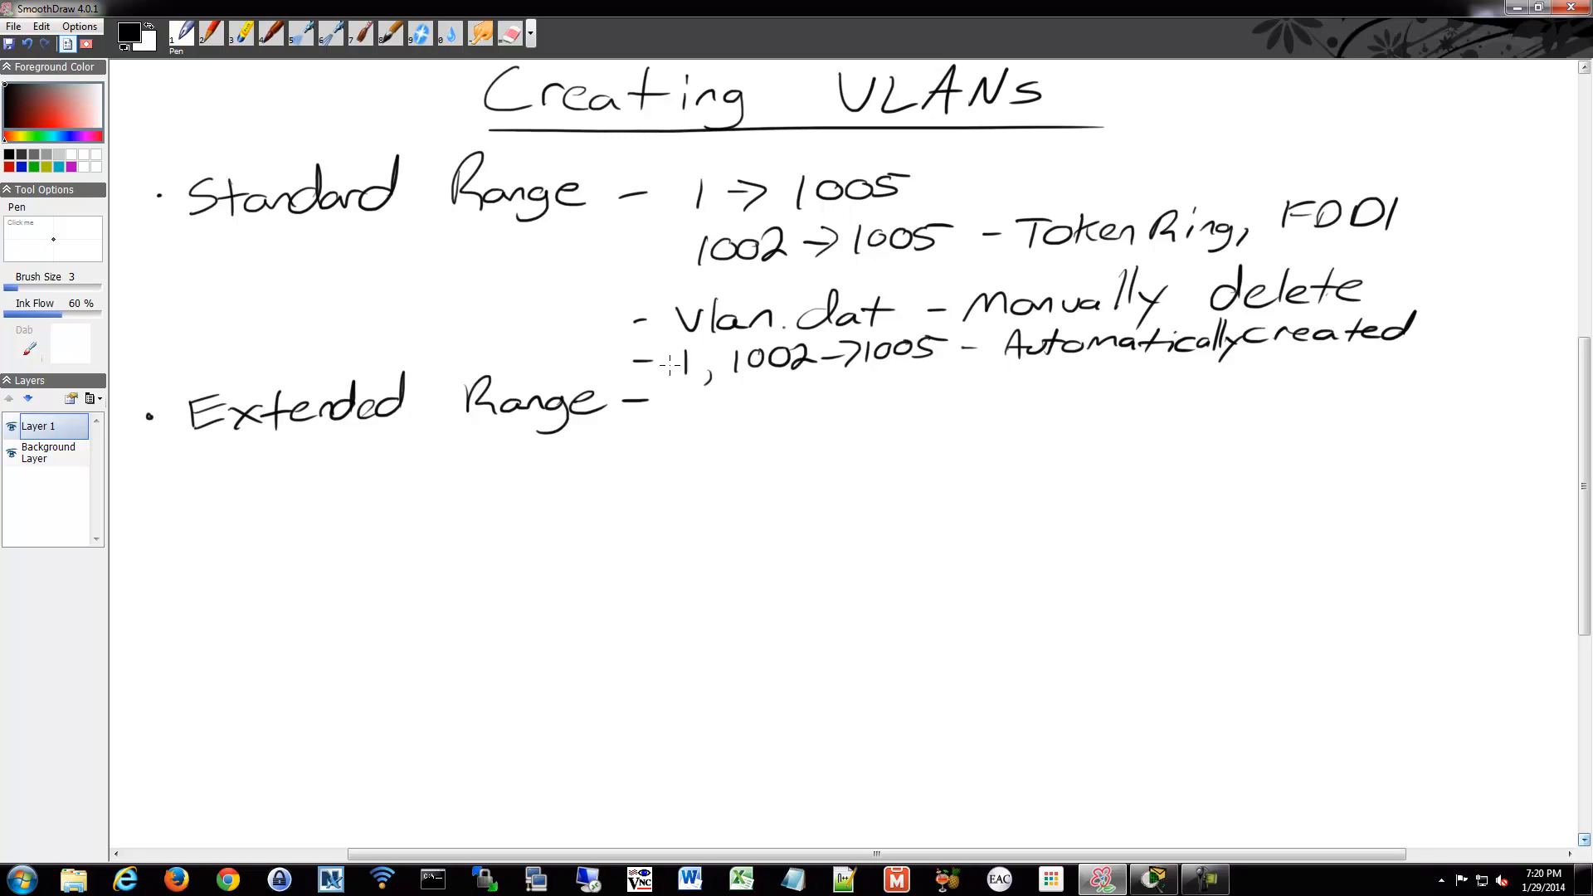
{"action": "mouse_move", "coordinate": [681, 358]}
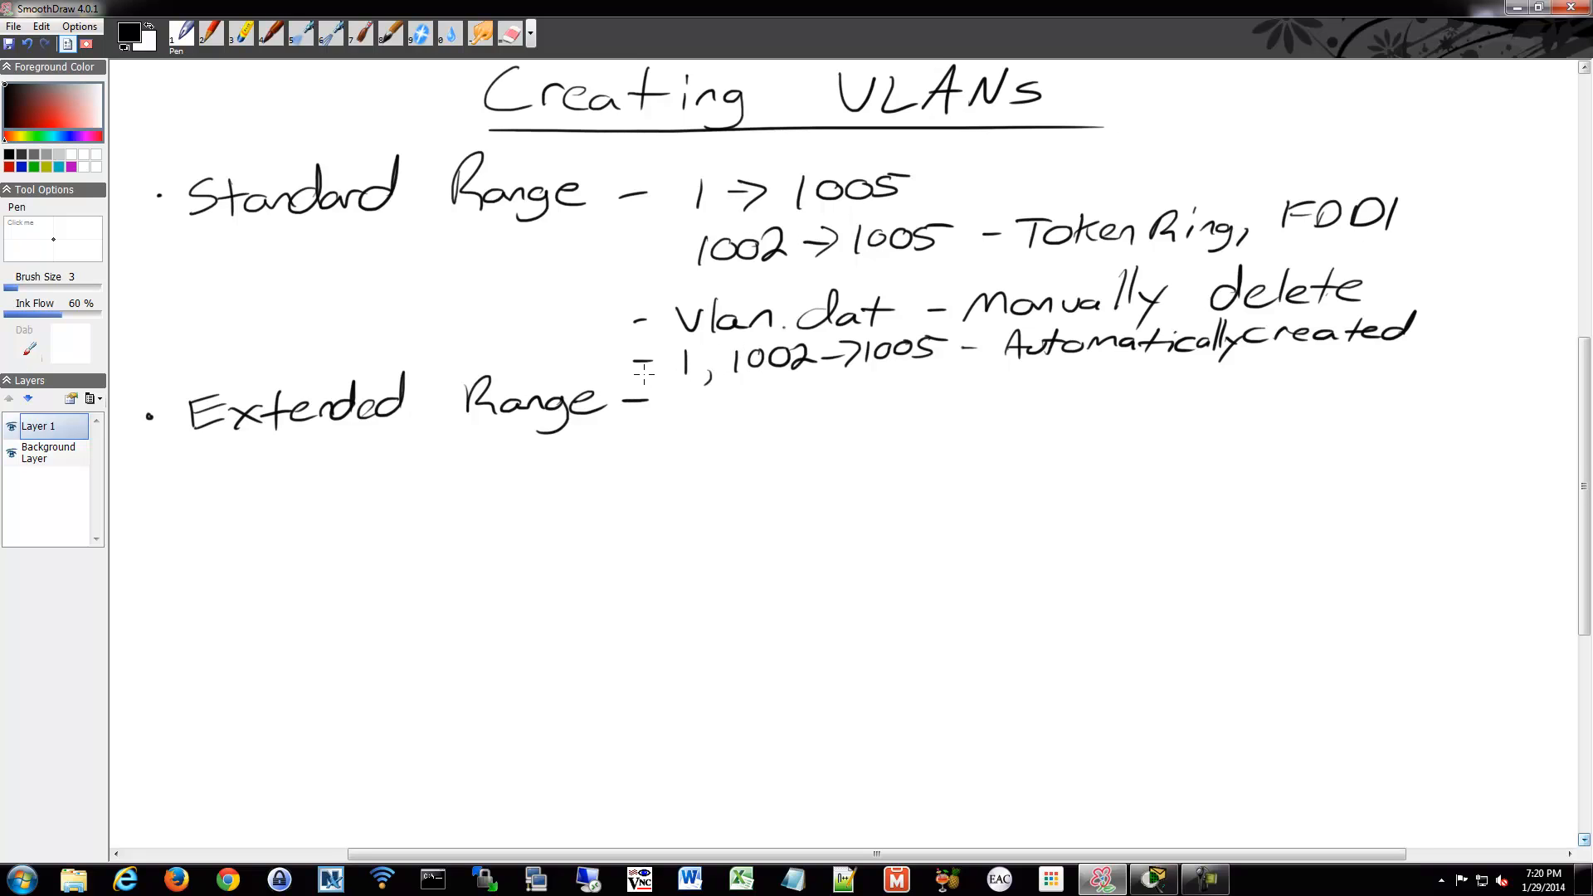
Step: Write '1006 → 4094' after Extended Range
{"action": "left_click_drag", "start_coordinate": [680, 396], "coordinate": [711, 406]}
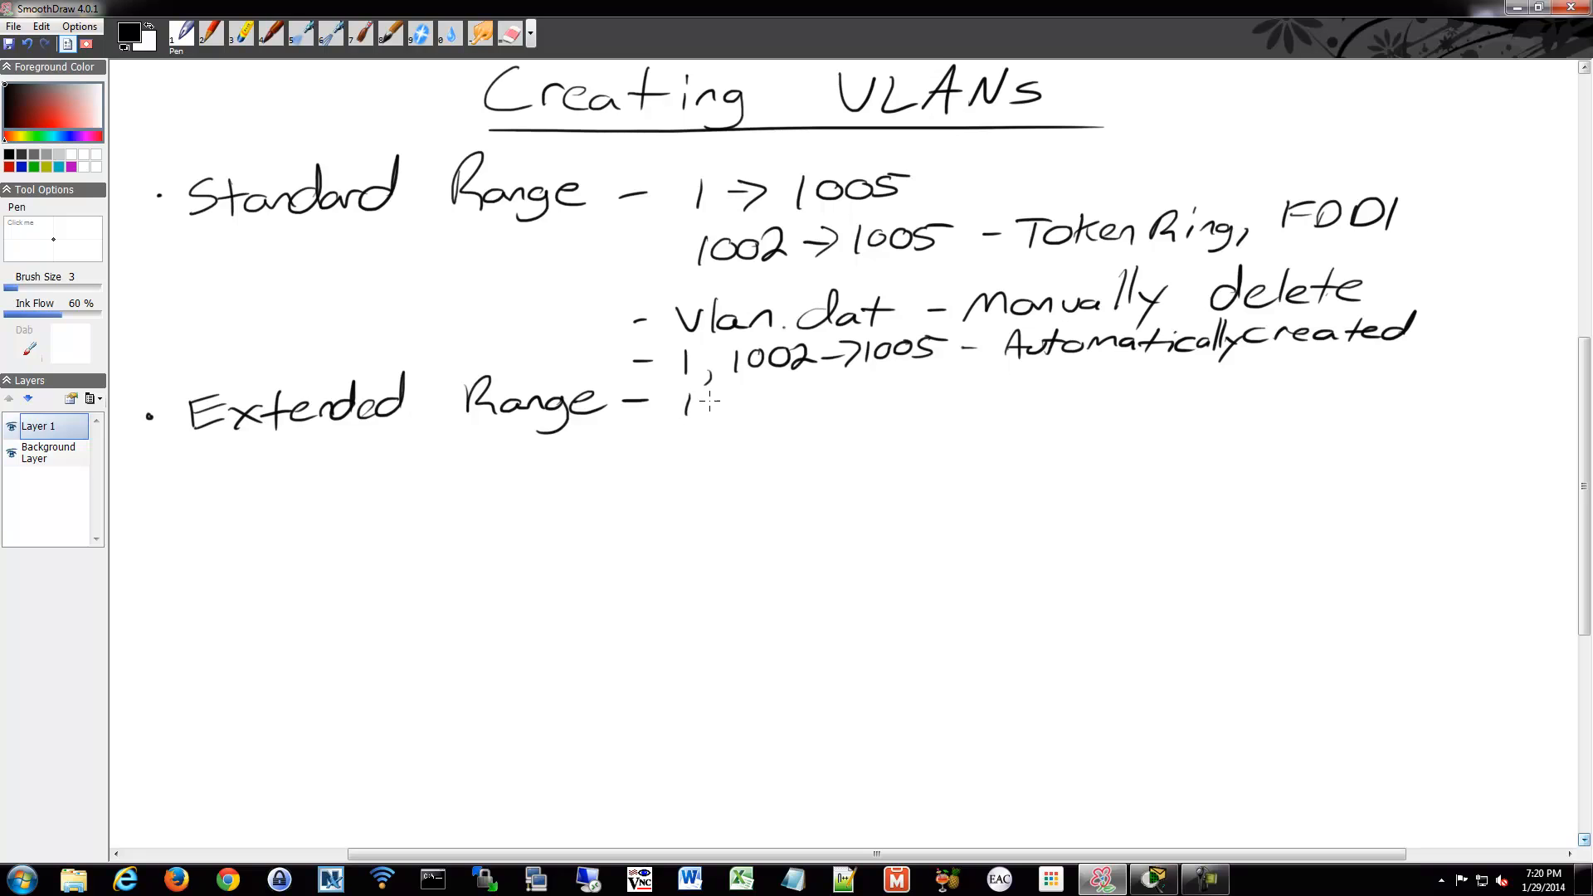
{"action": "left_click_drag", "start_coordinate": [690, 402], "coordinate": [803, 402]}
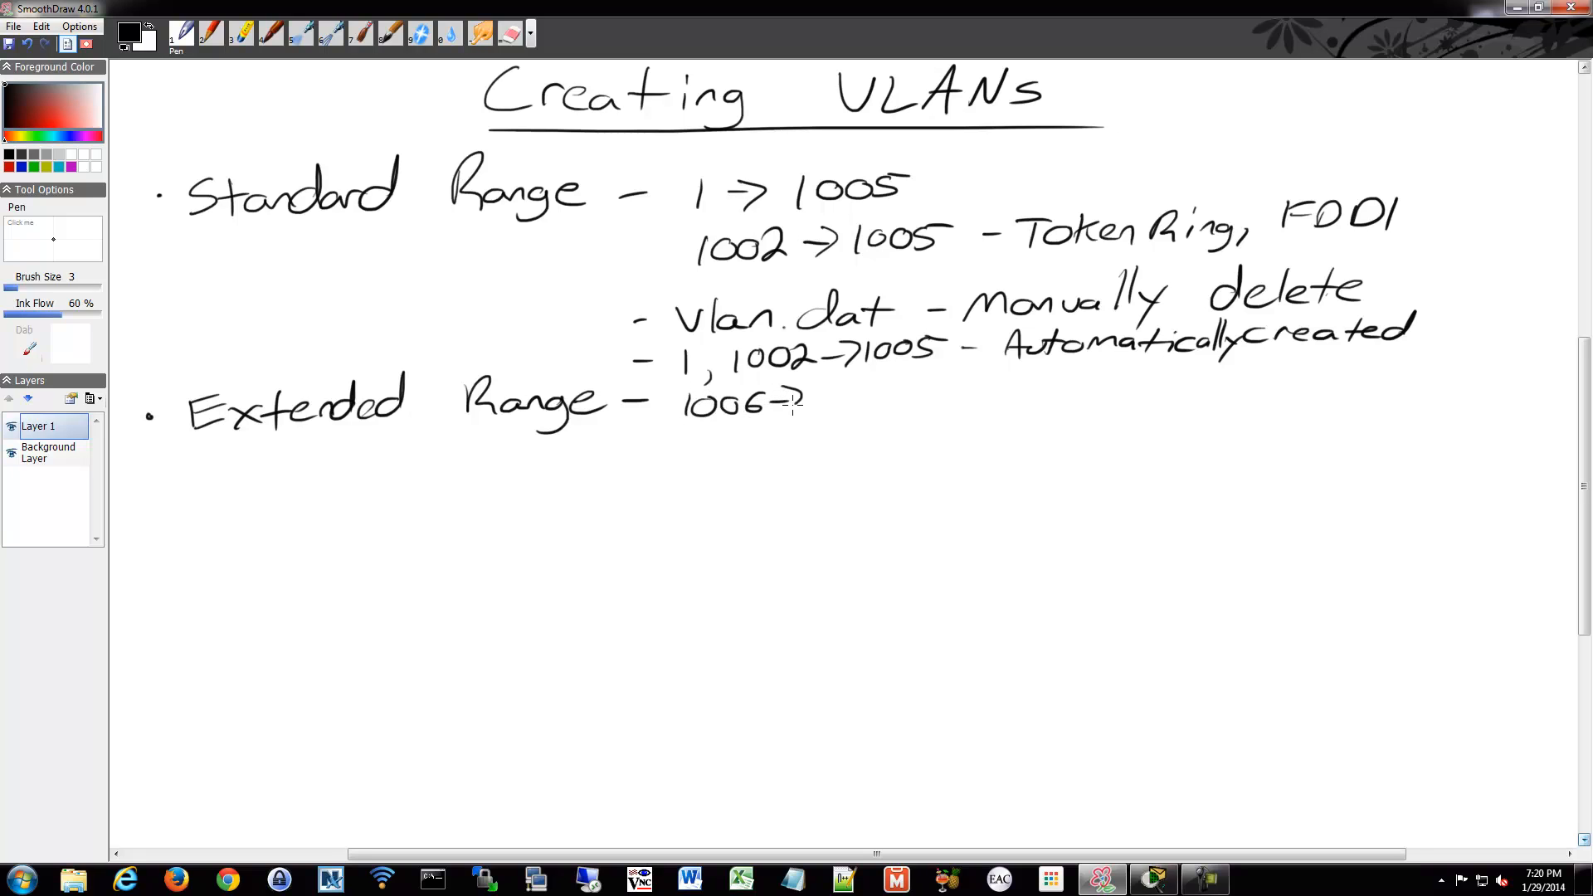
{"action": "left_click_drag", "start_coordinate": [813, 401], "coordinate": [900, 402]}
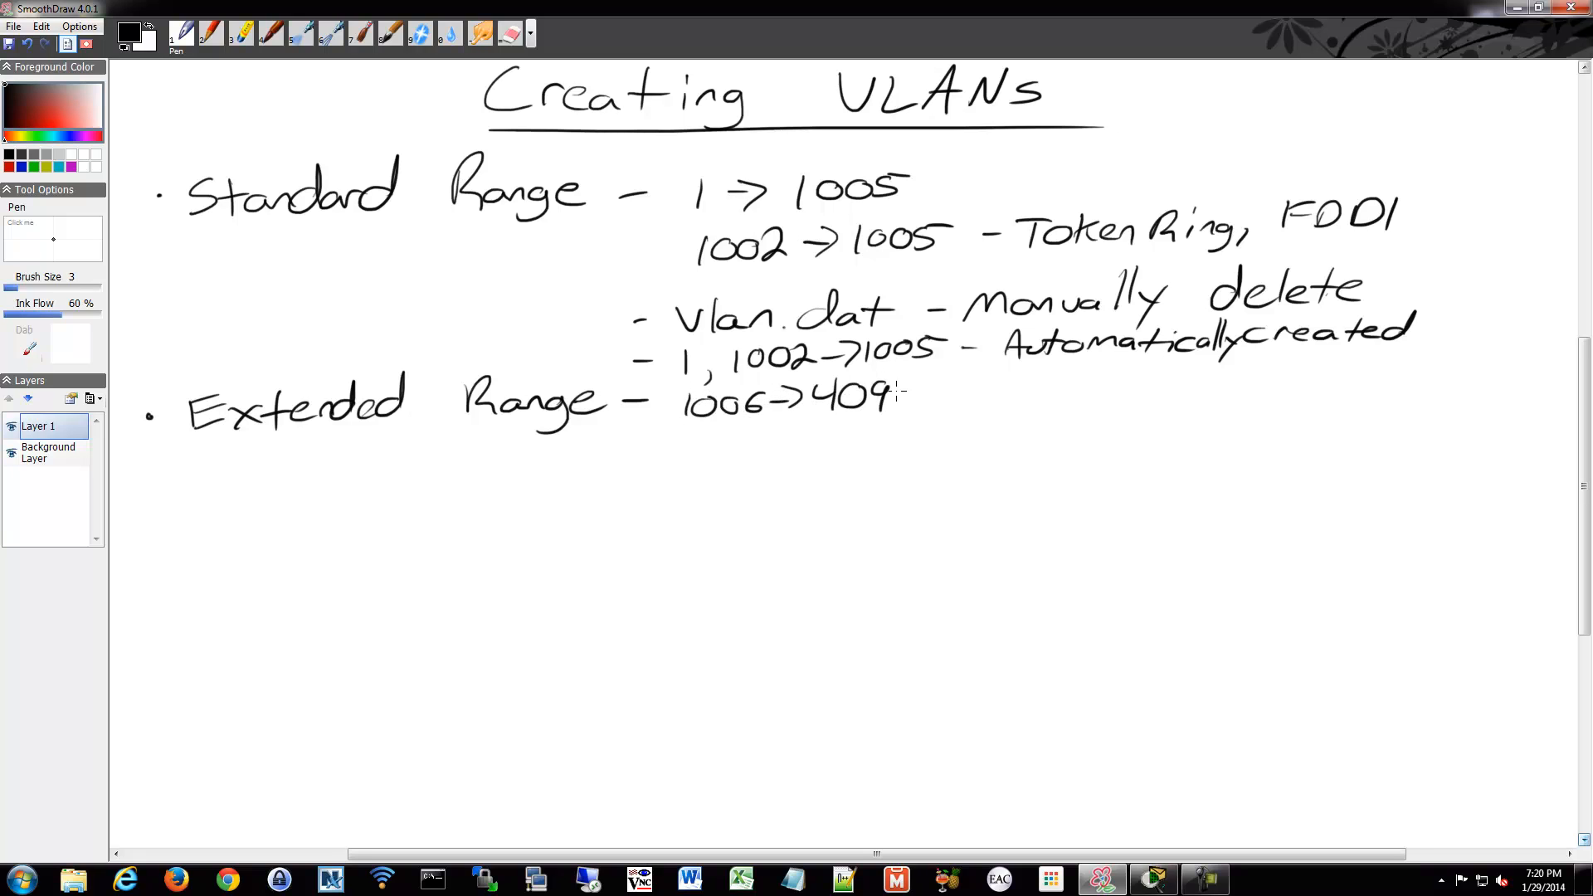
{"action": "left_click_drag", "start_coordinate": [899, 396], "coordinate": [919, 416]}
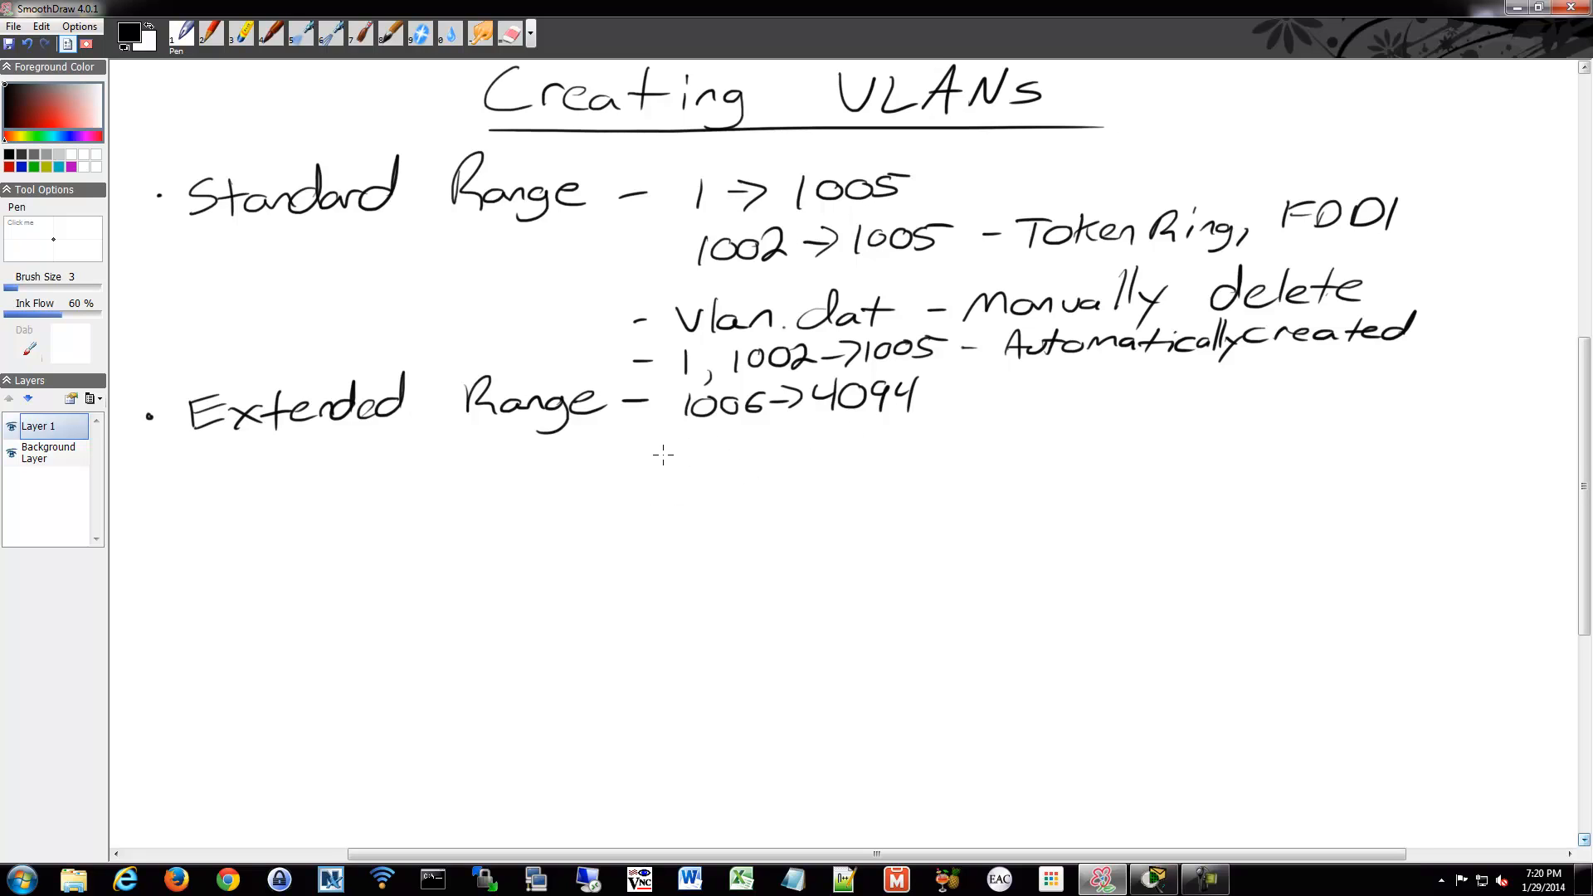
{"action": "mouse_move", "coordinate": [640, 461]}
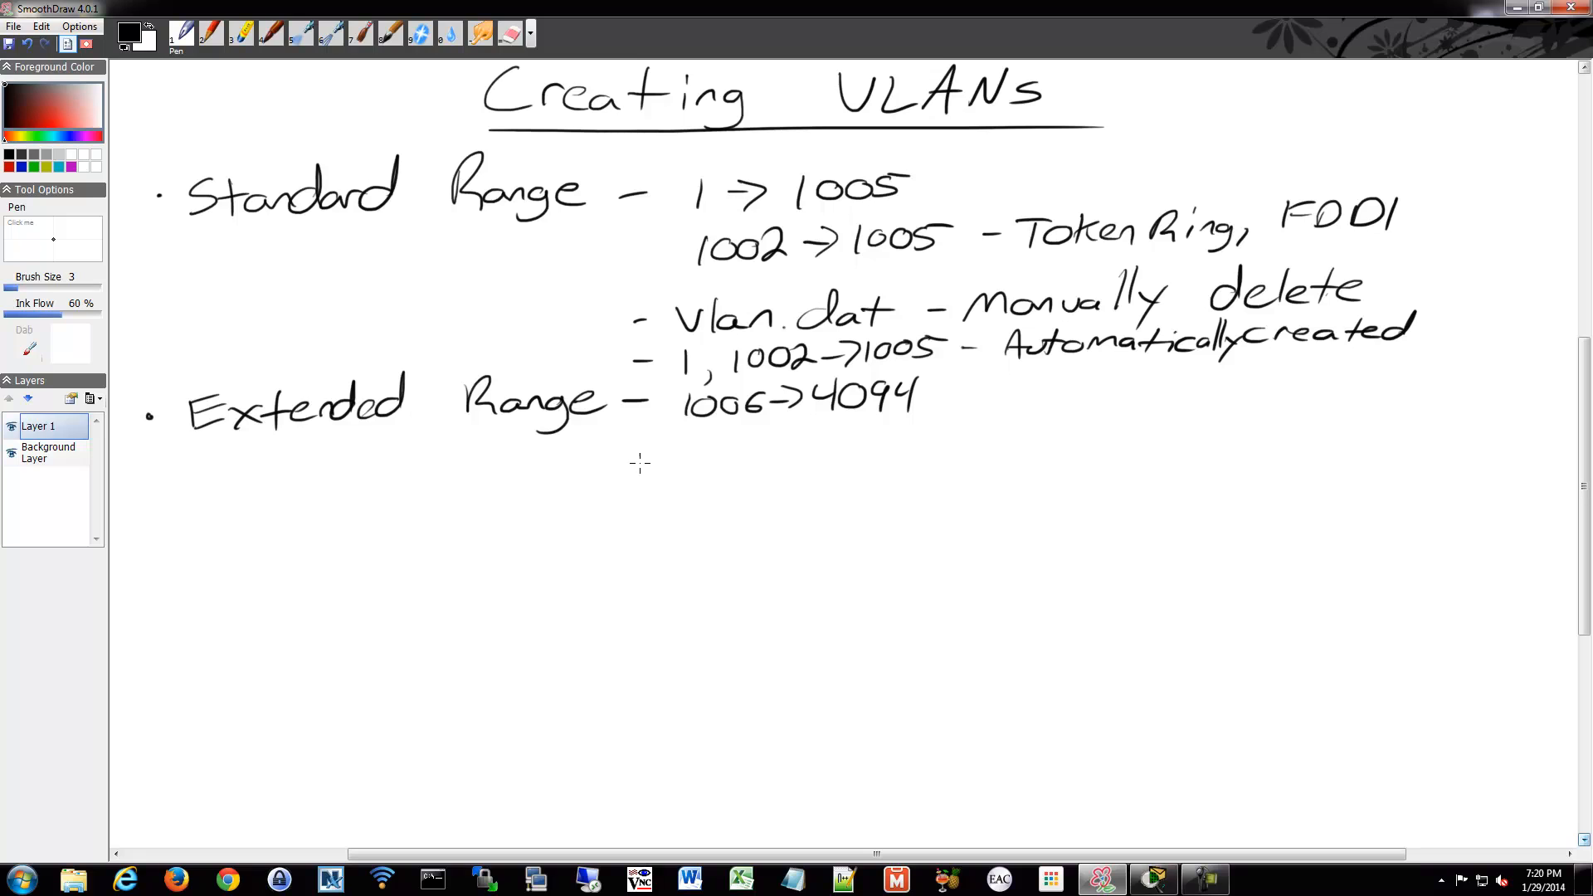
{"action": "mouse_move", "coordinate": [687, 309]}
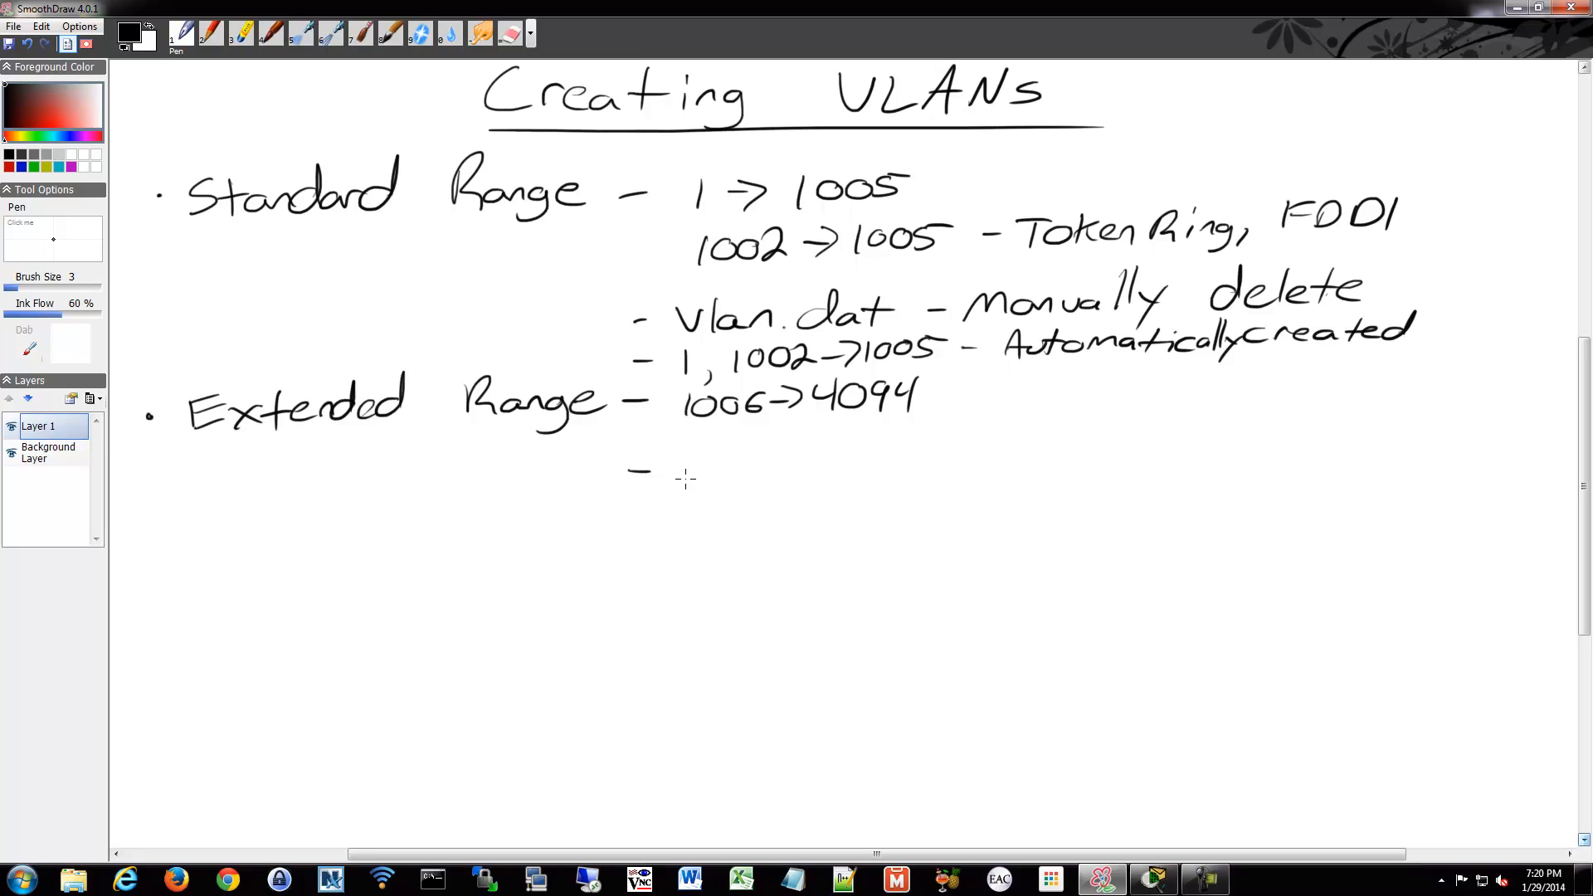
Step: Add the notes '– Not on vlan.dat' and '– Not through VTP' beneath Extended Range
{"action": "left_click_drag", "start_coordinate": [685, 462], "coordinate": [757, 463]}
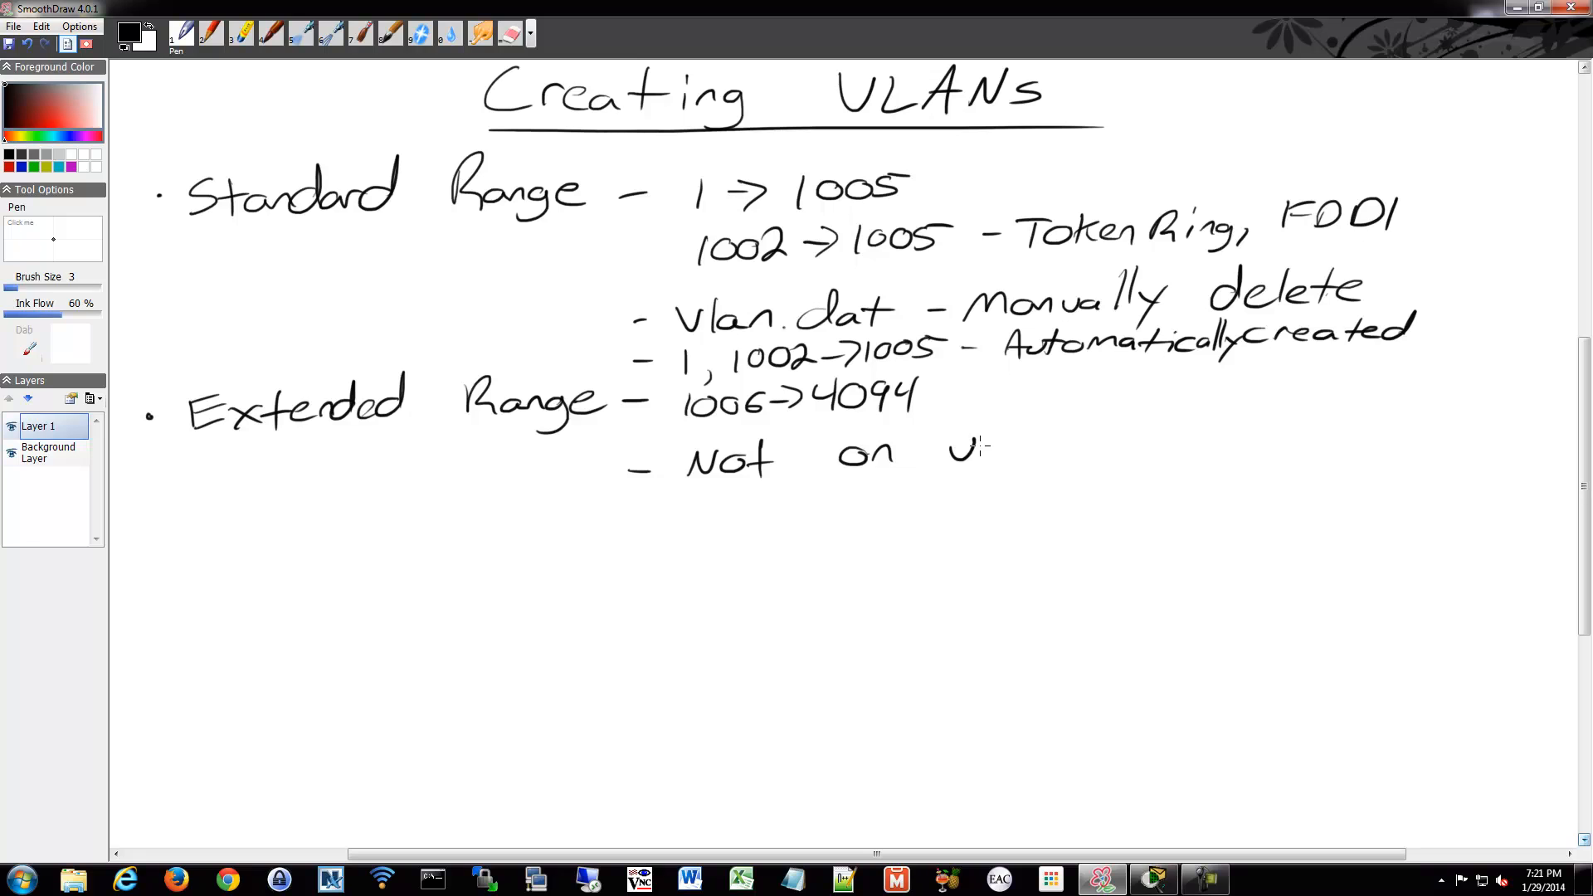
{"action": "left_click_drag", "start_coordinate": [949, 446], "coordinate": [1107, 446]}
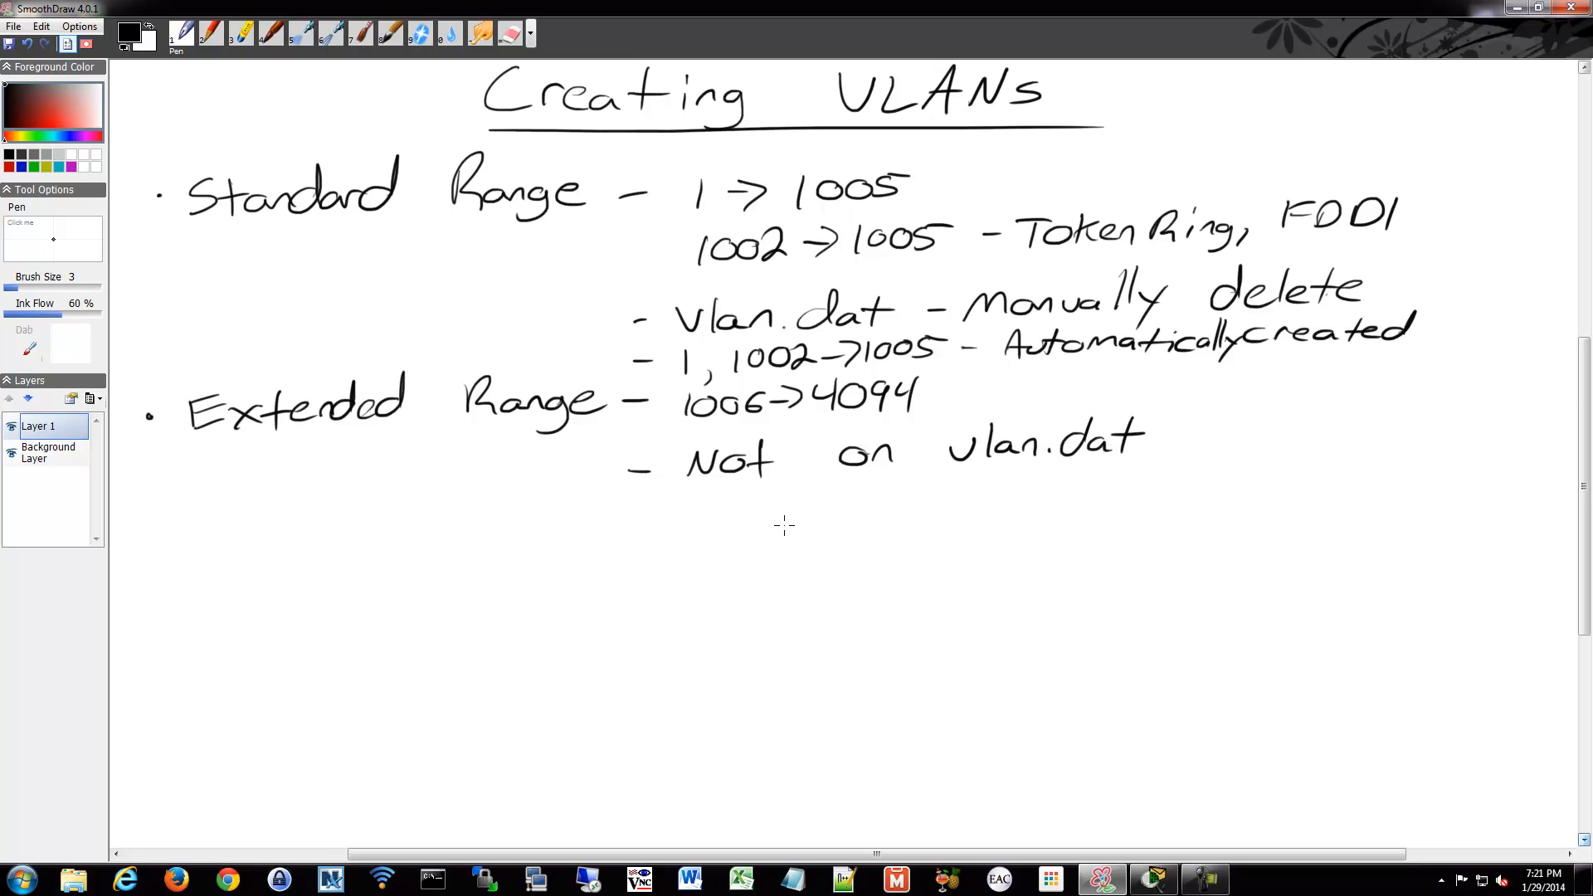
{"action": "left_click_drag", "start_coordinate": [636, 518], "coordinate": [711, 518]}
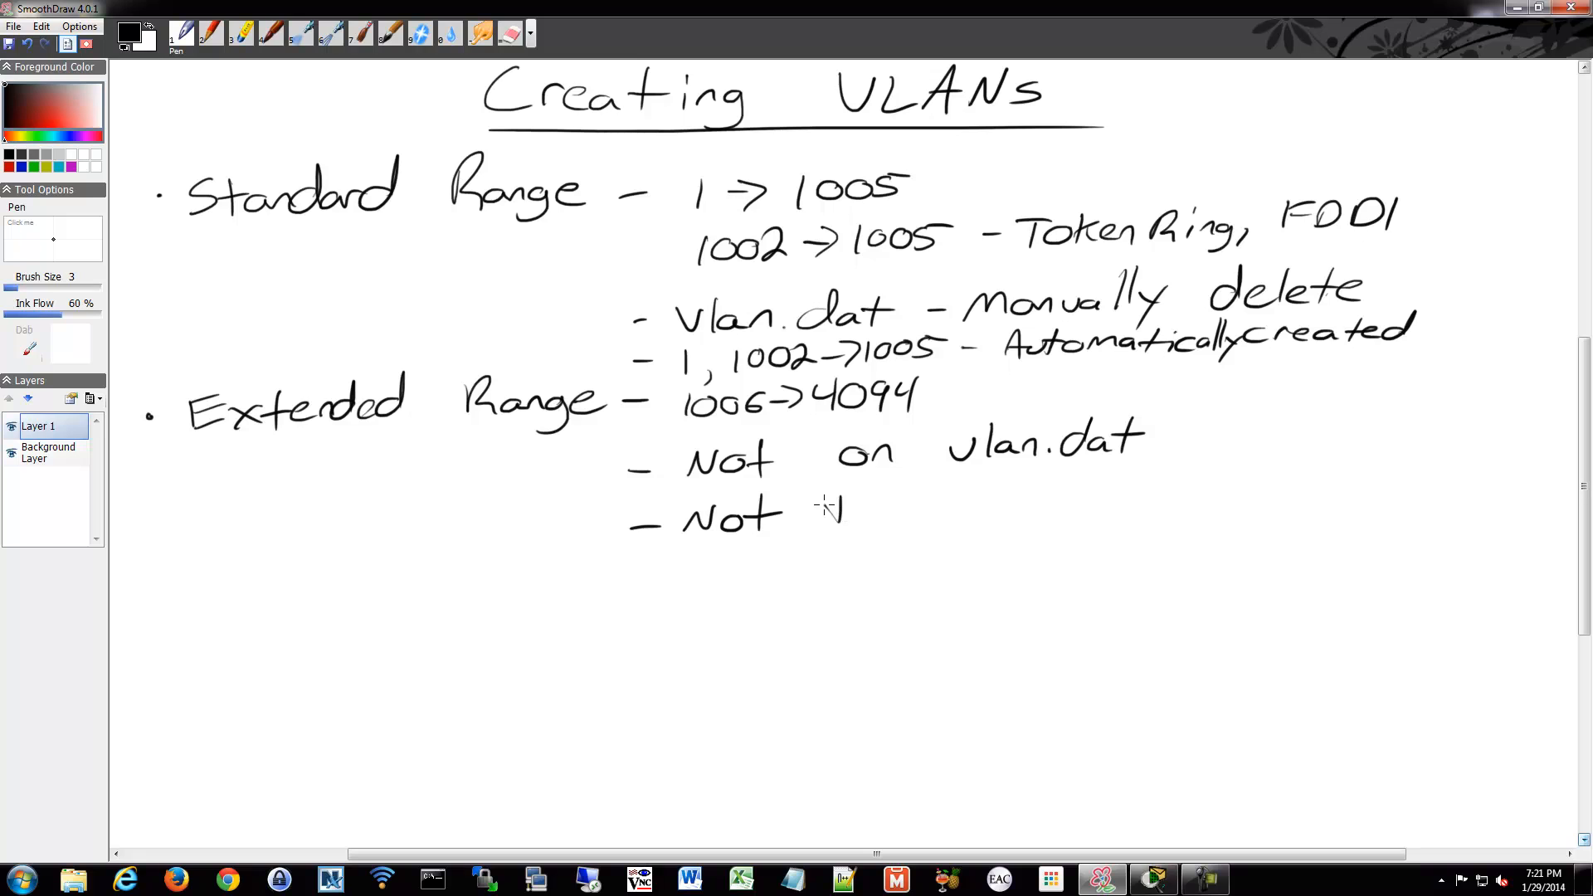
{"action": "left_click_drag", "start_coordinate": [823, 508], "coordinate": [949, 512]}
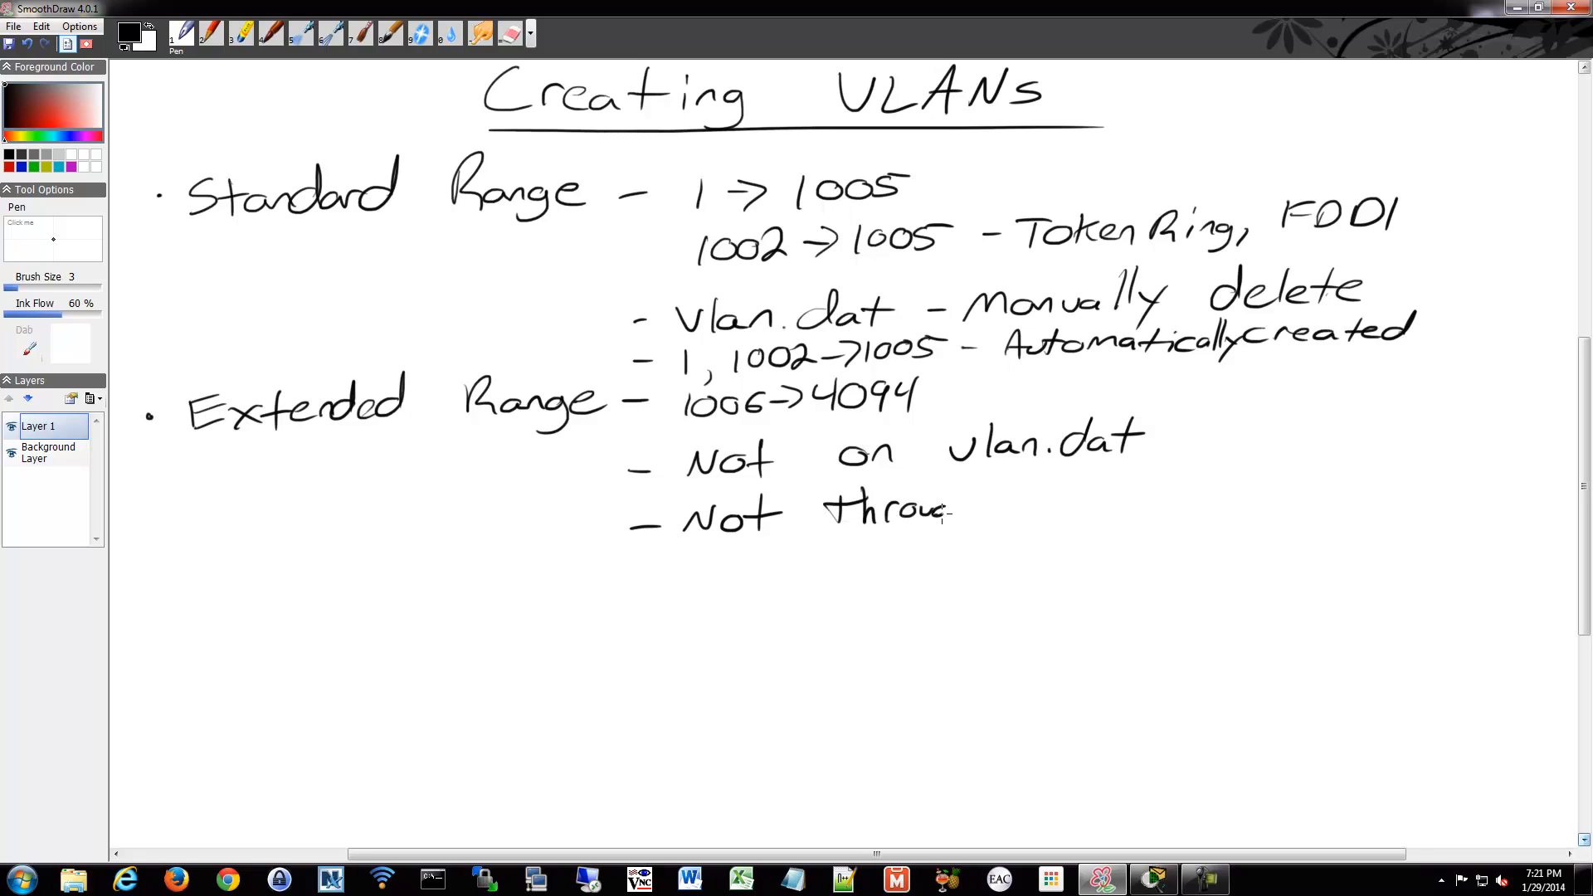
{"action": "left_click_drag", "start_coordinate": [956, 513], "coordinate": [1077, 508]}
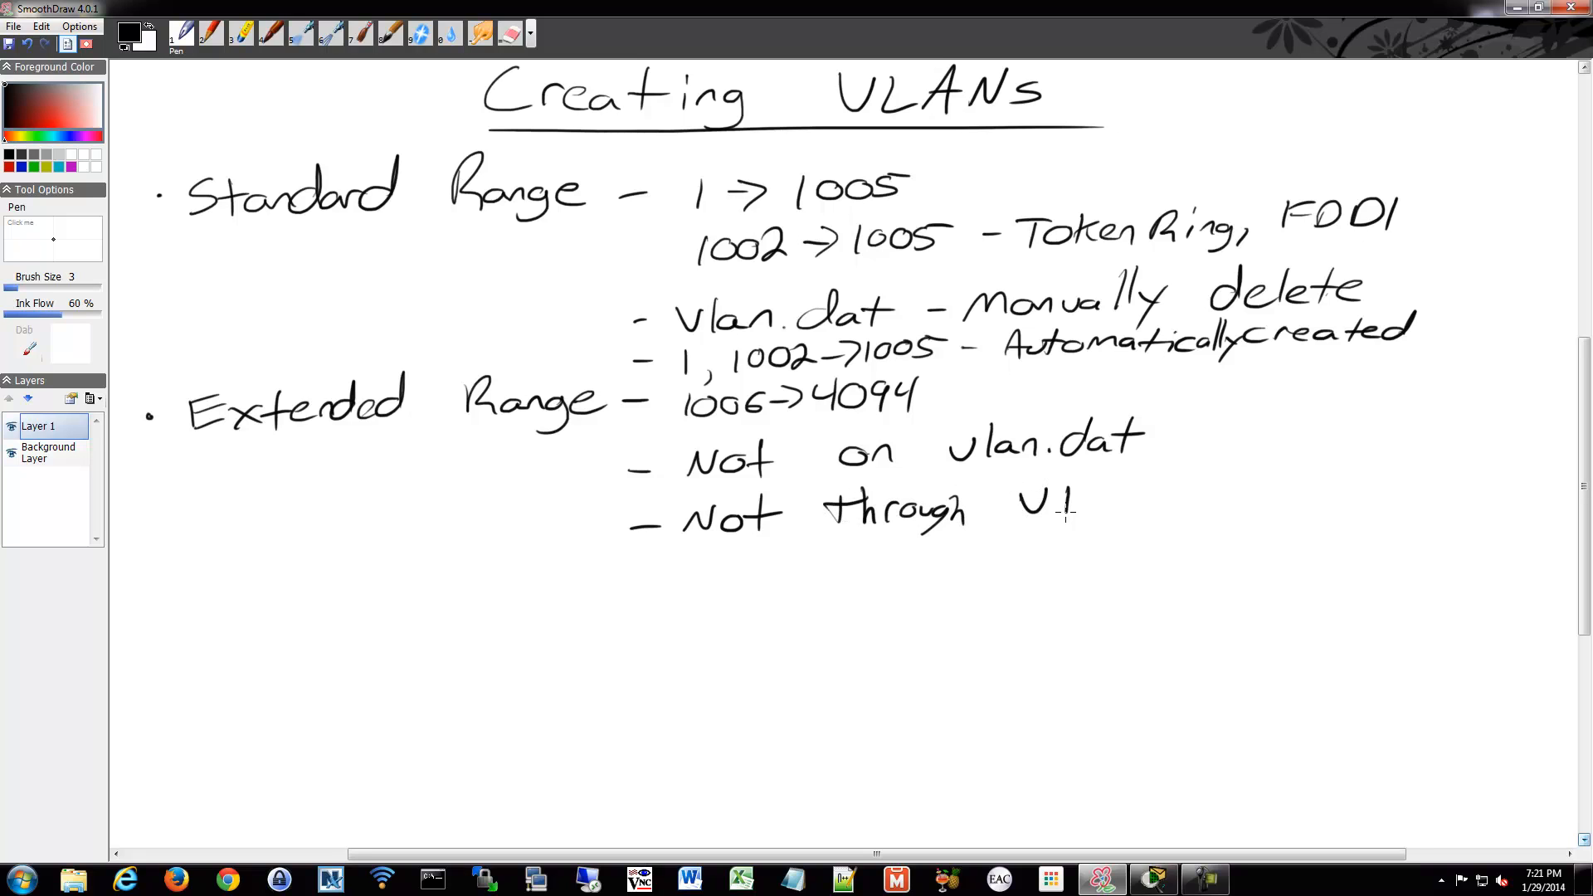
{"action": "left_click_drag", "start_coordinate": [1046, 498], "coordinate": [1128, 508]}
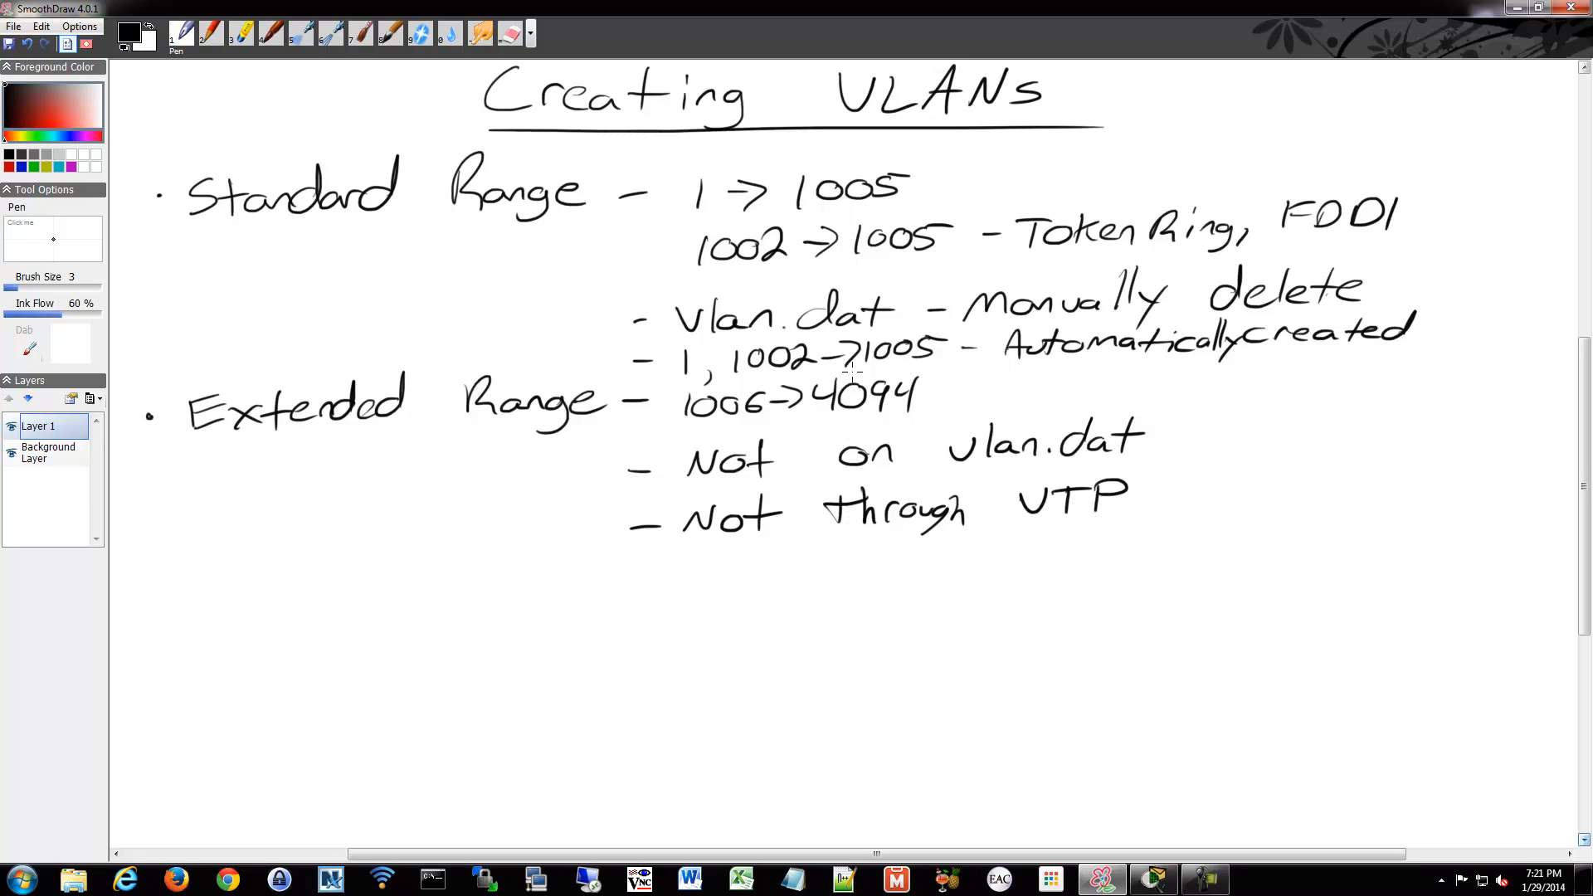
{"action": "mouse_move", "coordinate": [804, 372]}
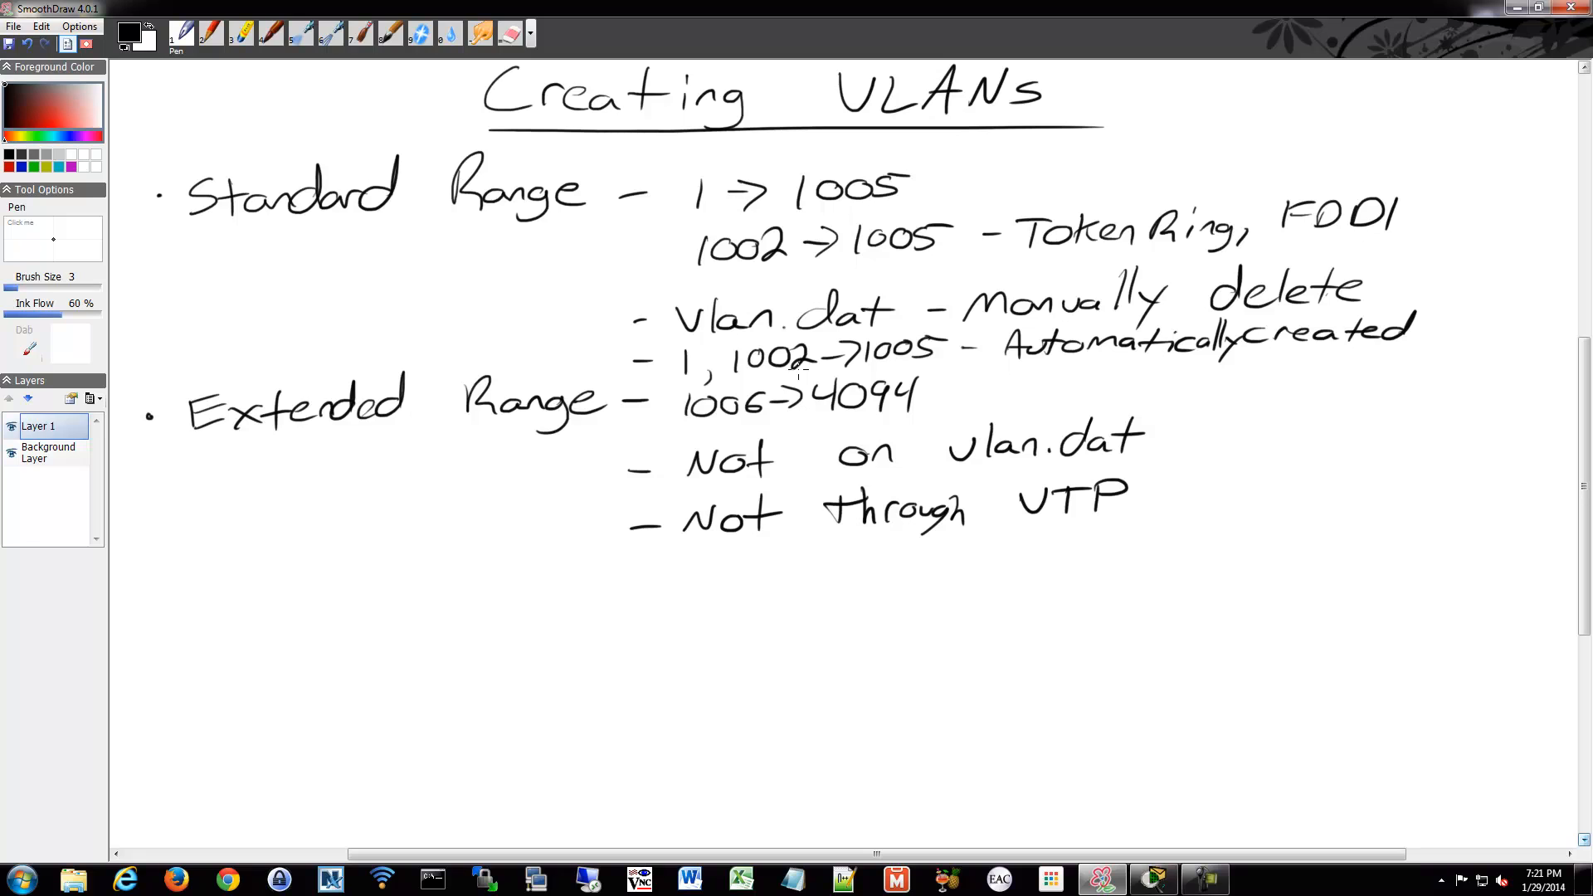
{"action": "mouse_move", "coordinate": [162, 588]}
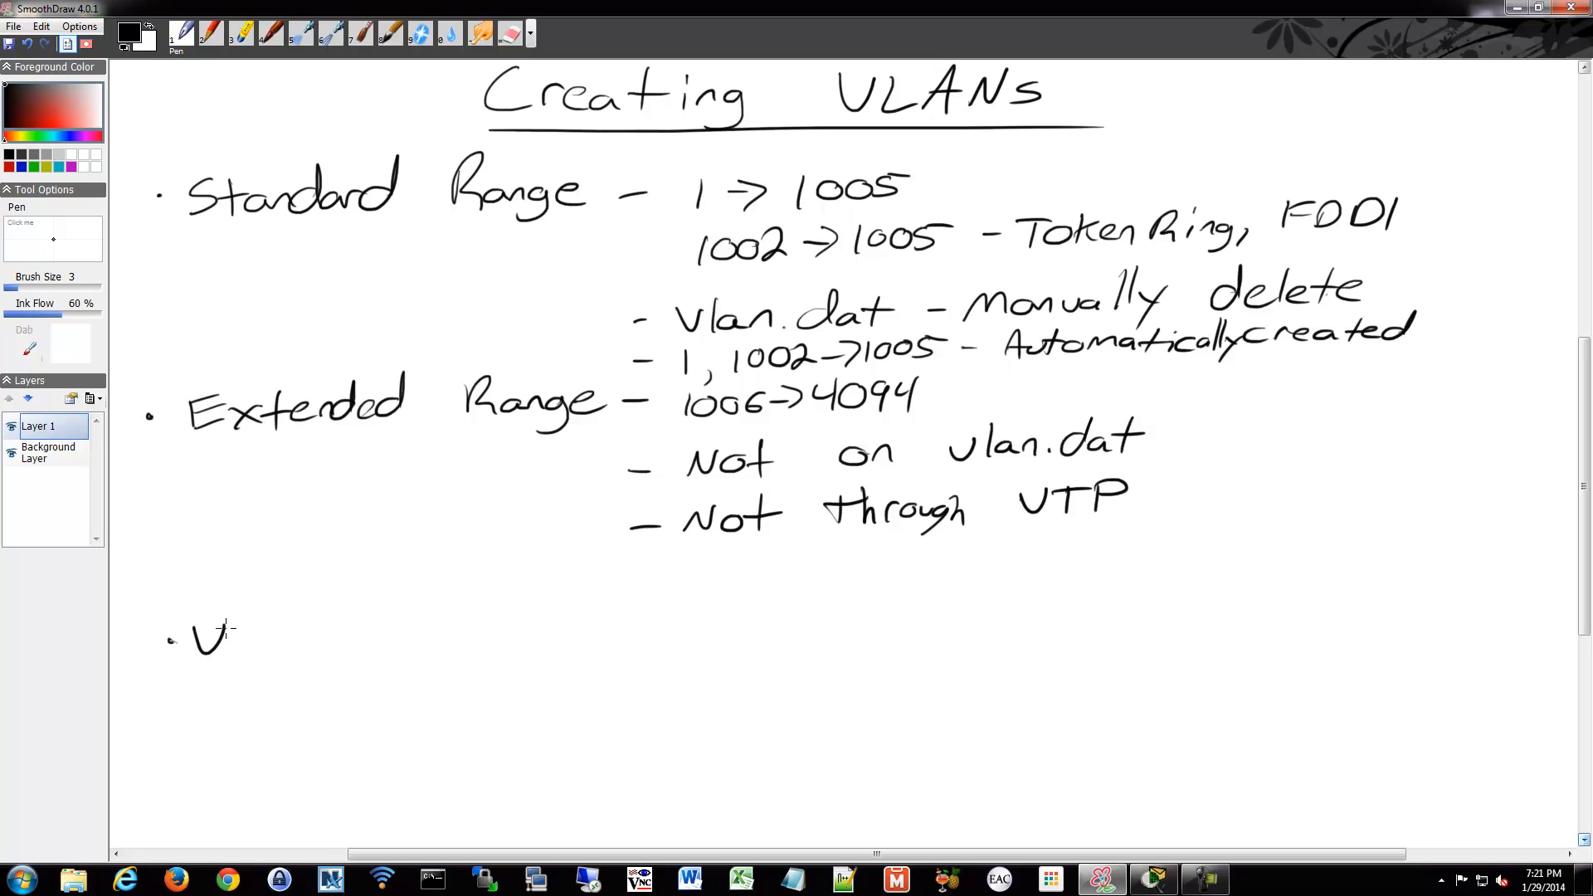
Step: Write a third bullet 'VLAN Trunking Protocol – Cisco protocol' below the Extended Range notes
{"action": "left_click_drag", "start_coordinate": [192, 630], "coordinate": [397, 631]}
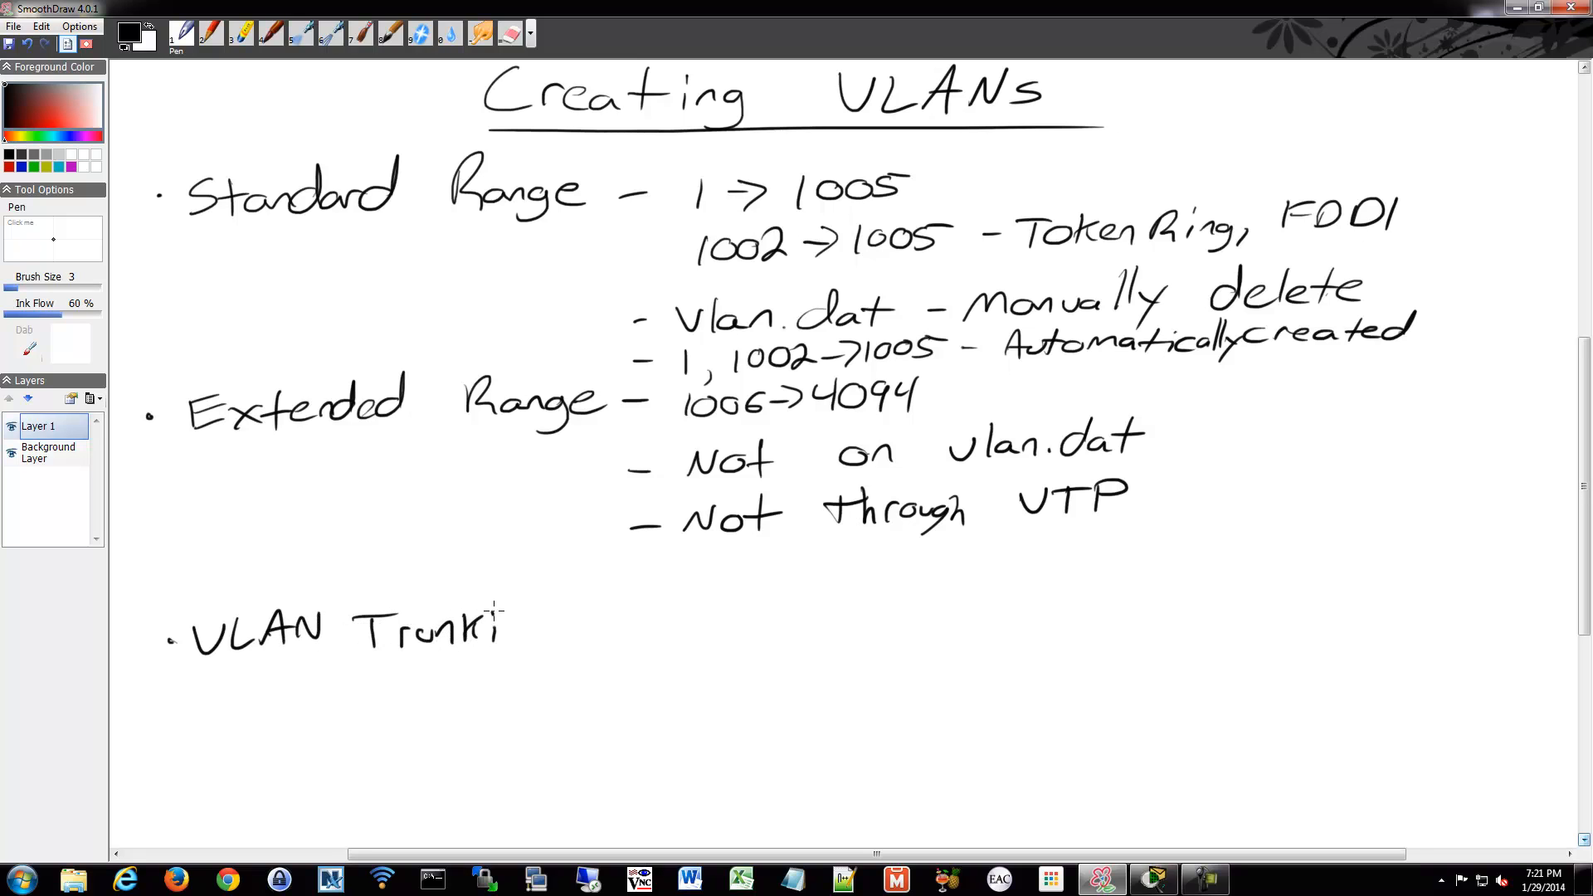
{"action": "left_click_drag", "start_coordinate": [498, 626], "coordinate": [650, 625]}
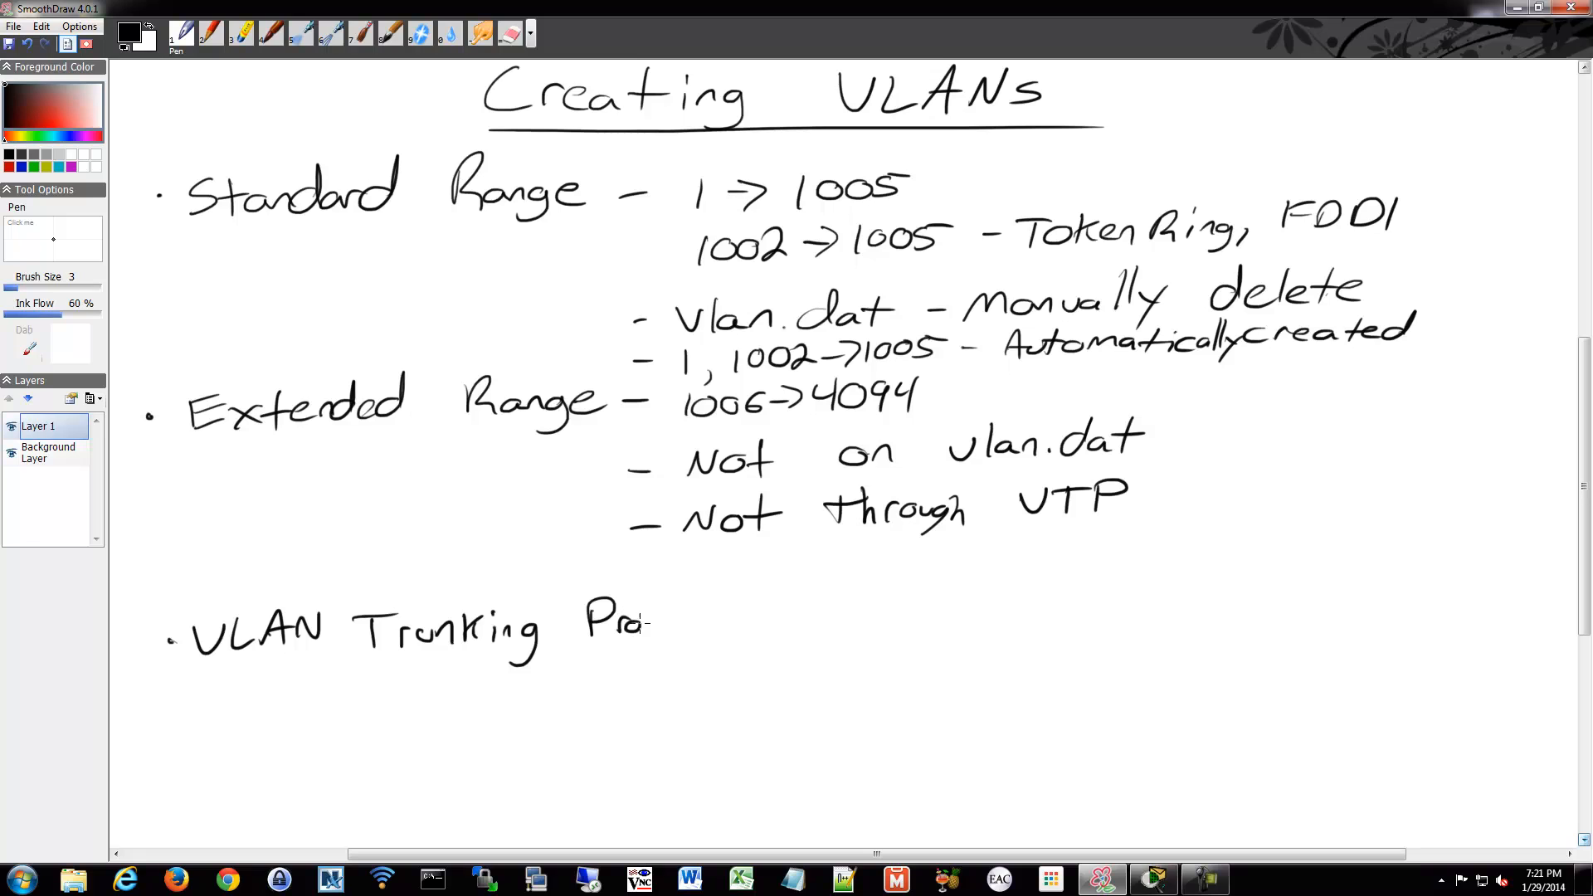
{"action": "left_click_drag", "start_coordinate": [650, 619], "coordinate": [739, 625]}
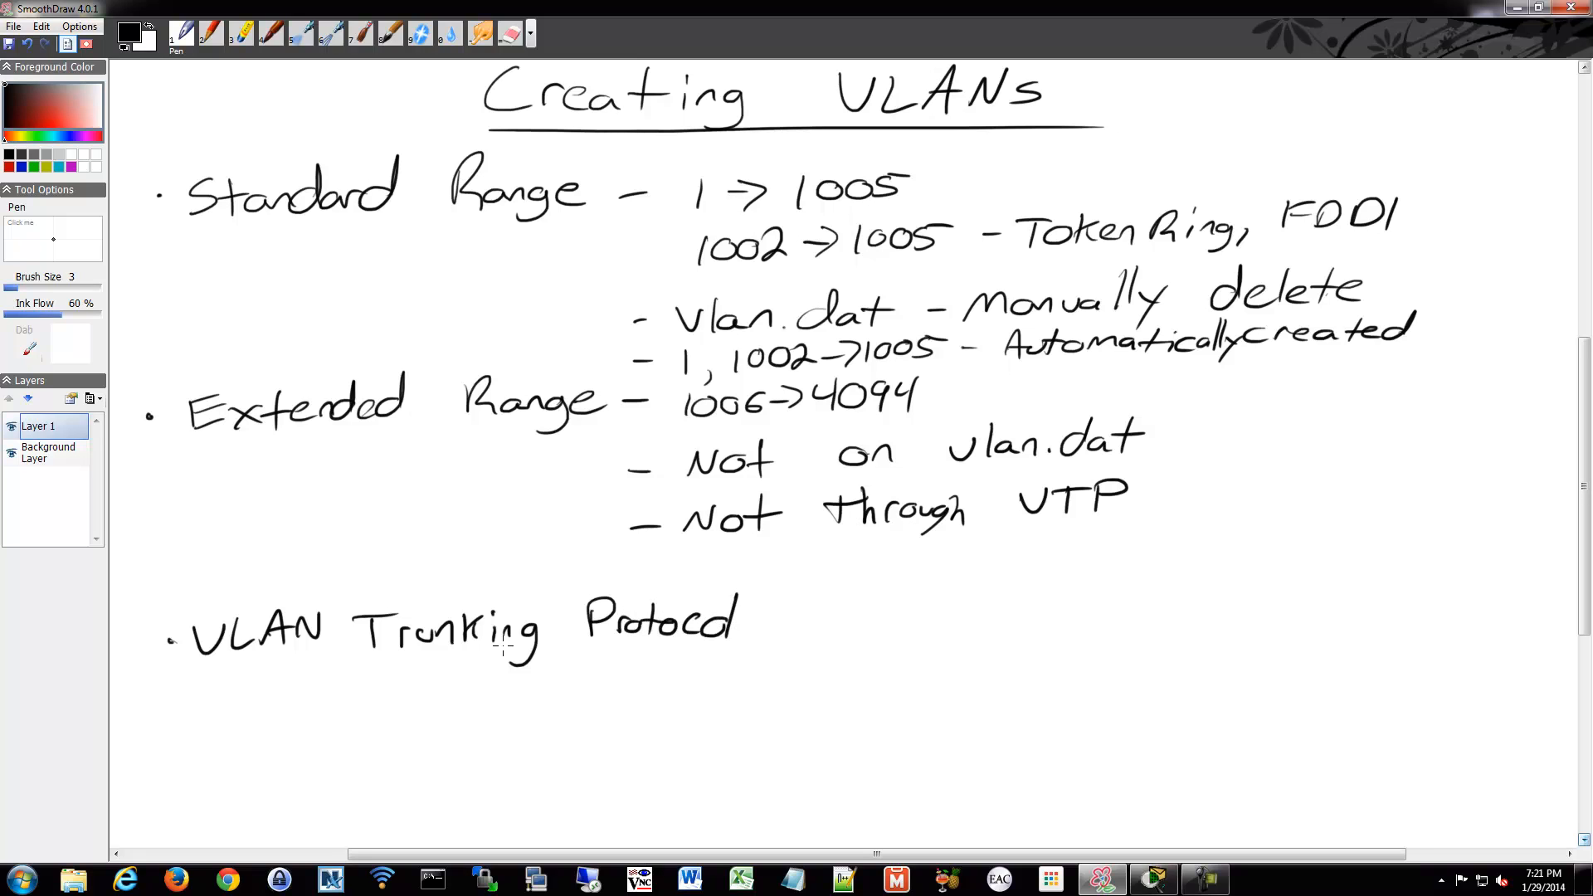
{"action": "left_click_drag", "start_coordinate": [771, 614], "coordinate": [843, 626]}
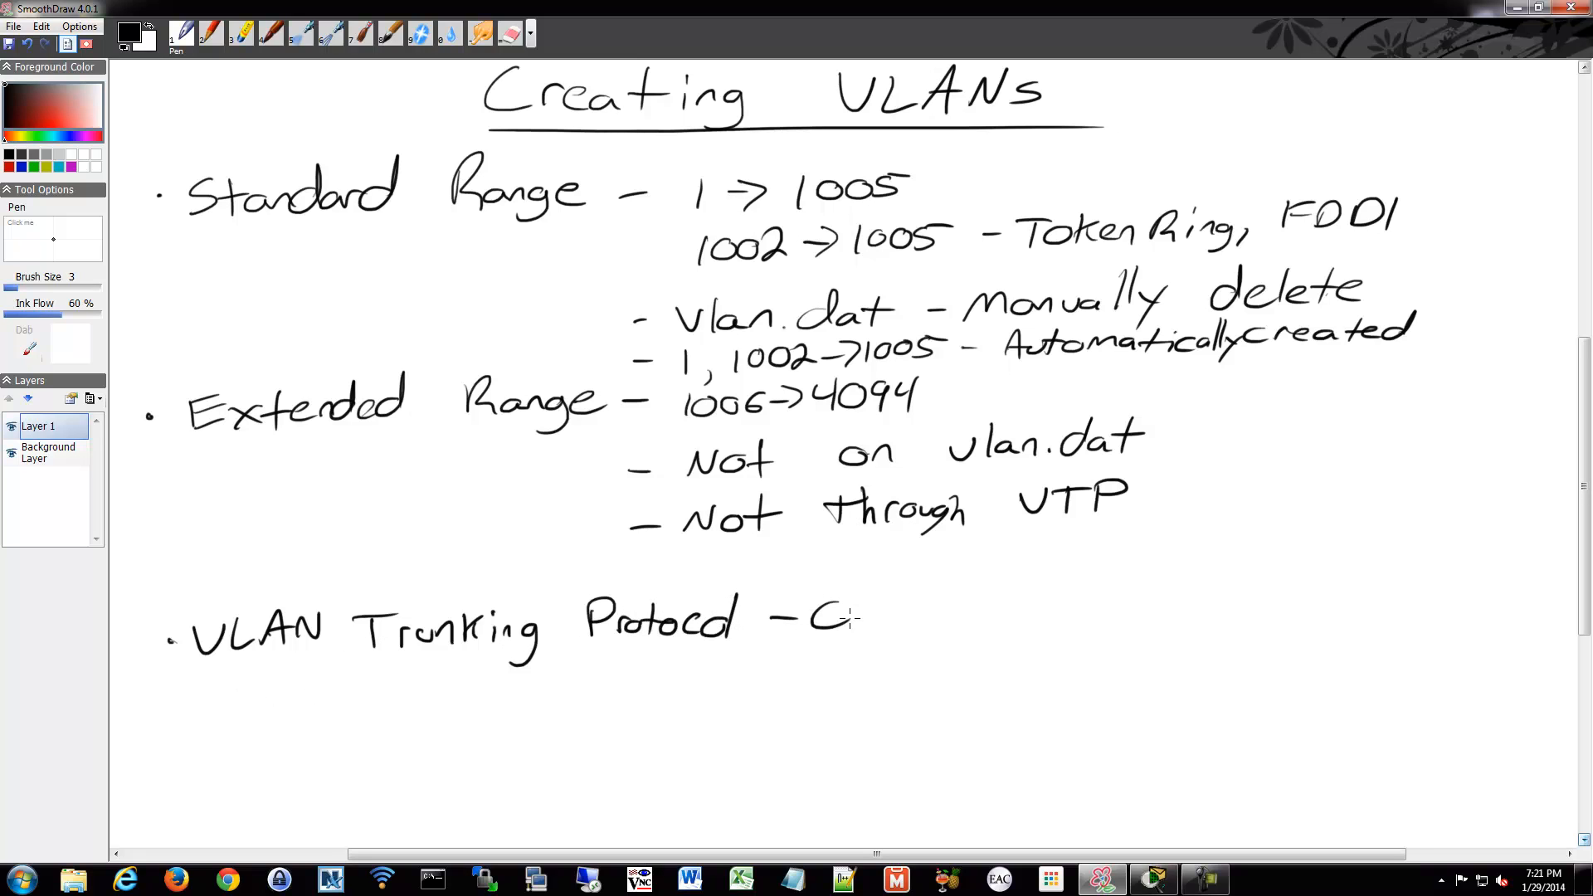
{"action": "left_click_drag", "start_coordinate": [822, 617], "coordinate": [934, 625]}
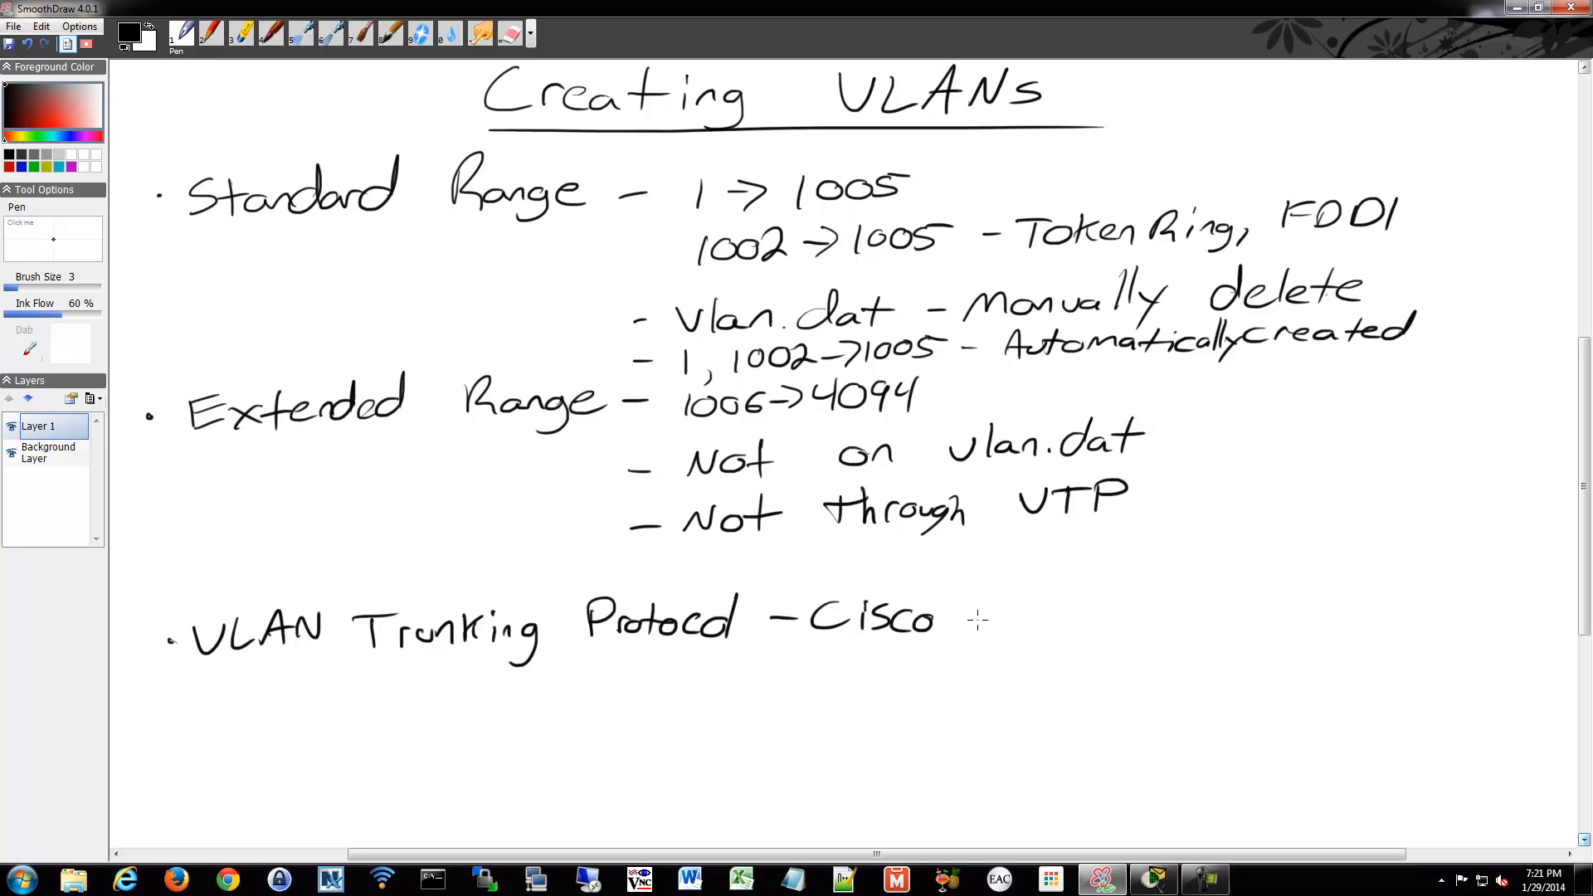
{"action": "left_click_drag", "start_coordinate": [975, 614], "coordinate": [1057, 614]}
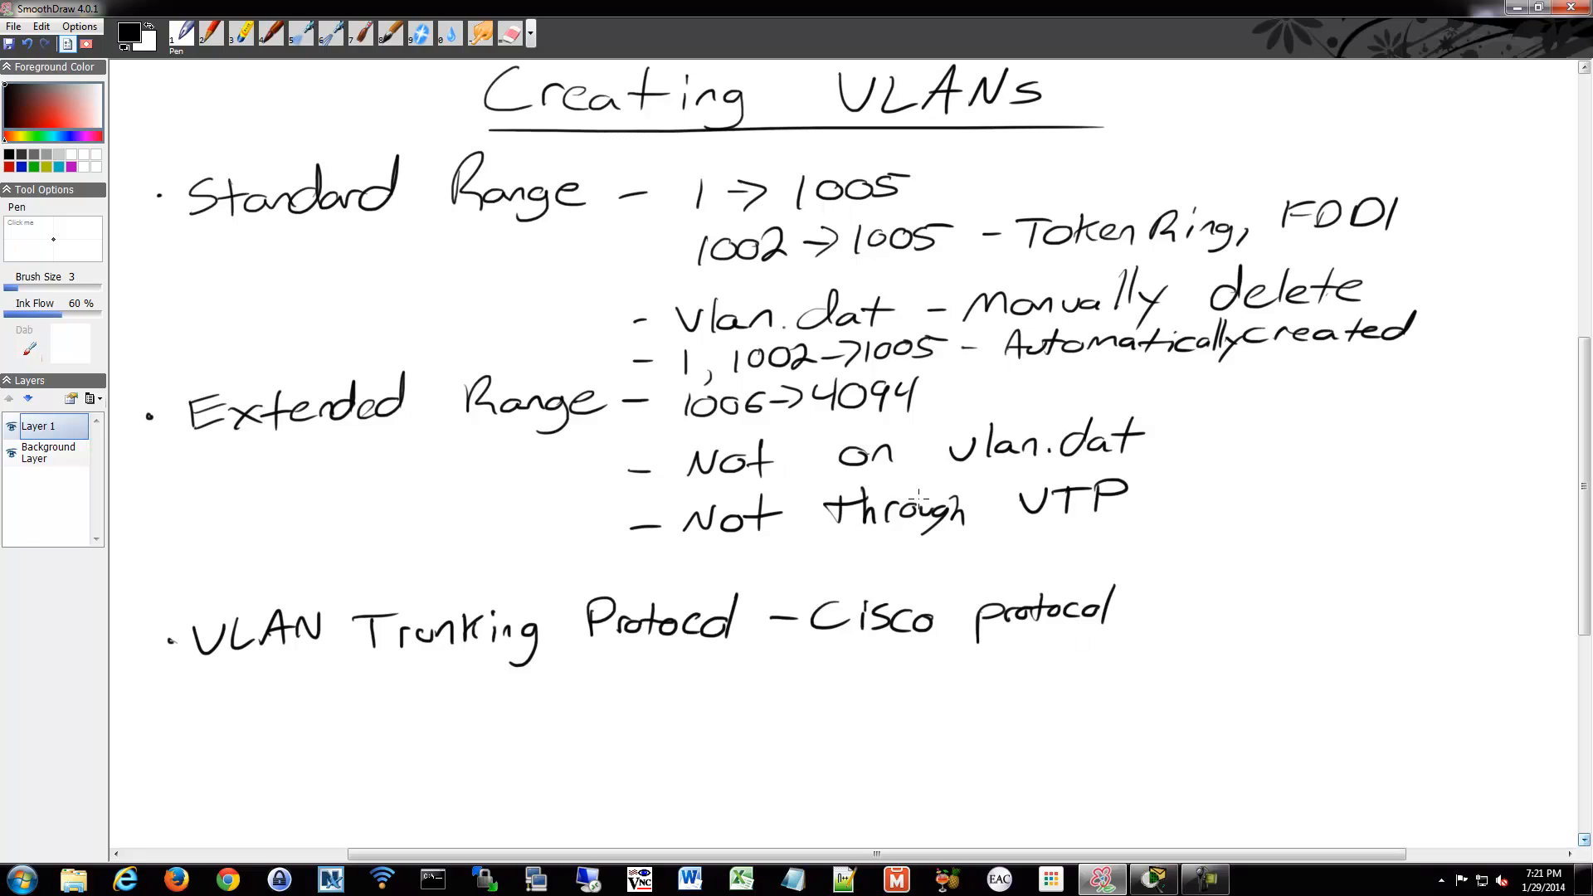
{"action": "mouse_move", "coordinate": [1185, 491]}
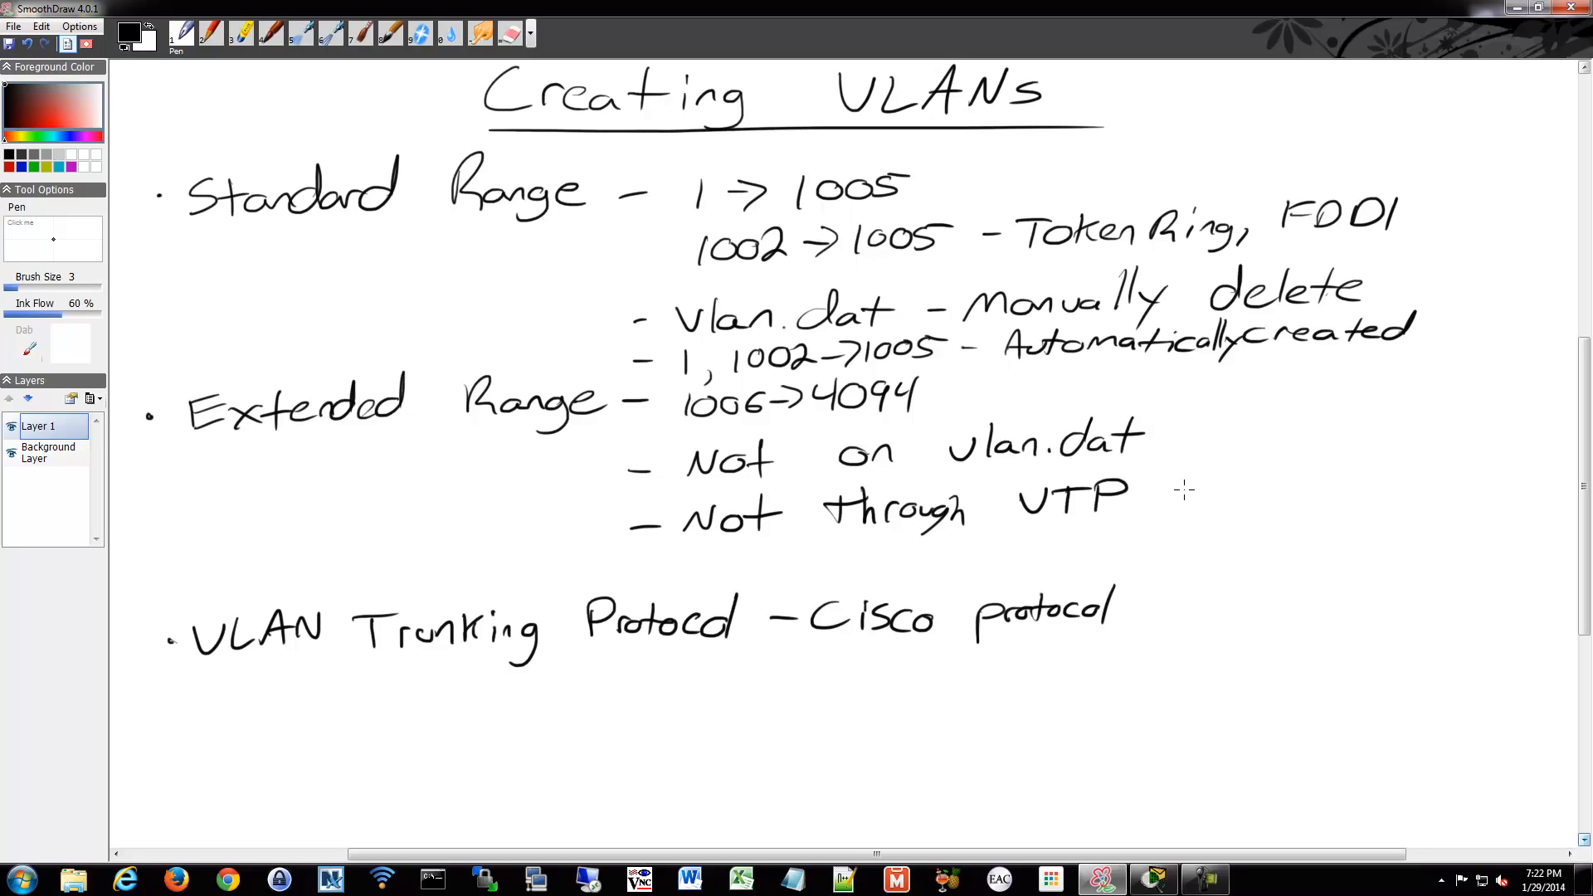
{"action": "mouse_move", "coordinate": [1234, 578]}
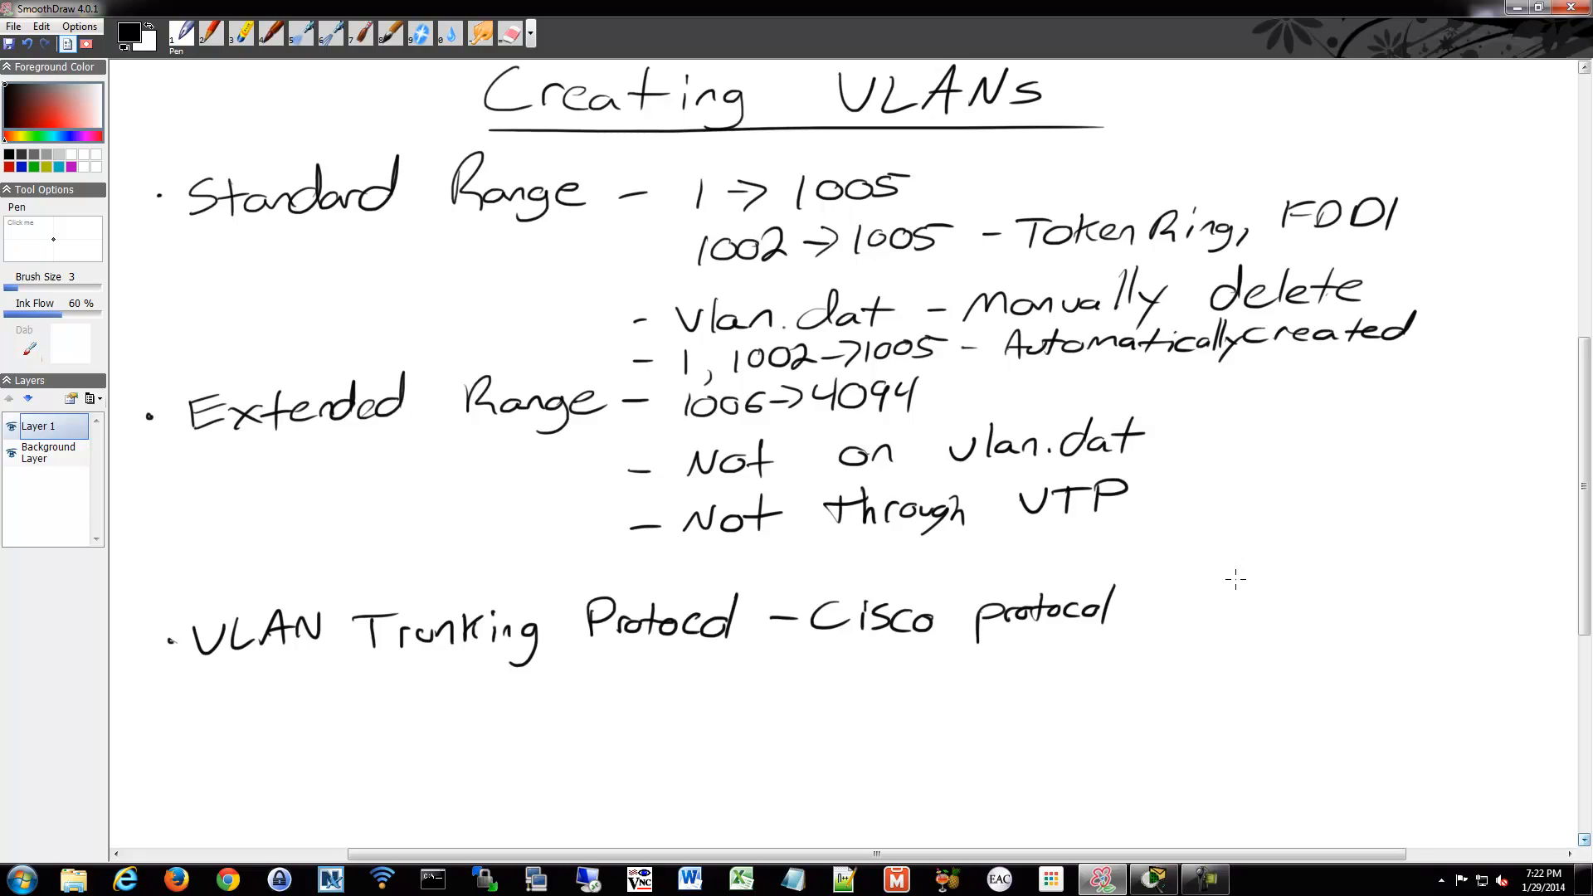
Step: Sketch a box labelled 101 with arrows to two lower boxes and write a 'GVRP' sub-bullet
{"action": "left_click_drag", "start_coordinate": [1233, 569], "coordinate": [1310, 594]}
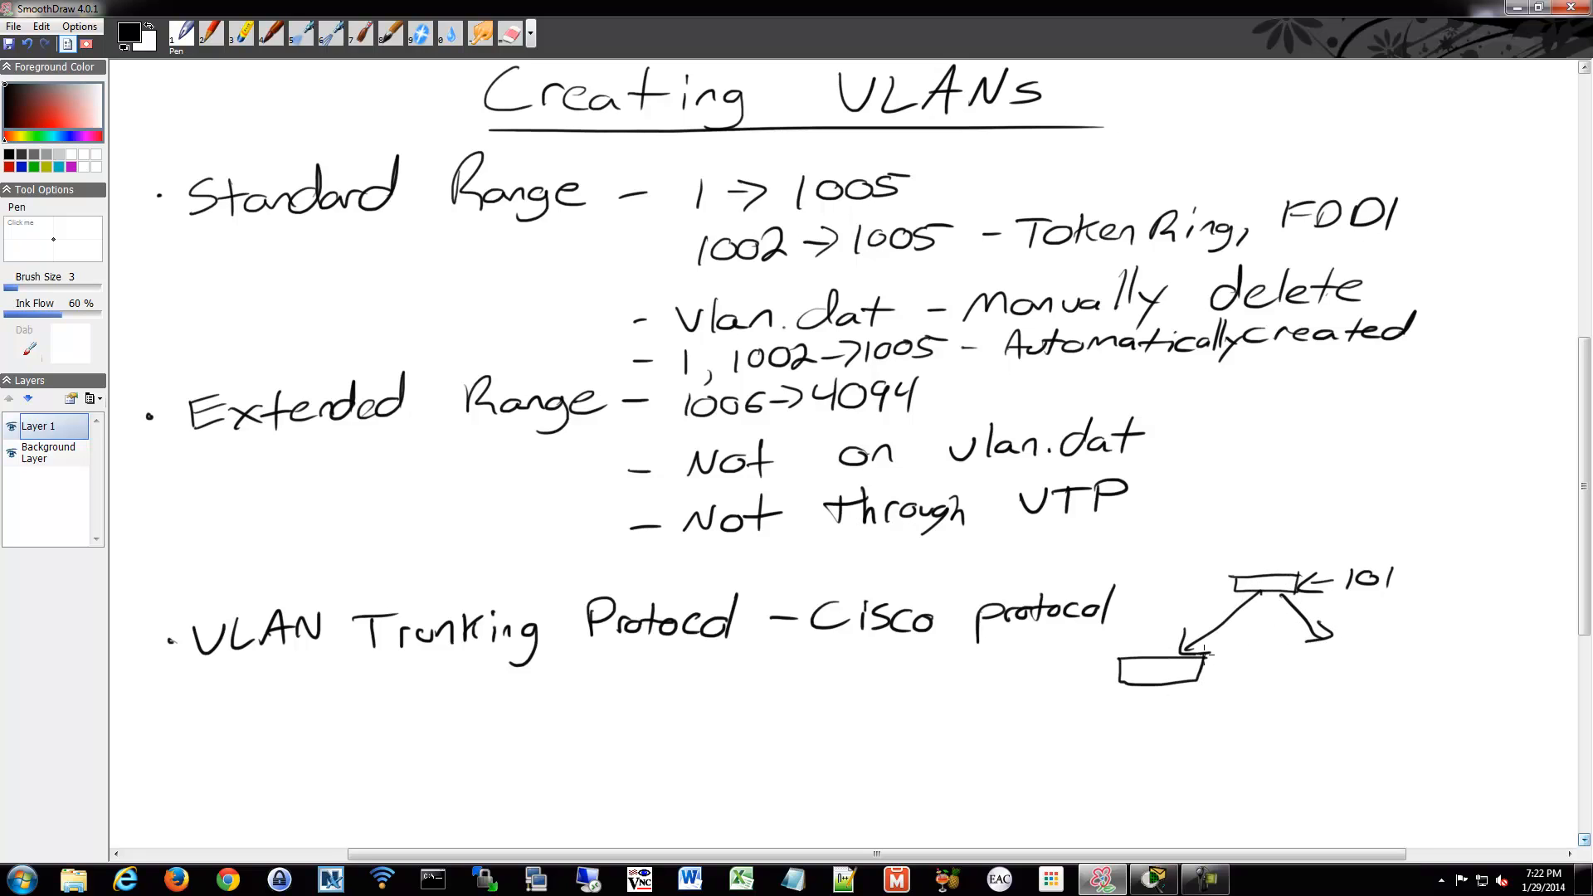
{"action": "left_click_drag", "start_coordinate": [1330, 630], "coordinate": [1392, 671]}
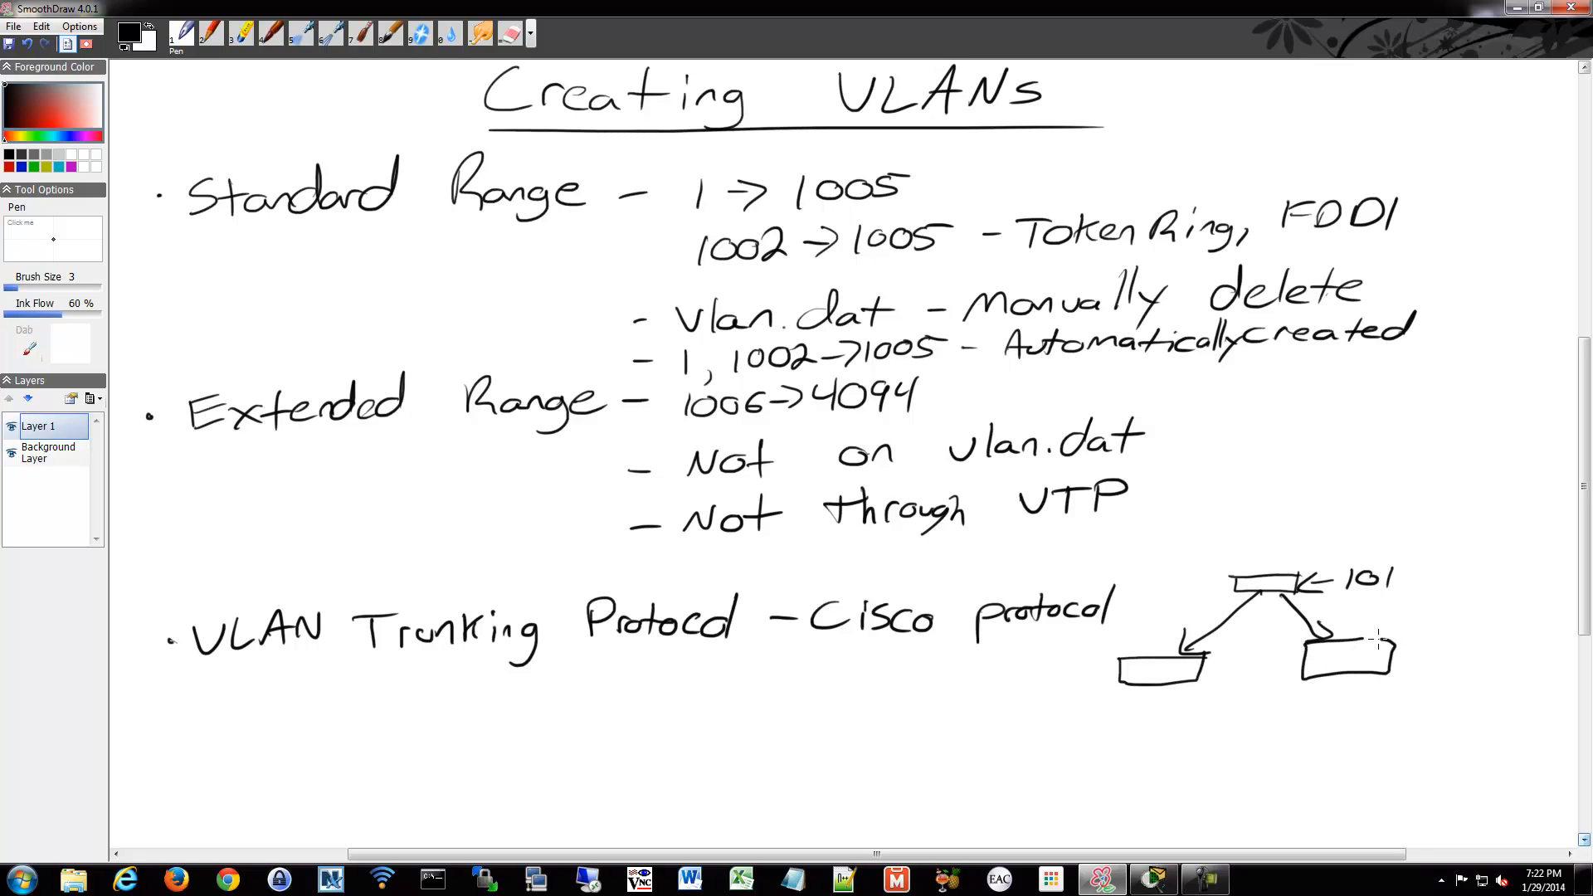
{"action": "mouse_move", "coordinate": [863, 577]}
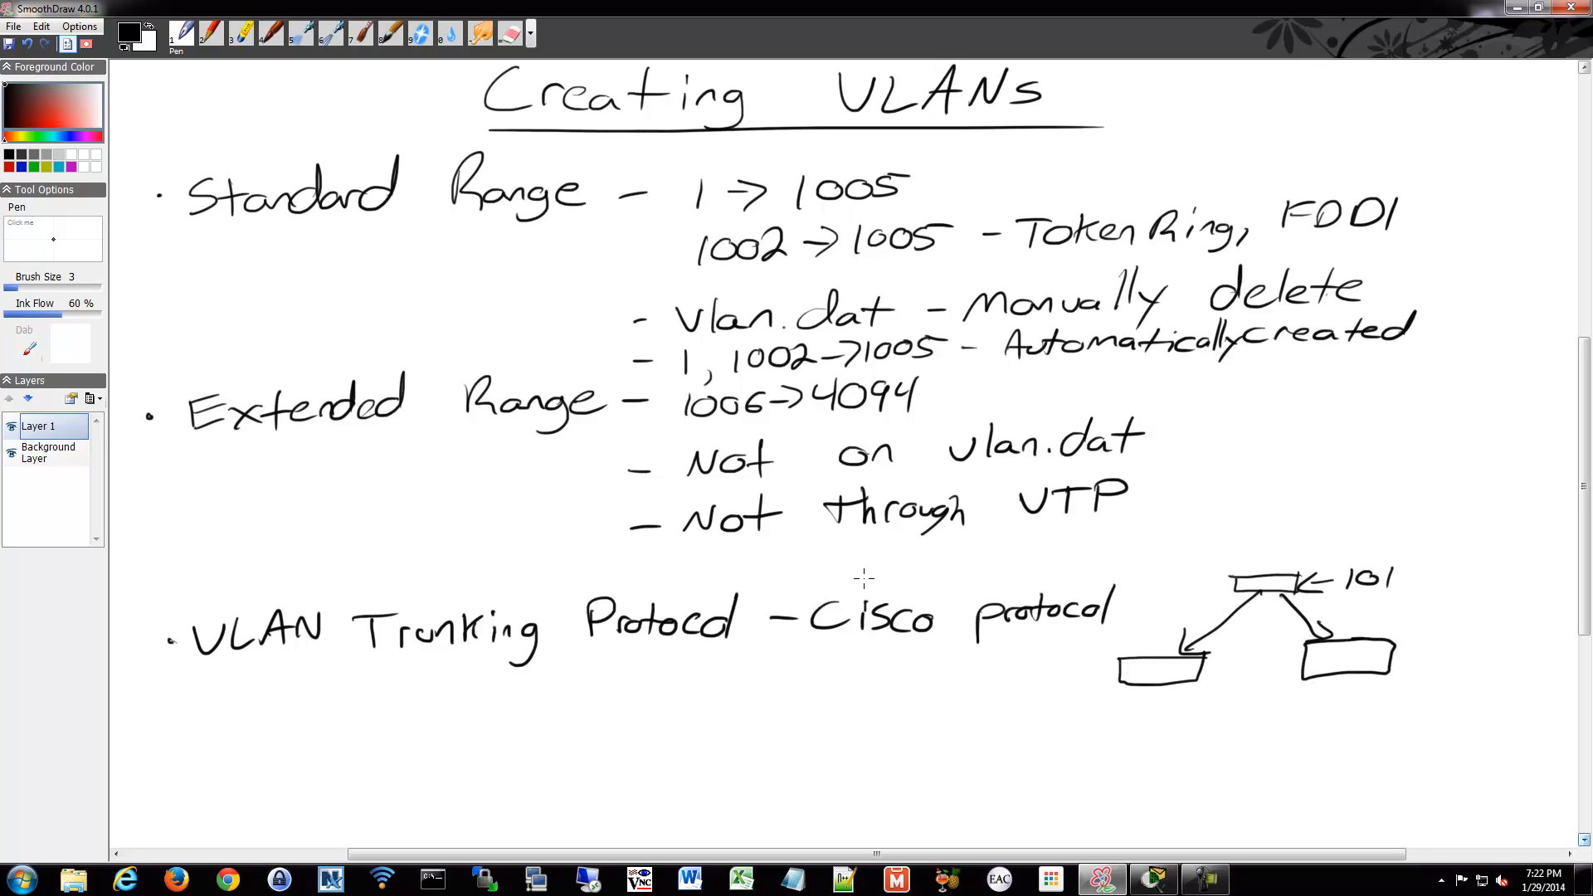
{"action": "mouse_move", "coordinate": [305, 674]}
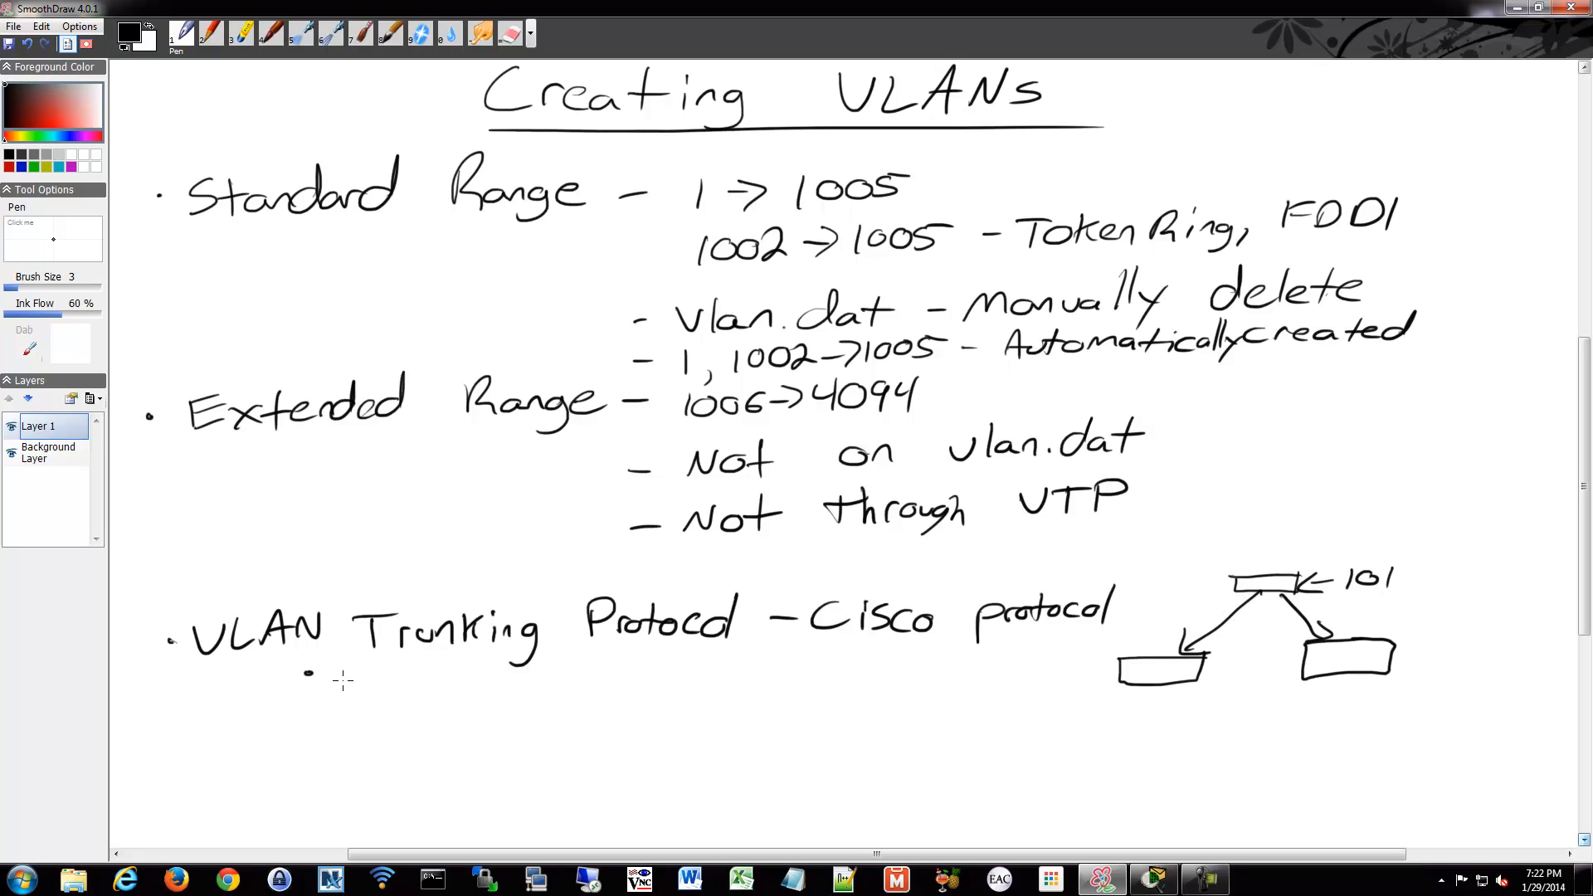
{"action": "mouse_move", "coordinate": [352, 667]}
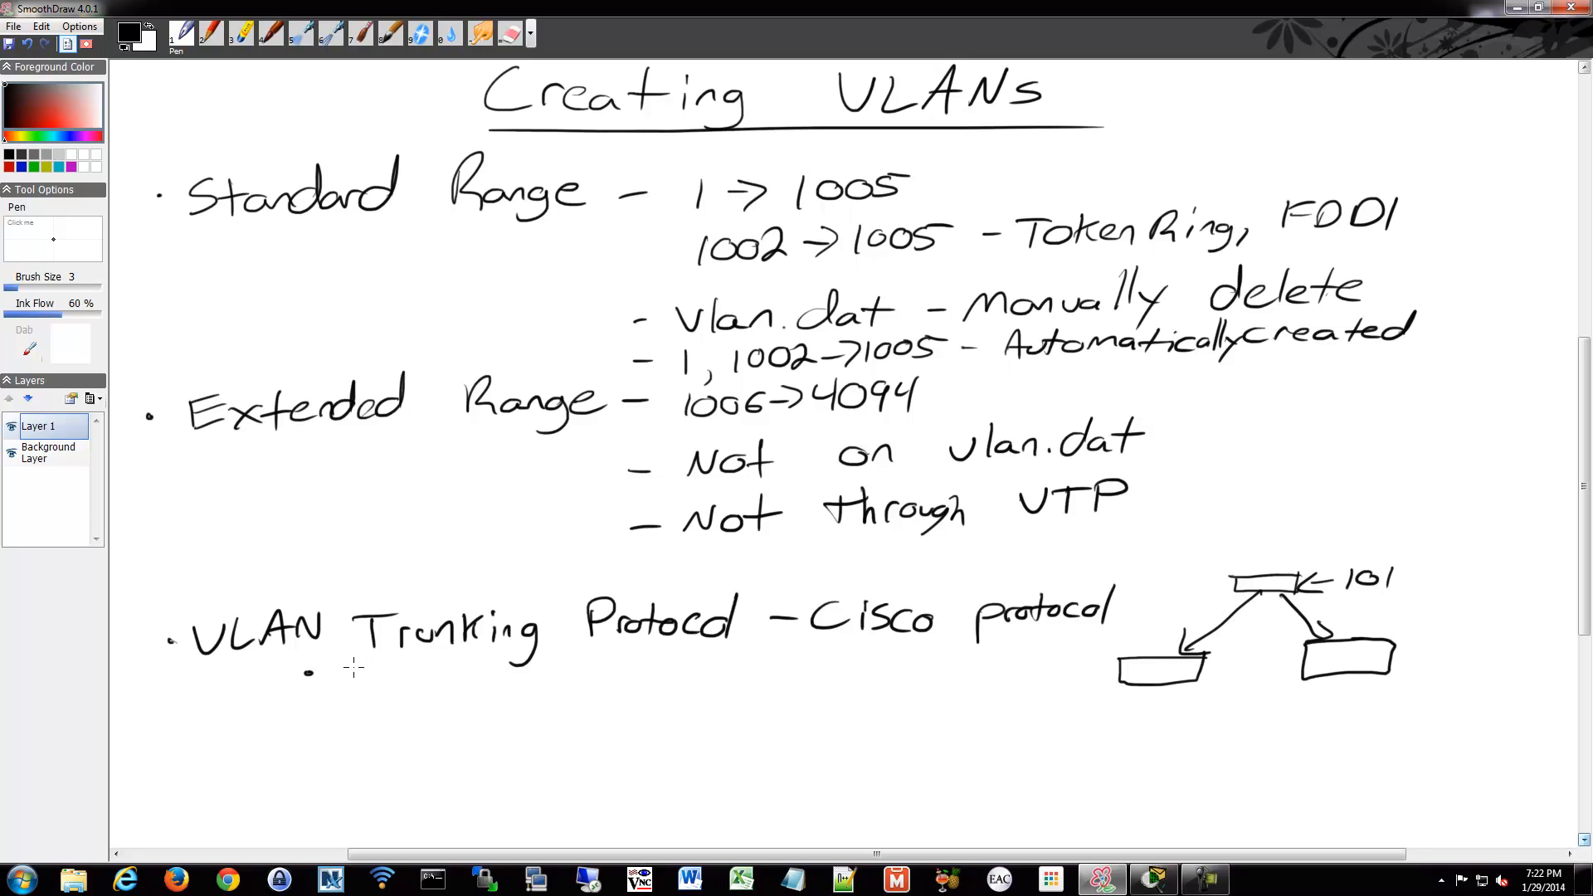
{"action": "mouse_move", "coordinate": [405, 689]}
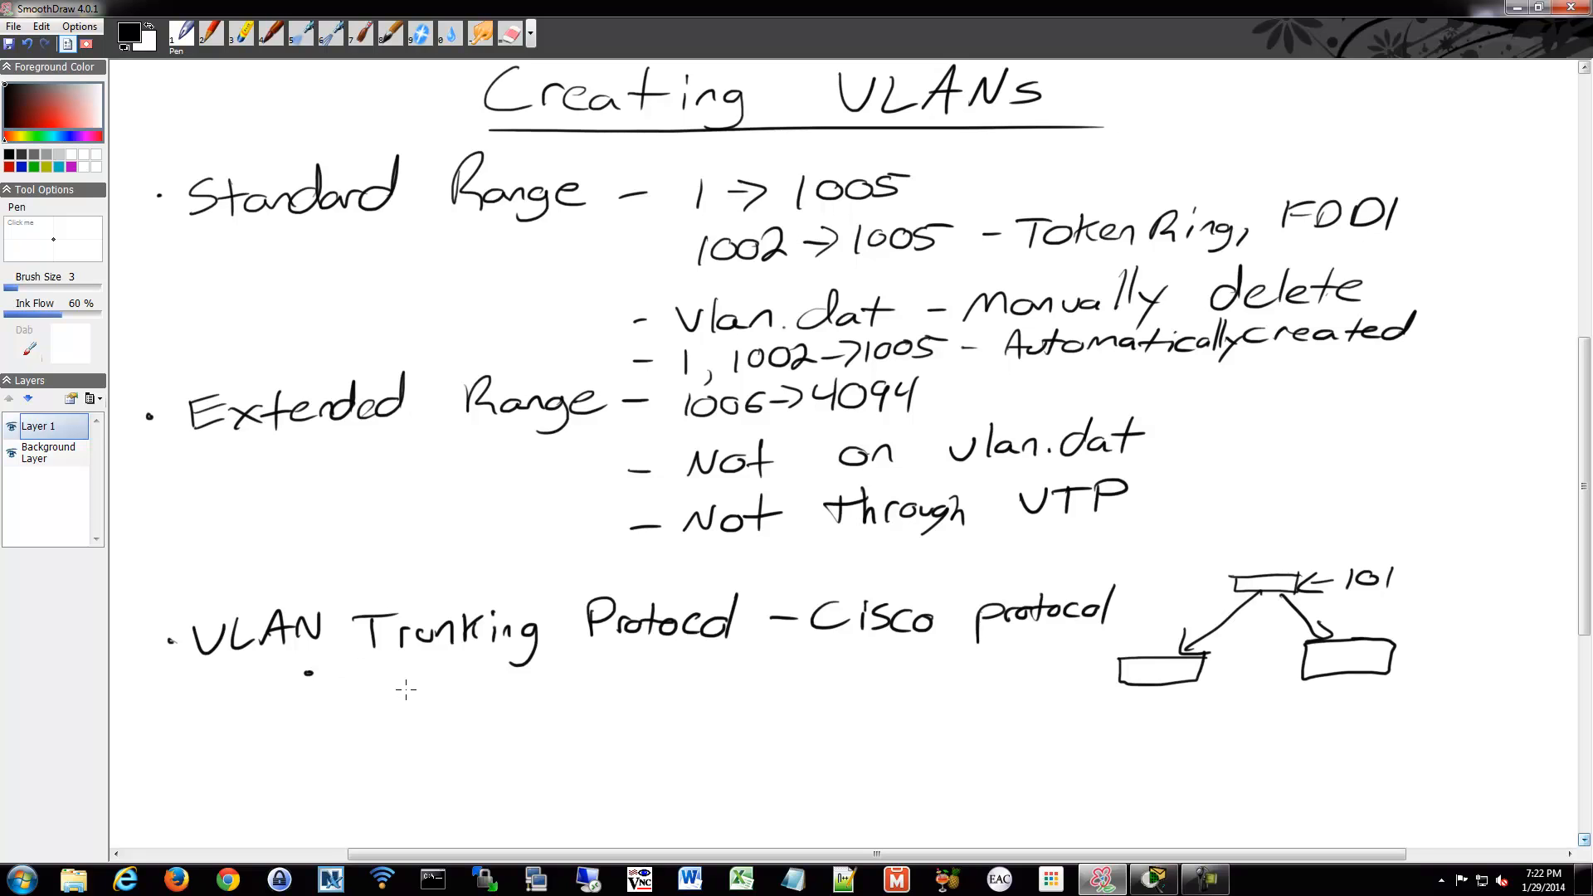
{"action": "mouse_move", "coordinate": [388, 685]}
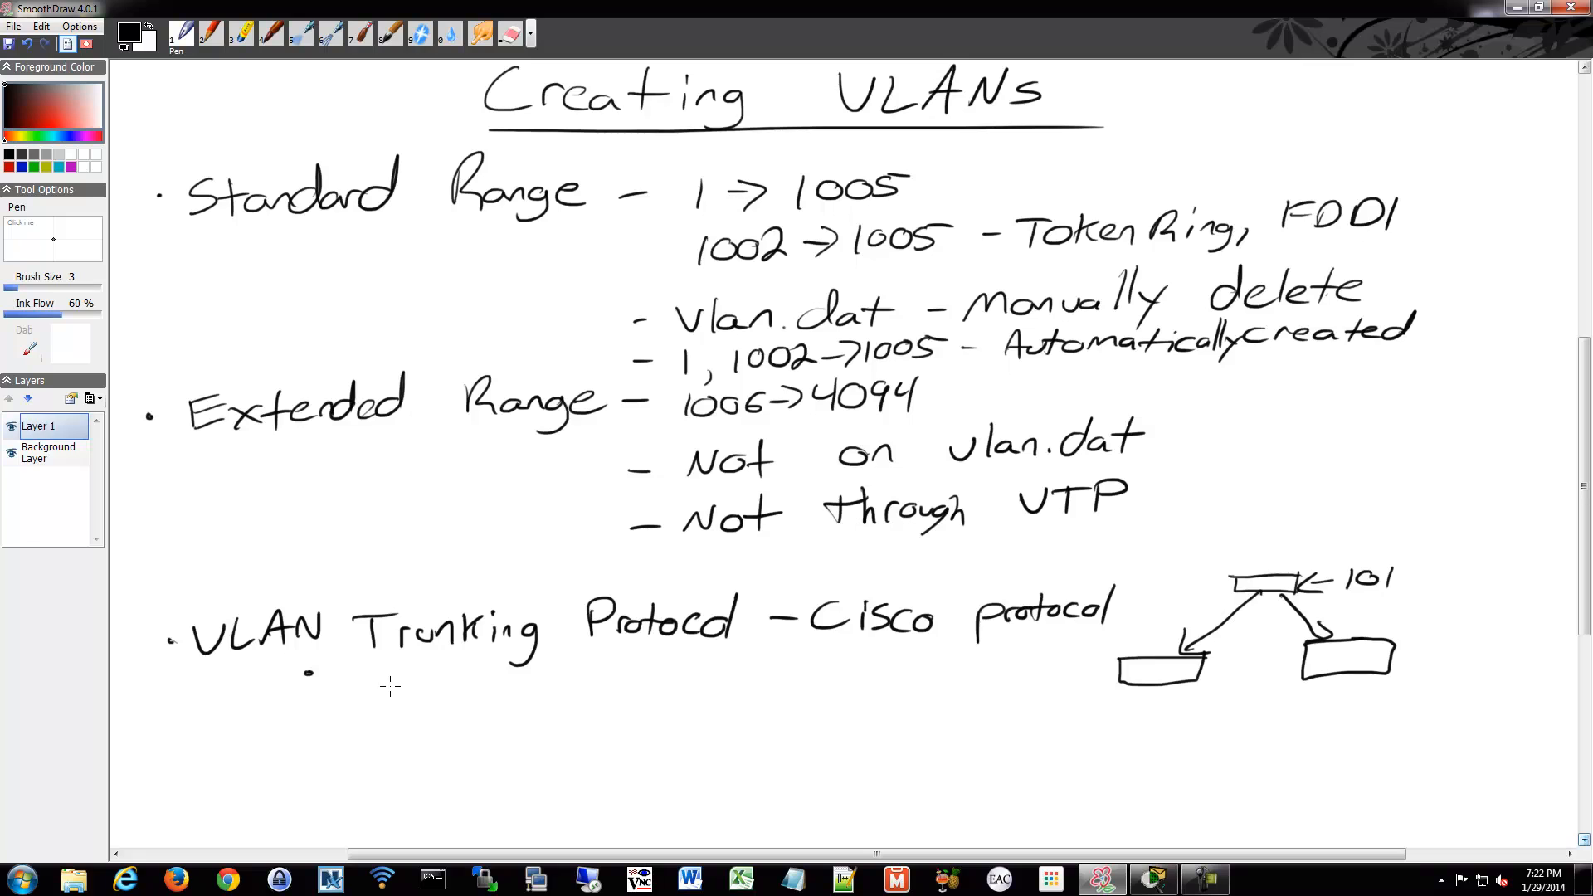
{"action": "left_click_drag", "start_coordinate": [311, 675], "coordinate": [426, 690]}
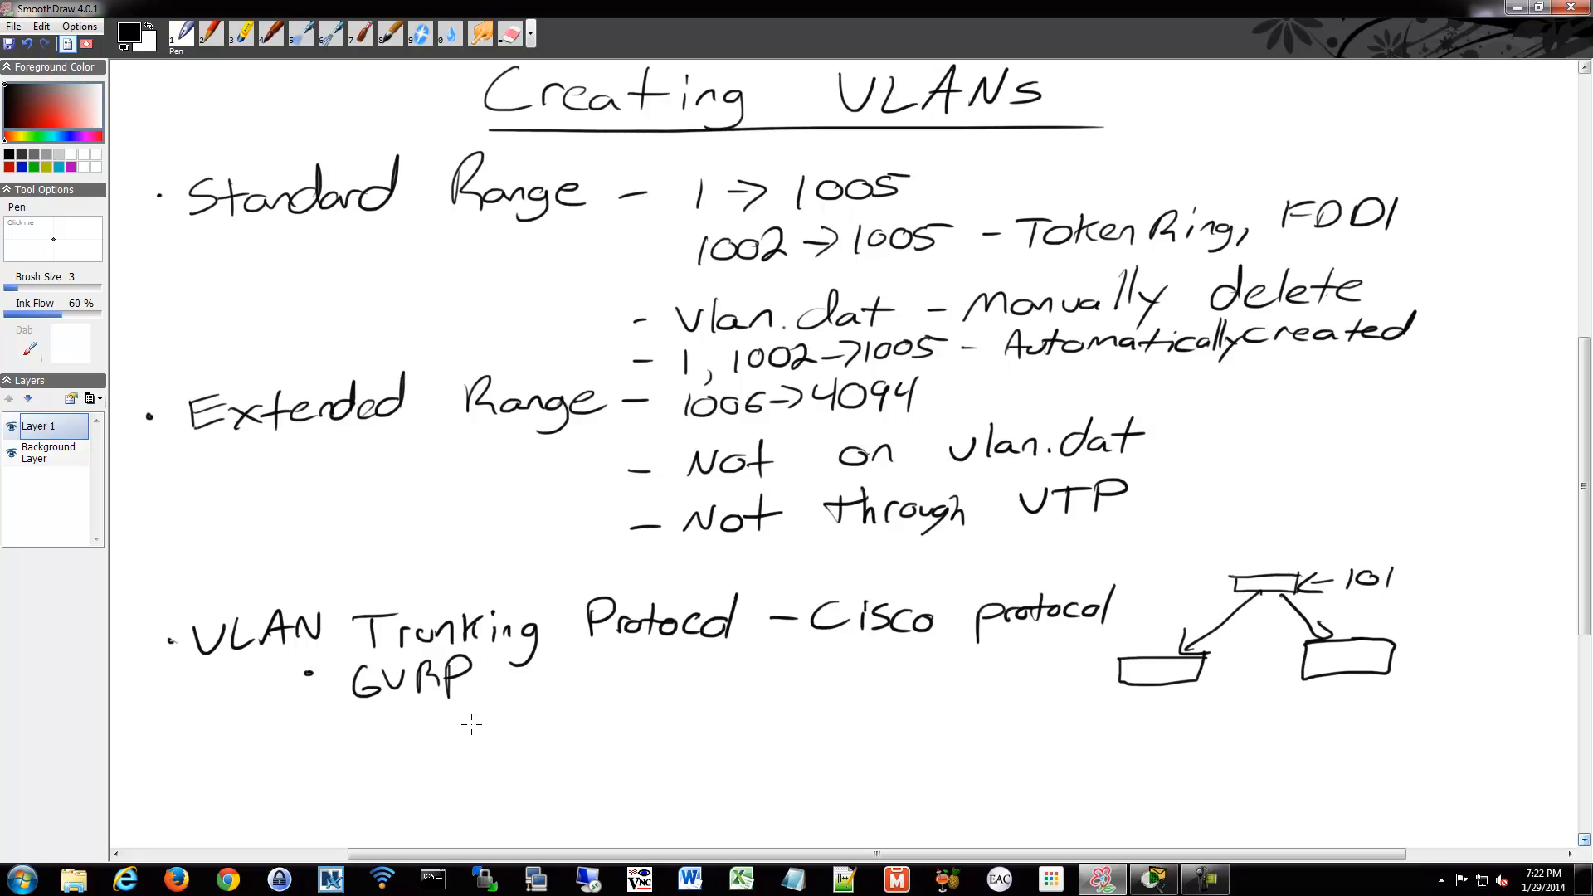
{"action": "mouse_move", "coordinate": [660, 644]}
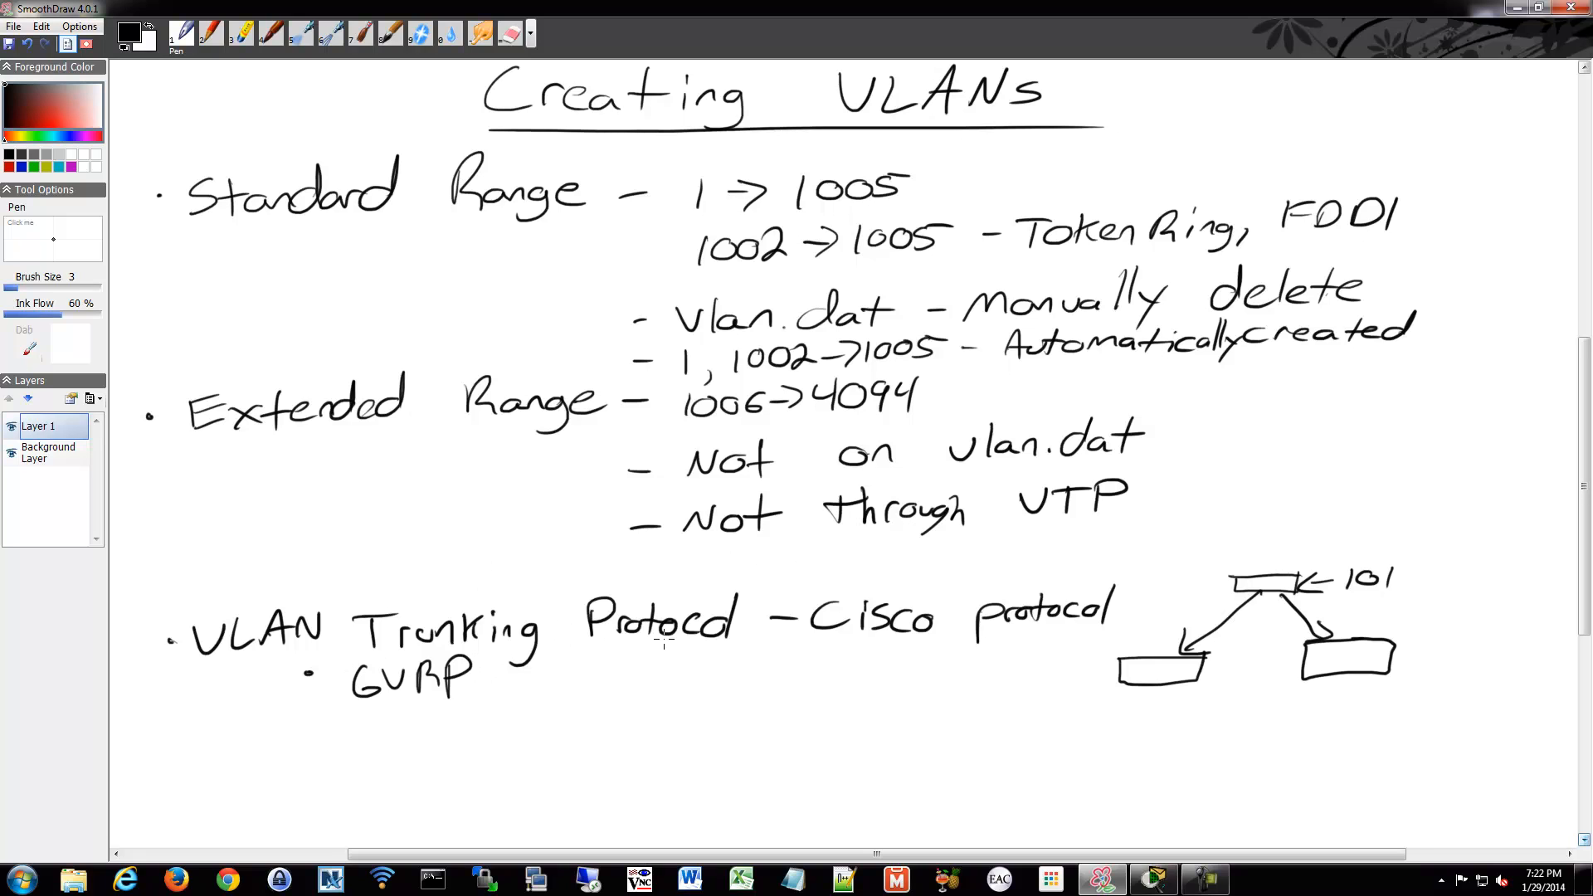
{"action": "mouse_move", "coordinate": [446, 710]}
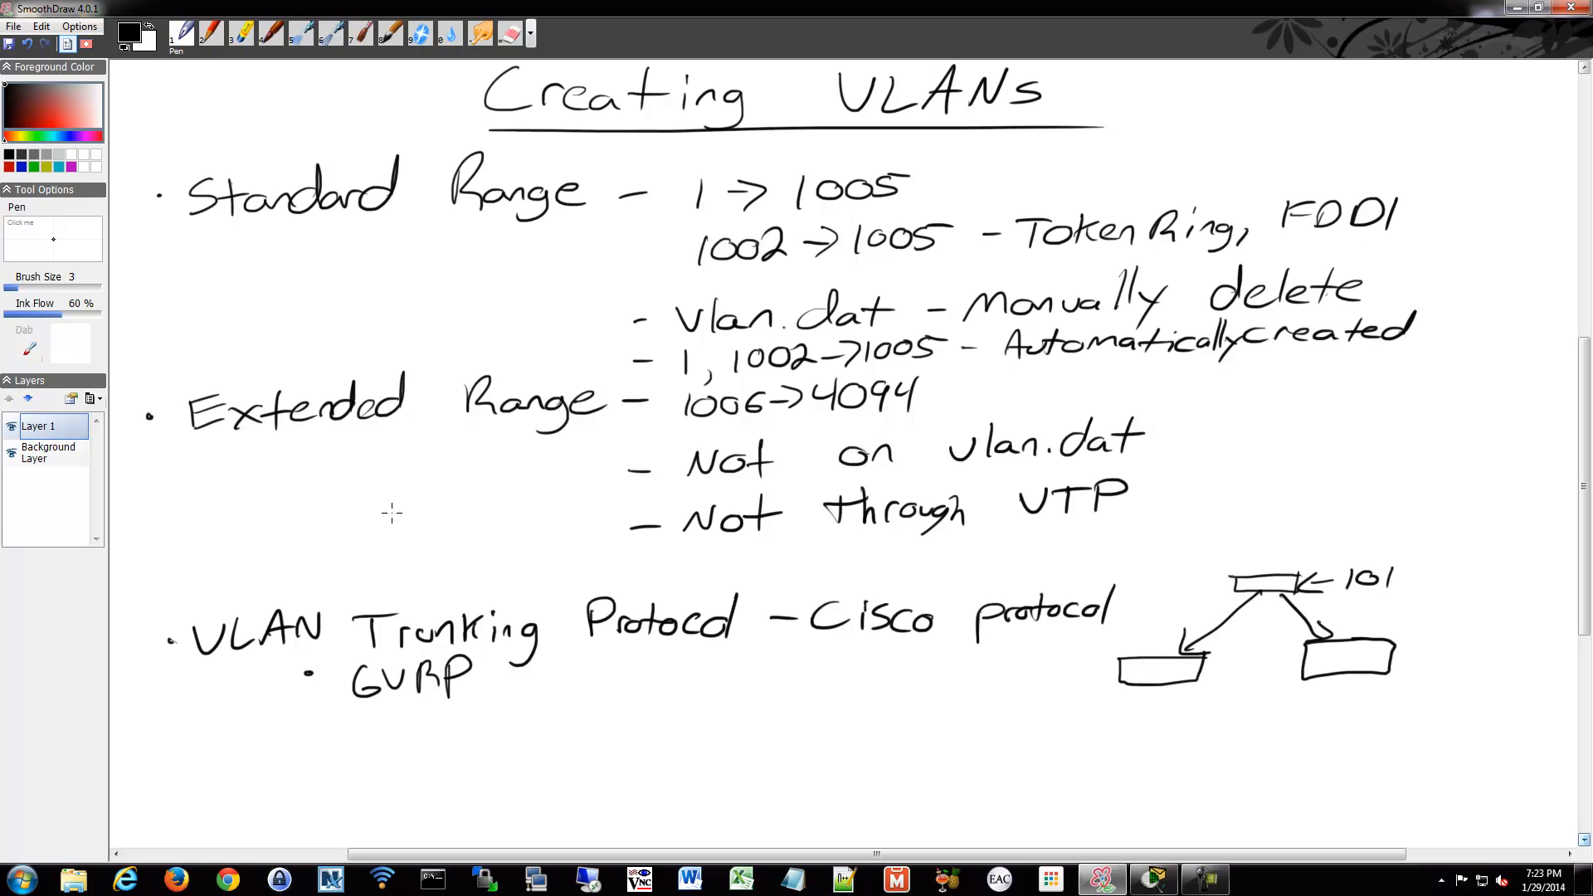
Step: Maximize Packet Tracer and place a 2950-24 switch and two PCs on the workspace
{"action": "left_click", "coordinate": [1153, 879]}
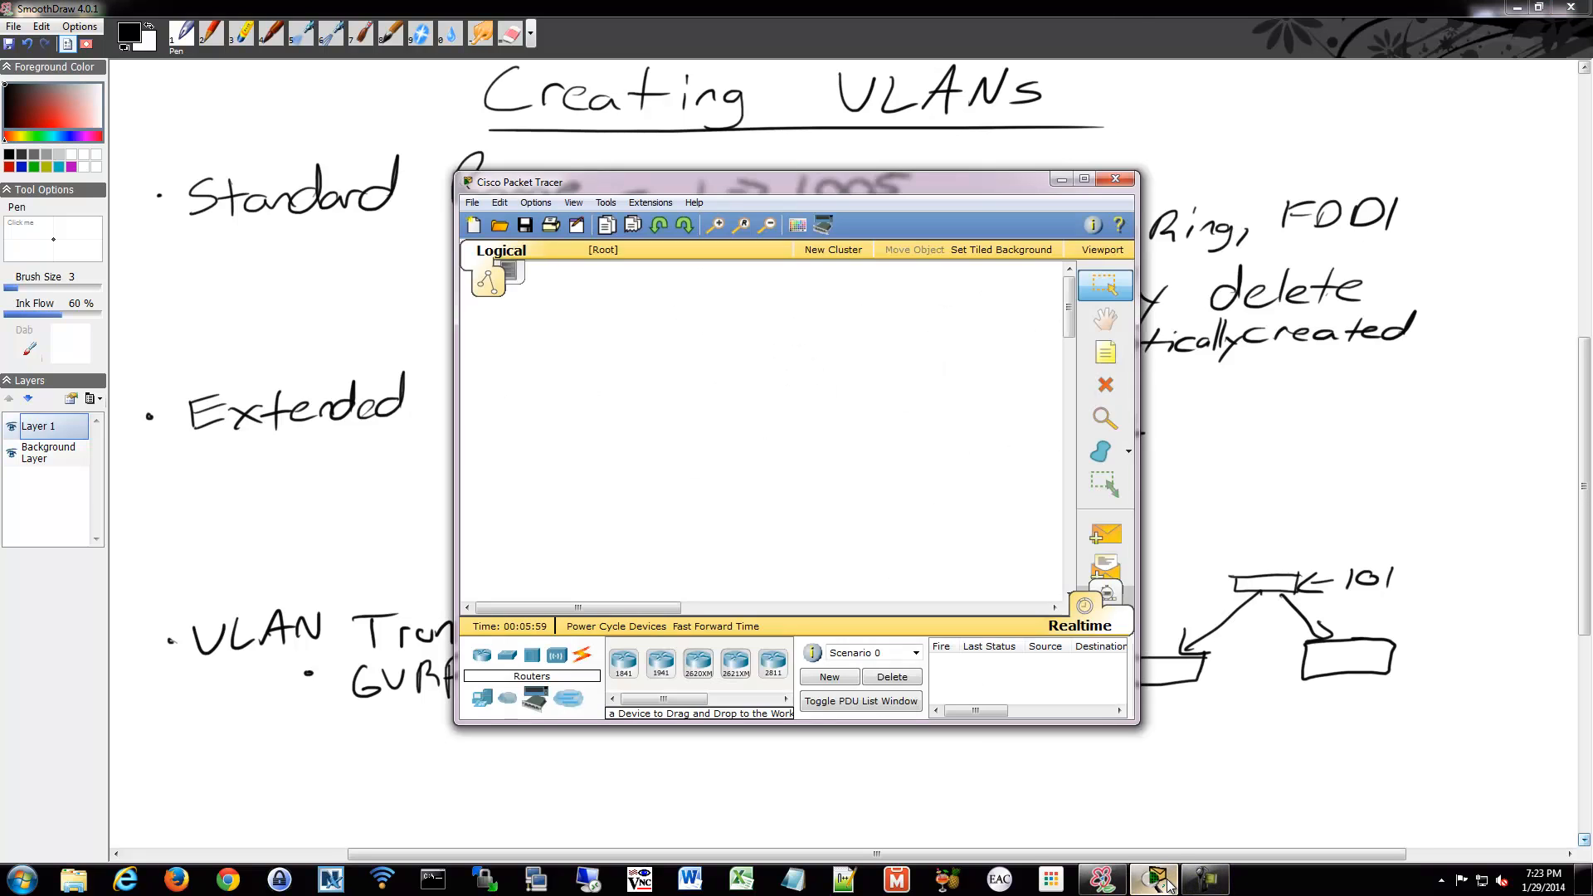
{"action": "left_click", "coordinate": [1082, 179]}
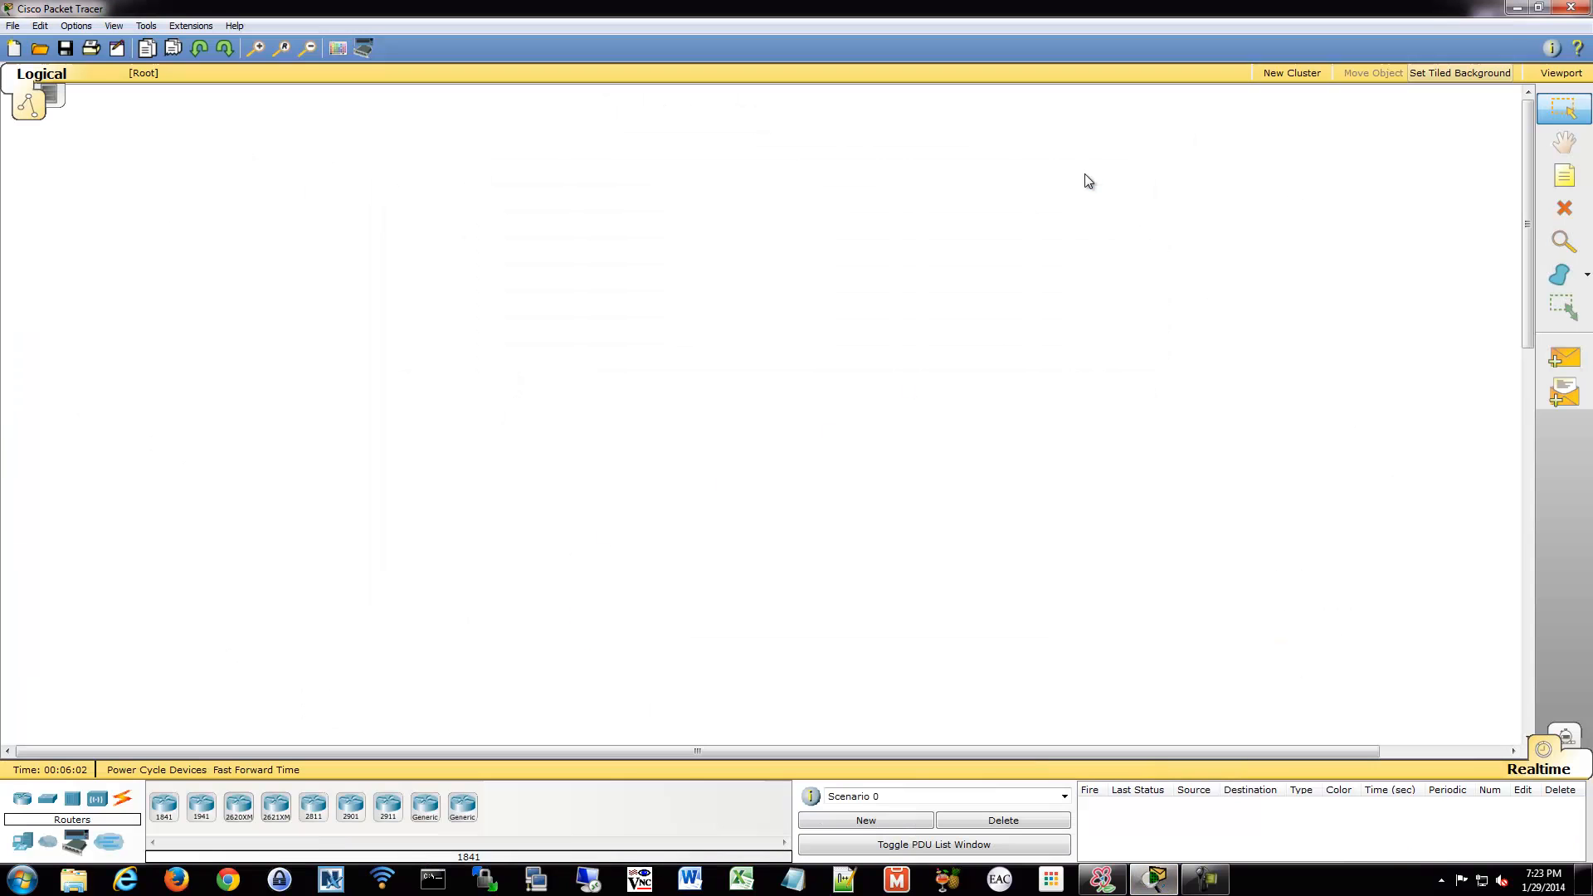
{"action": "left_click", "coordinate": [46, 798]}
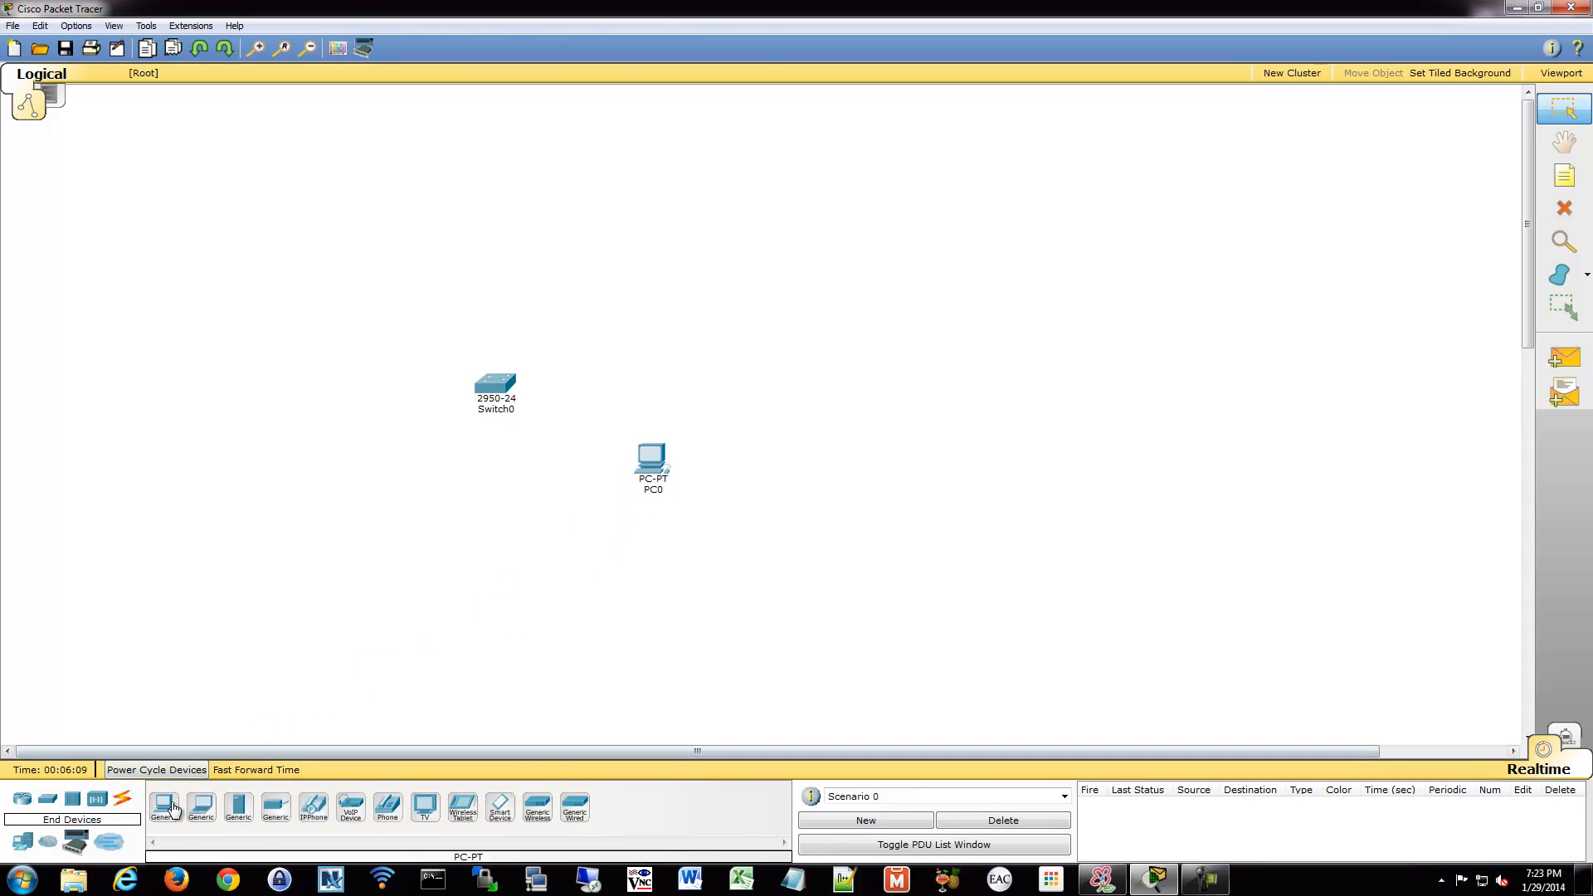
{"action": "left_click", "coordinate": [650, 315]}
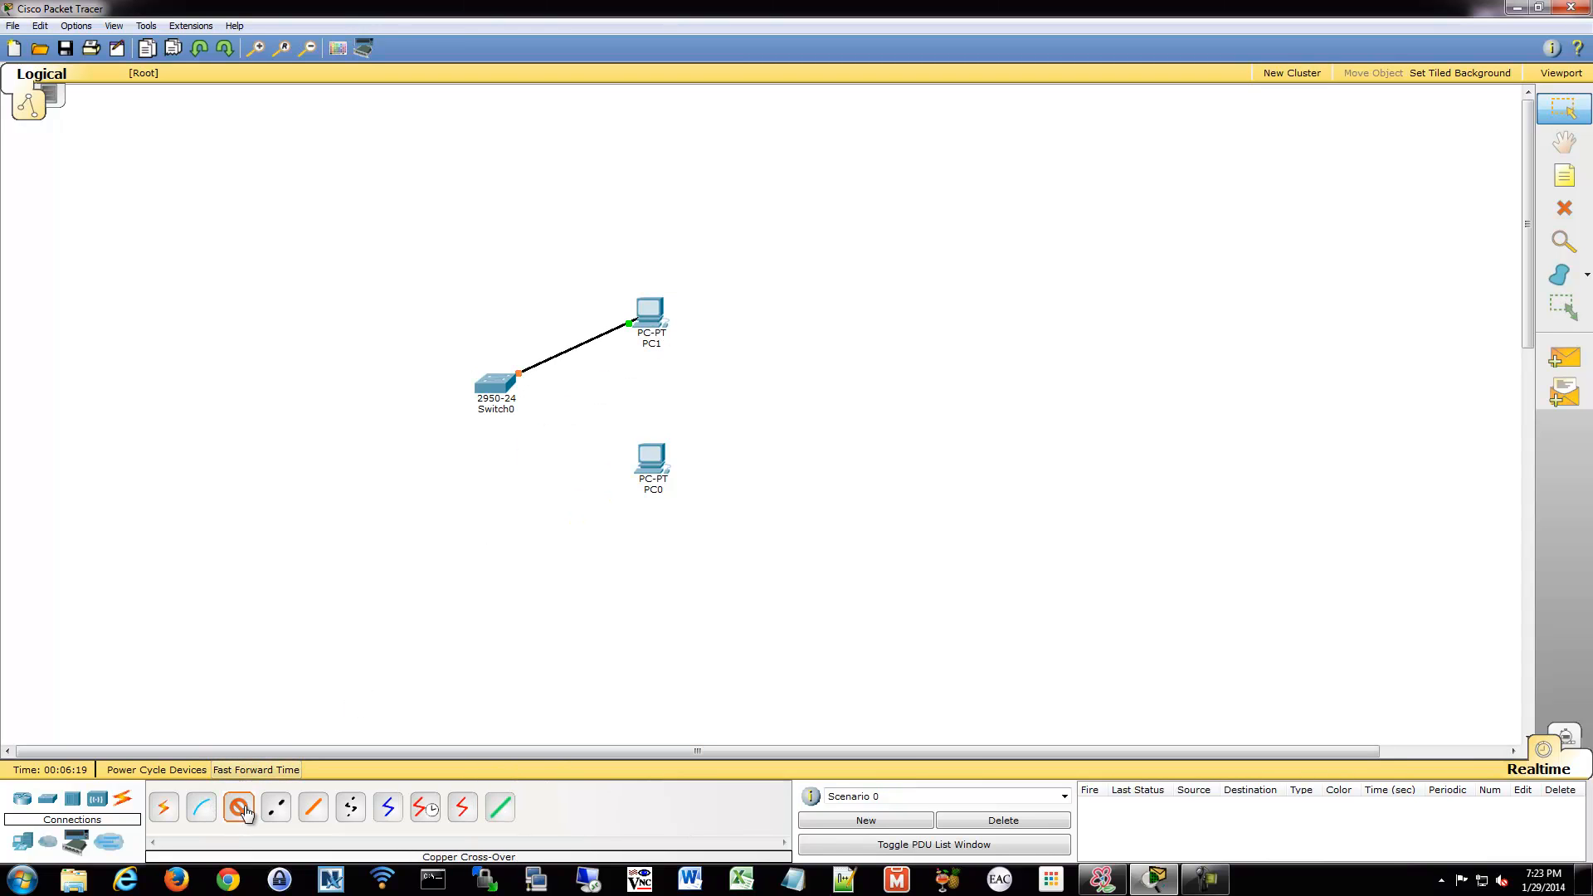
Step: Cable the PCs to the switch and bring up Switch0's command line console
{"action": "left_click", "coordinate": [488, 383]}
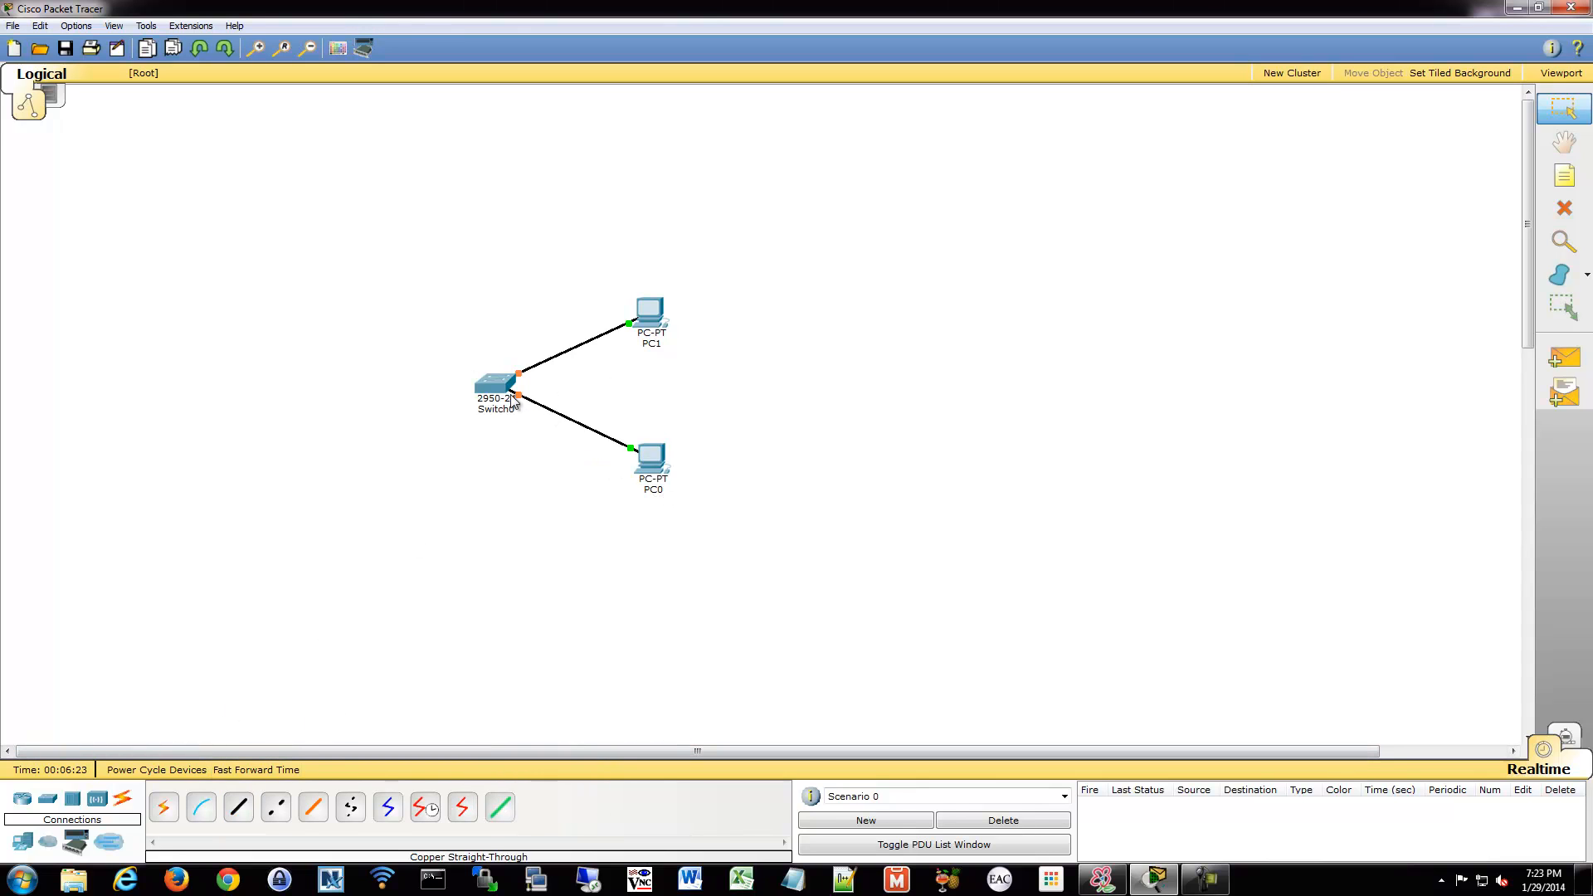
{"action": "left_click", "coordinate": [493, 385]}
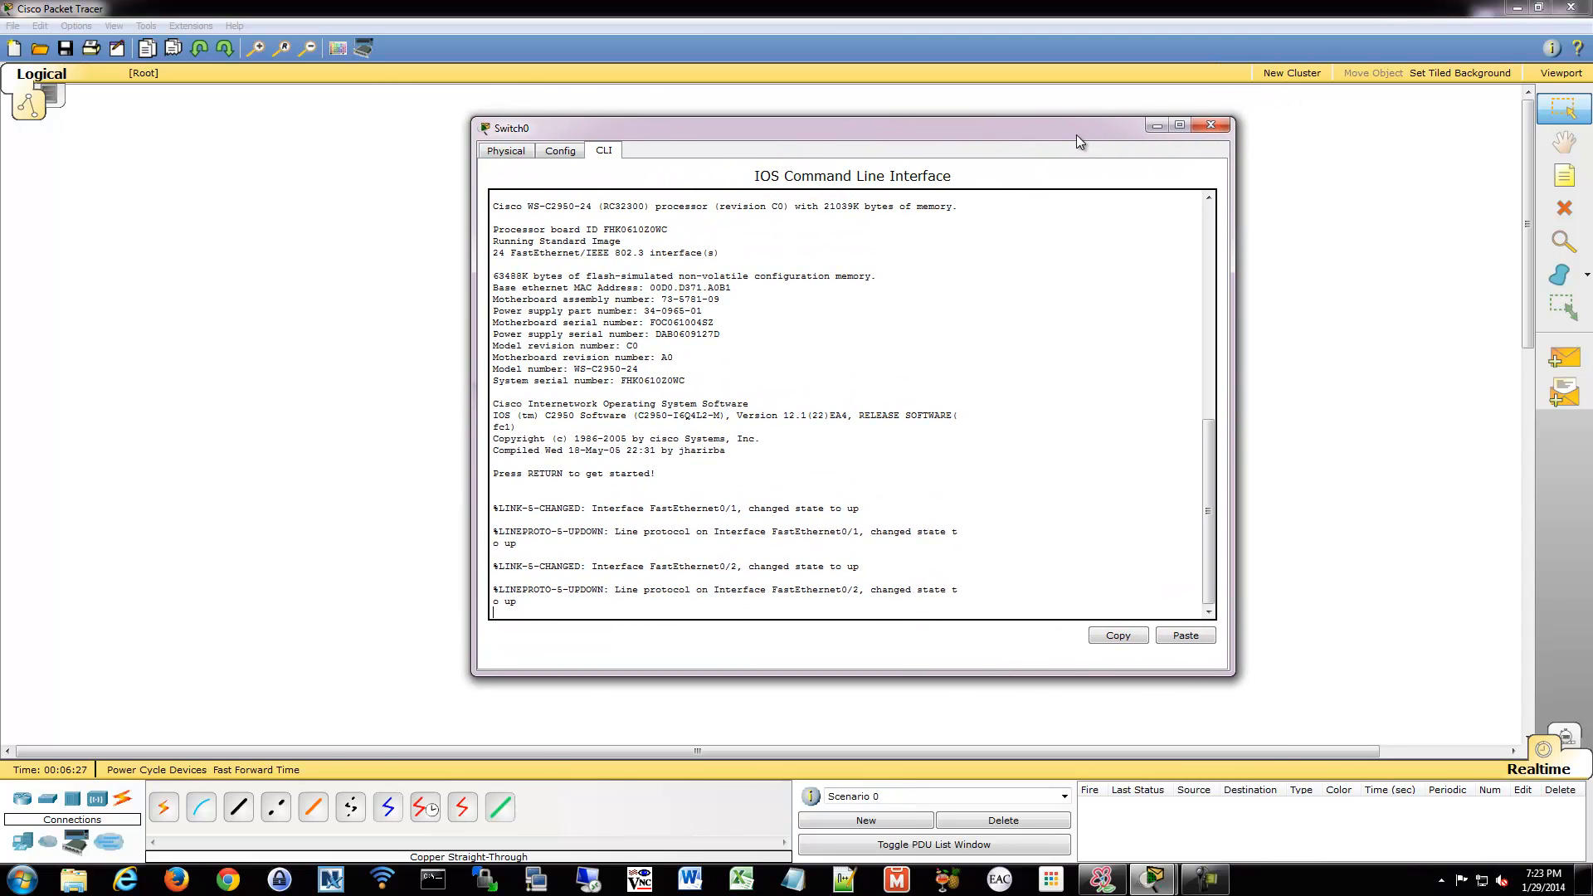
Step: Enter privileged and global config mode on Switch0 and create VLAN 2
{"action": "key", "text": "Return"}
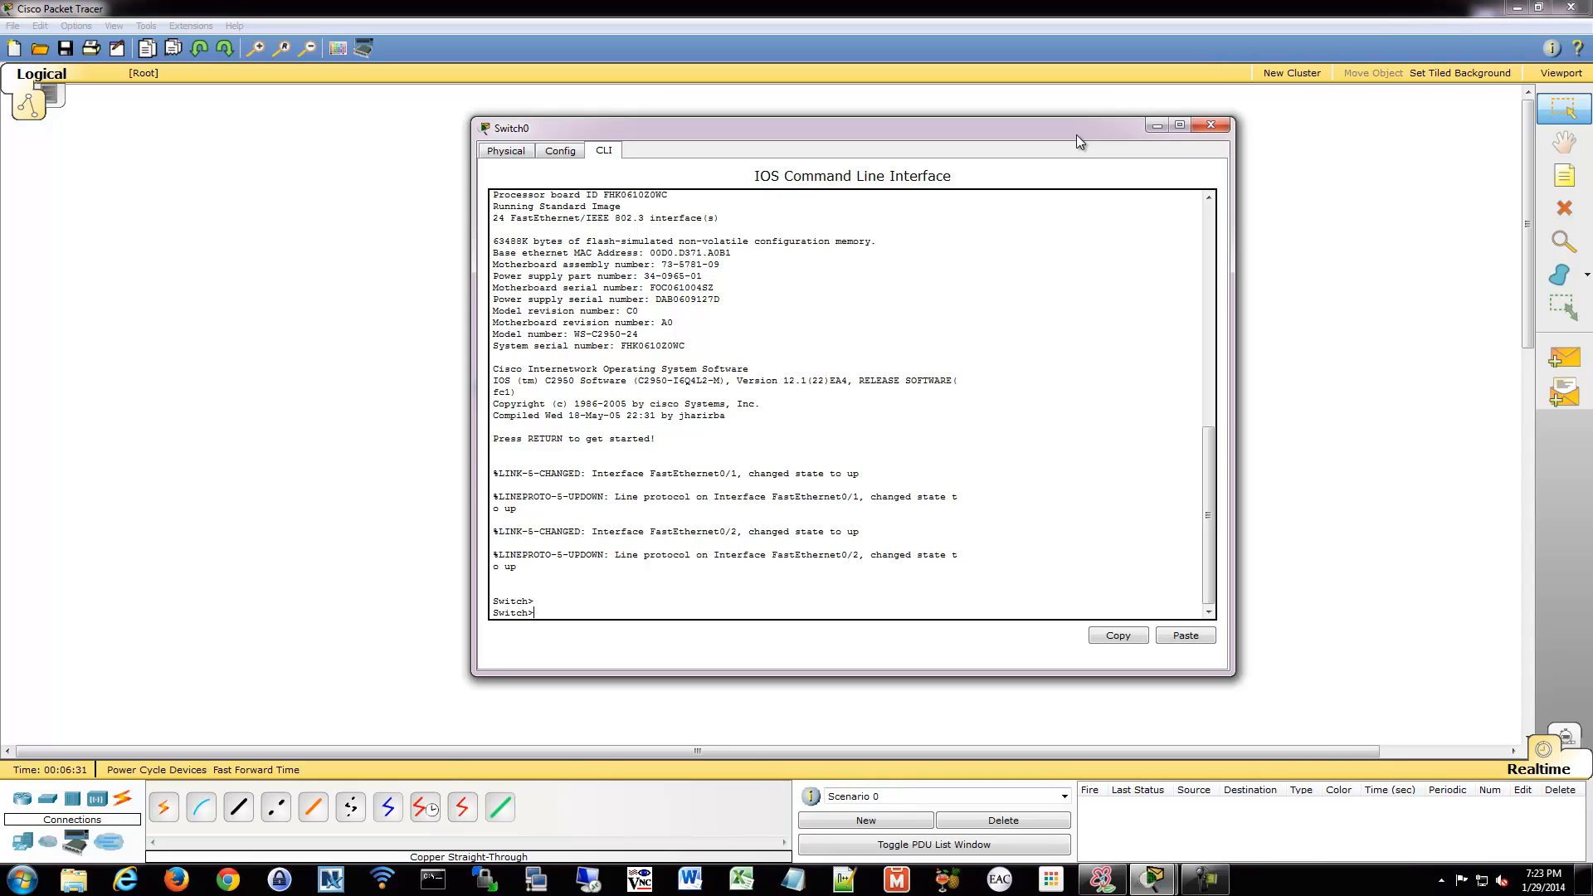
{"action": "type", "text": "en"}
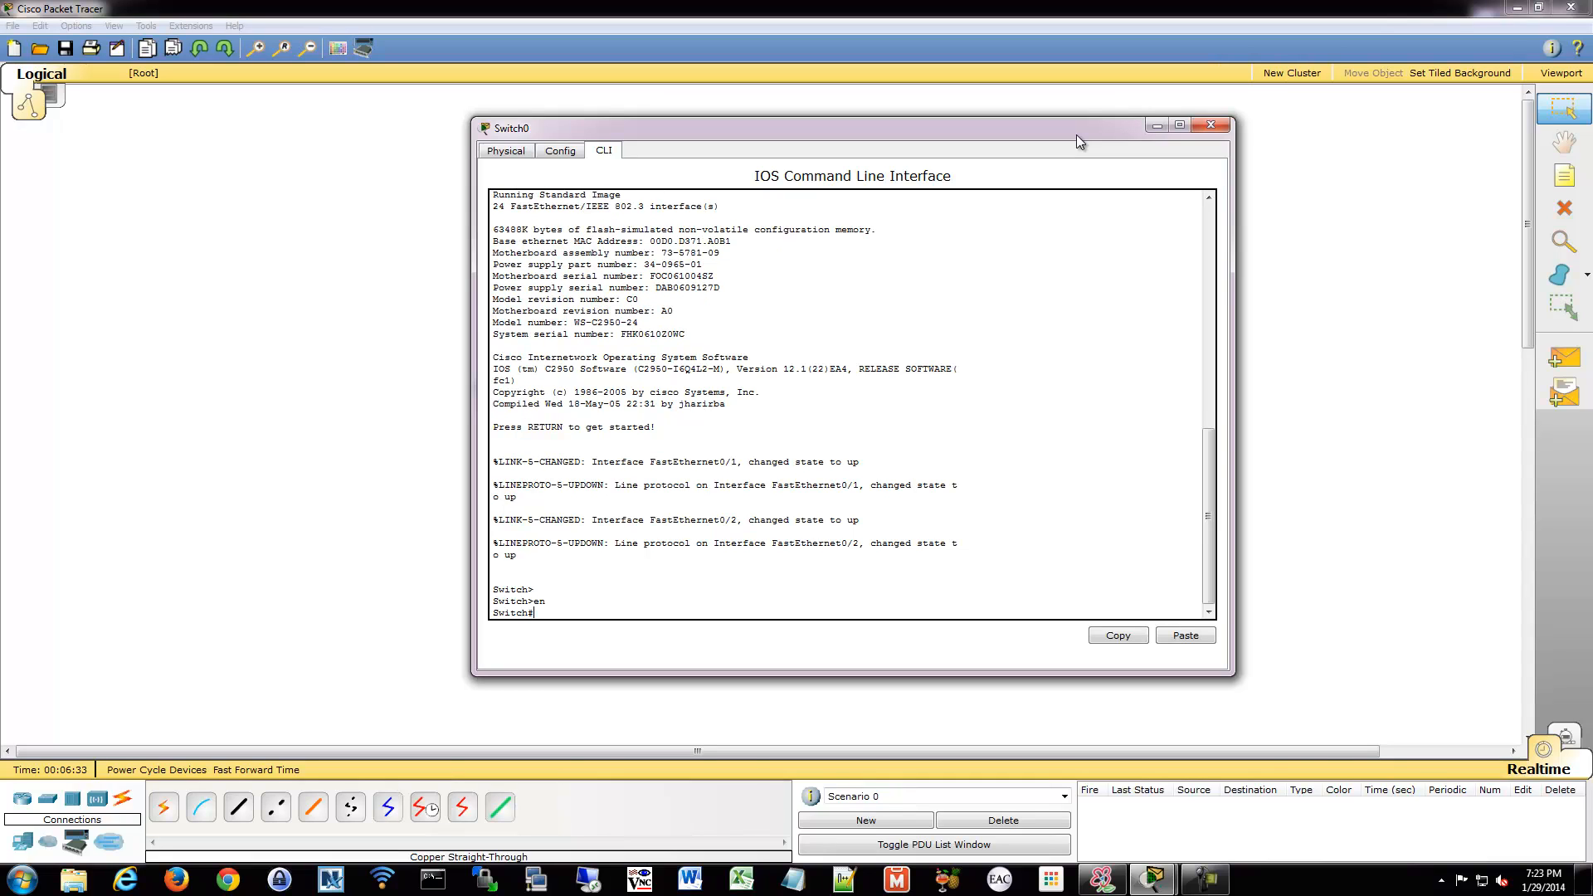
{"action": "type", "text": "conf t"}
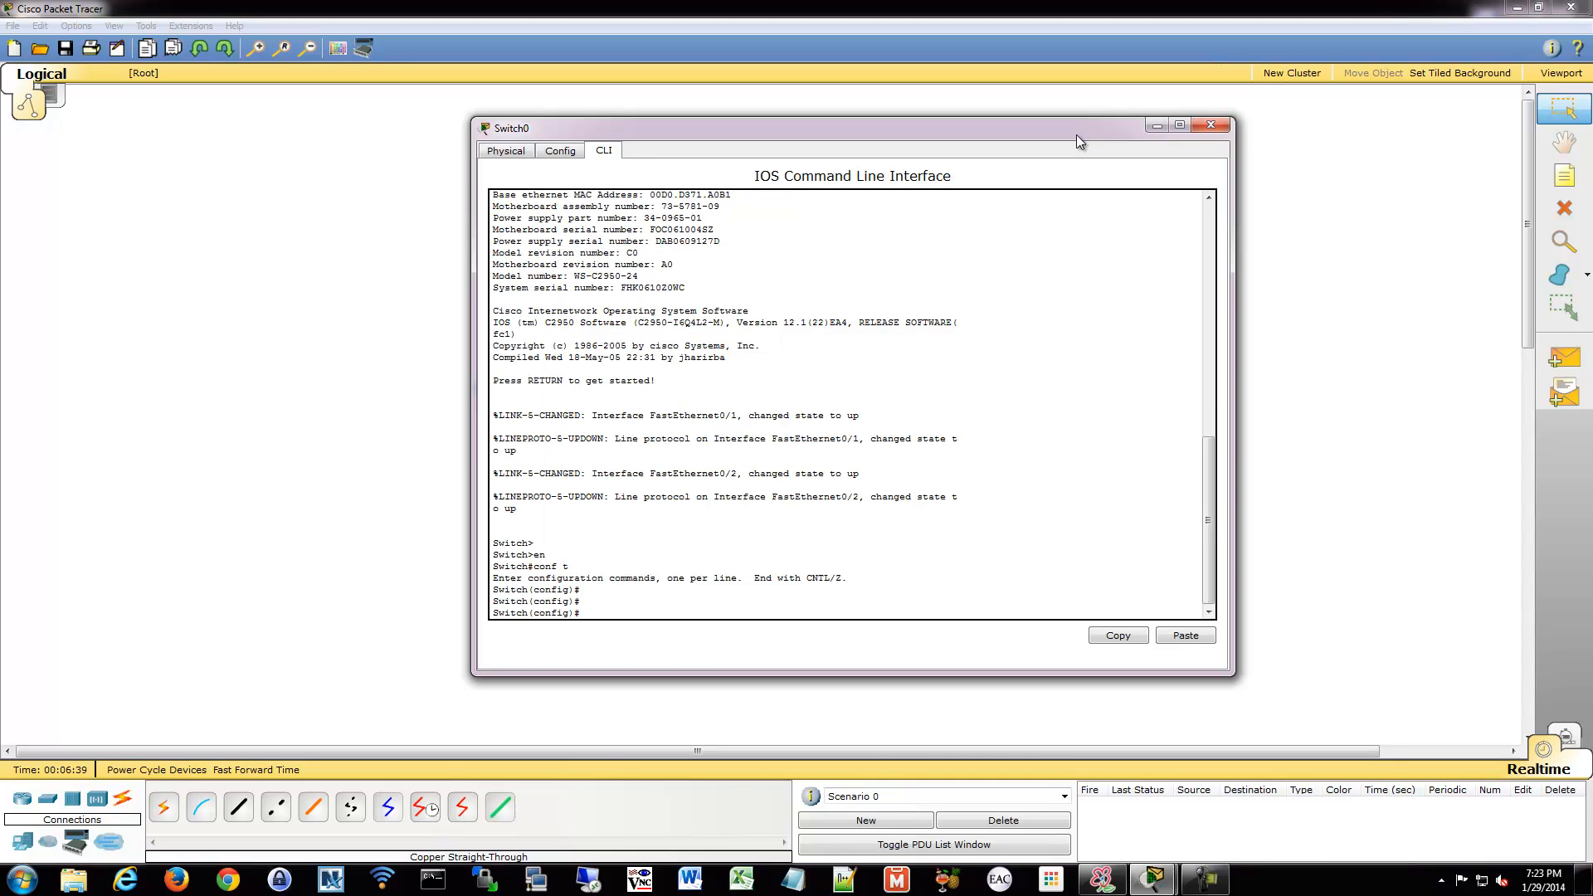
{"action": "type", "text": "vlan"}
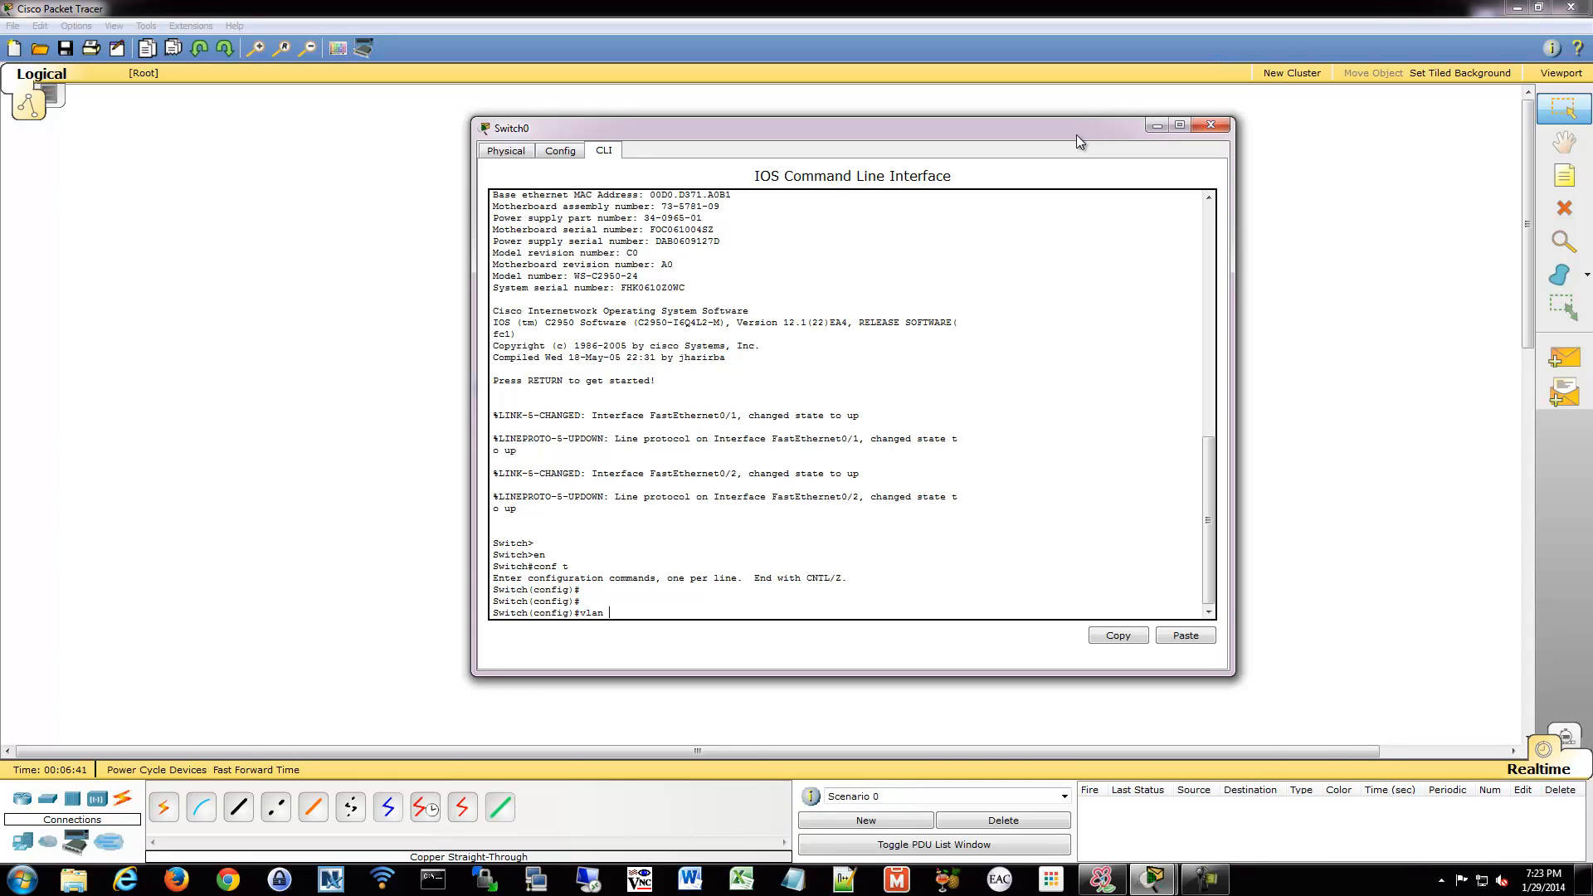
{"action": "type", "text": "2"}
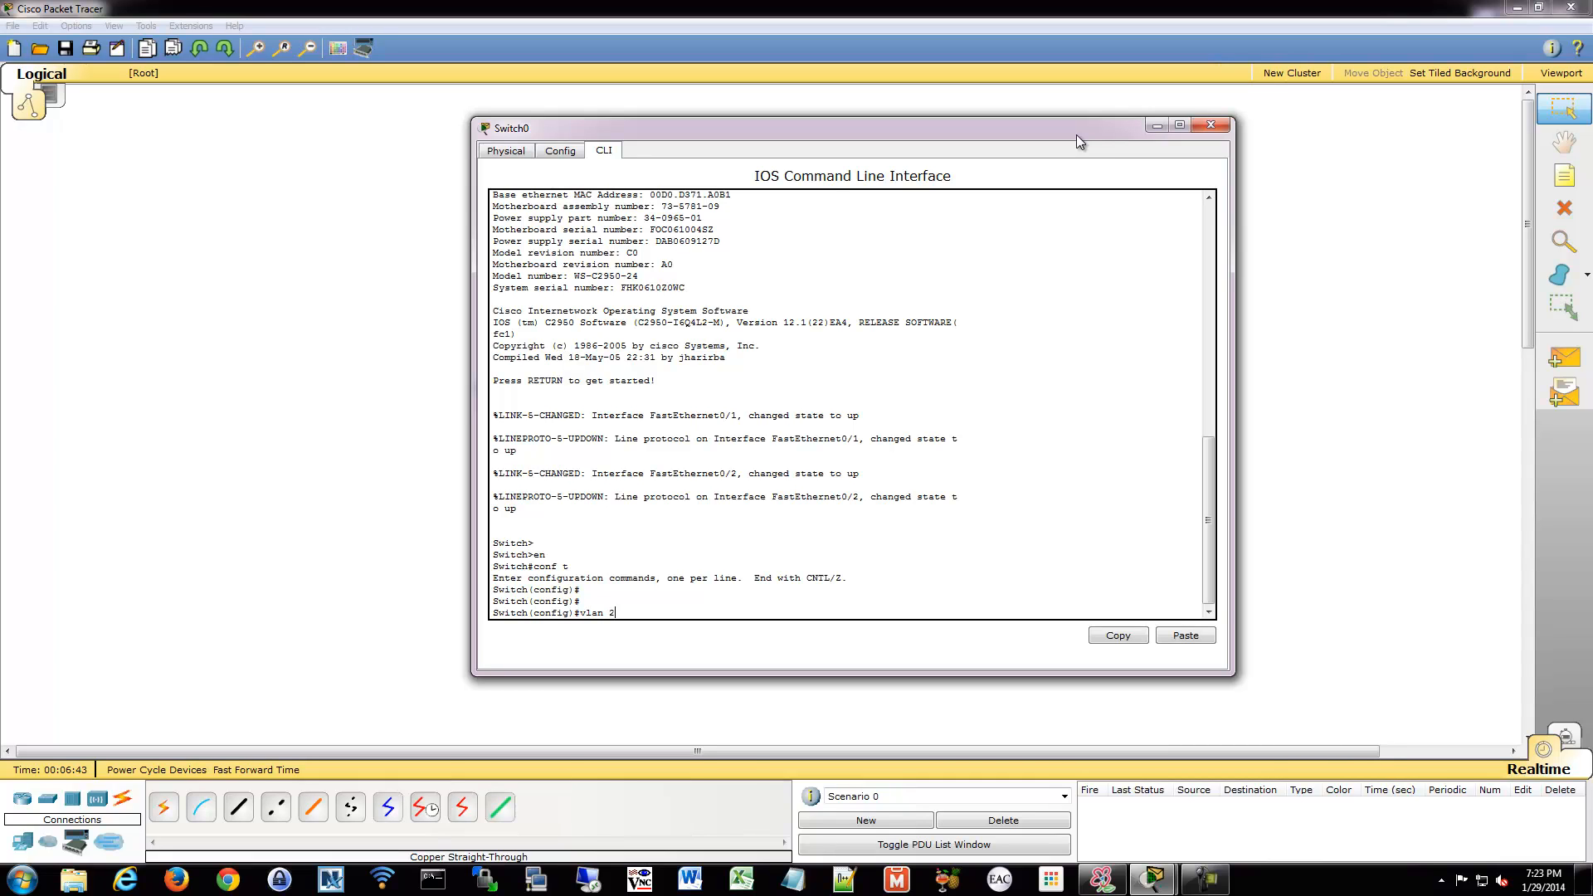
{"action": "key", "text": "Enter"}
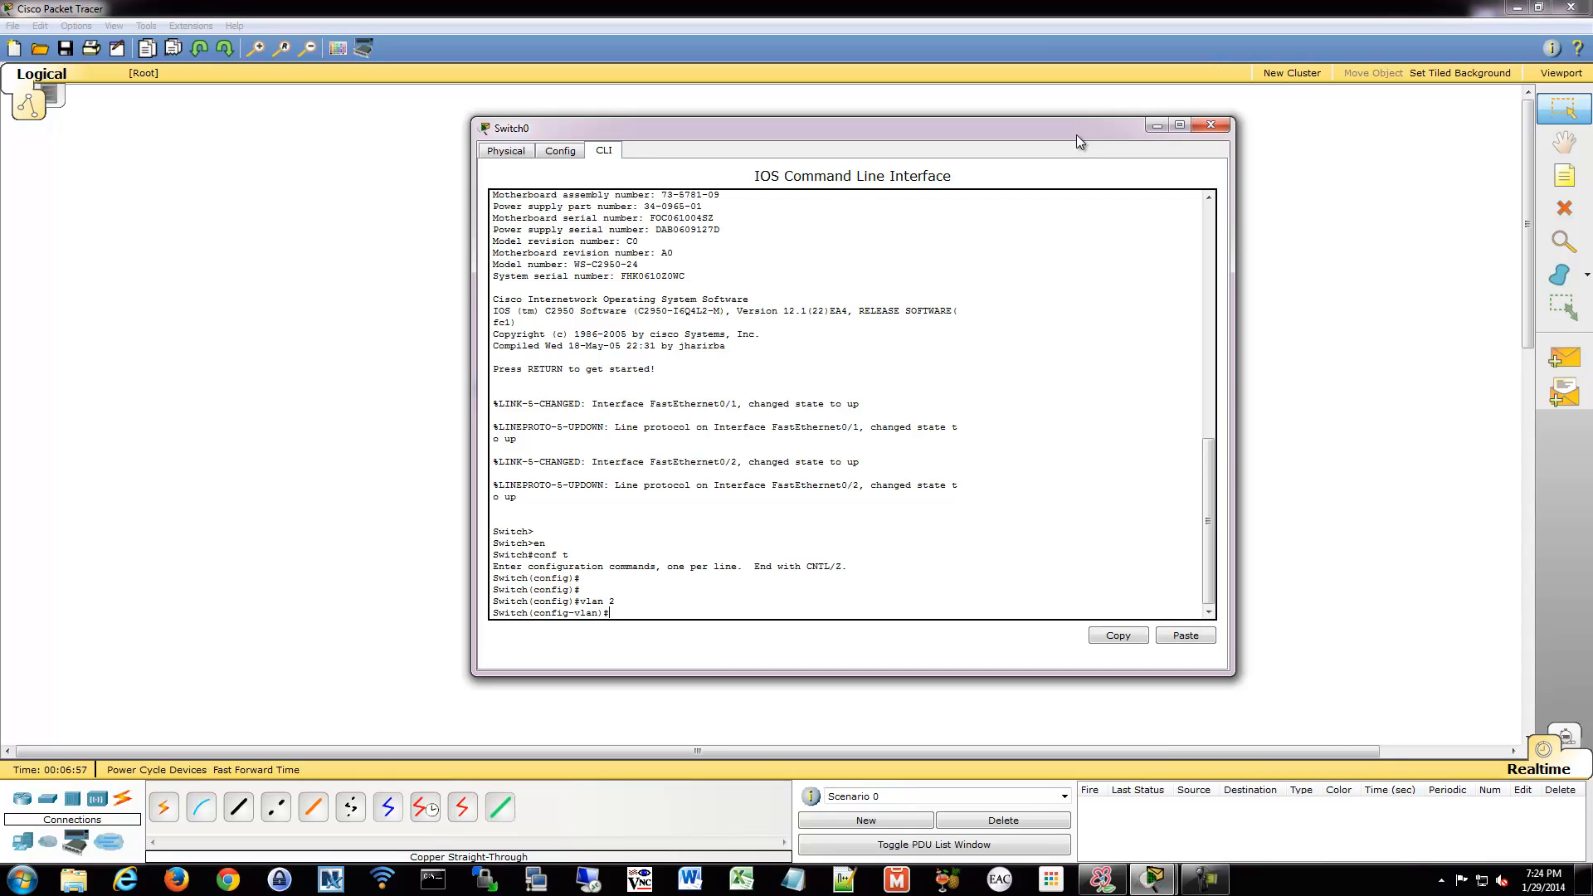
Step: Name VLAN 2 'IT' and exit VLAN configuration
{"action": "type", "text": "name"}
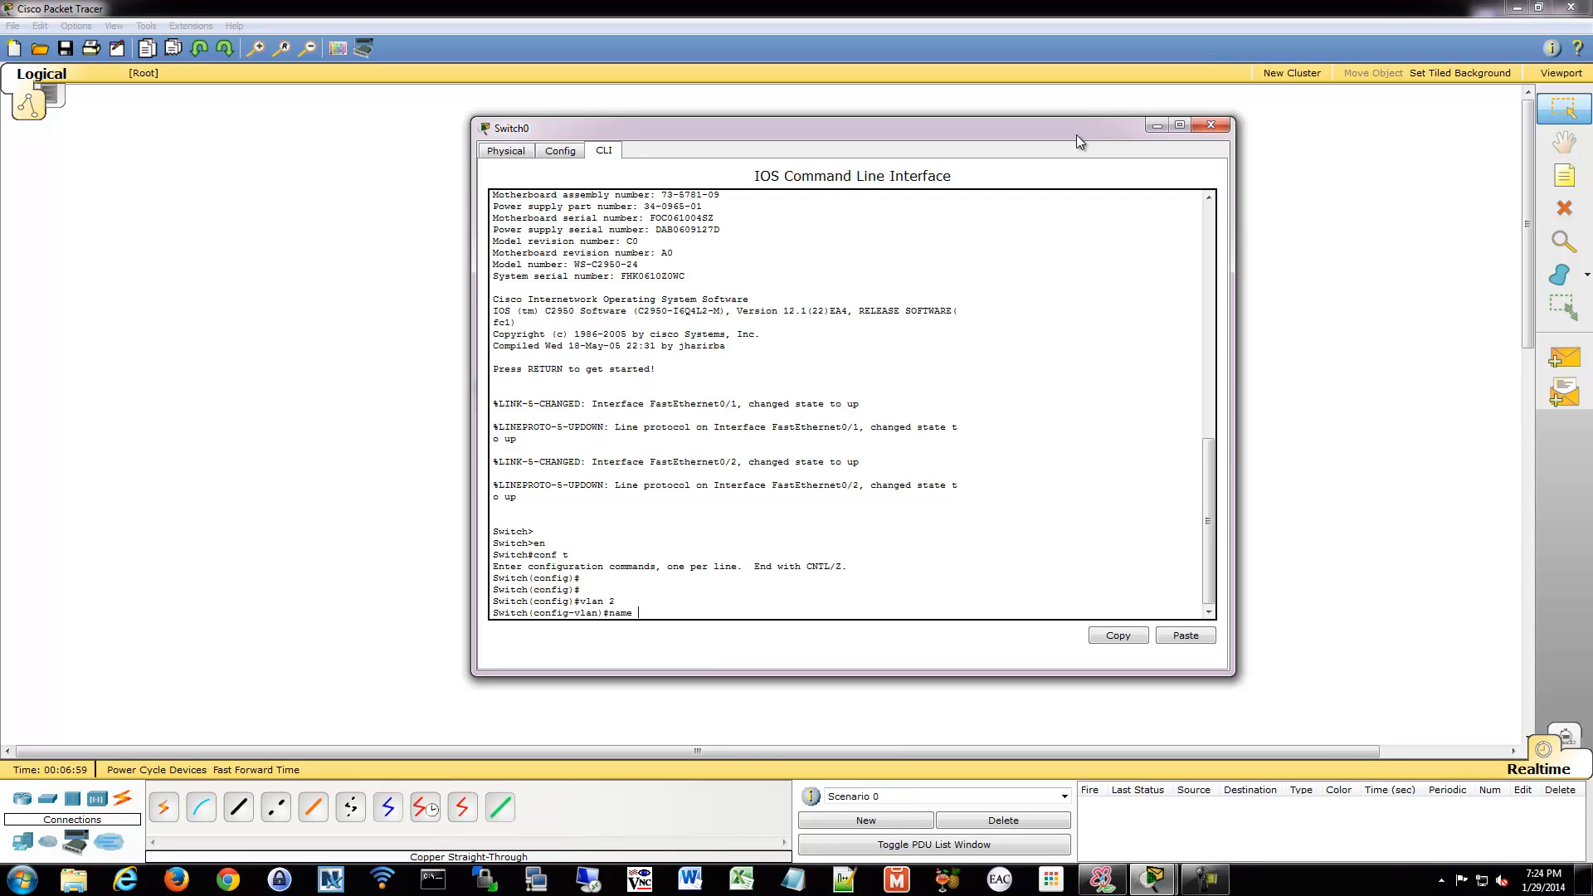
{"action": "type", "text": "IT"}
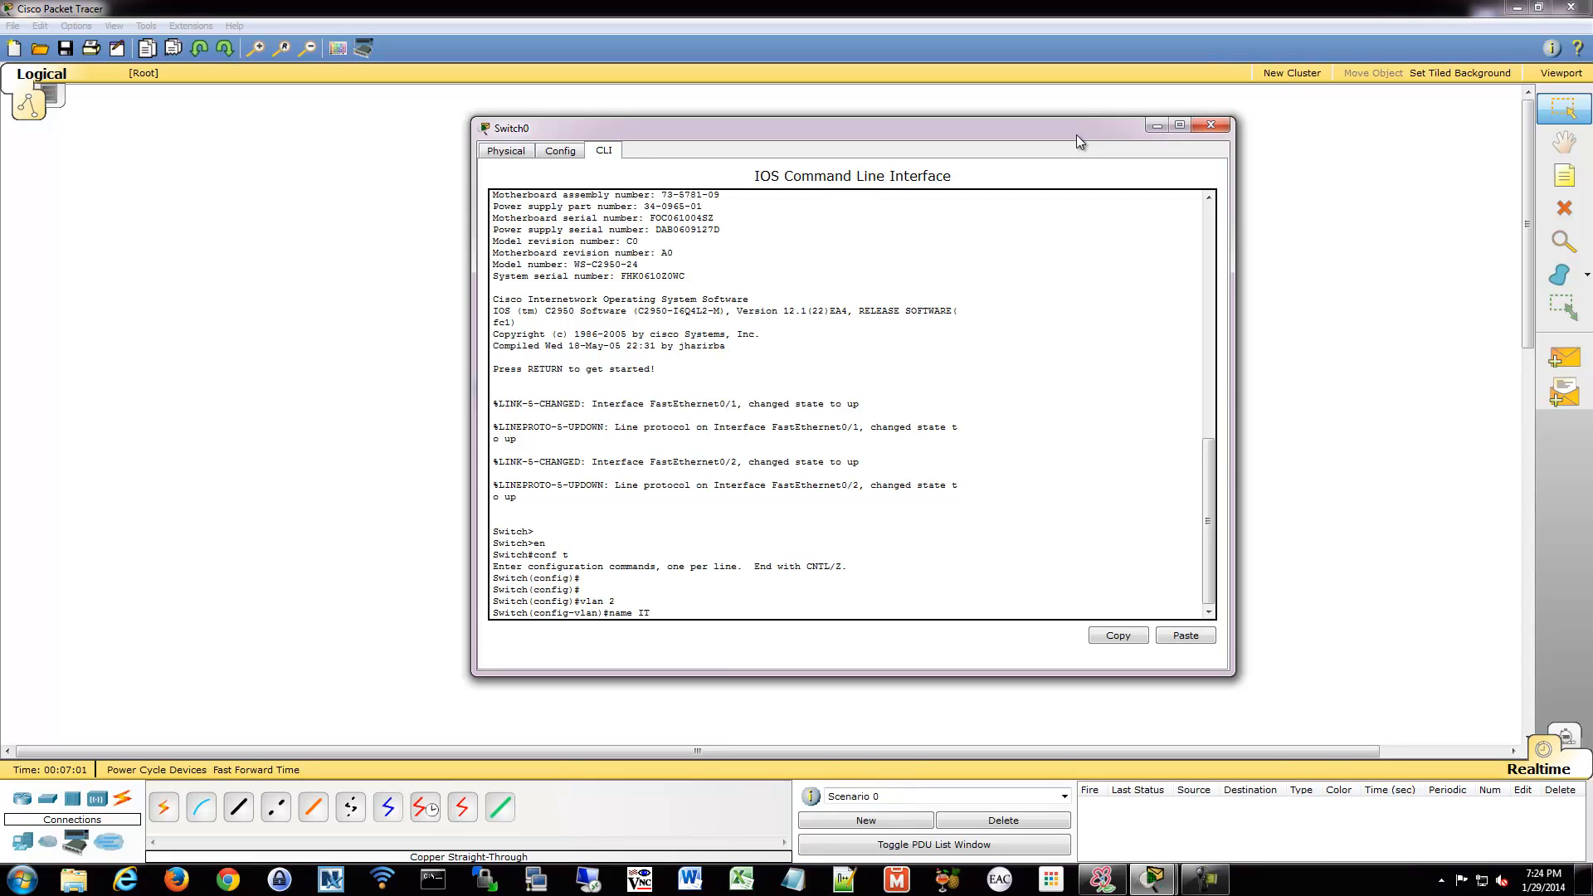
{"action": "type", "text": "Corp"}
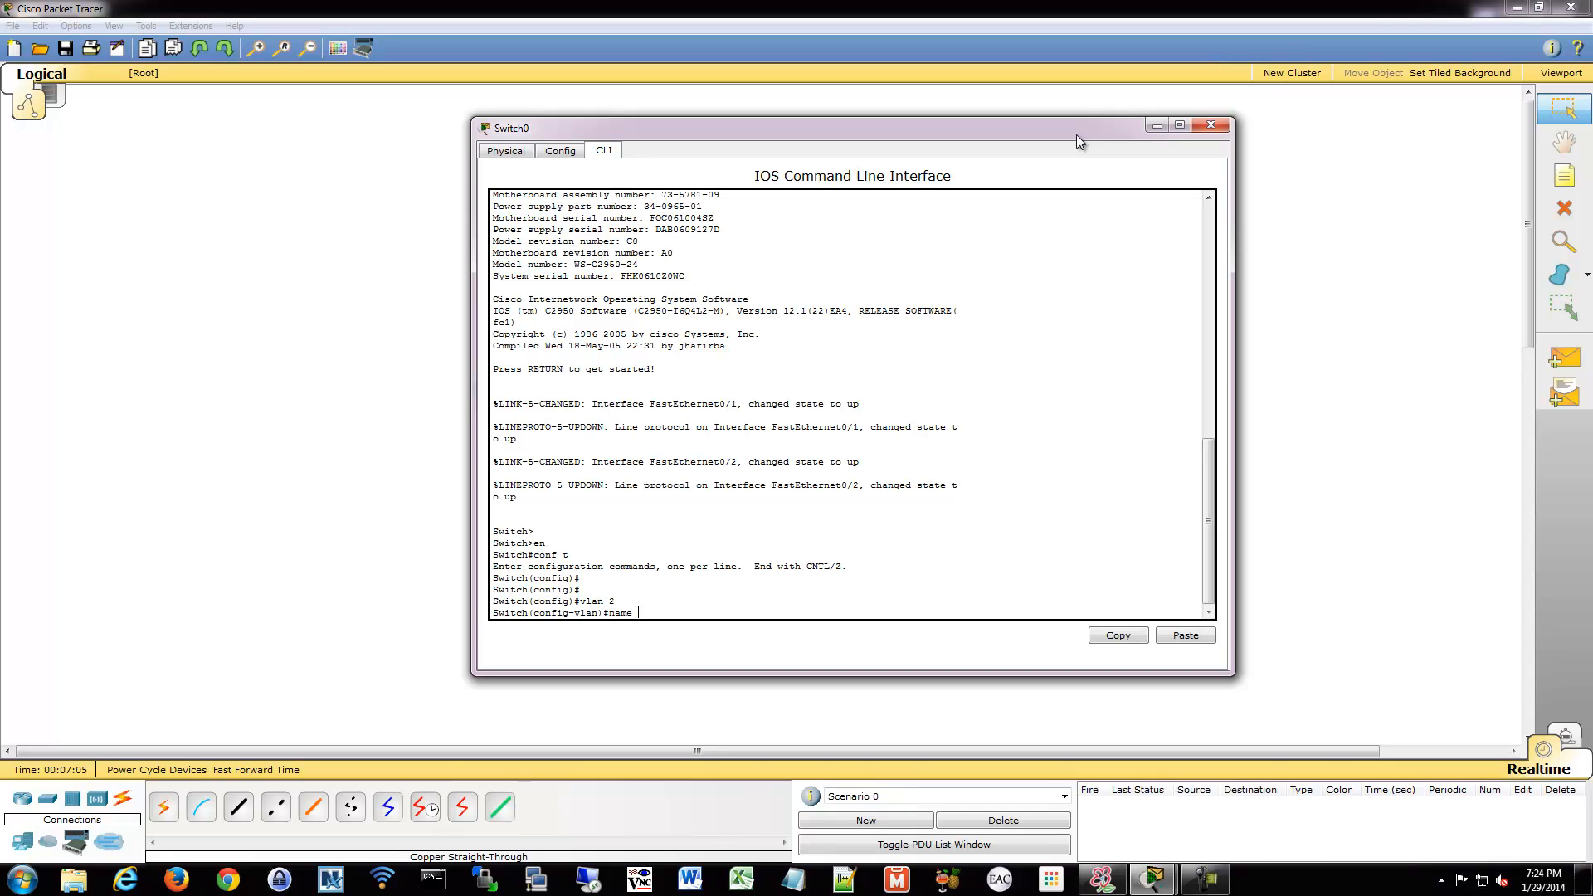
{"action": "type", "text": "IT"}
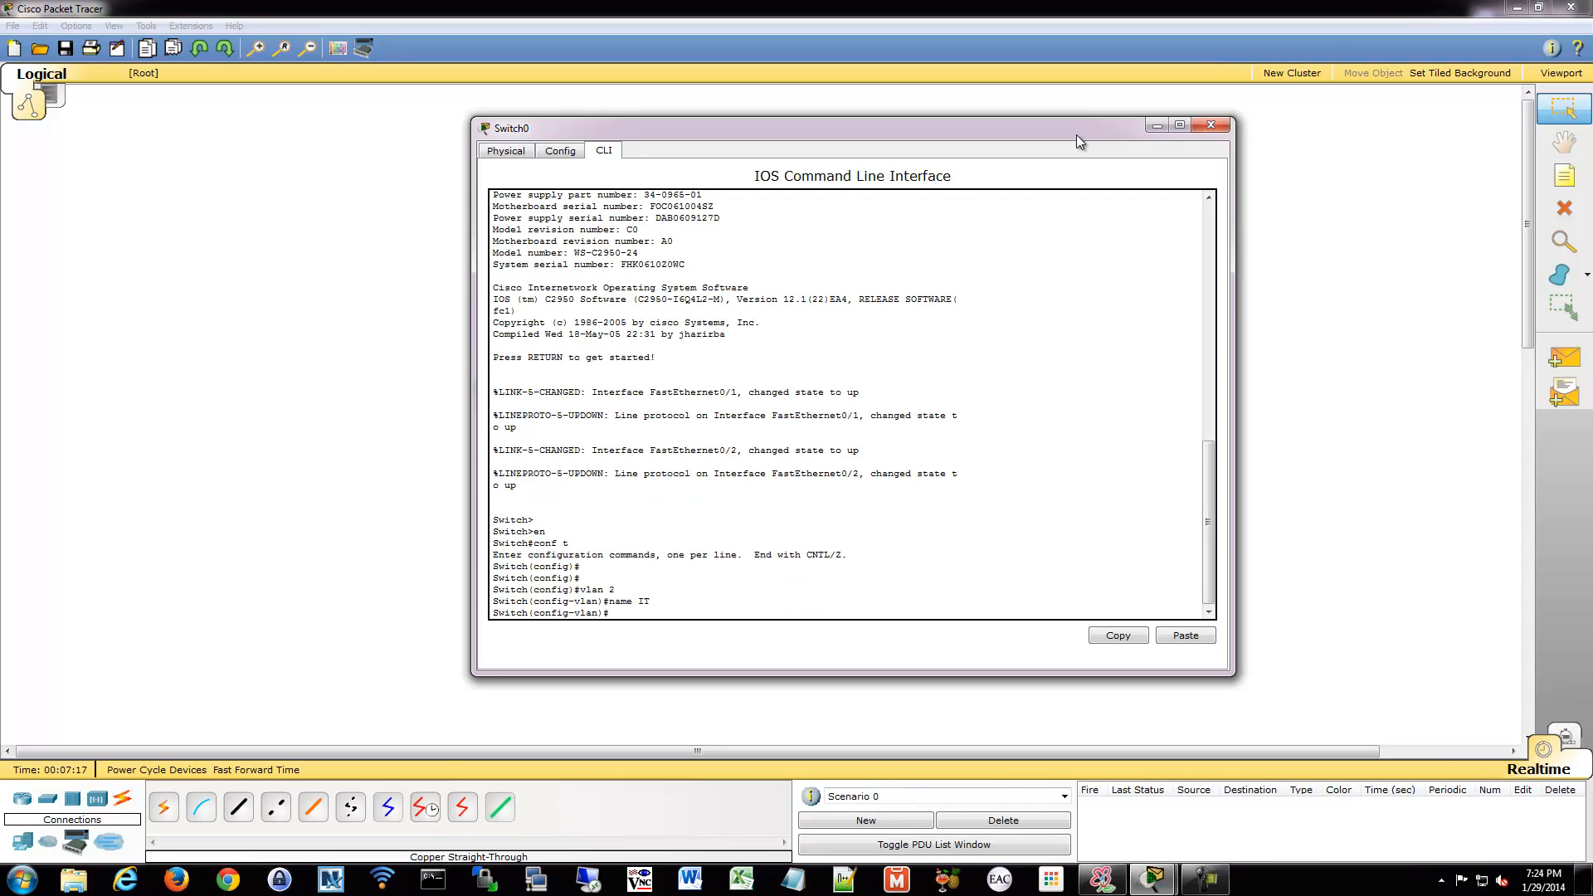
{"action": "type", "text": "exit"}
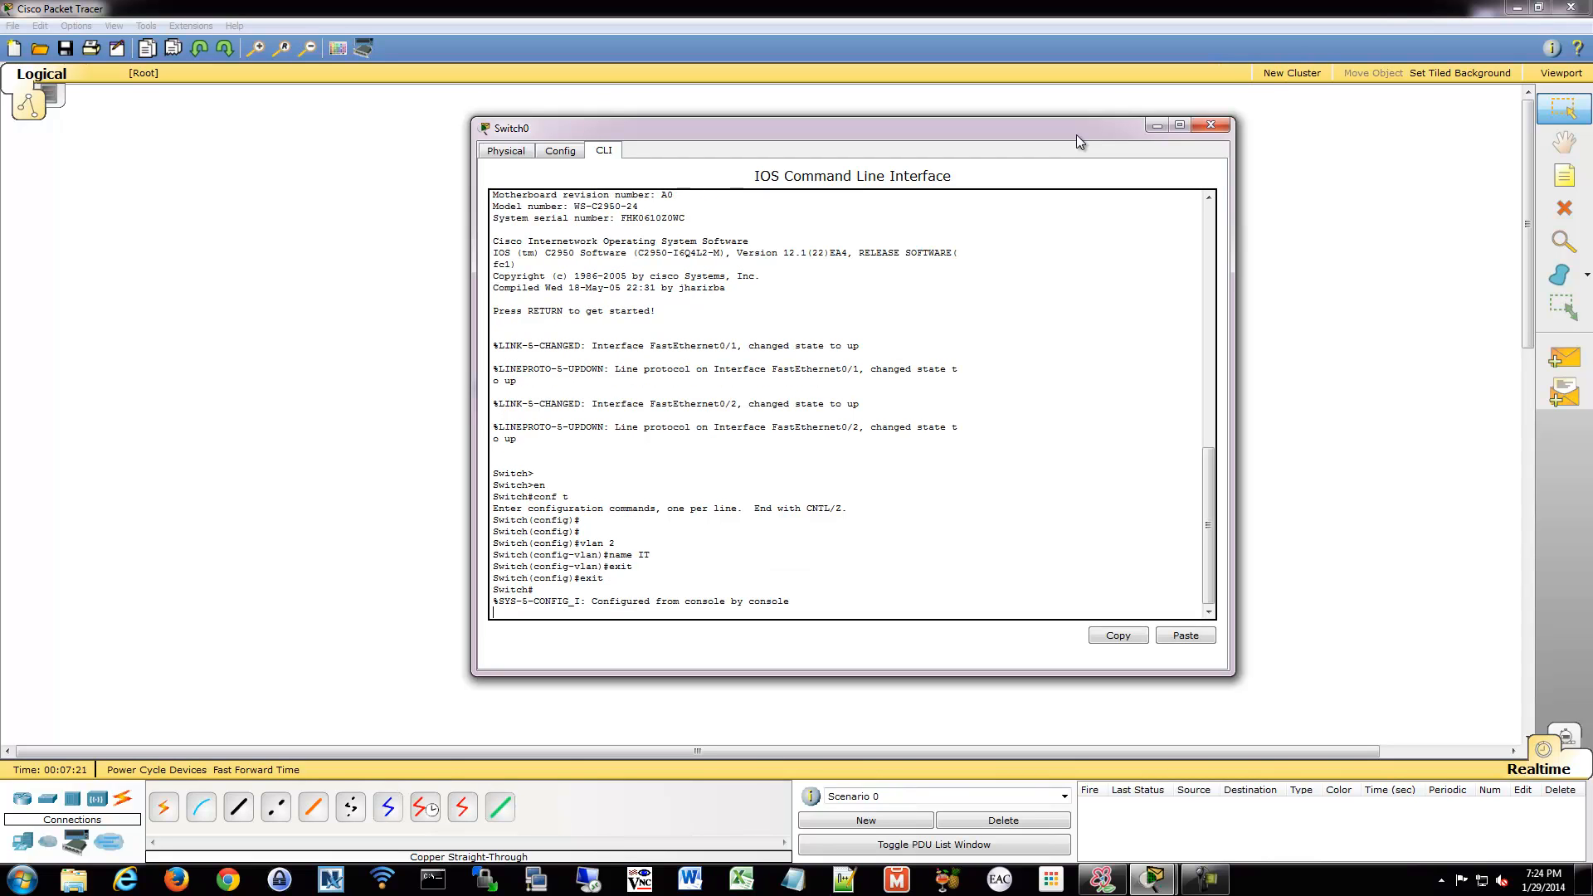
Step: Run 'sh vlan' to confirm VLAN 2 IT is active with all ports still in VLAN 1
{"action": "type", "text": "sh vlan"}
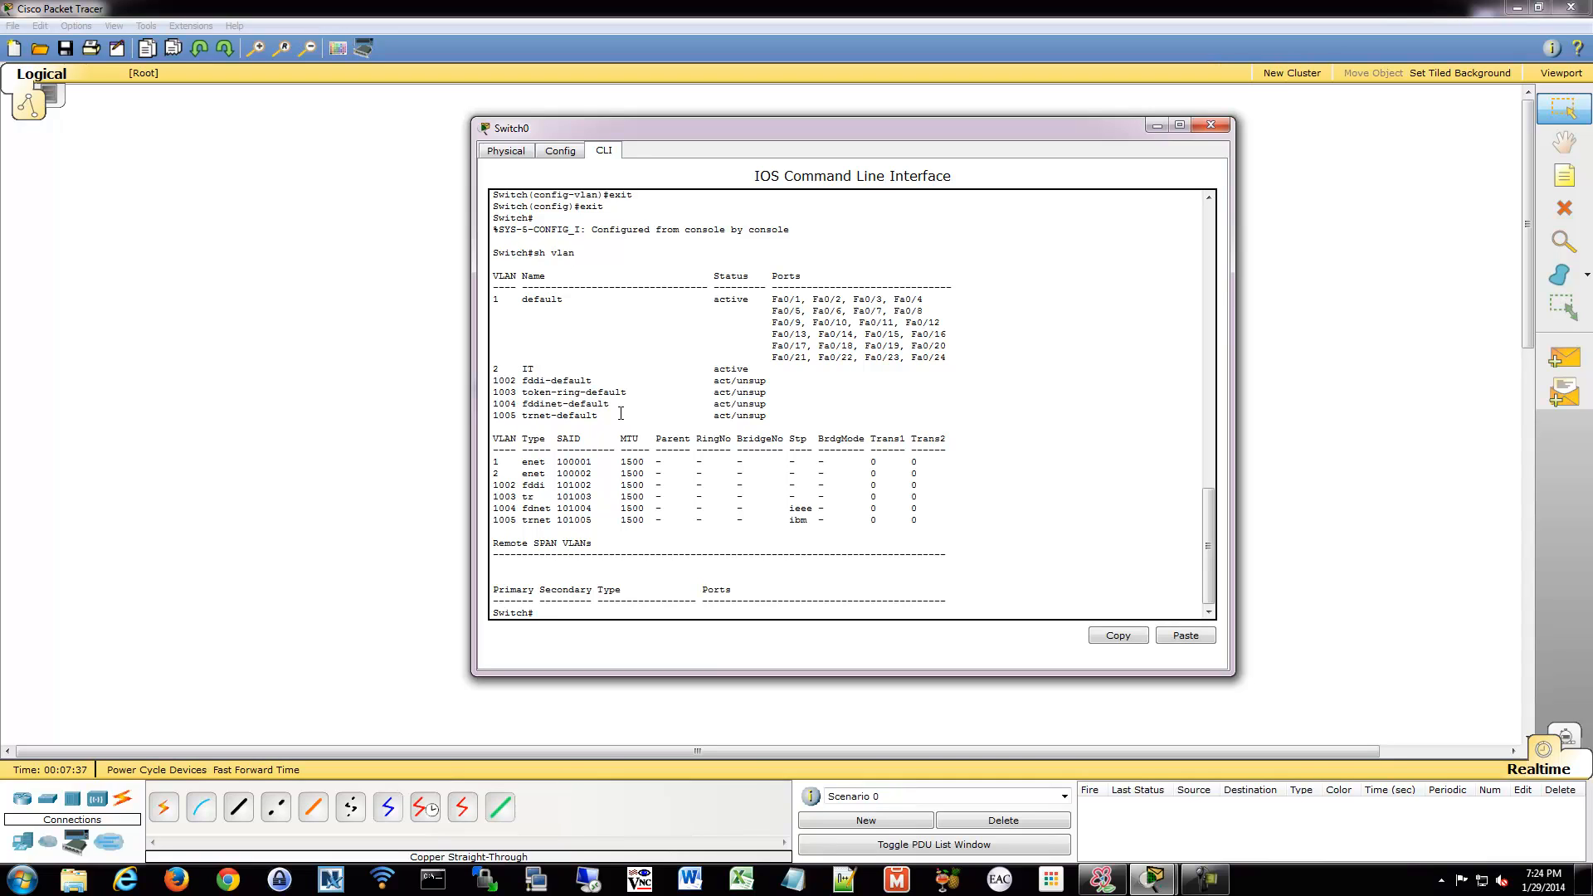
Step: Configure interface Fa0/2 as an access port assigned to VLAN 2
{"action": "type", "text": "conf t"}
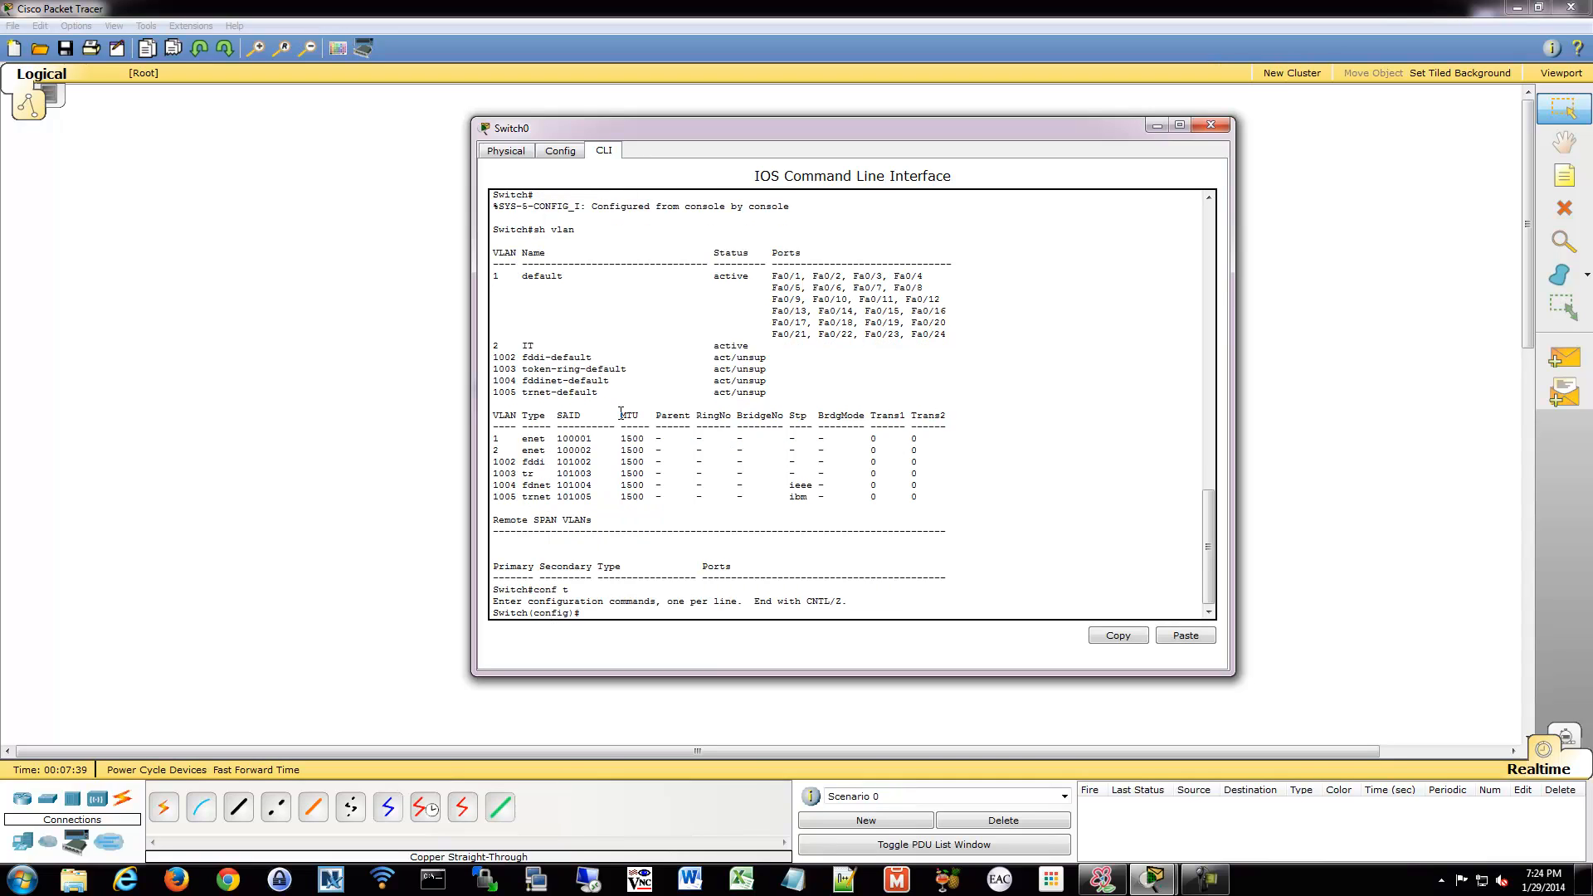
{"action": "type", "text": "int f0/2"}
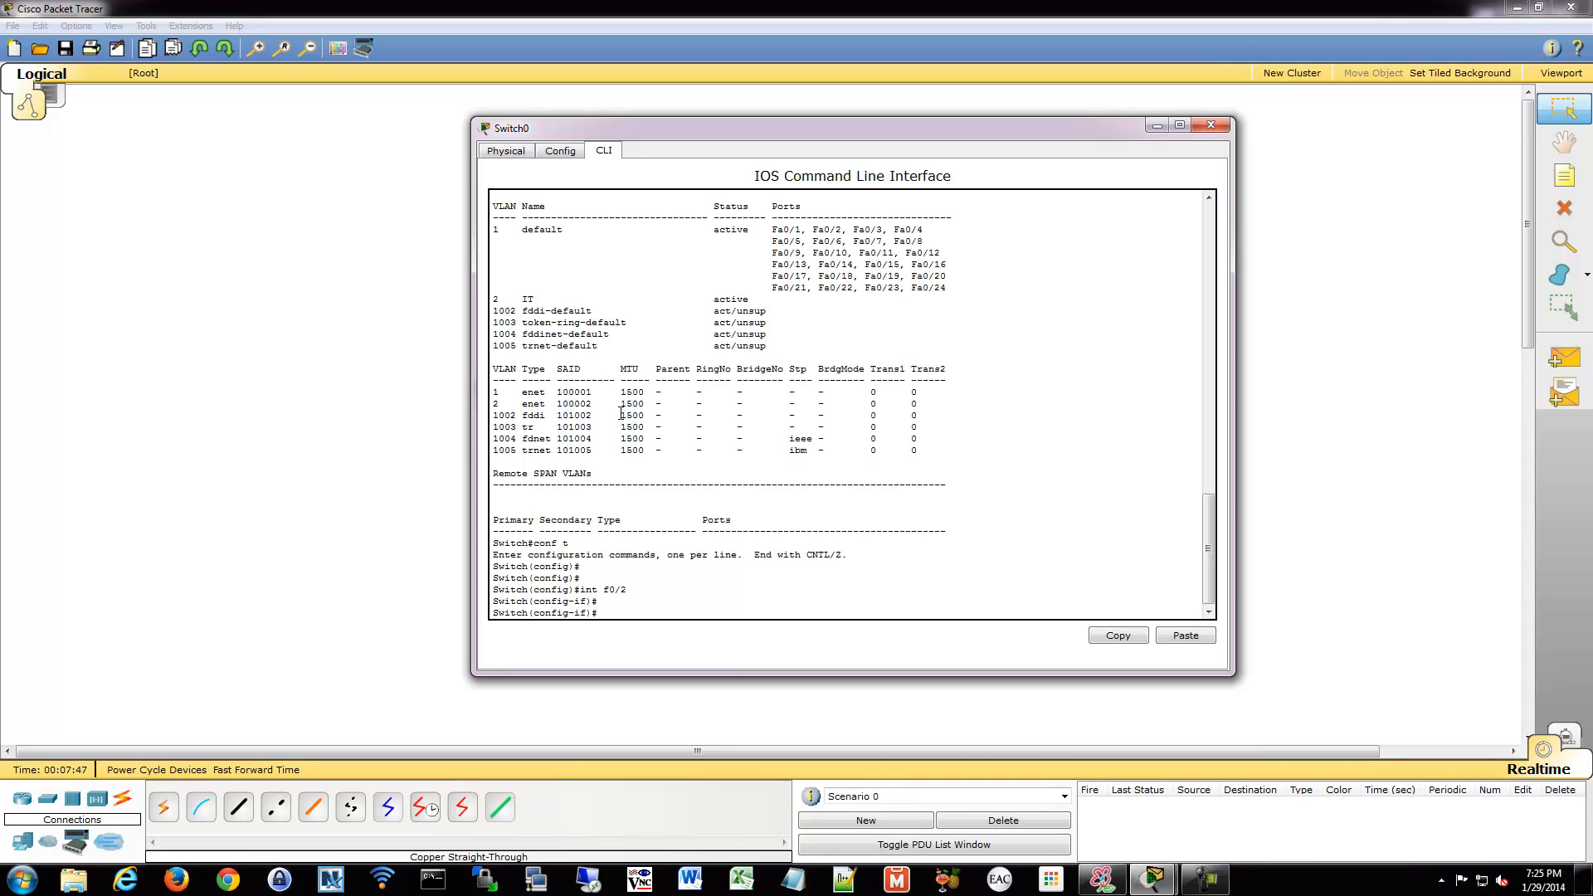
{"action": "type", "text": "switchport mode"}
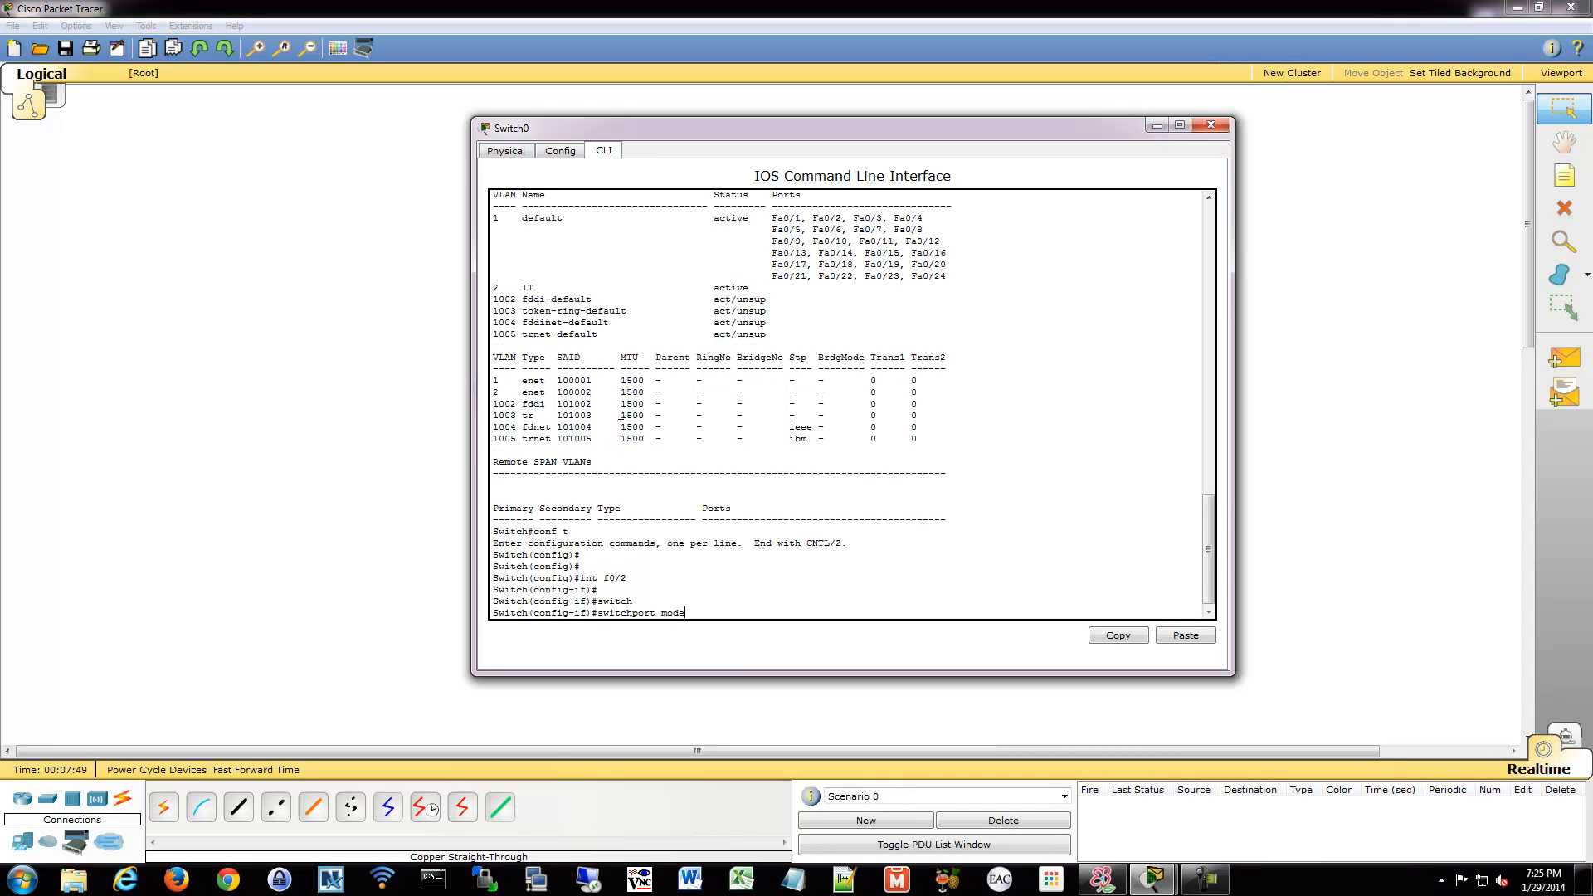
{"action": "type", "text": "acces"}
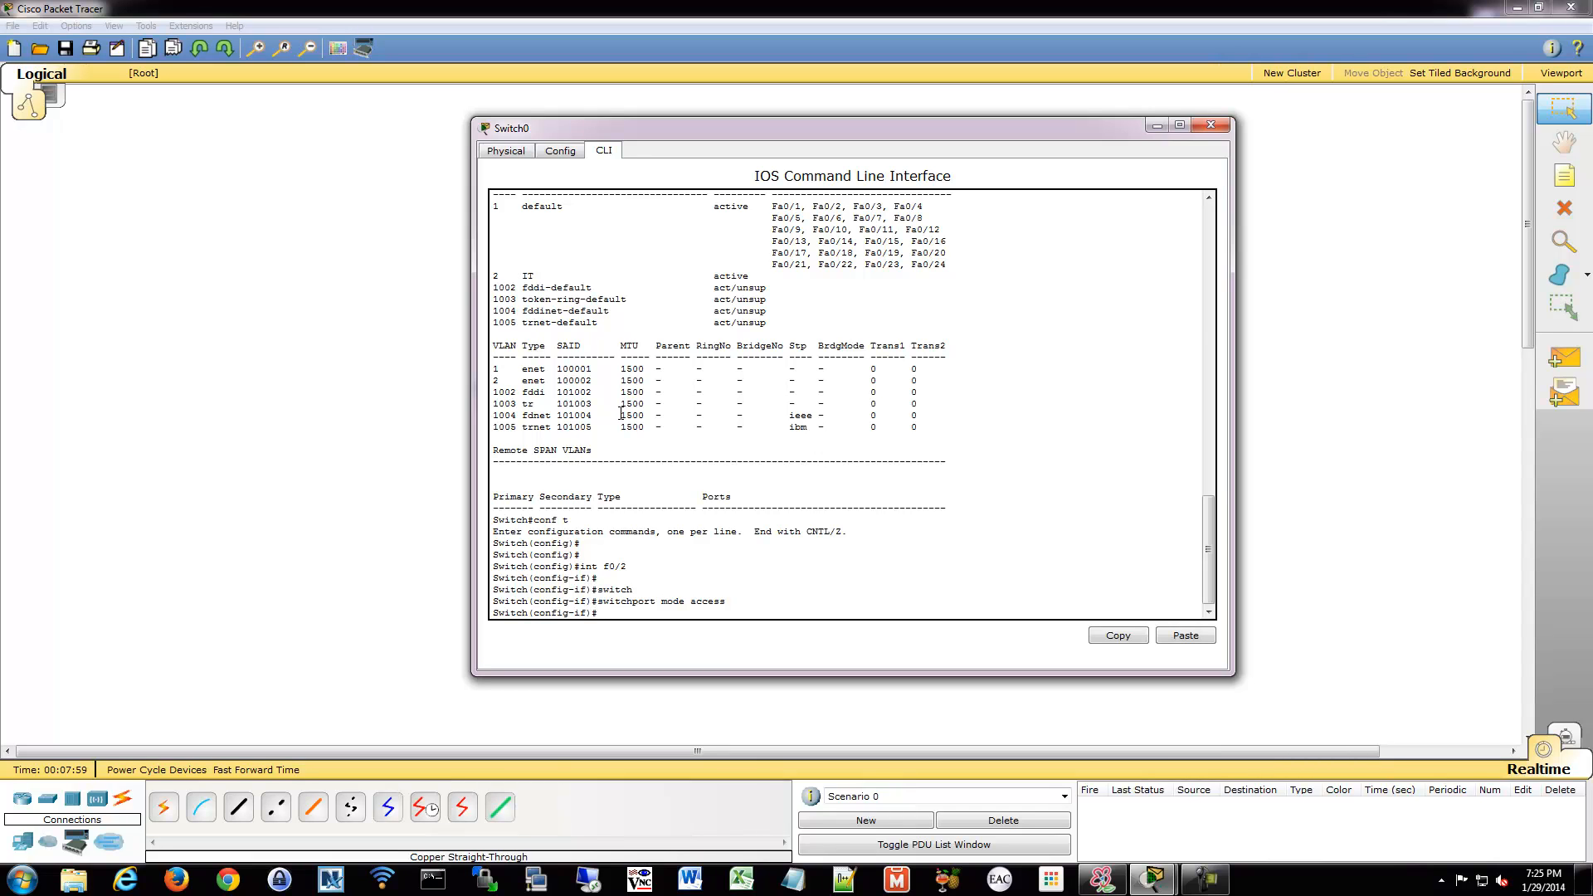
{"action": "type", "text": "swit"}
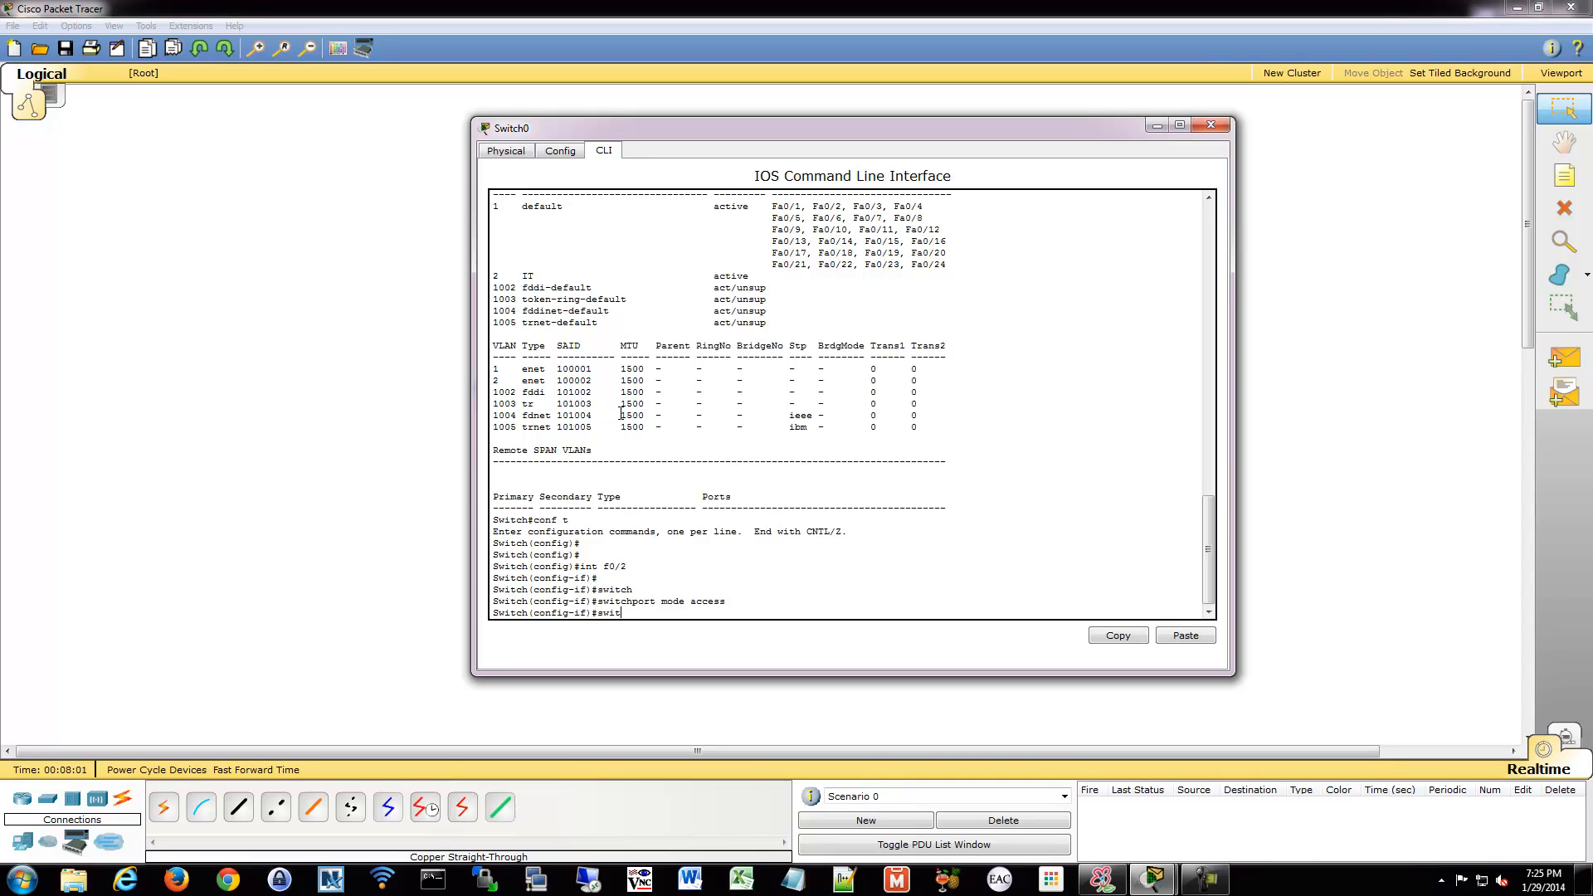
{"action": "type", "text": "switchport access vlan 2"}
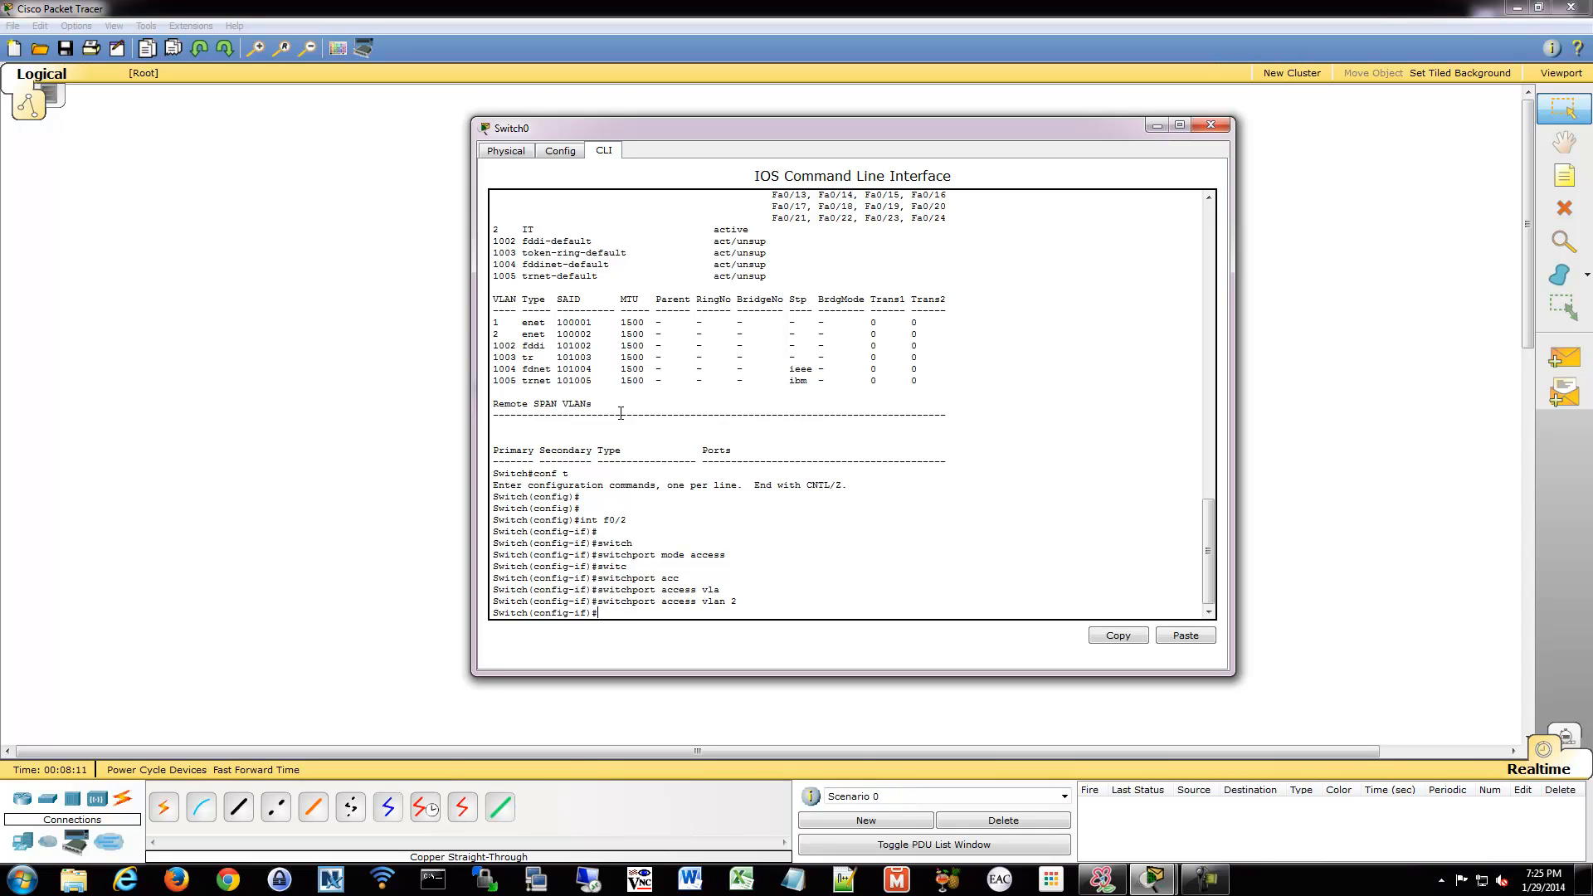
Step: Leave config mode and list VLANs to see Fa0/2 under IT
{"action": "type", "text": "end"}
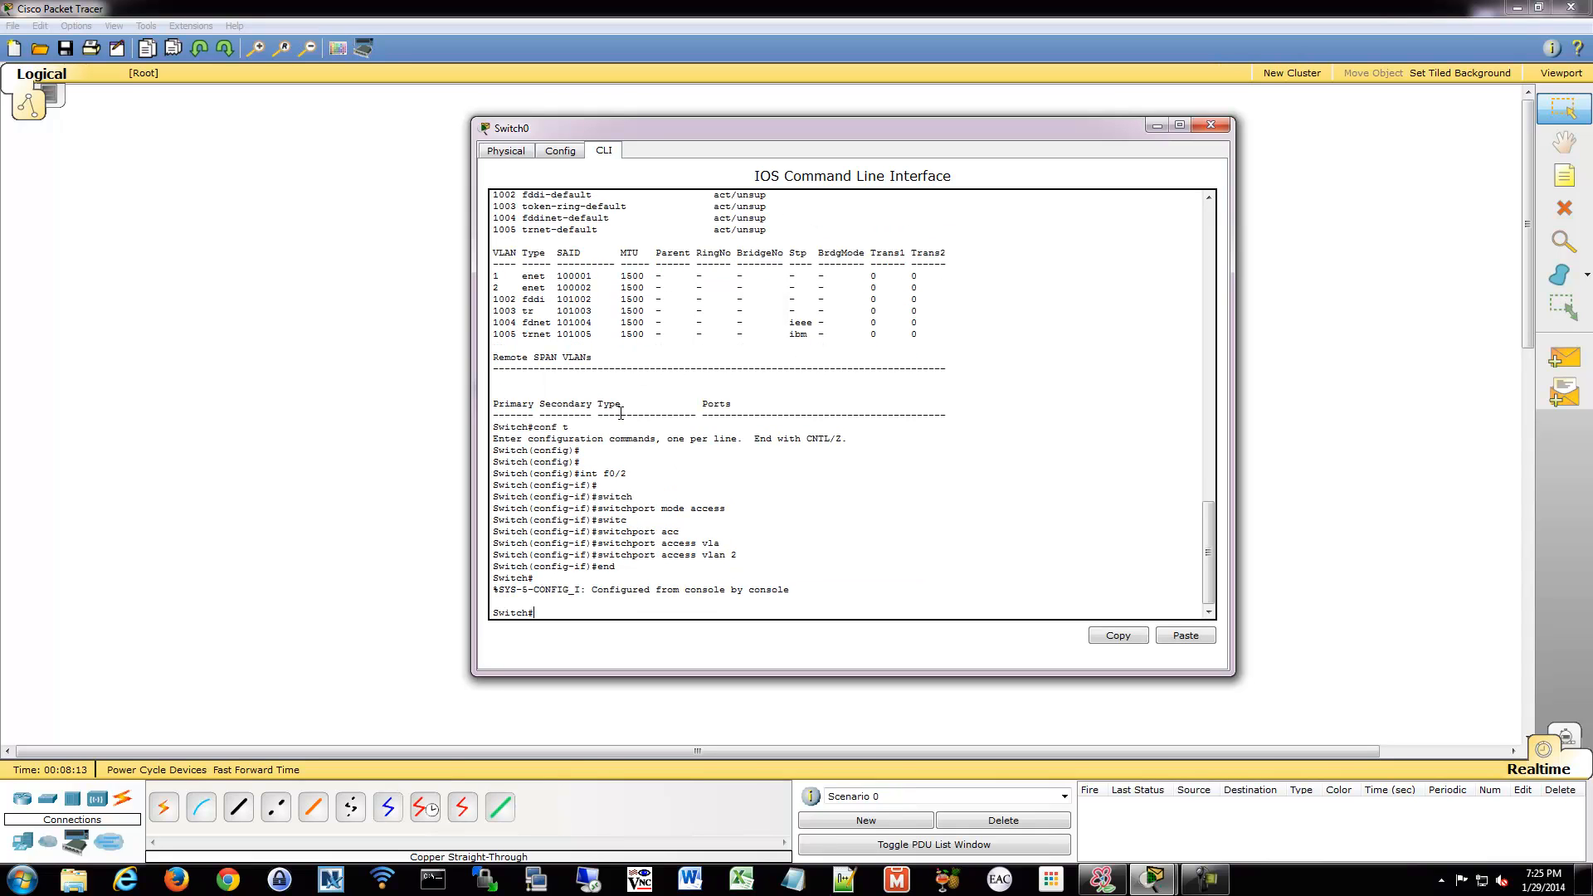
{"action": "type", "text": "sh vlan"}
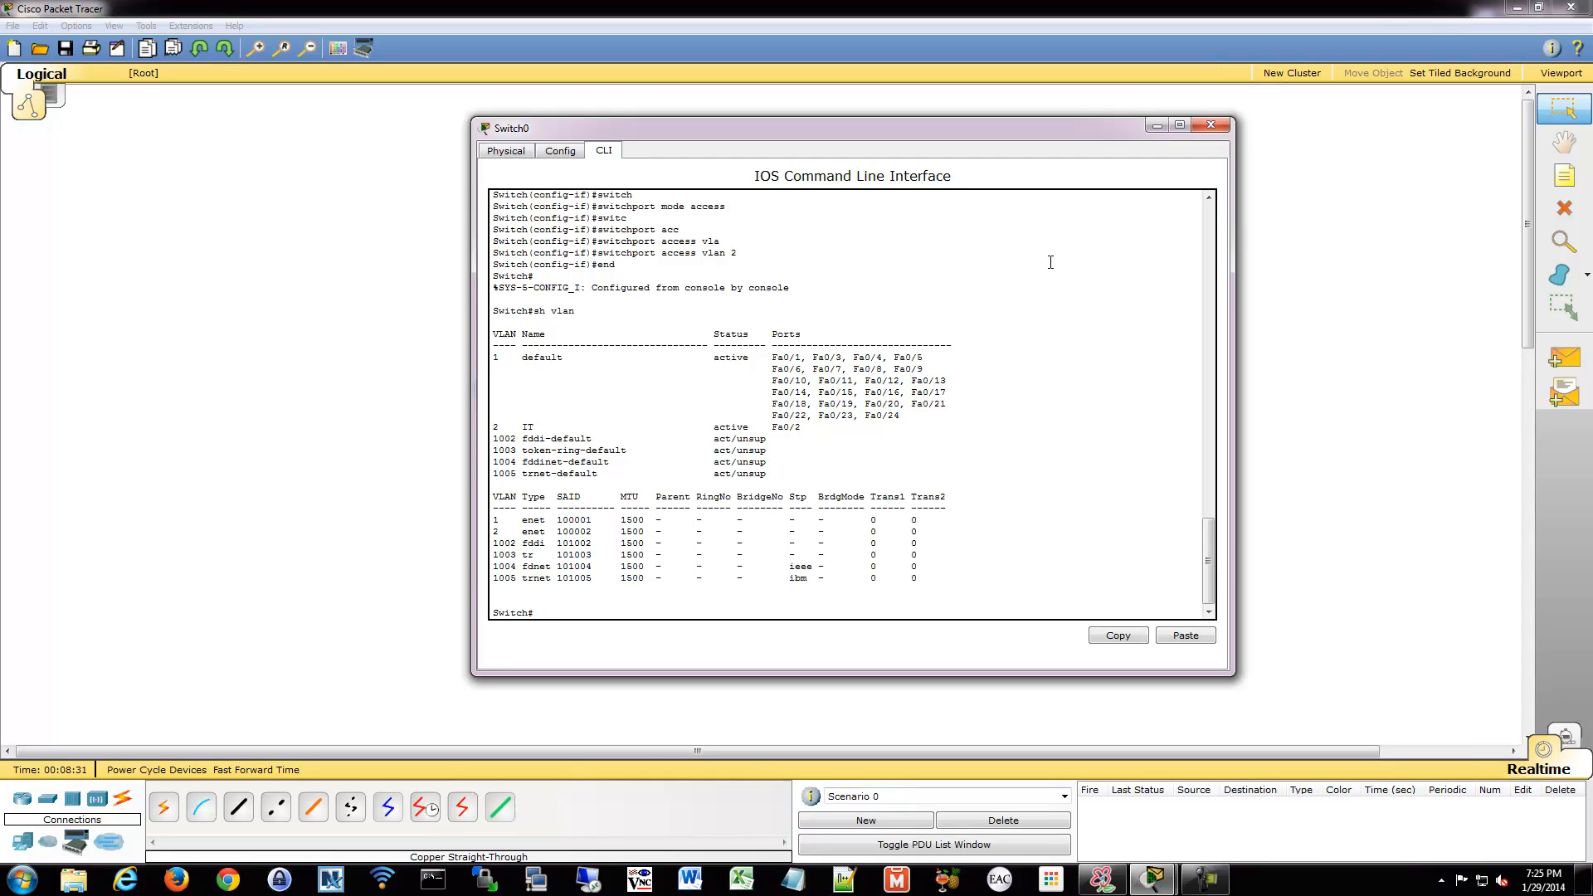
Step: Close Switch0 and start entering PC0's FastEthernet0 address 192
{"action": "left_click", "coordinate": [1209, 123]}
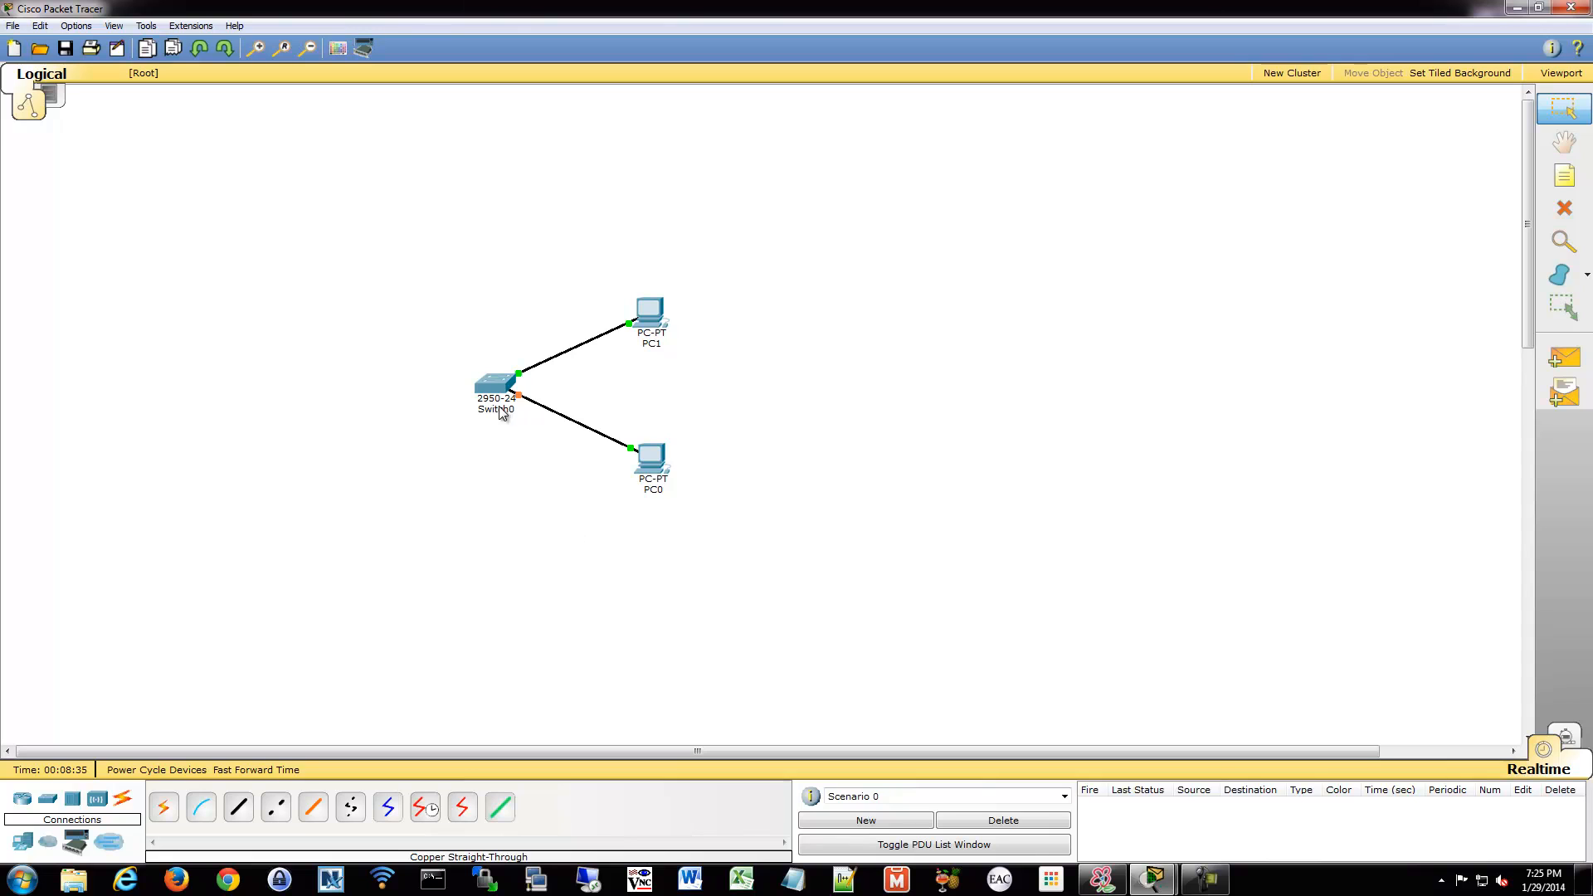
{"action": "mouse_move", "coordinate": [674, 367]}
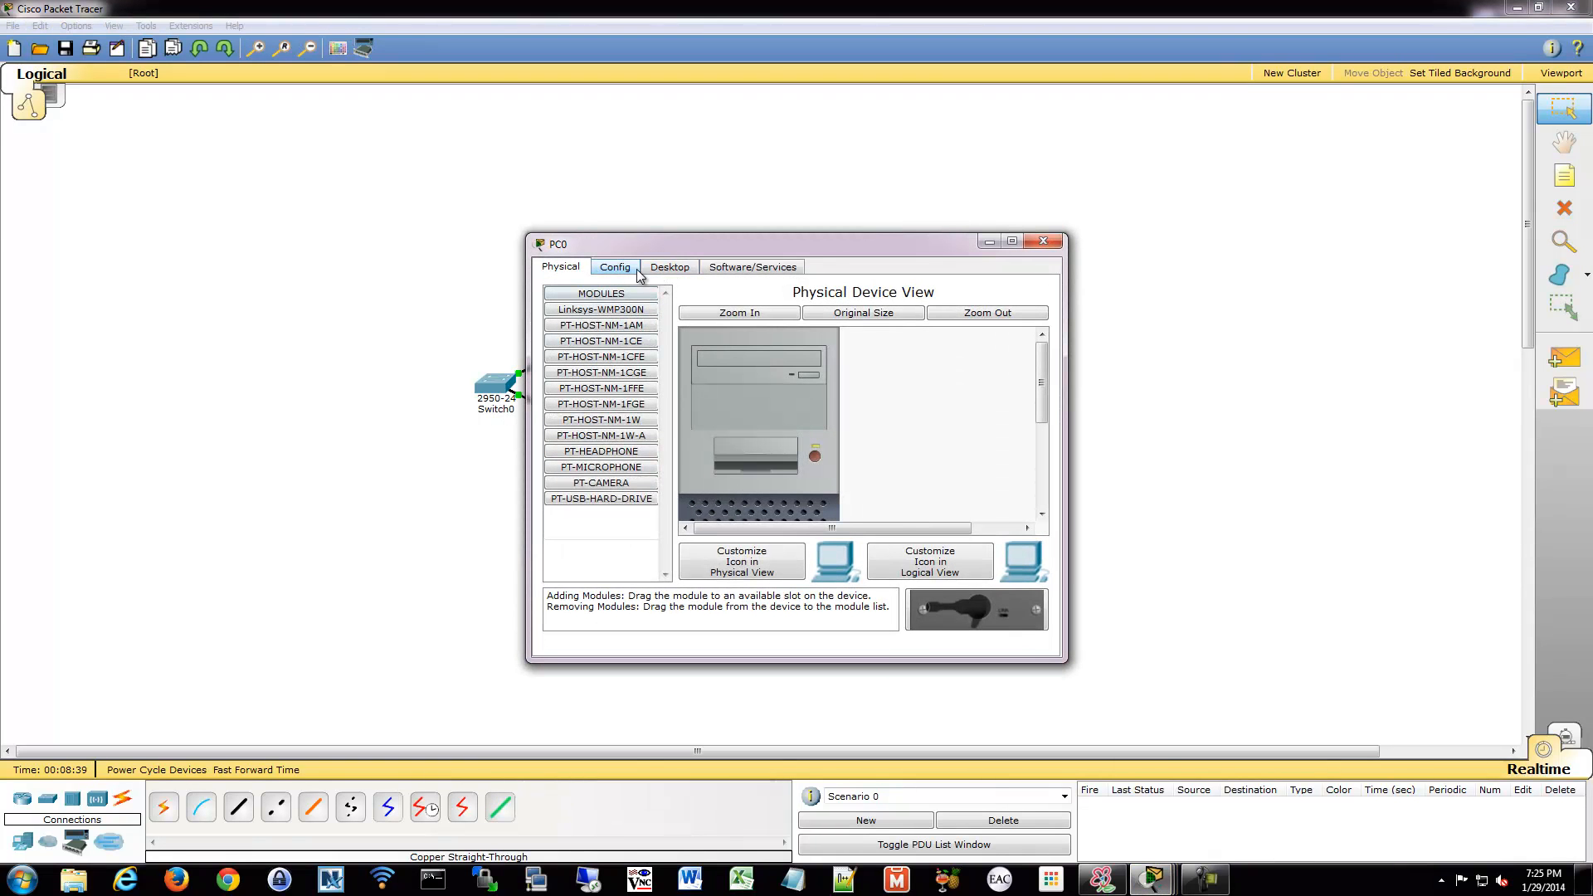
{"action": "left_click", "coordinate": [615, 265]}
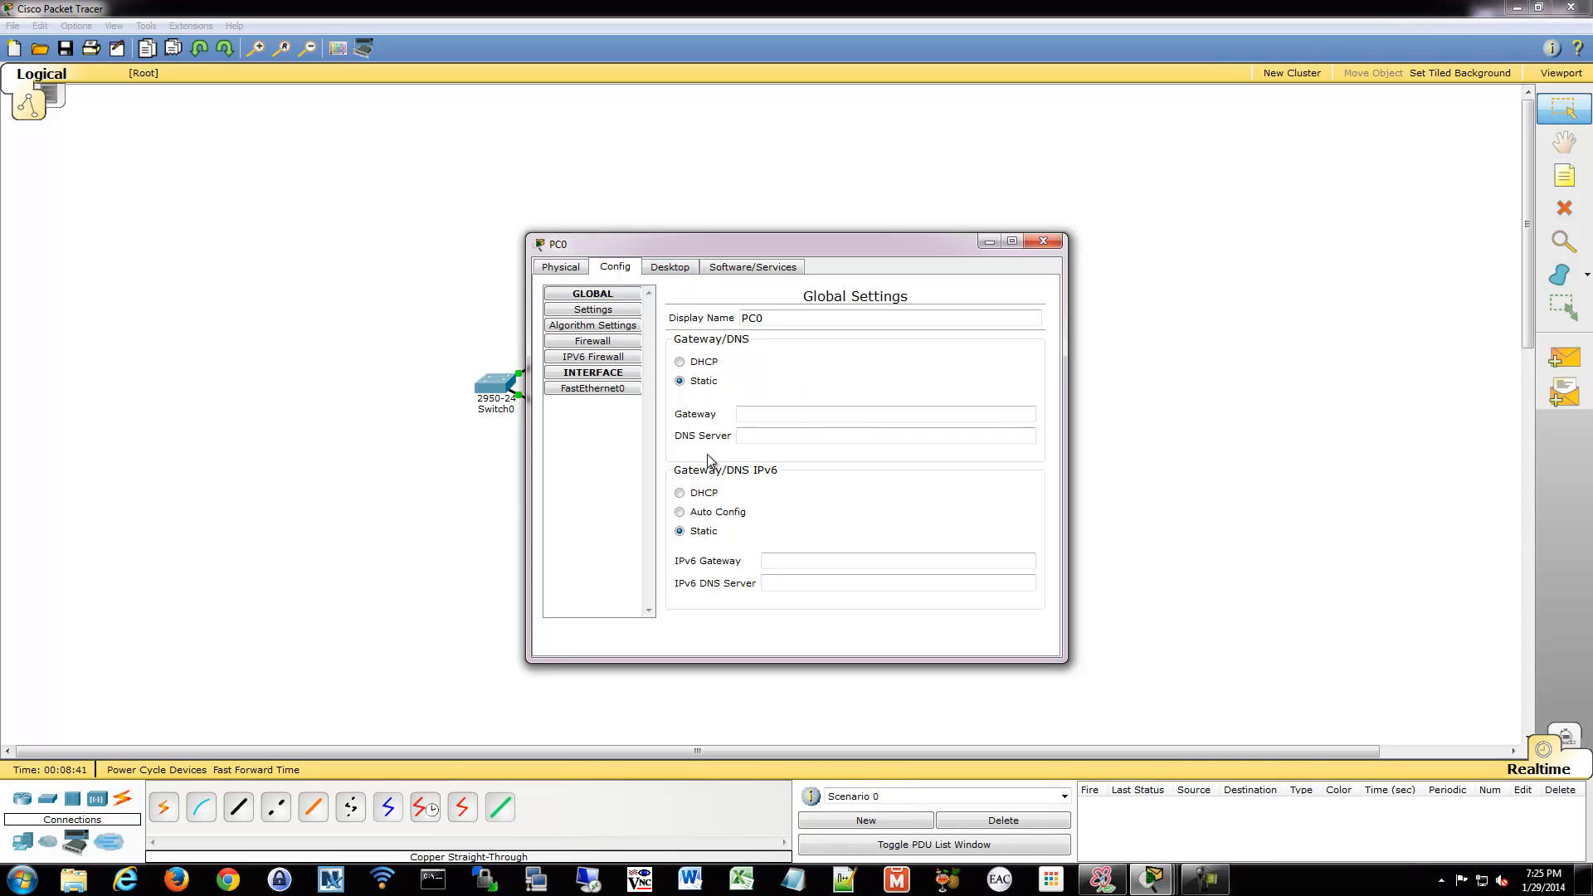
{"action": "left_click", "coordinate": [592, 388]}
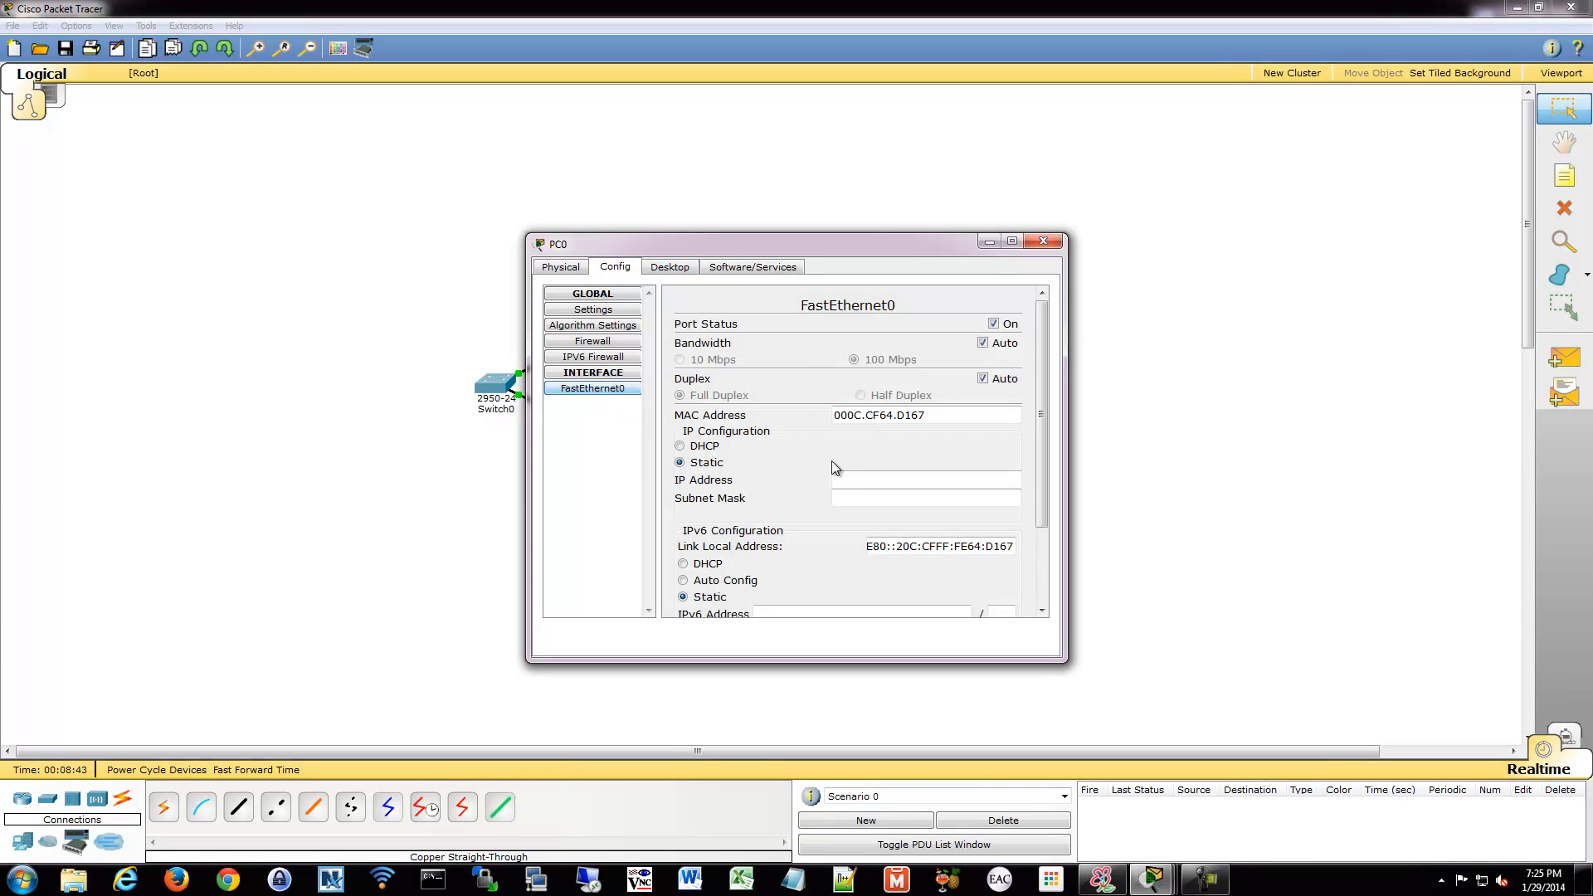
{"action": "type", "text": "192.168."}
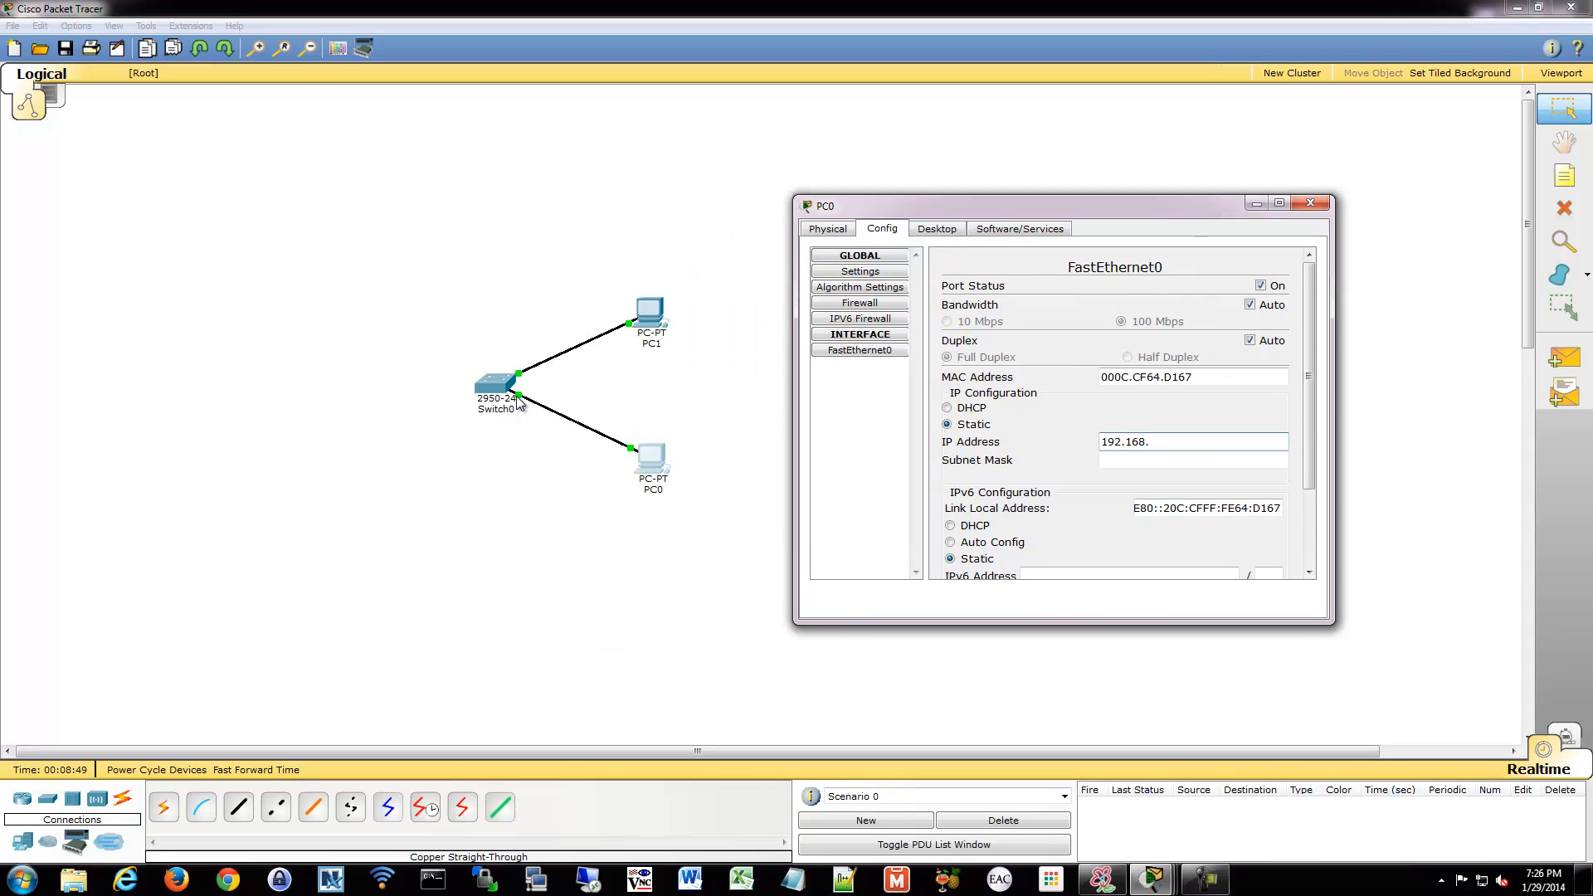
{"action": "left_click", "coordinate": [1310, 202]}
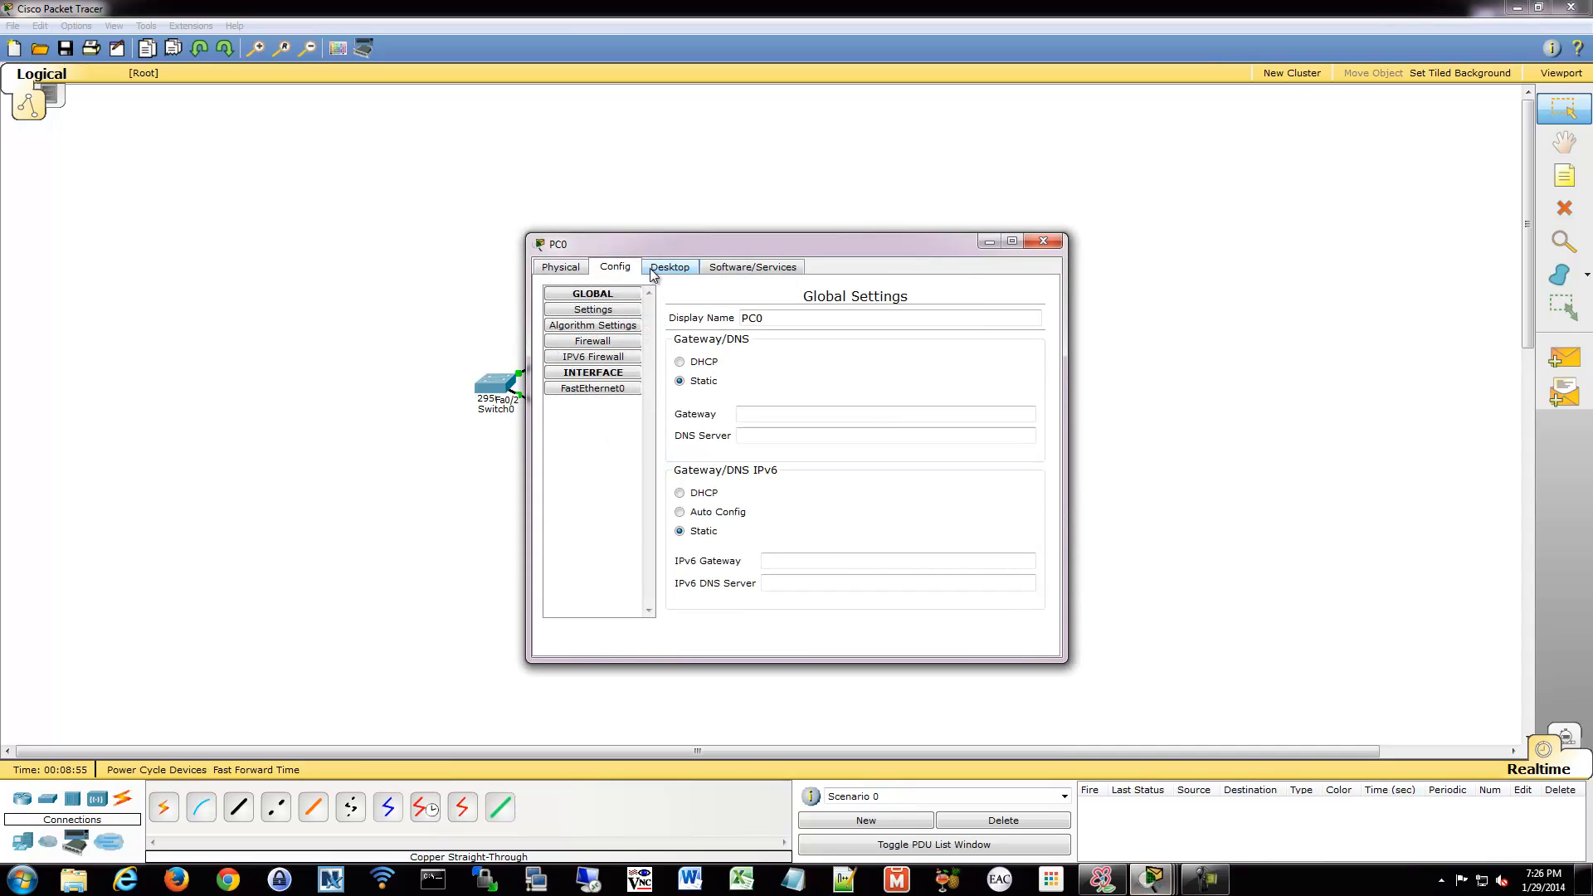
Step: Set PC0's FastEthernet0 to 192.168.2.1 / 255.255.255.0 and close its settings
{"action": "left_click", "coordinate": [592, 388]}
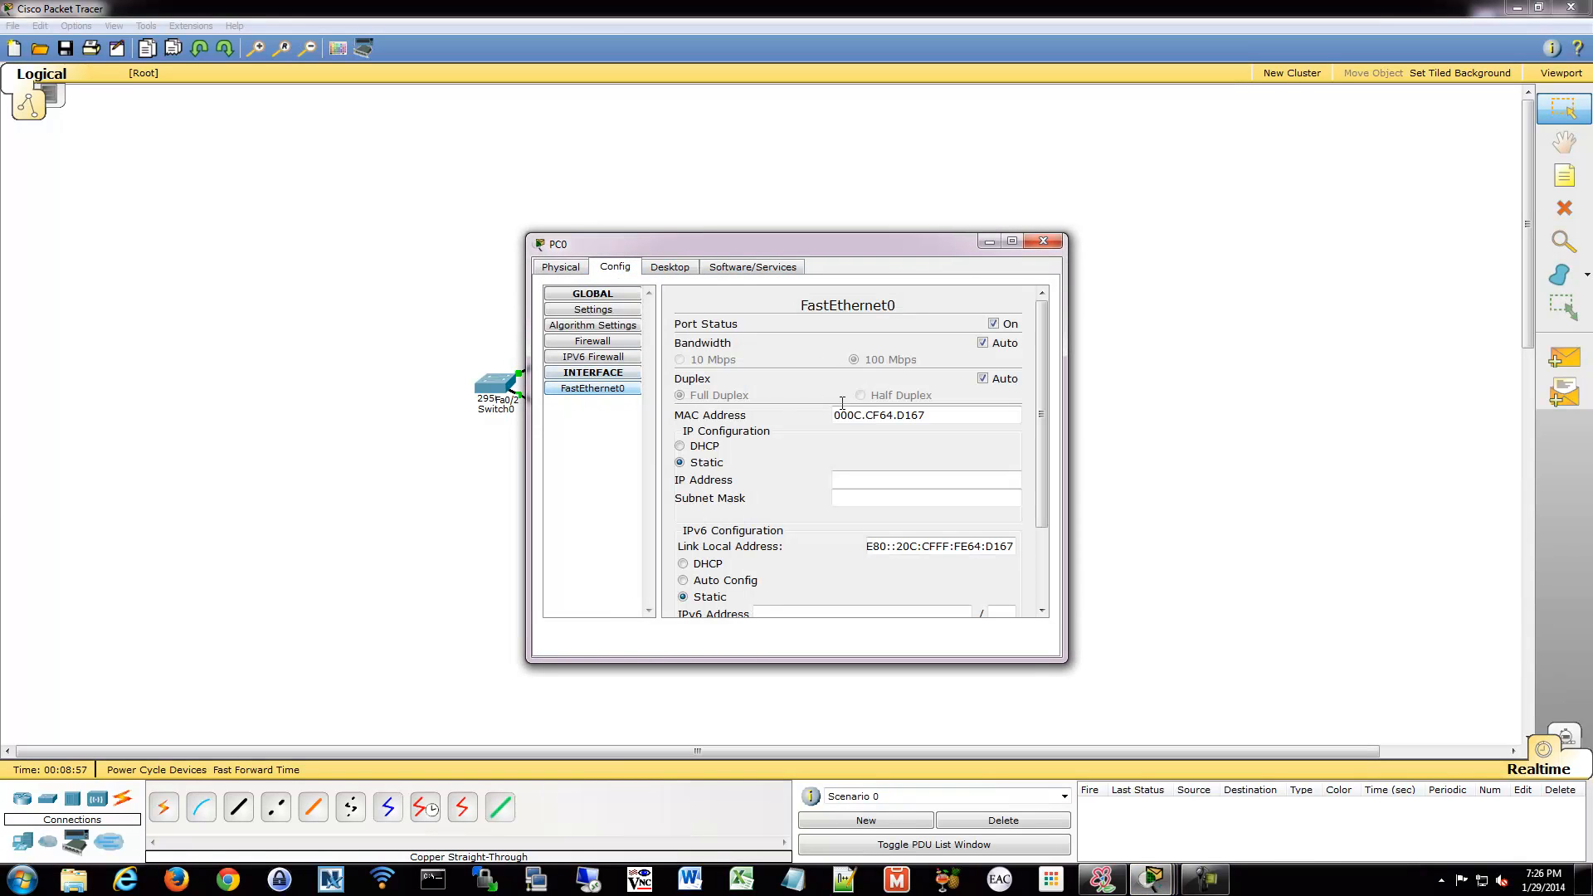
{"action": "type", "text": "192.168.2.1"}
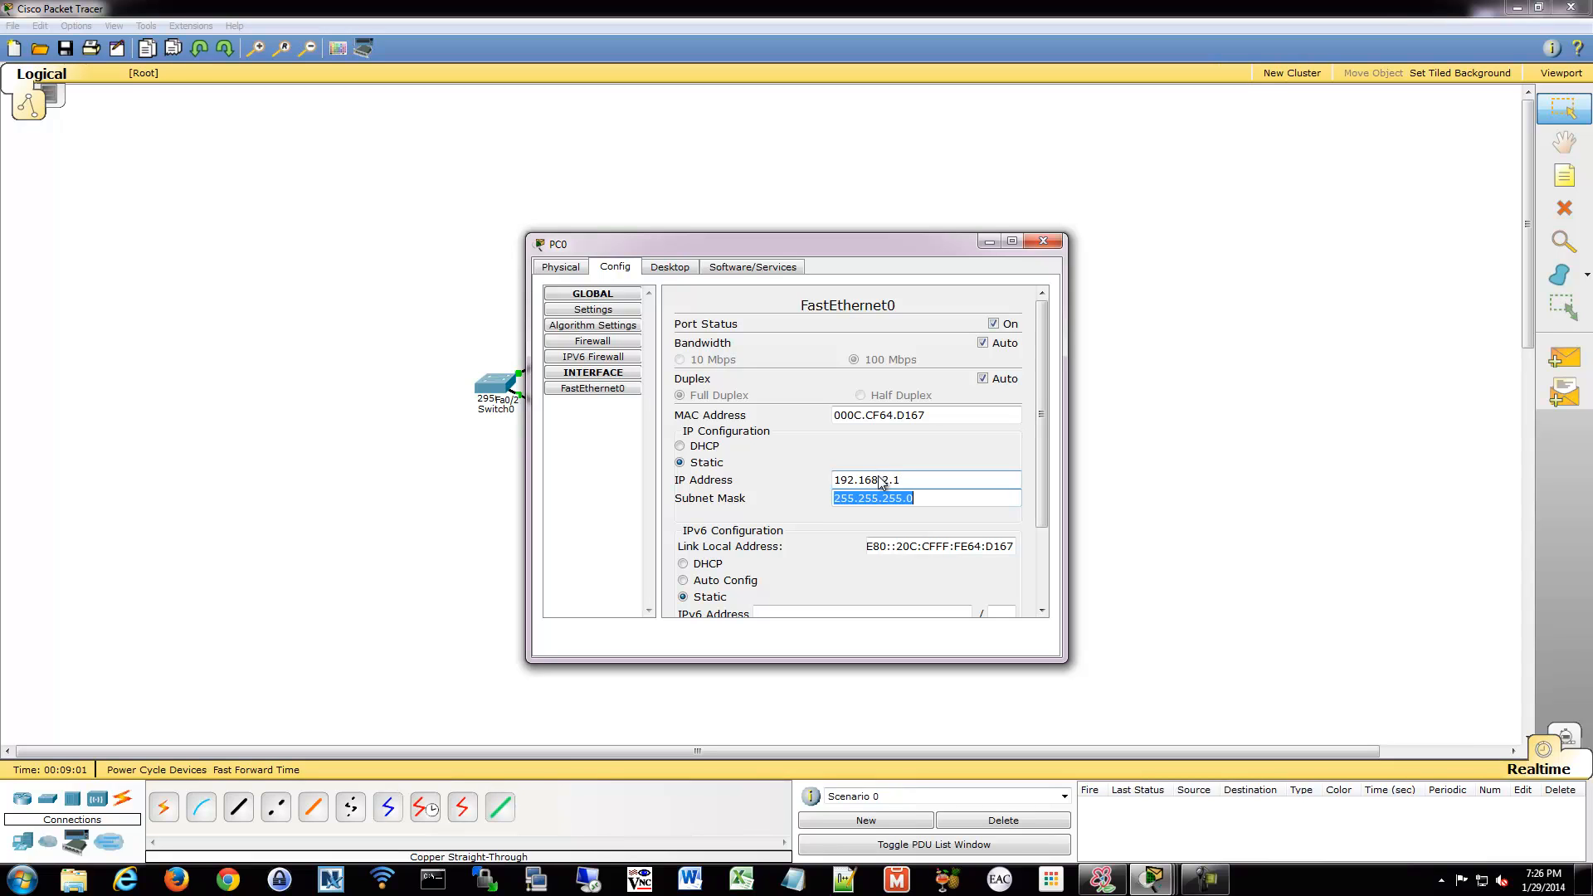
{"action": "scroll", "scroll_direction": "down", "scroll_amount": 3}
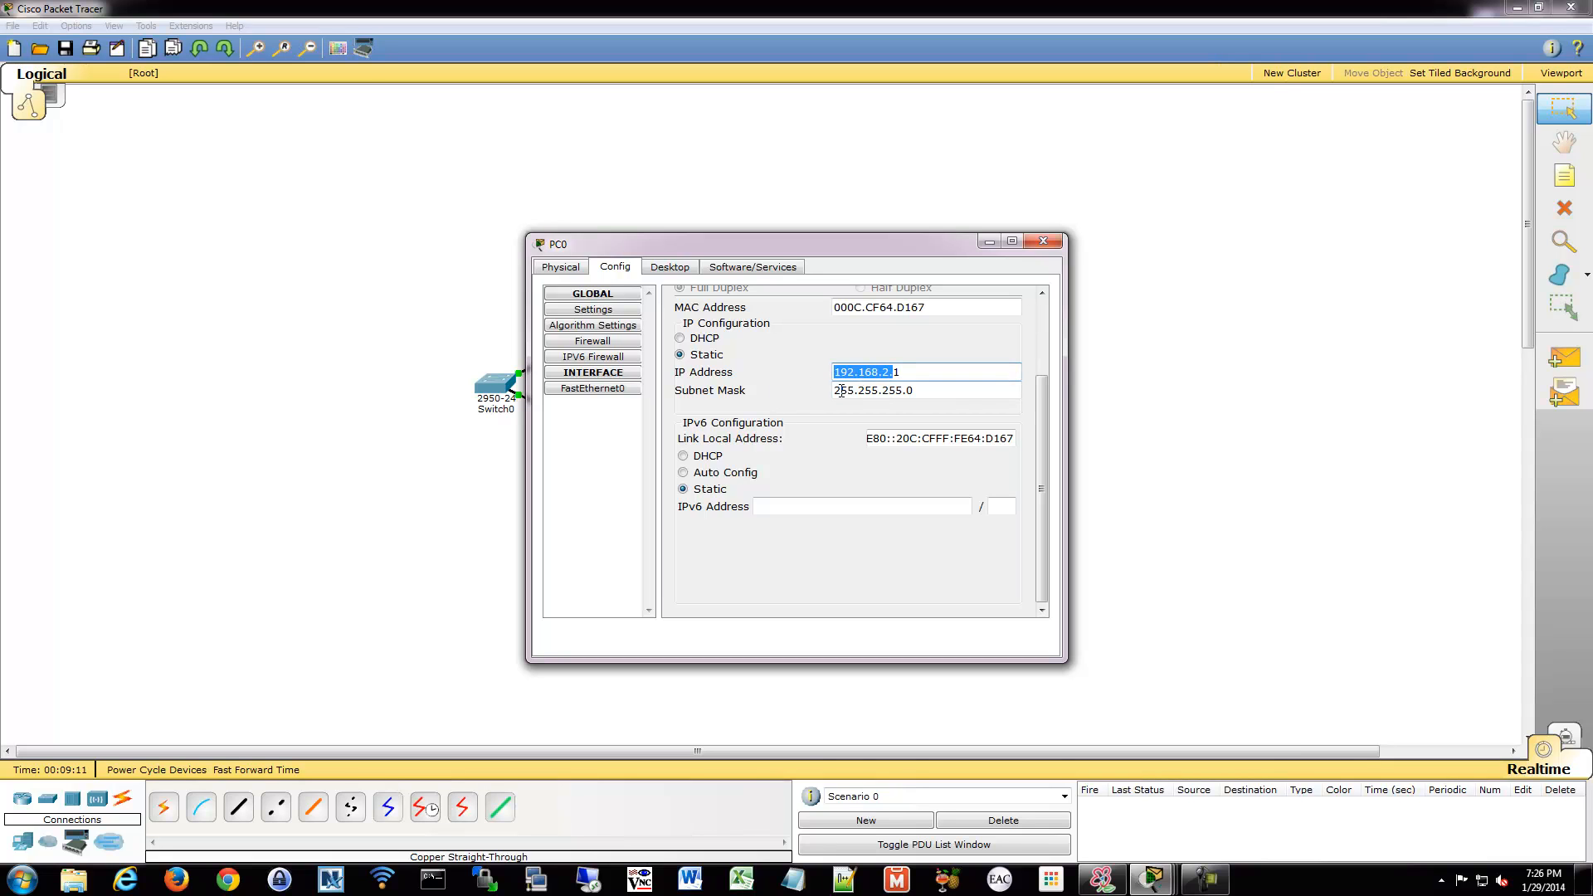
{"action": "left_click", "coordinate": [1042, 241]}
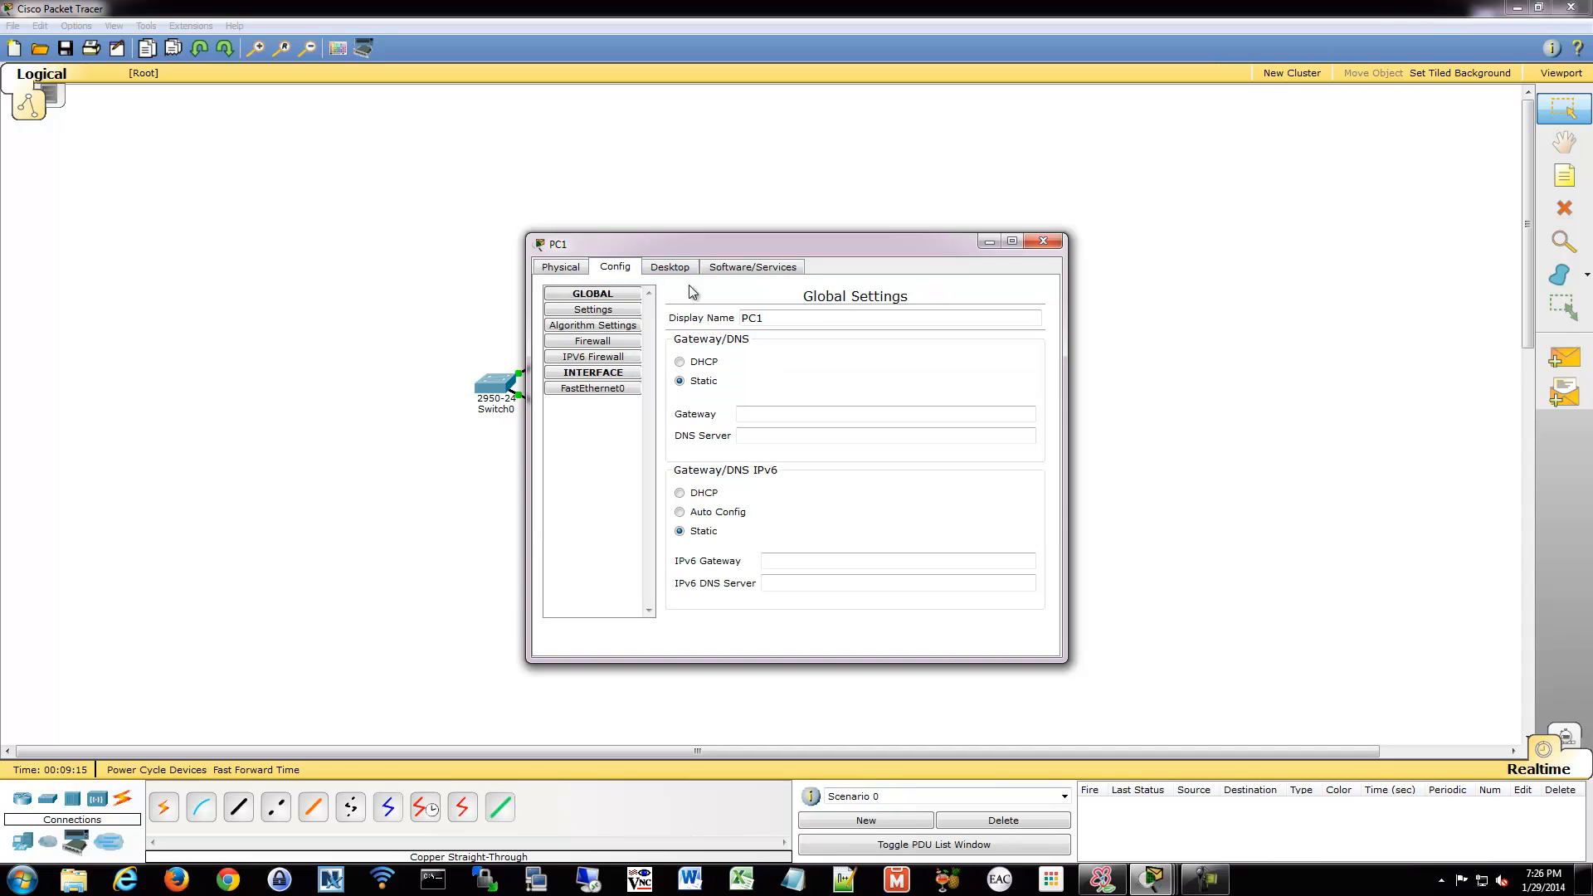
Step: Set PC1's FastEthernet0 to 192.168.2.2 / 255.255.255.0 and close its settings
{"action": "left_click", "coordinate": [592, 388]}
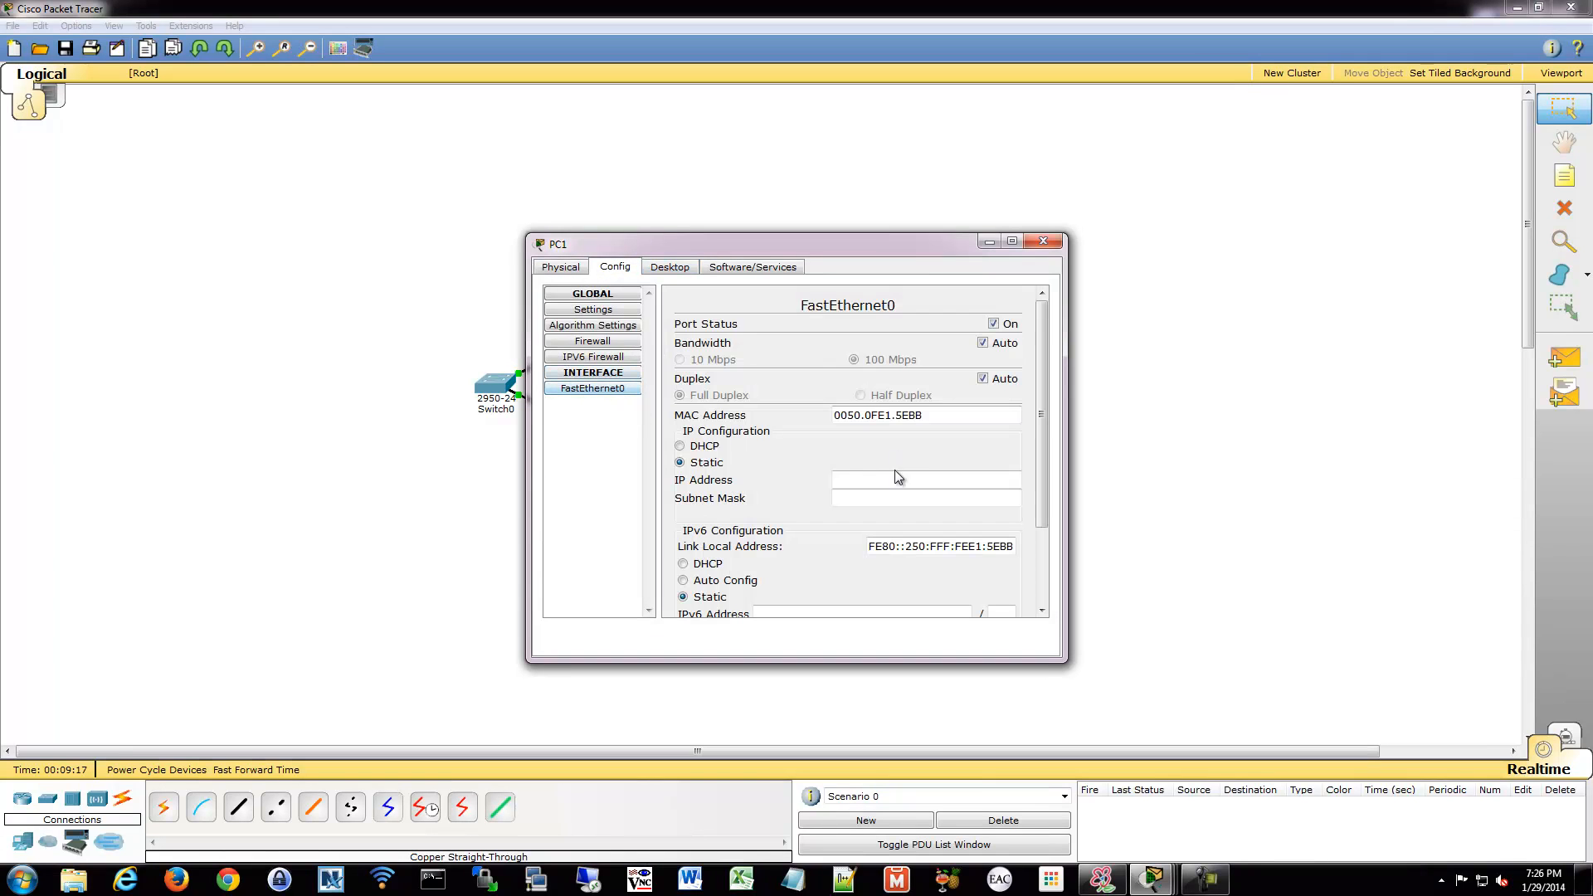
{"action": "type", "text": "192.168.2.2"}
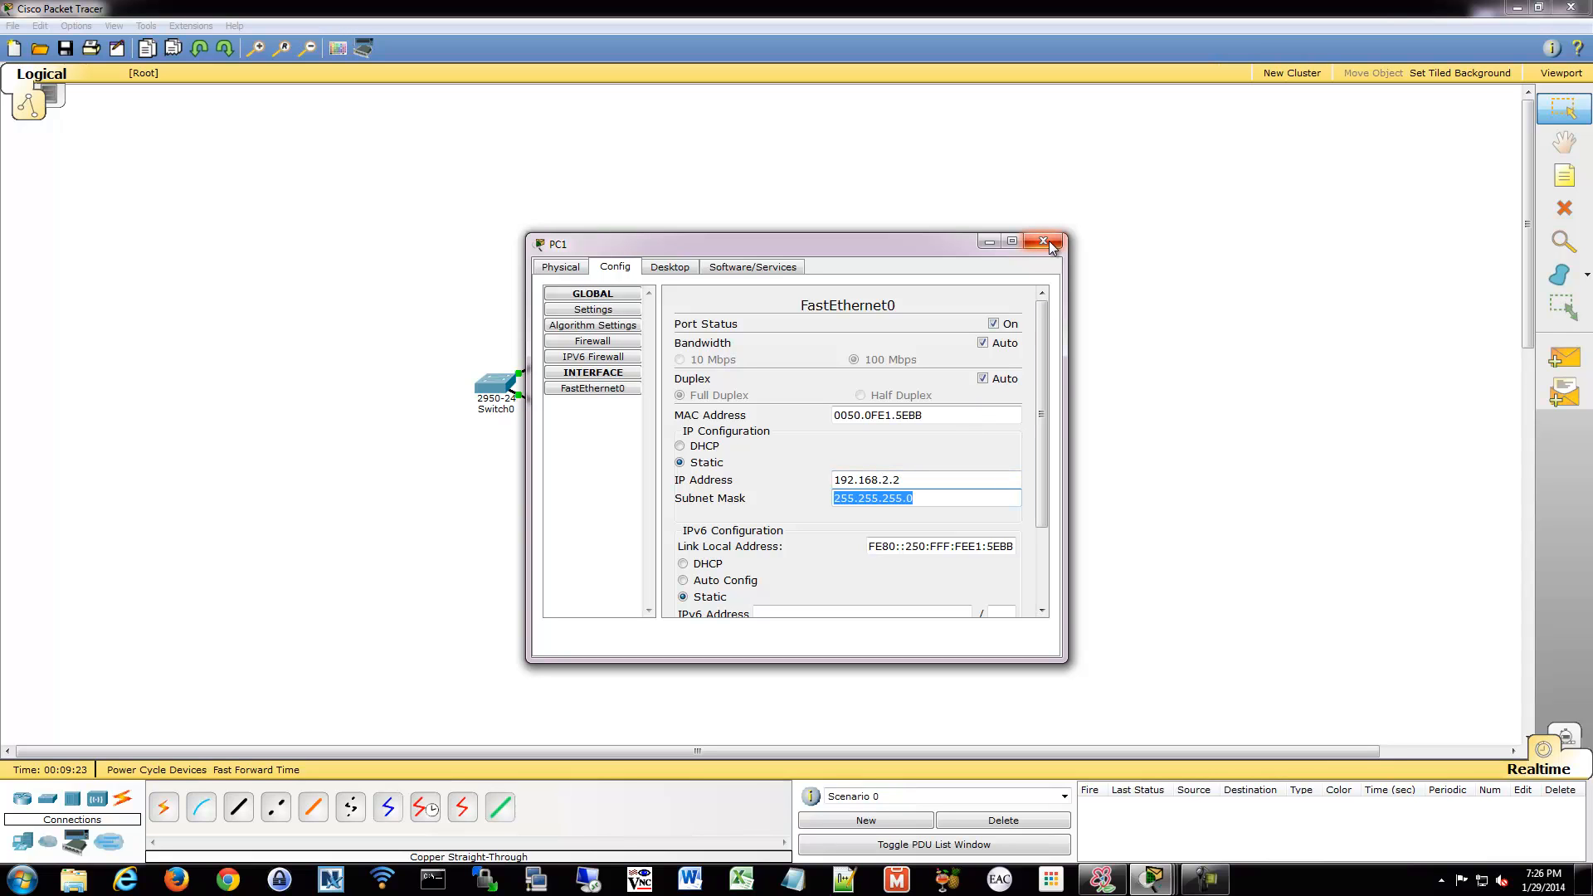
{"action": "left_click", "coordinate": [1042, 242]}
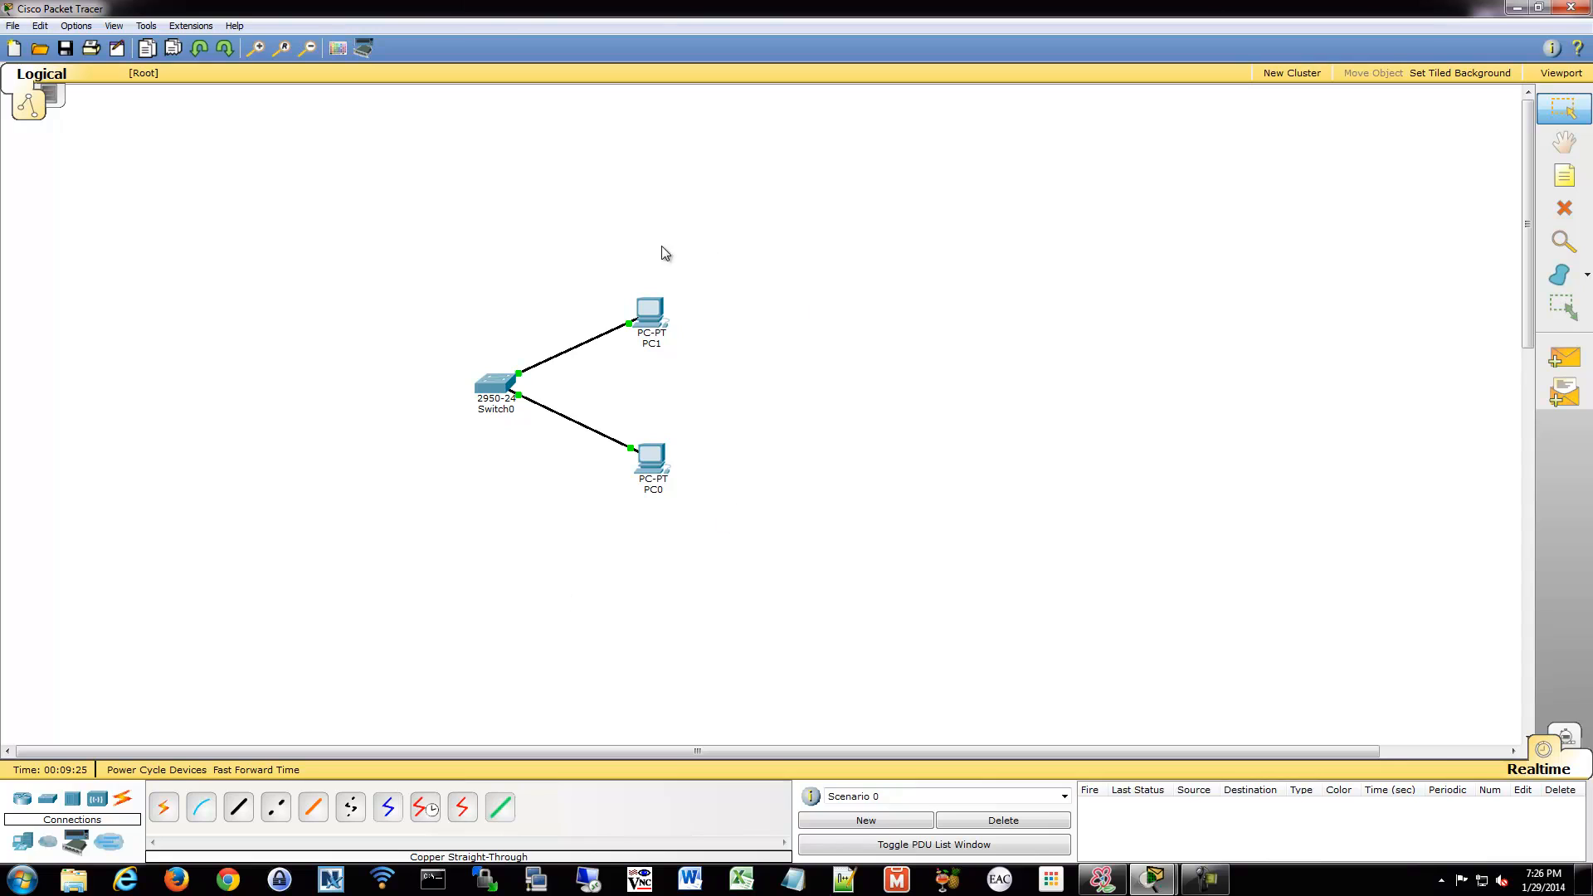
{"action": "mouse_move", "coordinate": [730, 584]}
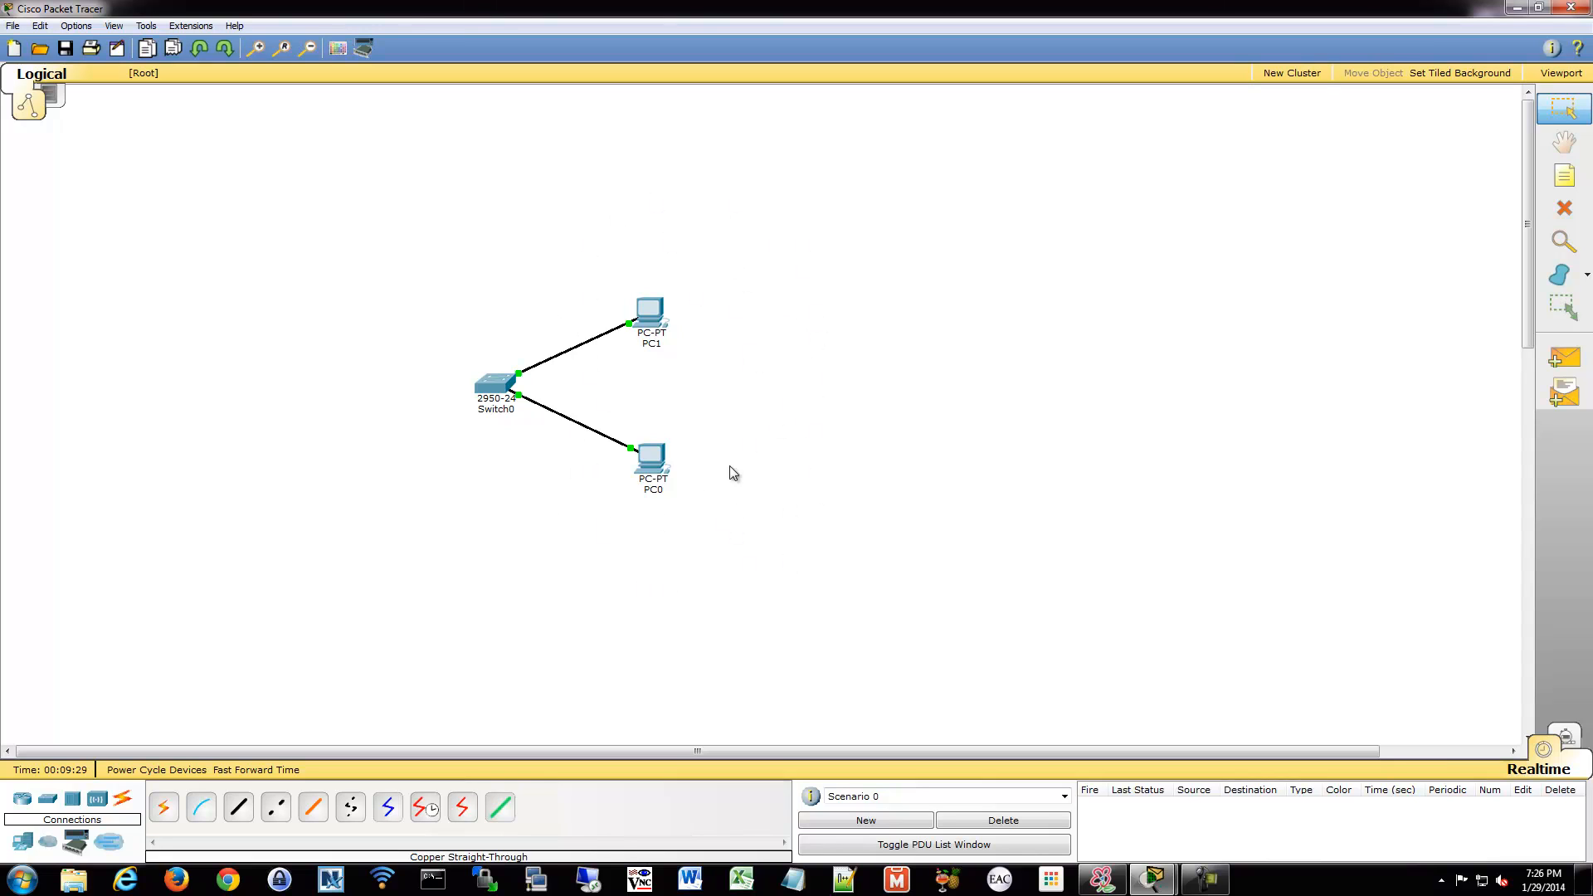
{"action": "mouse_move", "coordinate": [660, 461]}
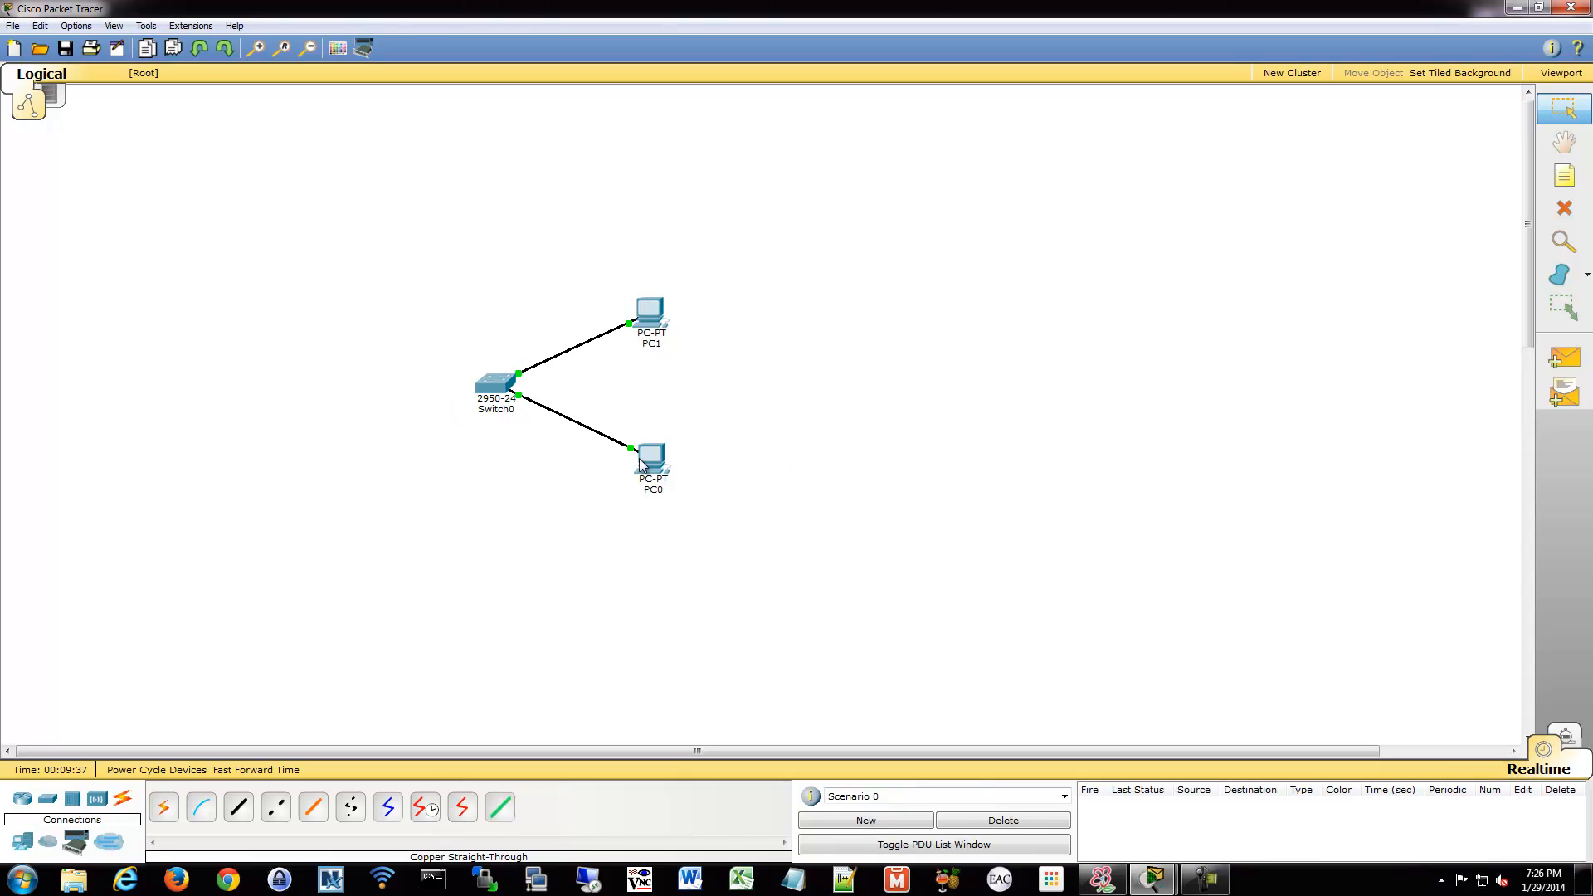
Step: From PC0's command prompt ping 192.168.2.1 and 192.168.2.2
{"action": "double_click", "coordinate": [647, 457]}
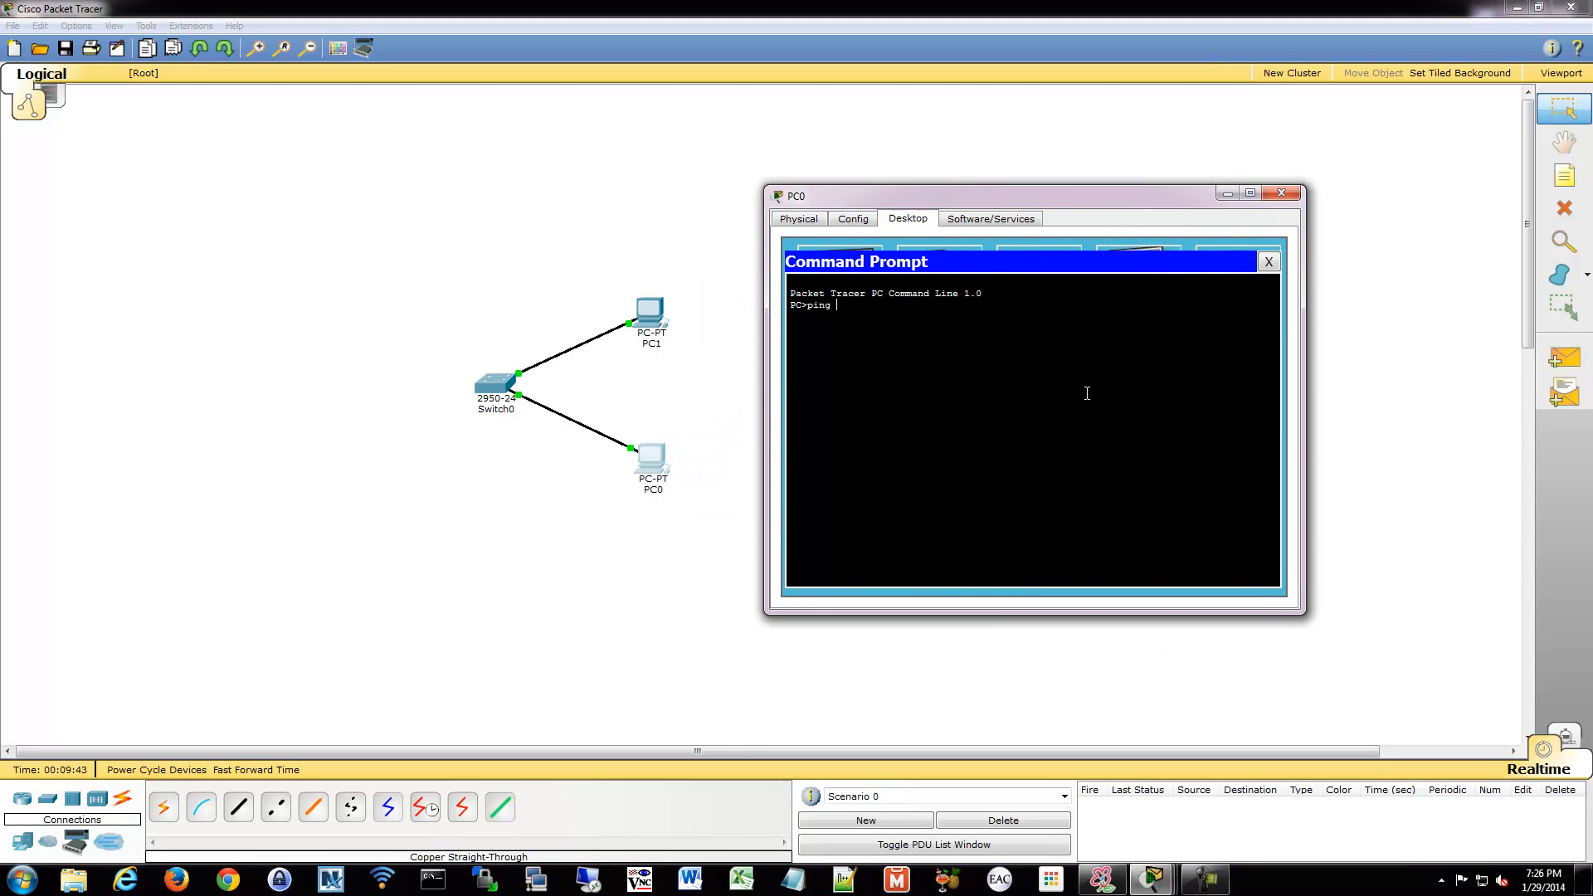
{"action": "type", "text": "192.168.2.1"}
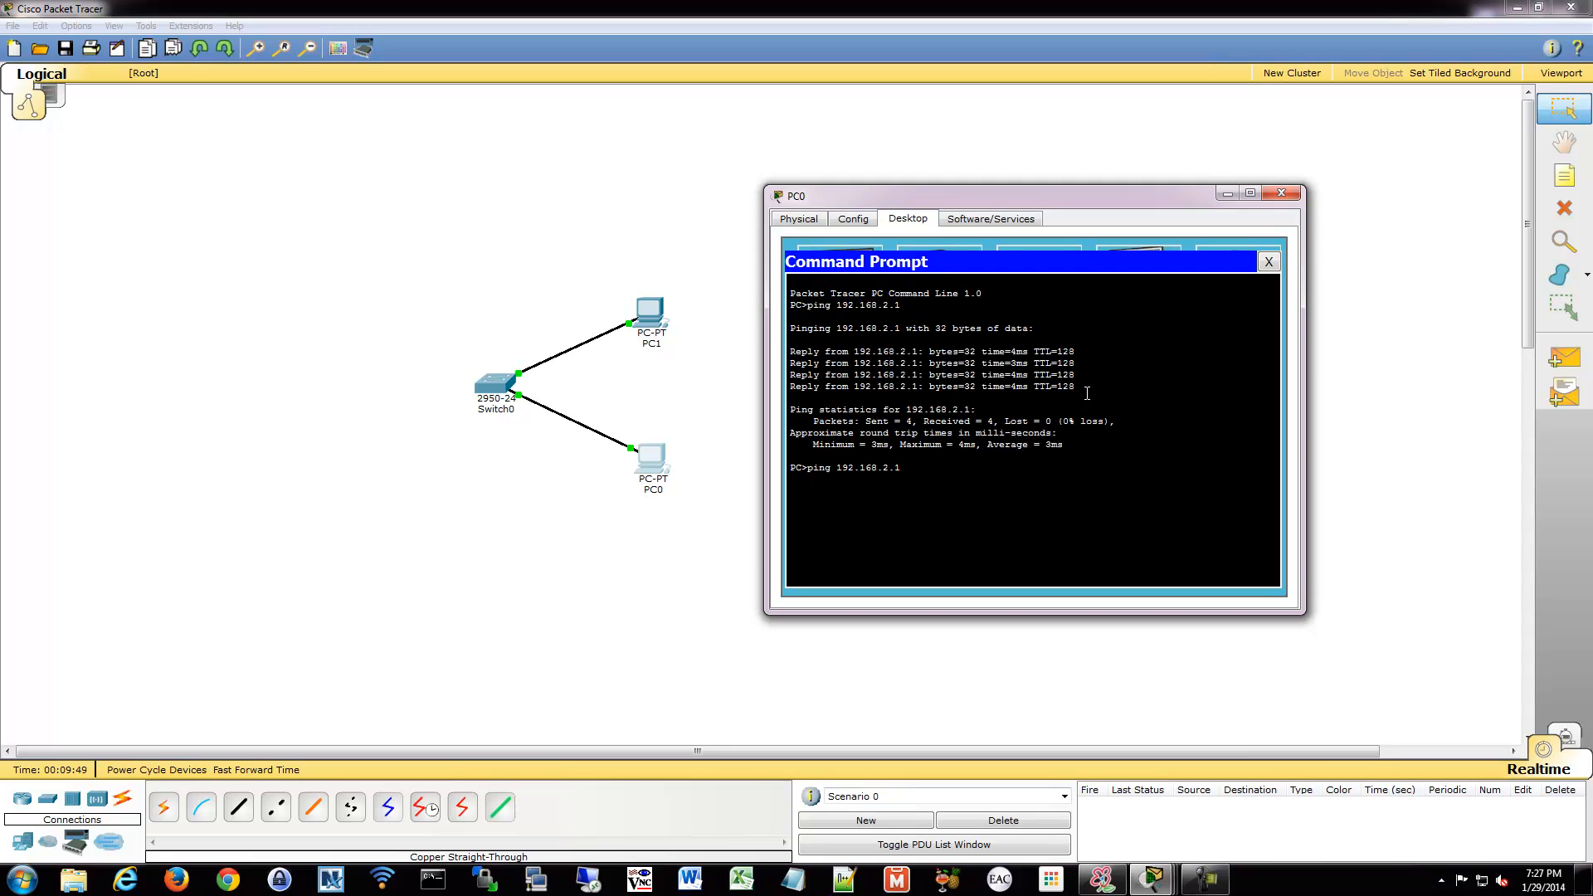
{"action": "type", "text": "ping 192.168.2.2"}
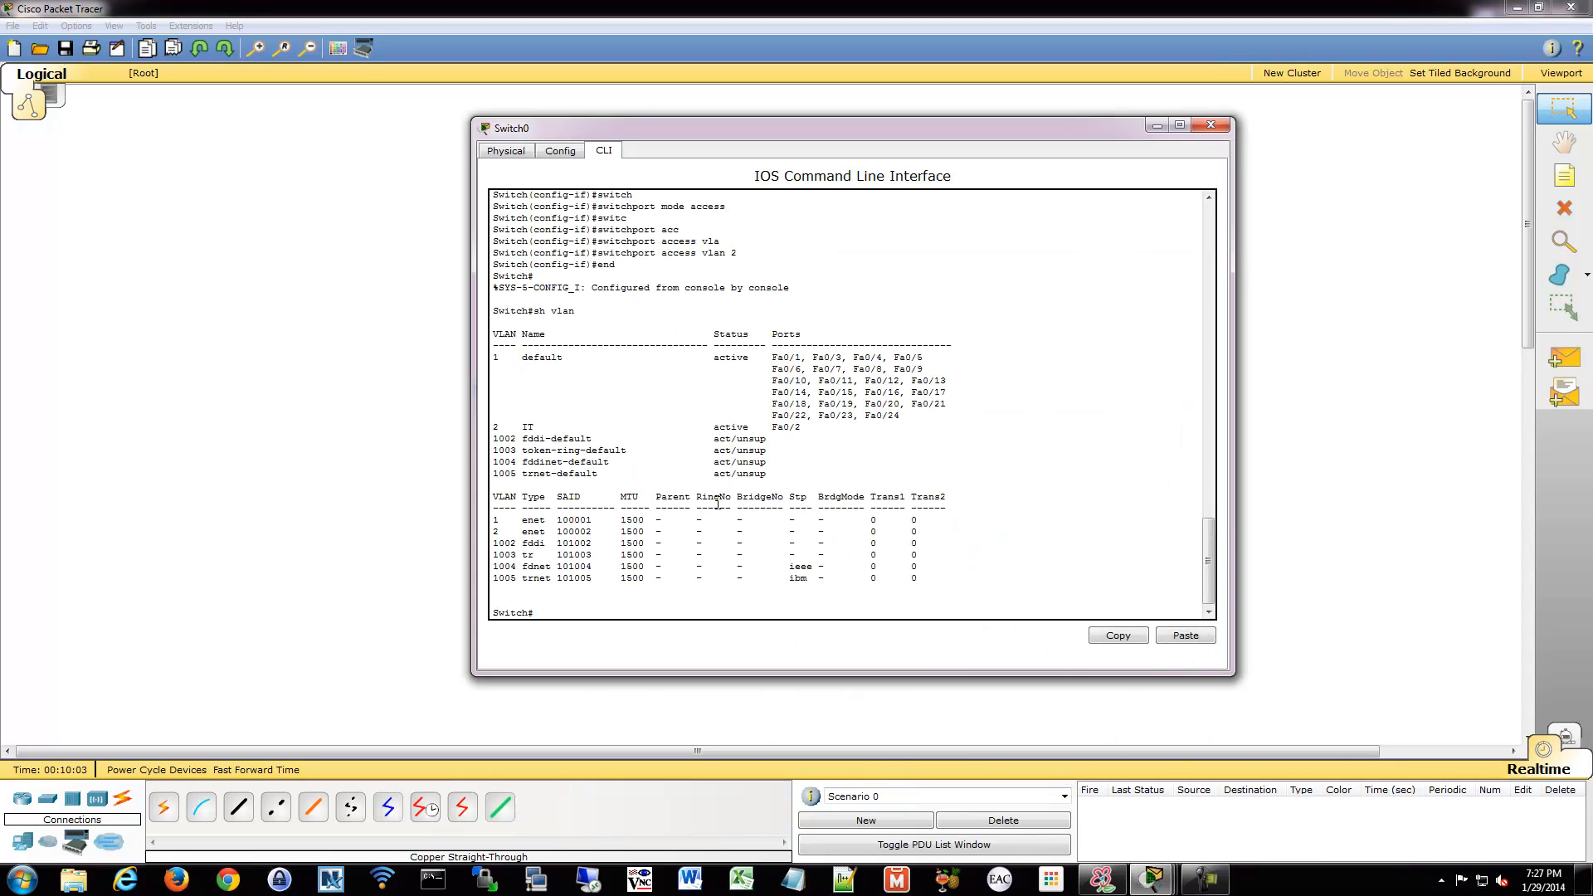
Step: Mark port Fa0/2 listed under VLAN 2 IT in Switch0's show vlan output
{"action": "double_click", "coordinate": [786, 427]}
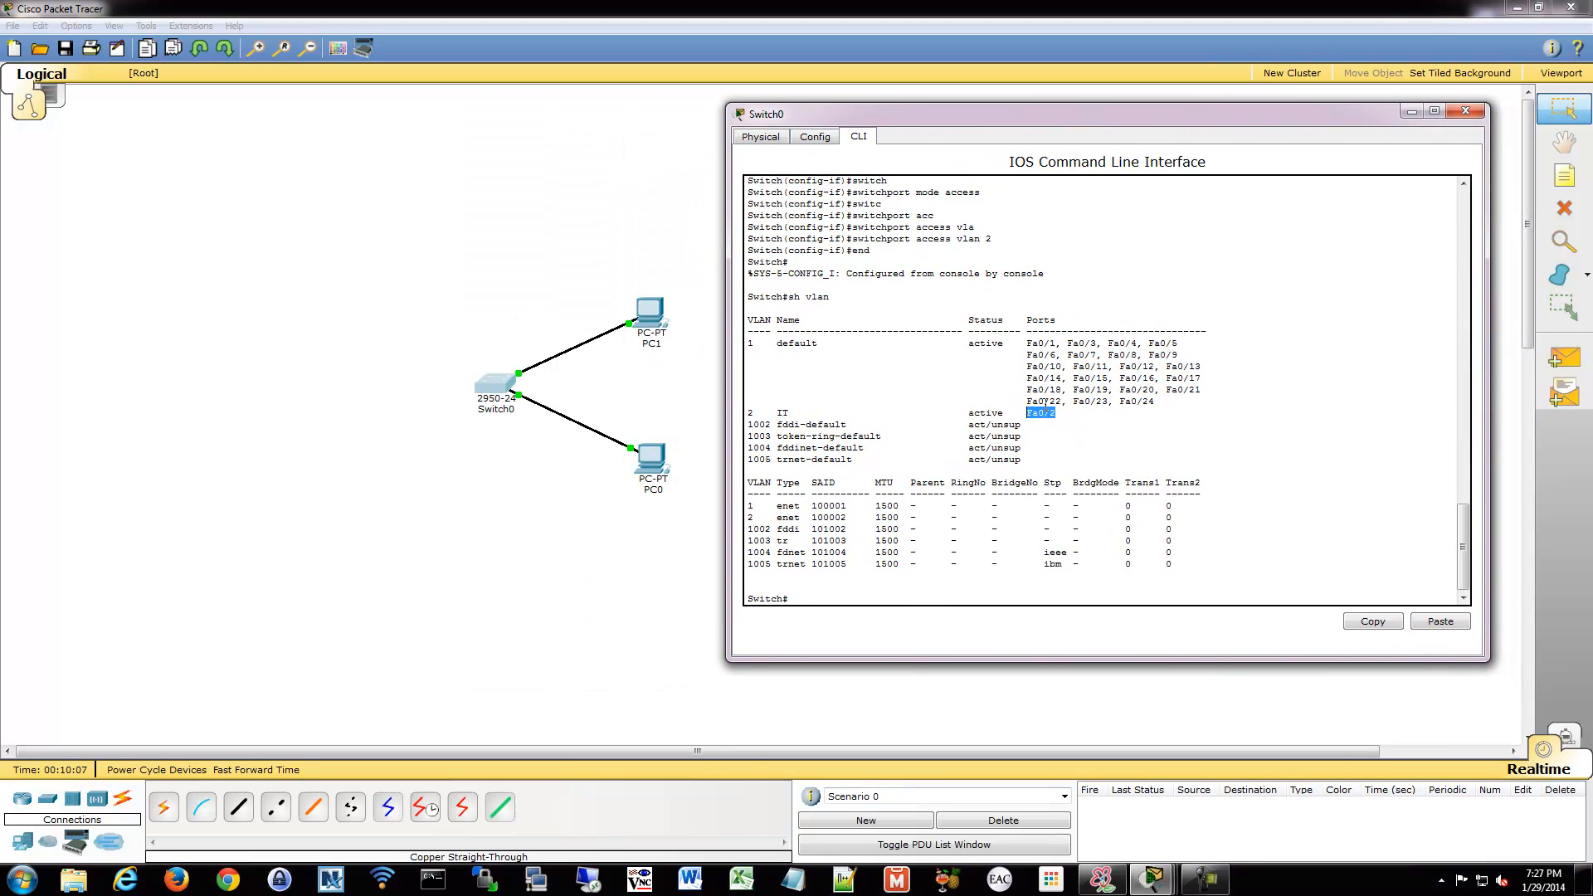
{"action": "mouse_move", "coordinate": [763, 415]}
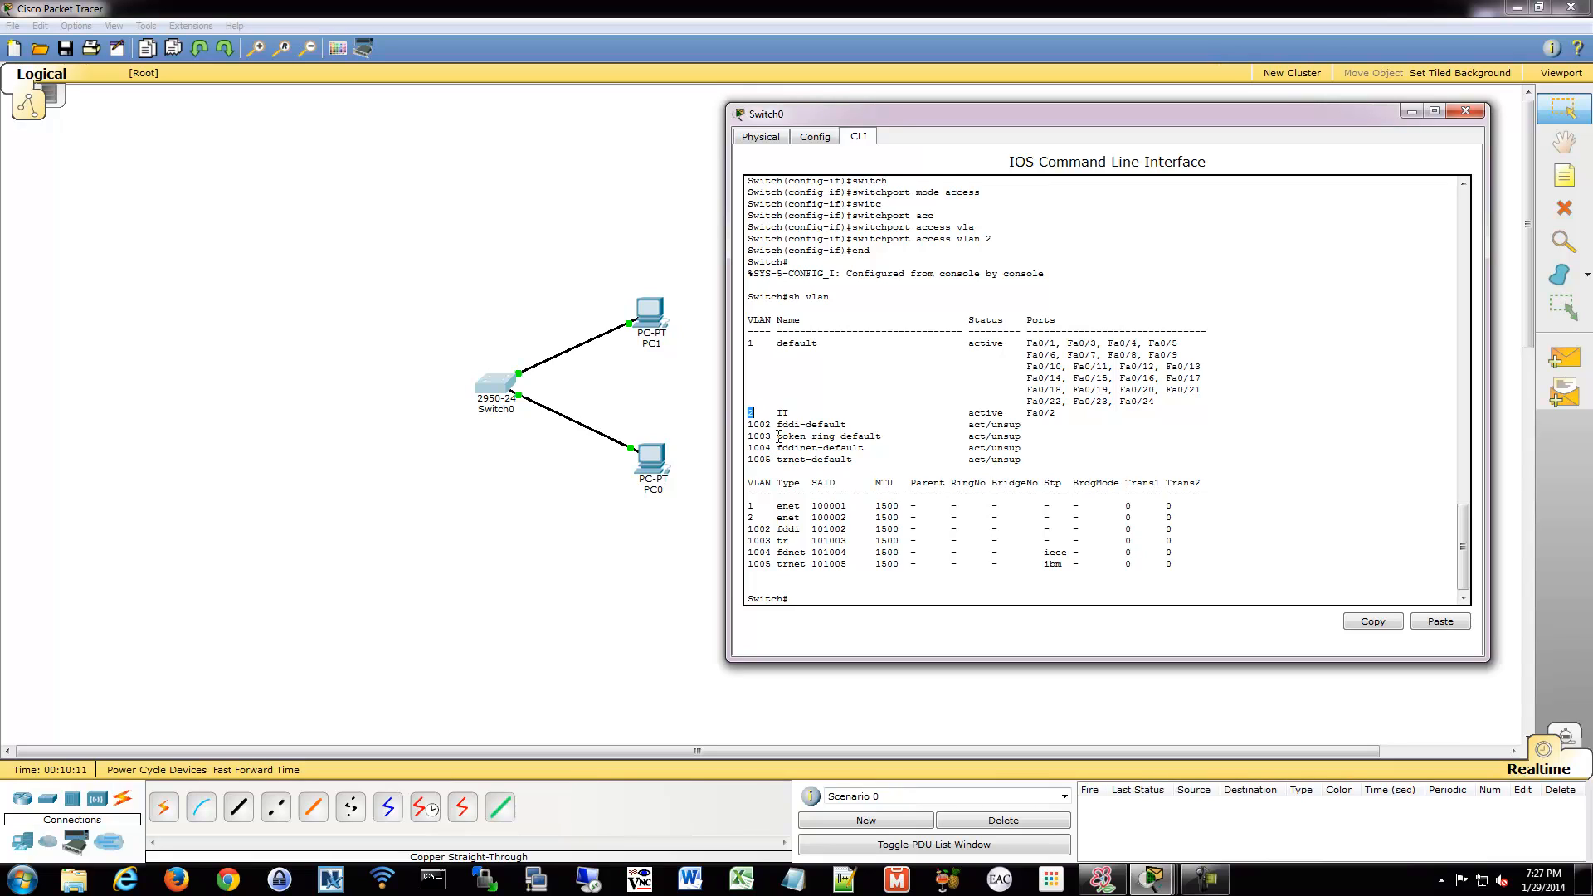
{"action": "mouse_move", "coordinate": [647, 481]}
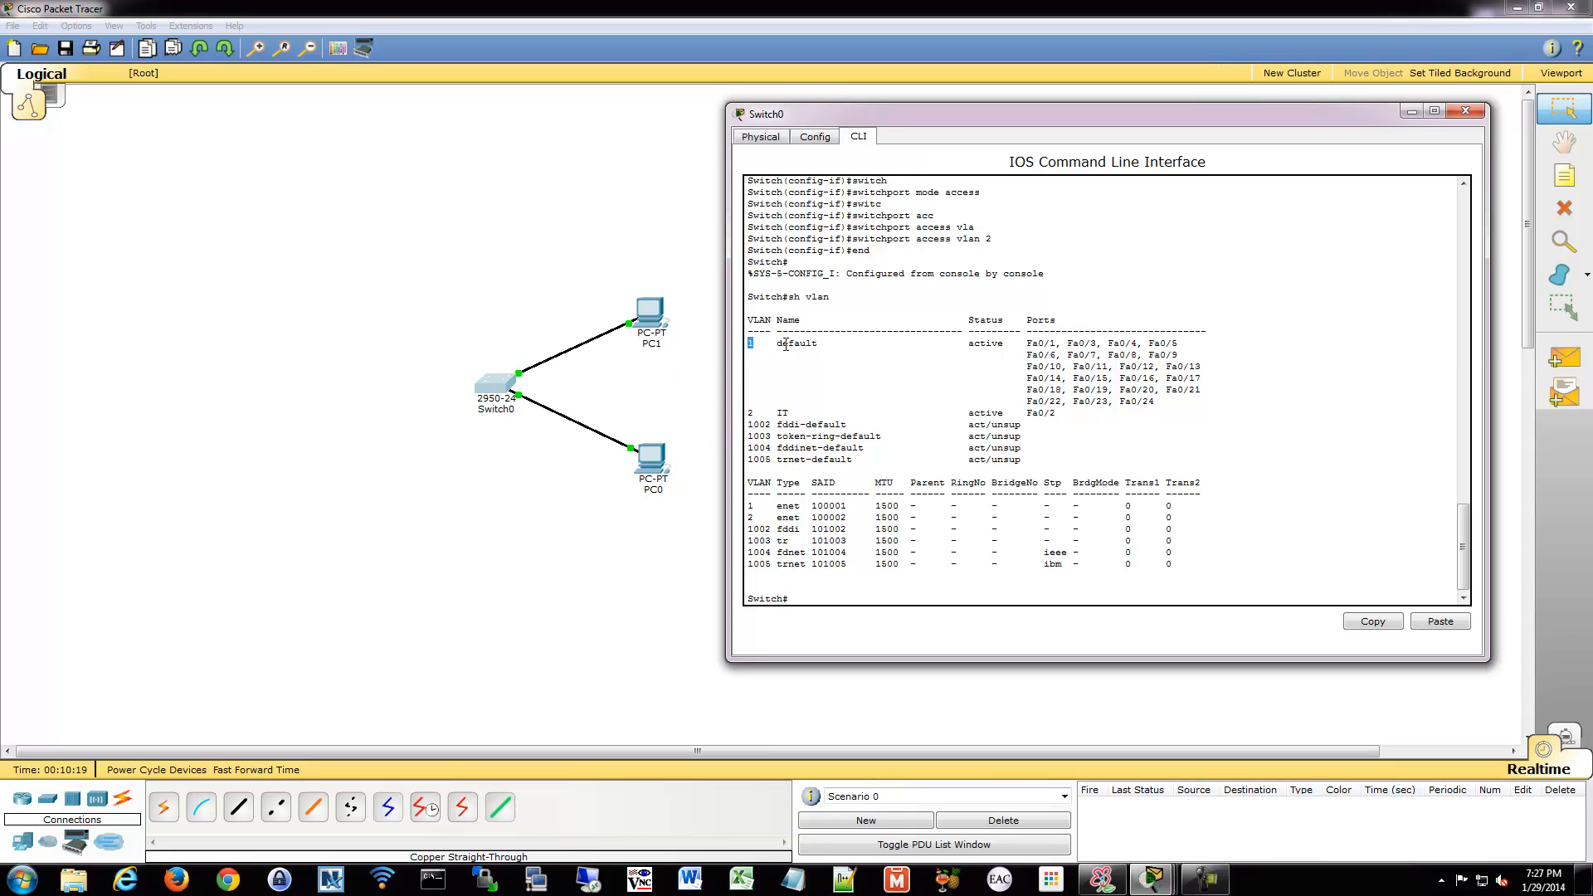
{"action": "mouse_move", "coordinate": [876, 425]}
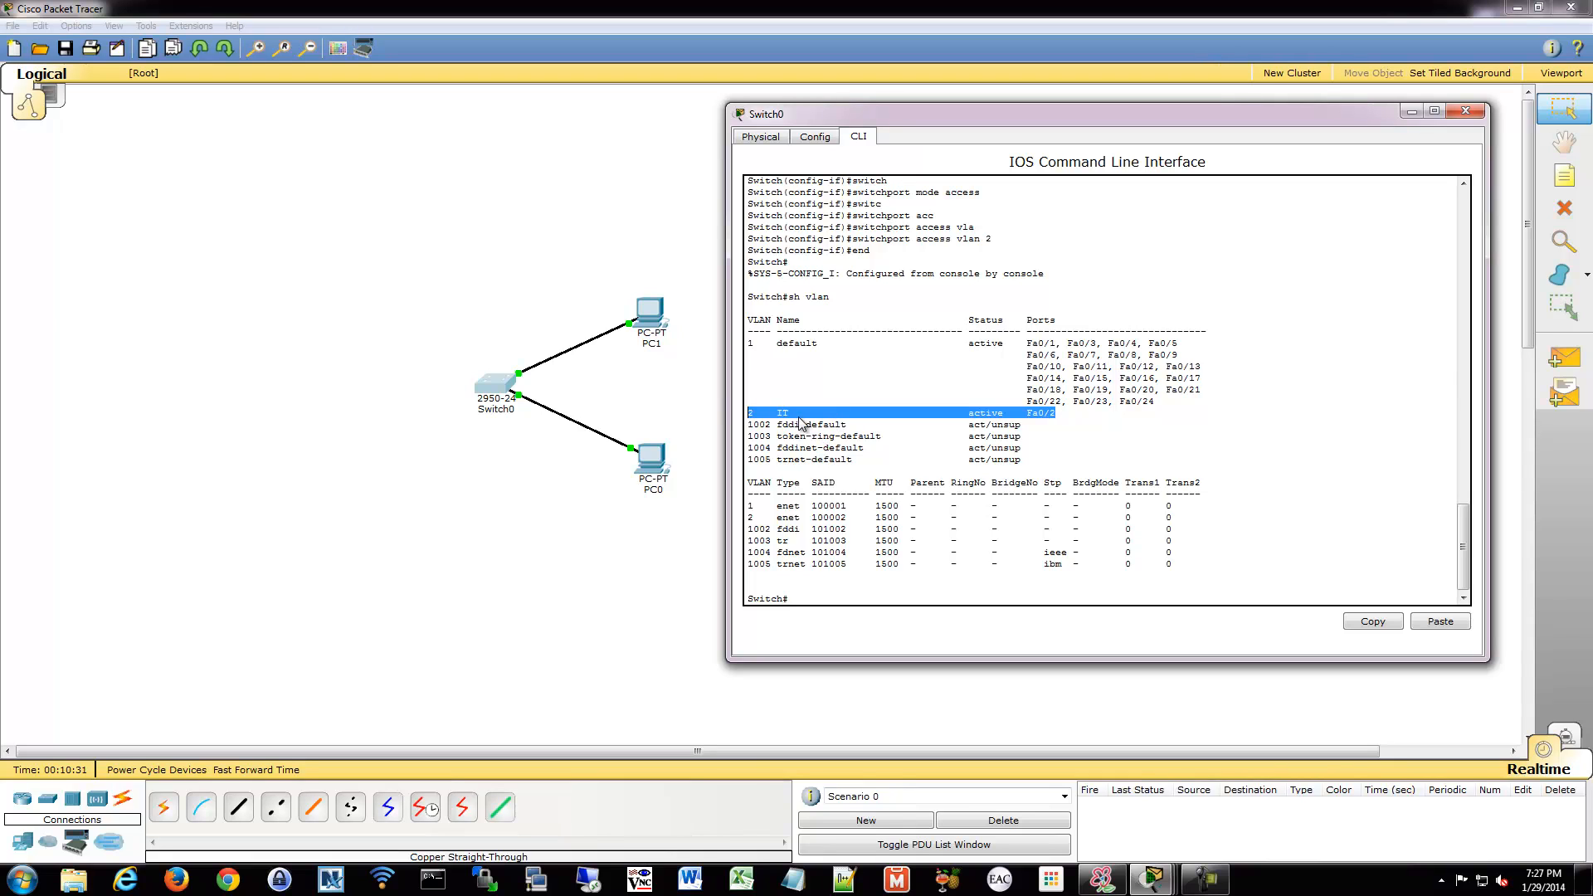
{"action": "mouse_move", "coordinate": [549, 302]}
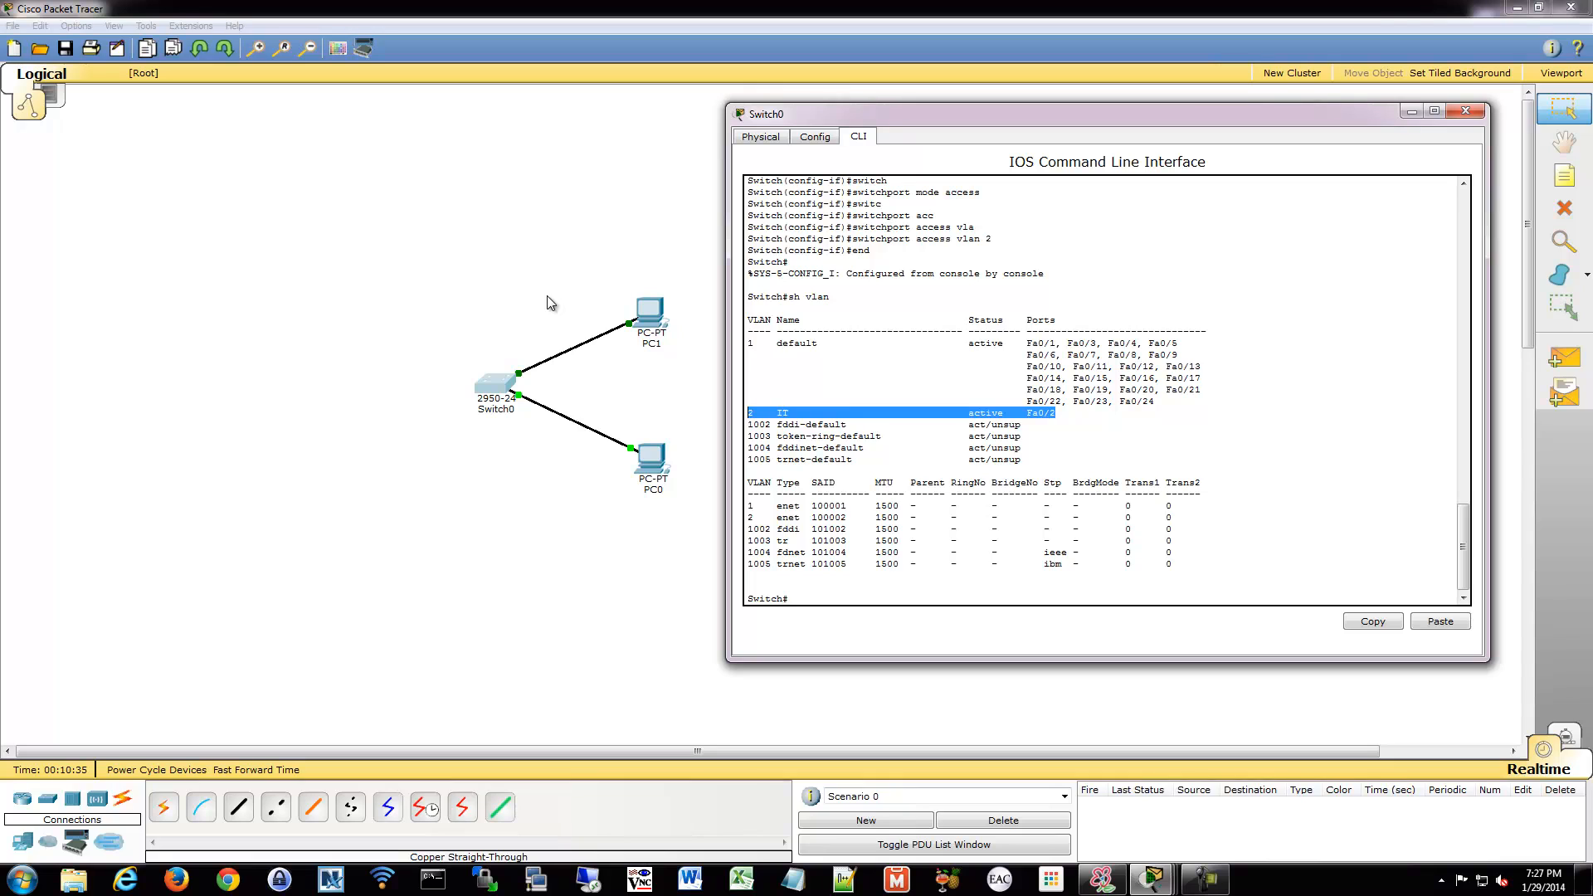
{"action": "mouse_move", "coordinate": [572, 335]}
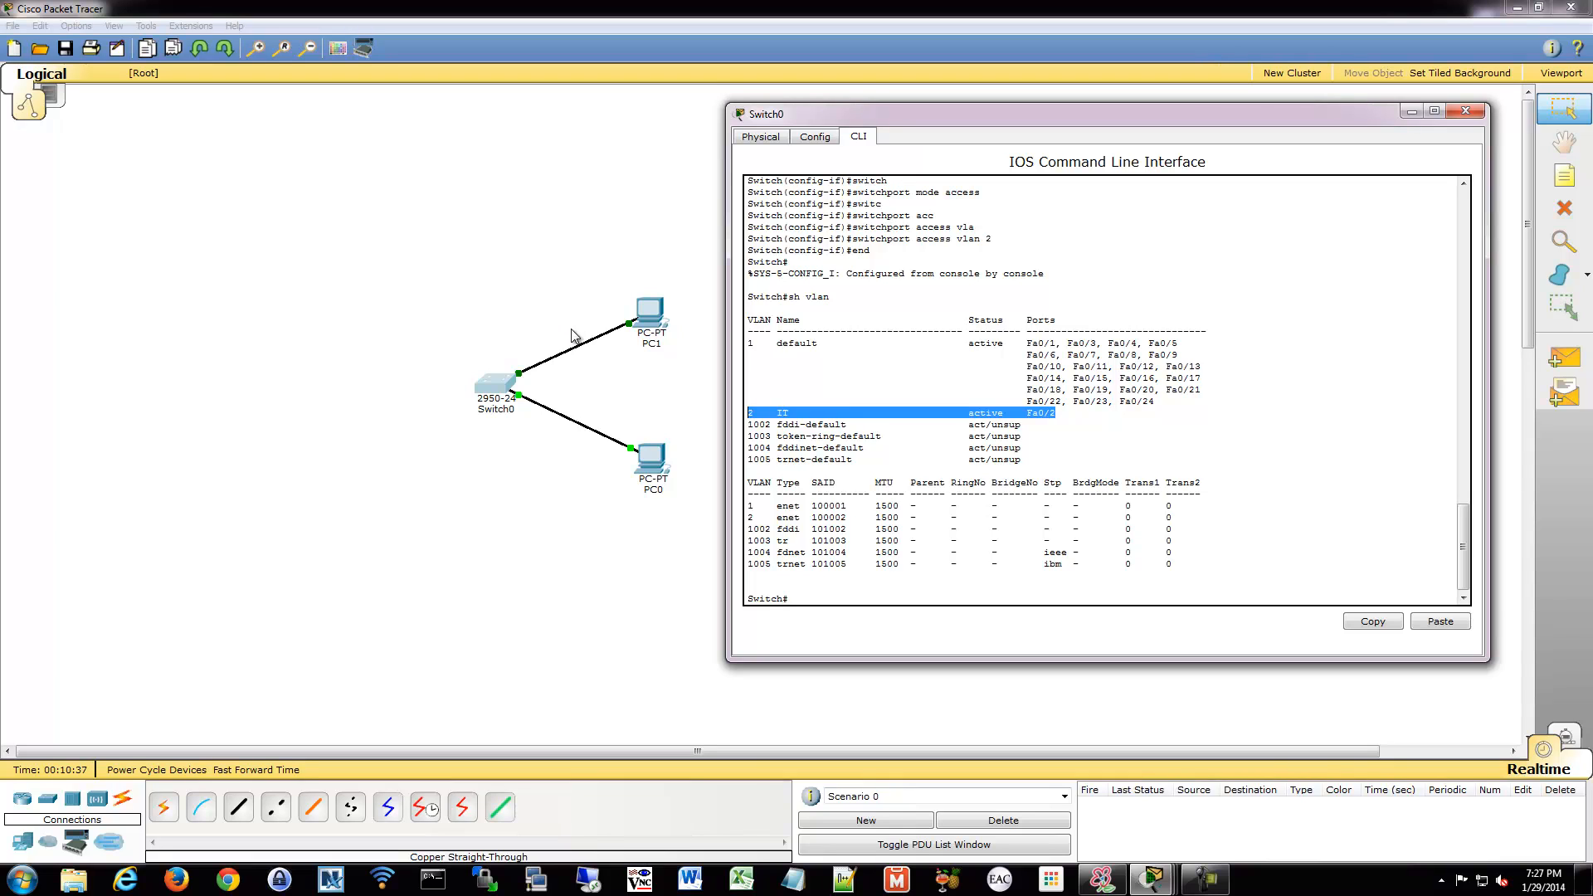
{"action": "mouse_move", "coordinate": [909, 390]}
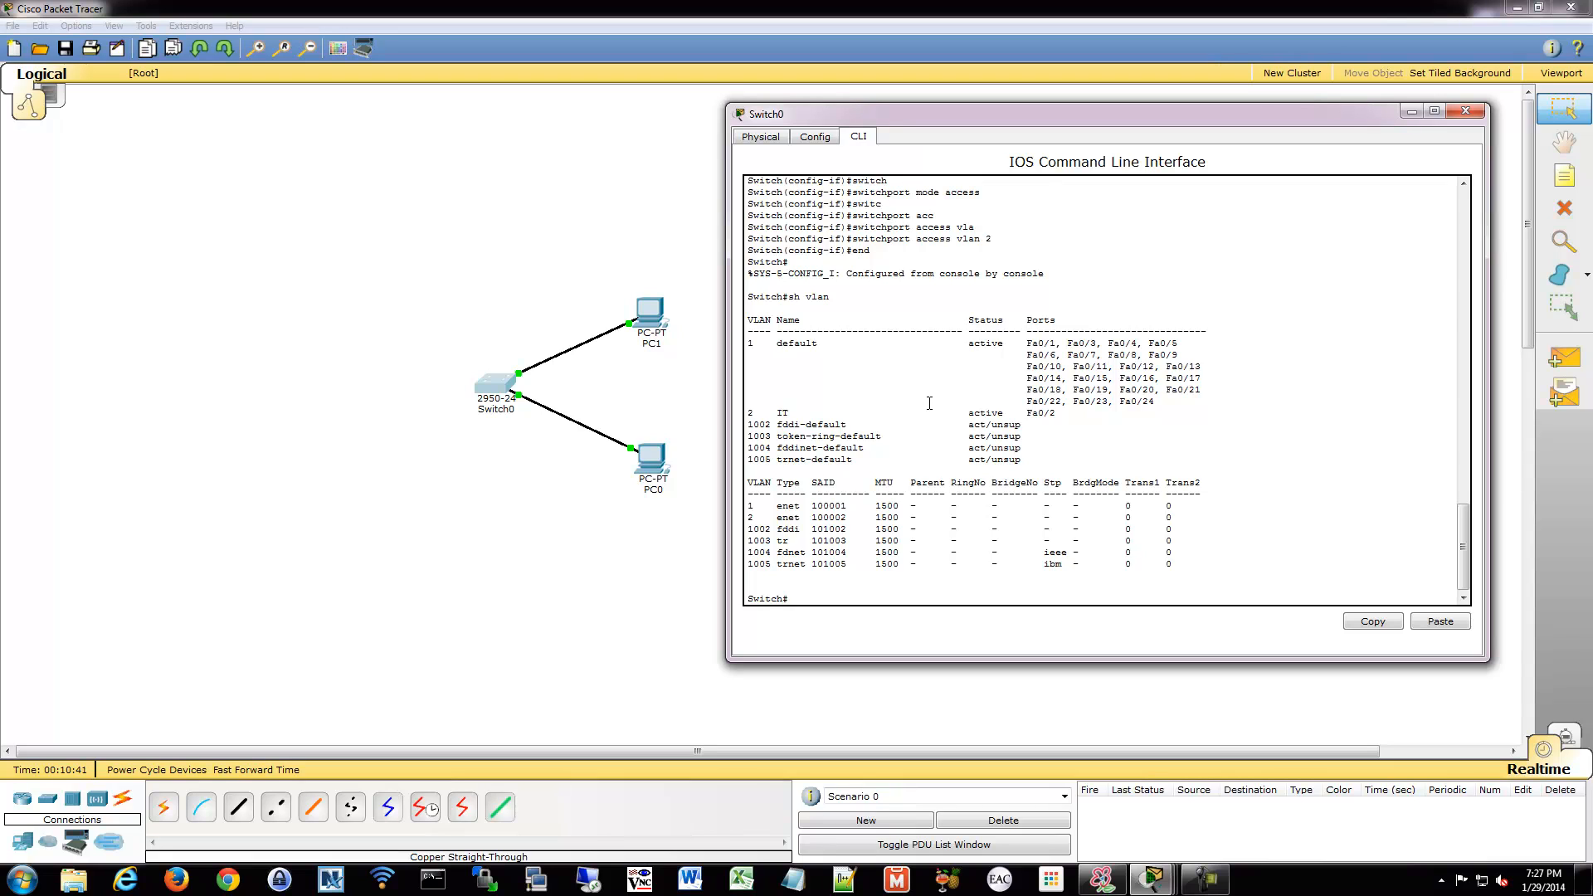
Step: Make Fa0/1 an access port in VLAN 2, verify with do sh vlan, and close Switch0
{"action": "type", "text": "cc"}
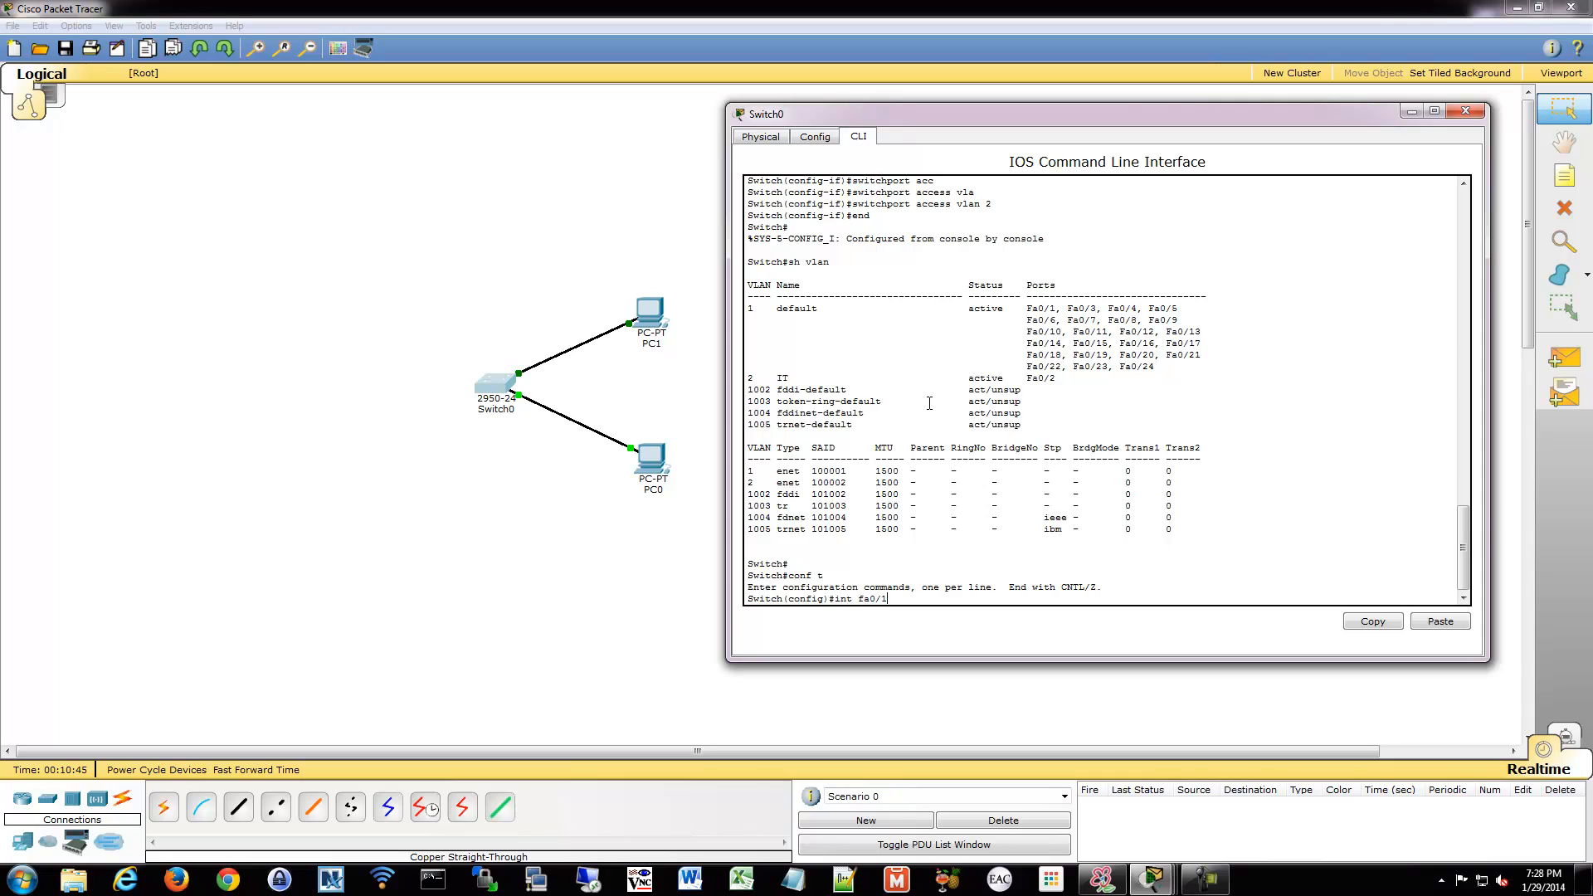
{"action": "key", "text": "Enter"}
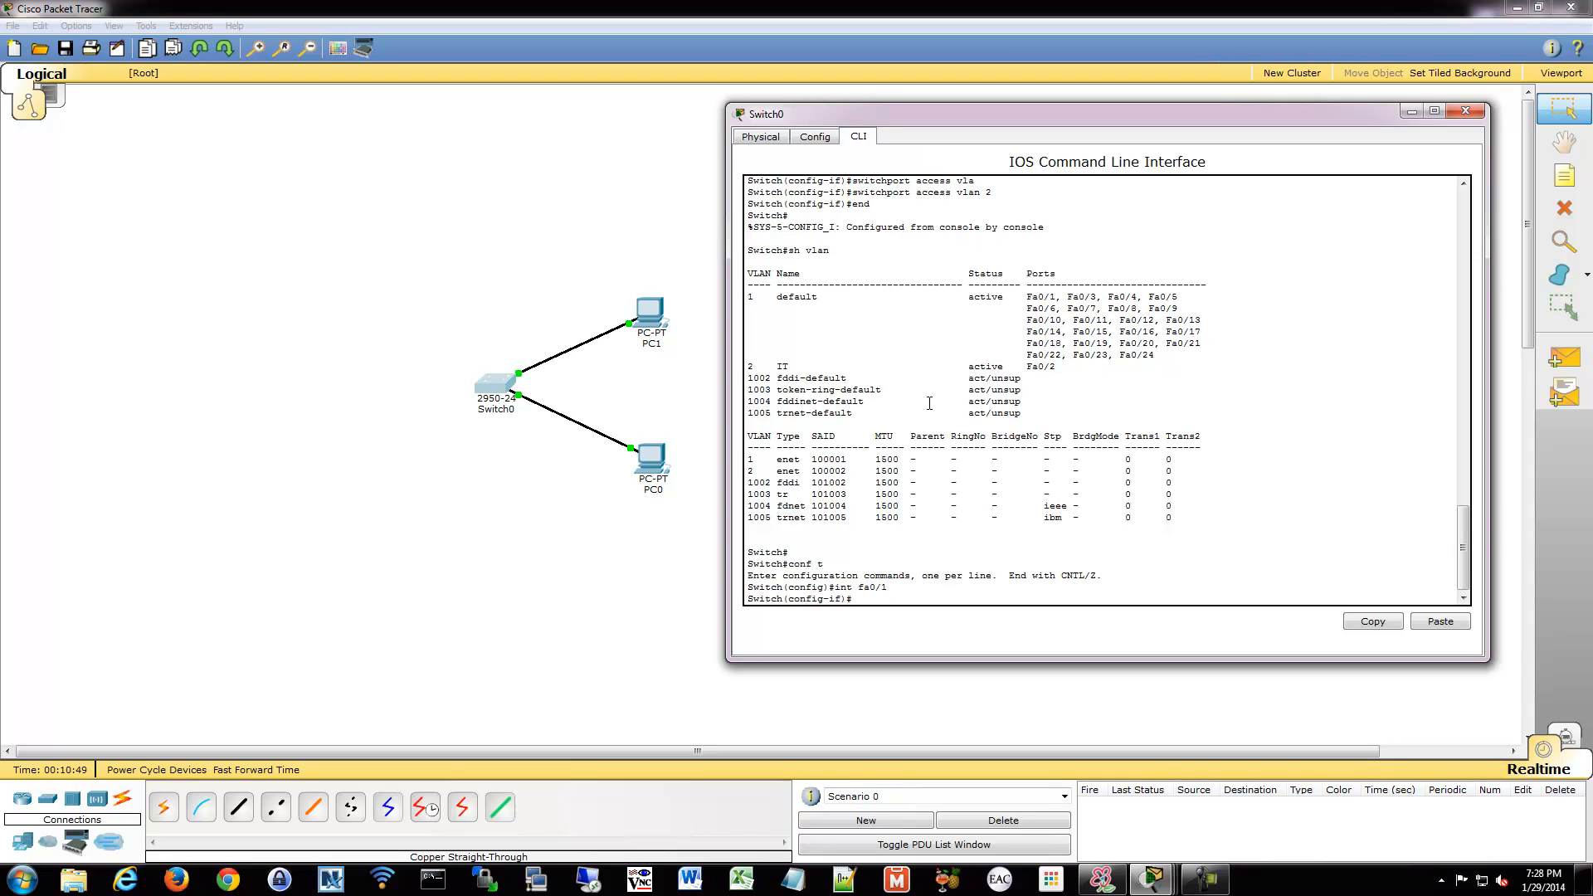
{"action": "type", "text": "switchport mode access"}
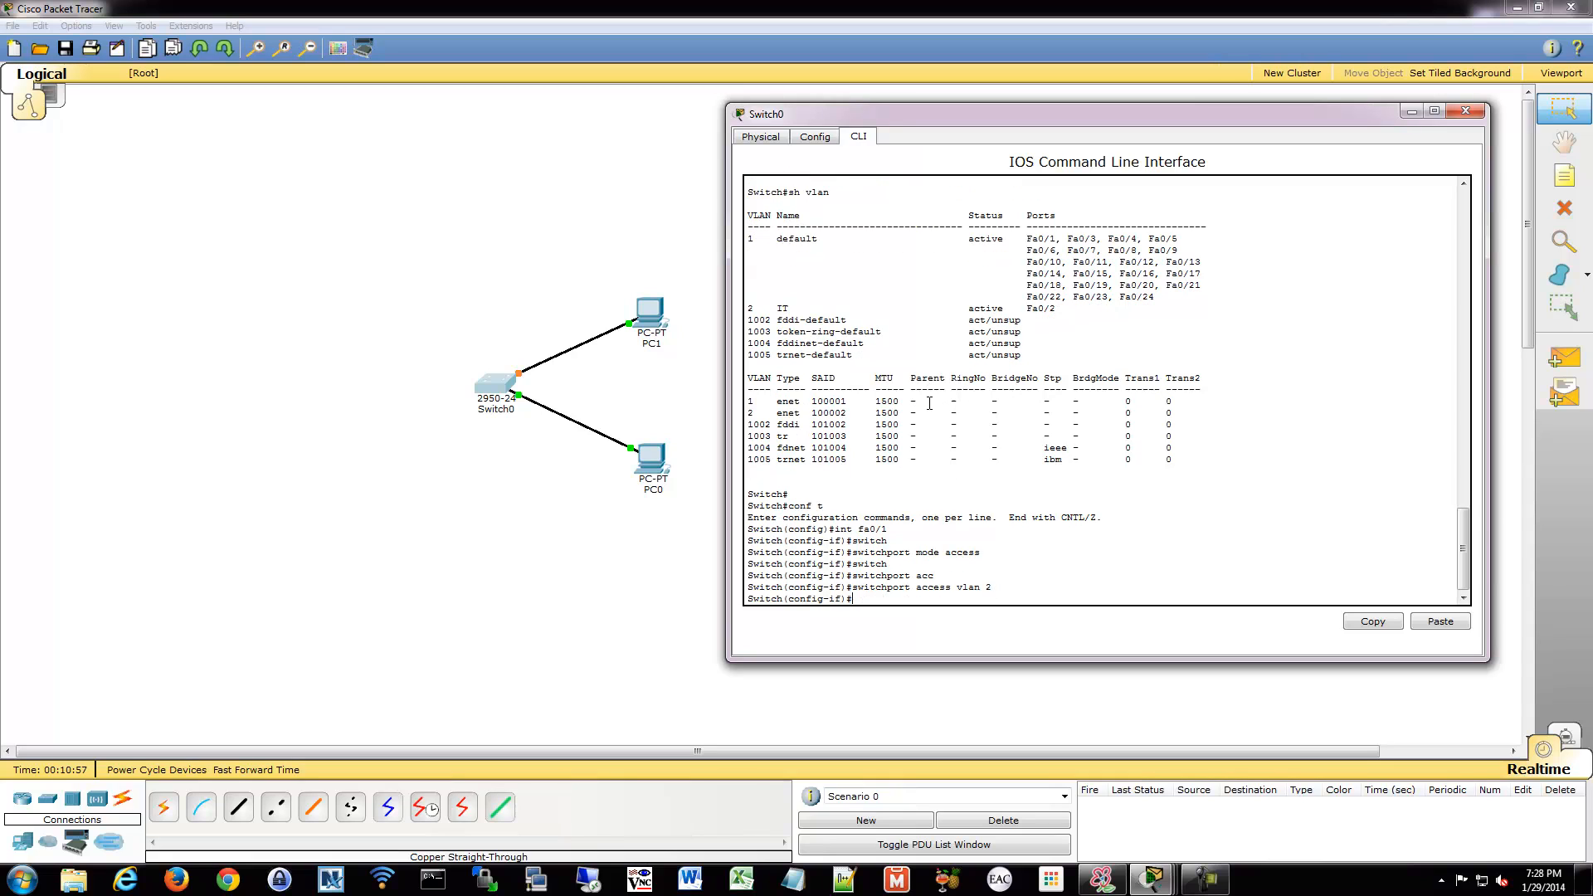
{"action": "type", "text": "do sh vlan"}
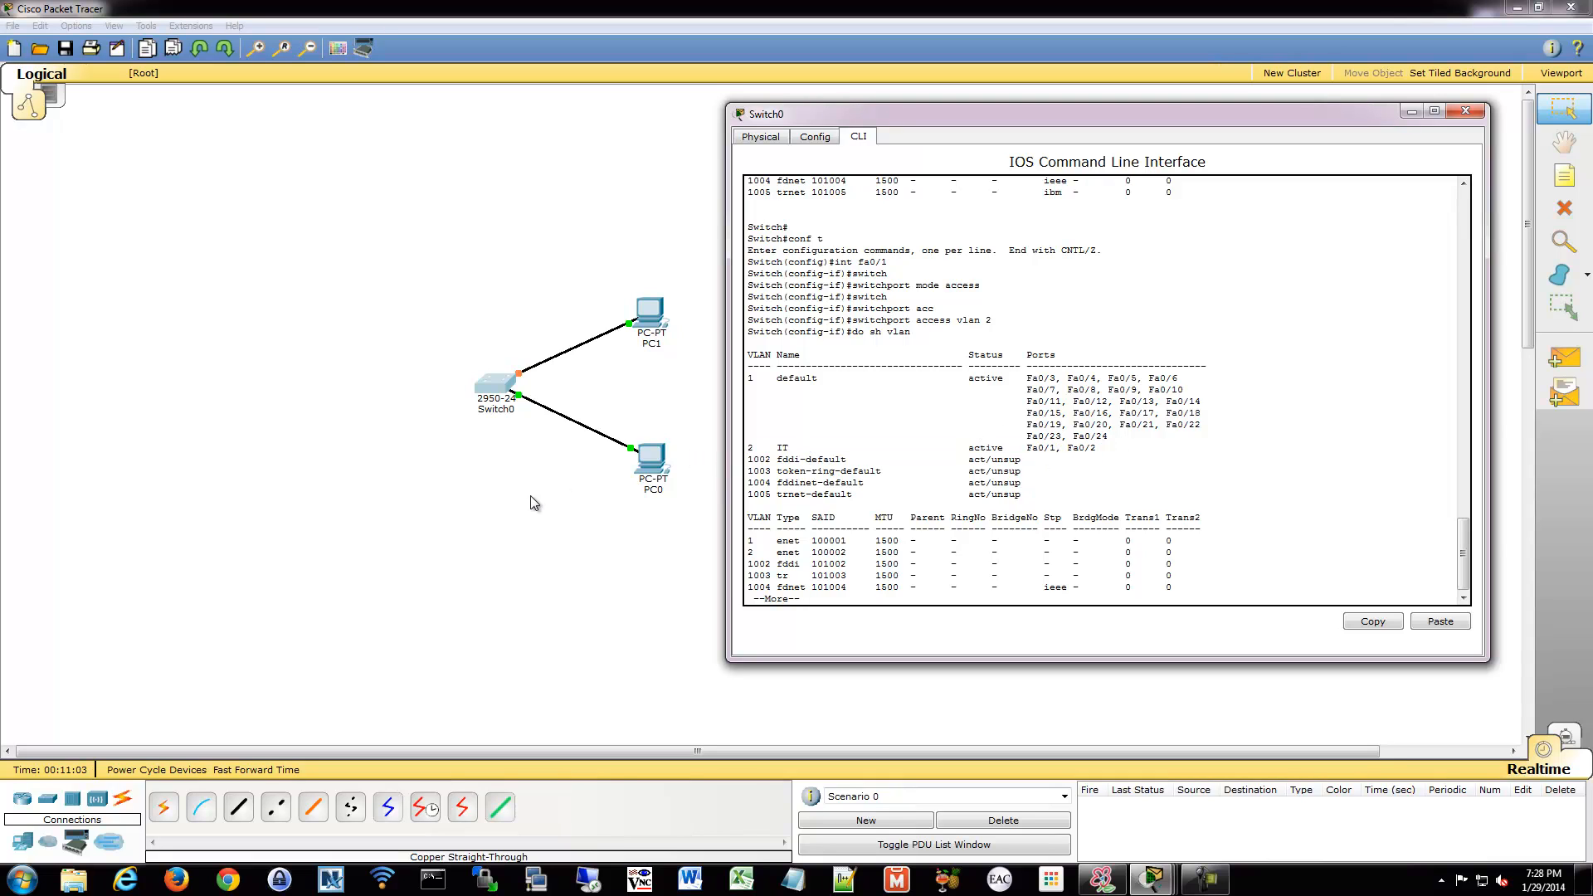
{"action": "left_click", "coordinate": [1466, 110]}
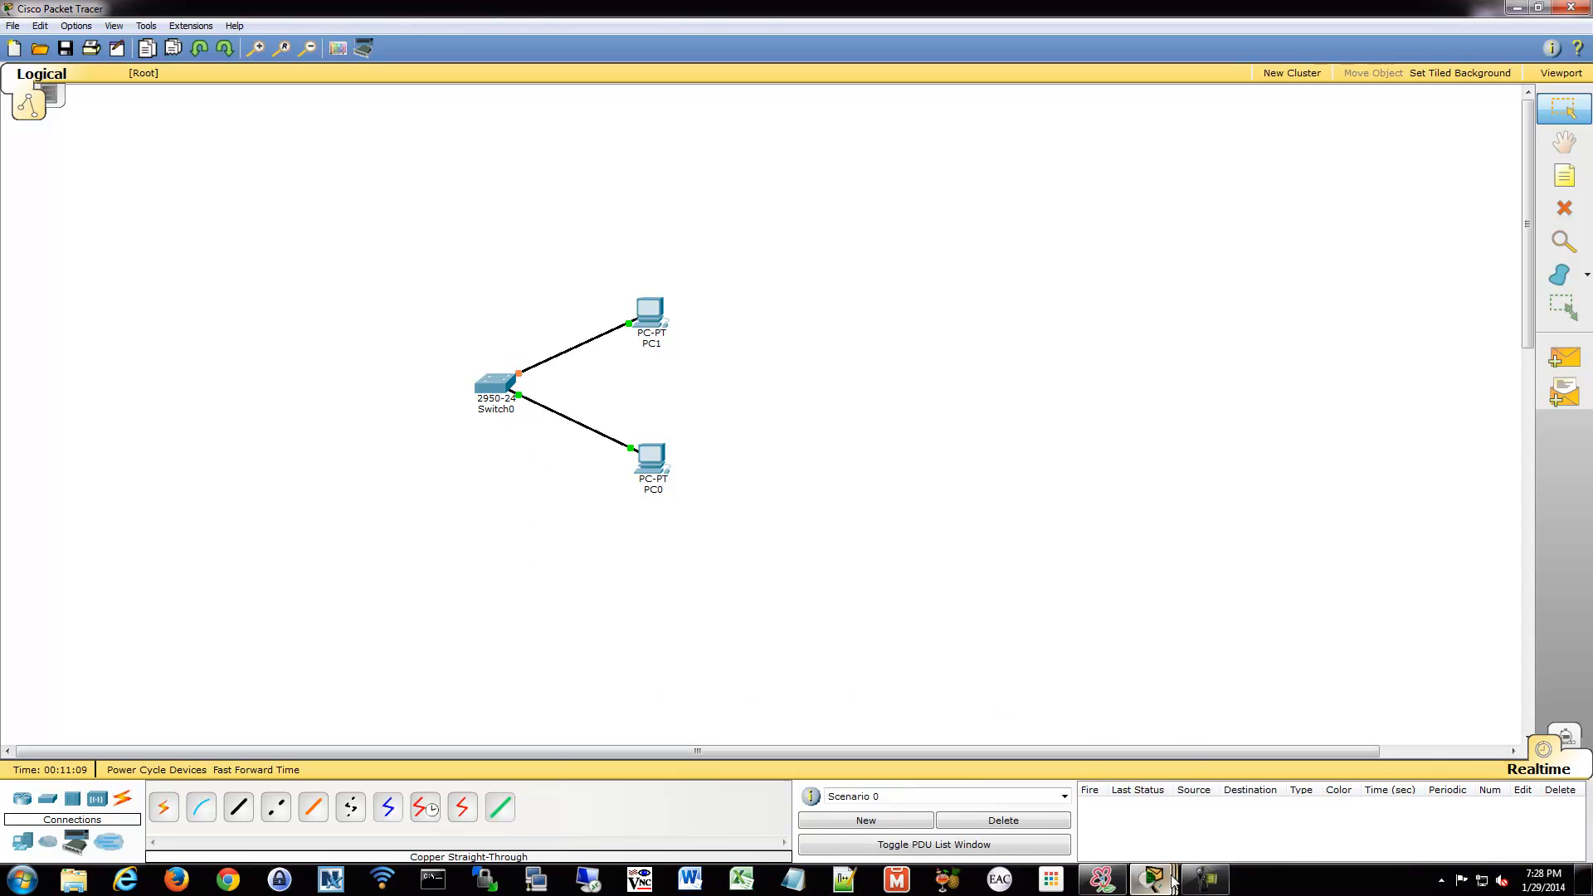
Step: From PC0's command prompt ping 192.168.2.2 until four replies arrive
{"action": "left_click", "coordinate": [649, 458]}
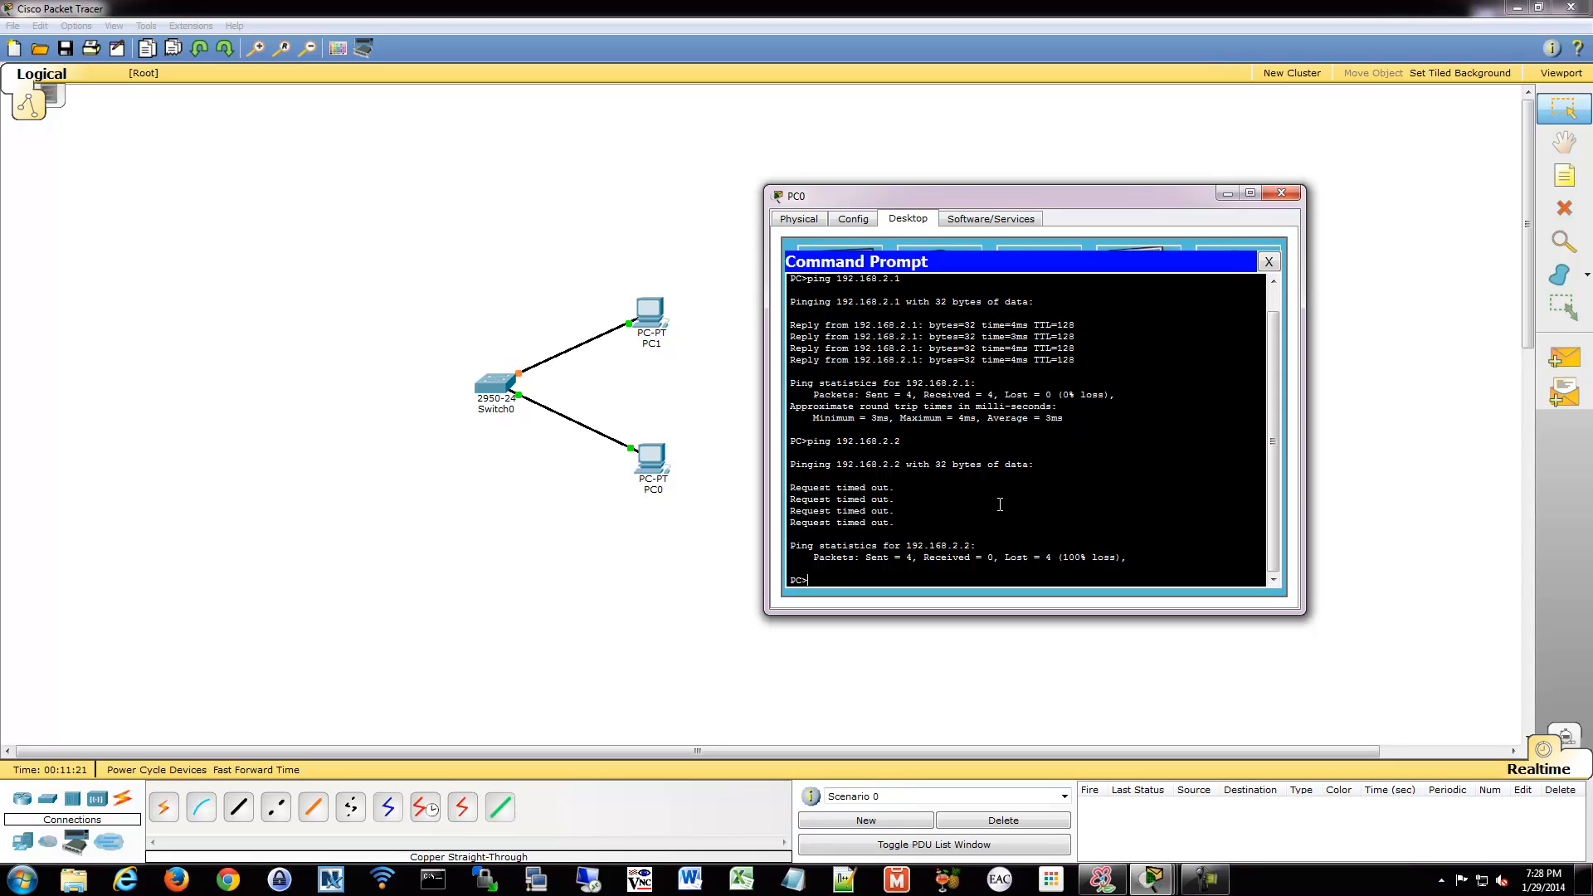
{"action": "type", "text": "ping 192.168.2.2"}
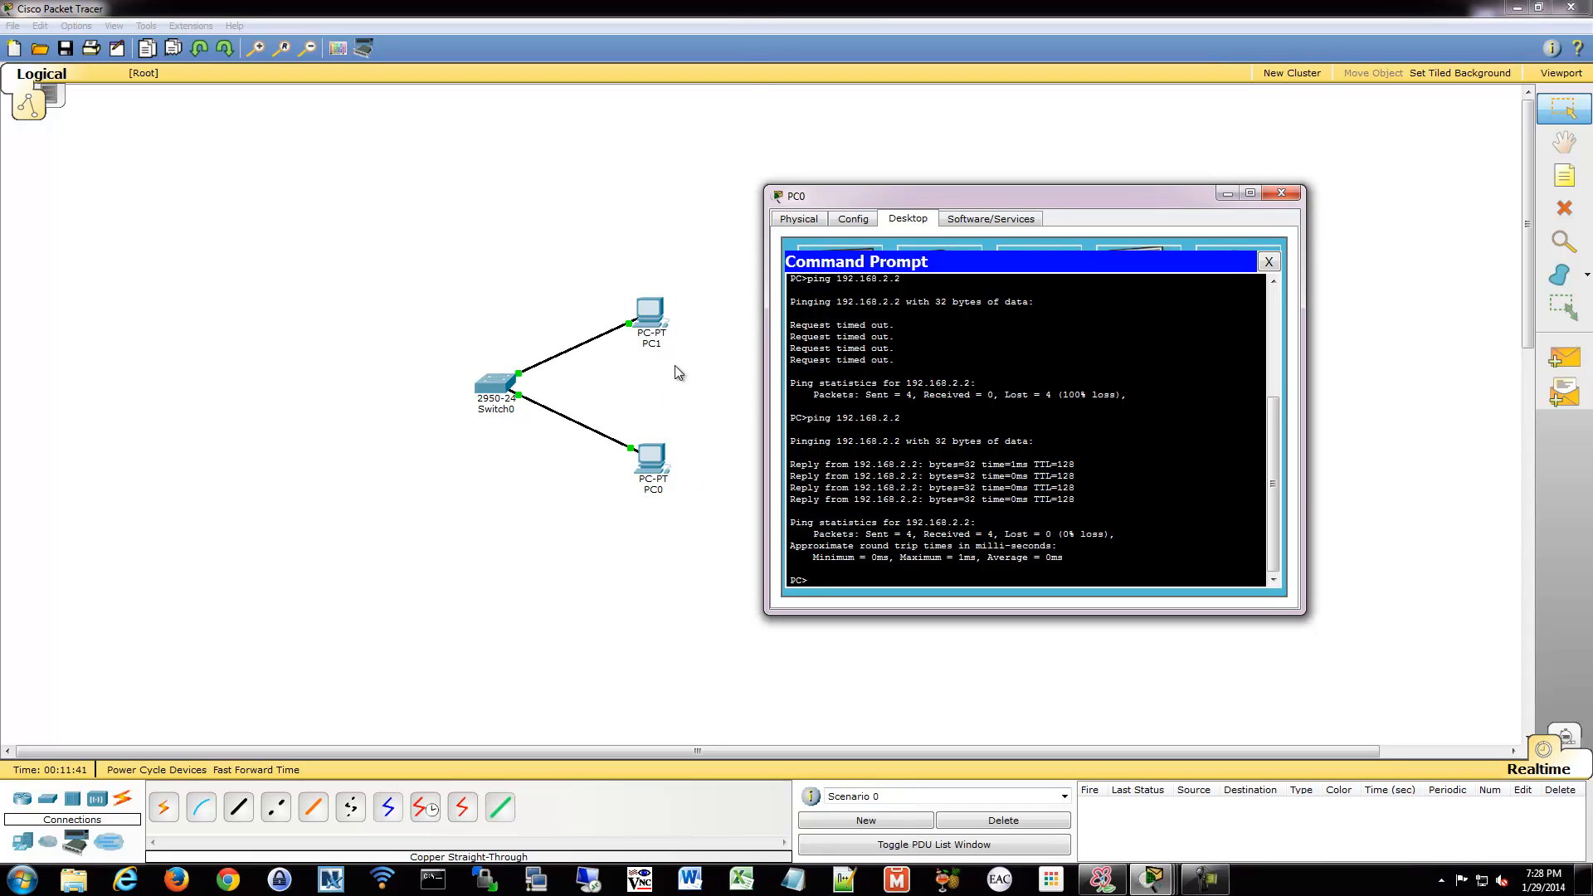
{"action": "mouse_move", "coordinate": [654, 486]}
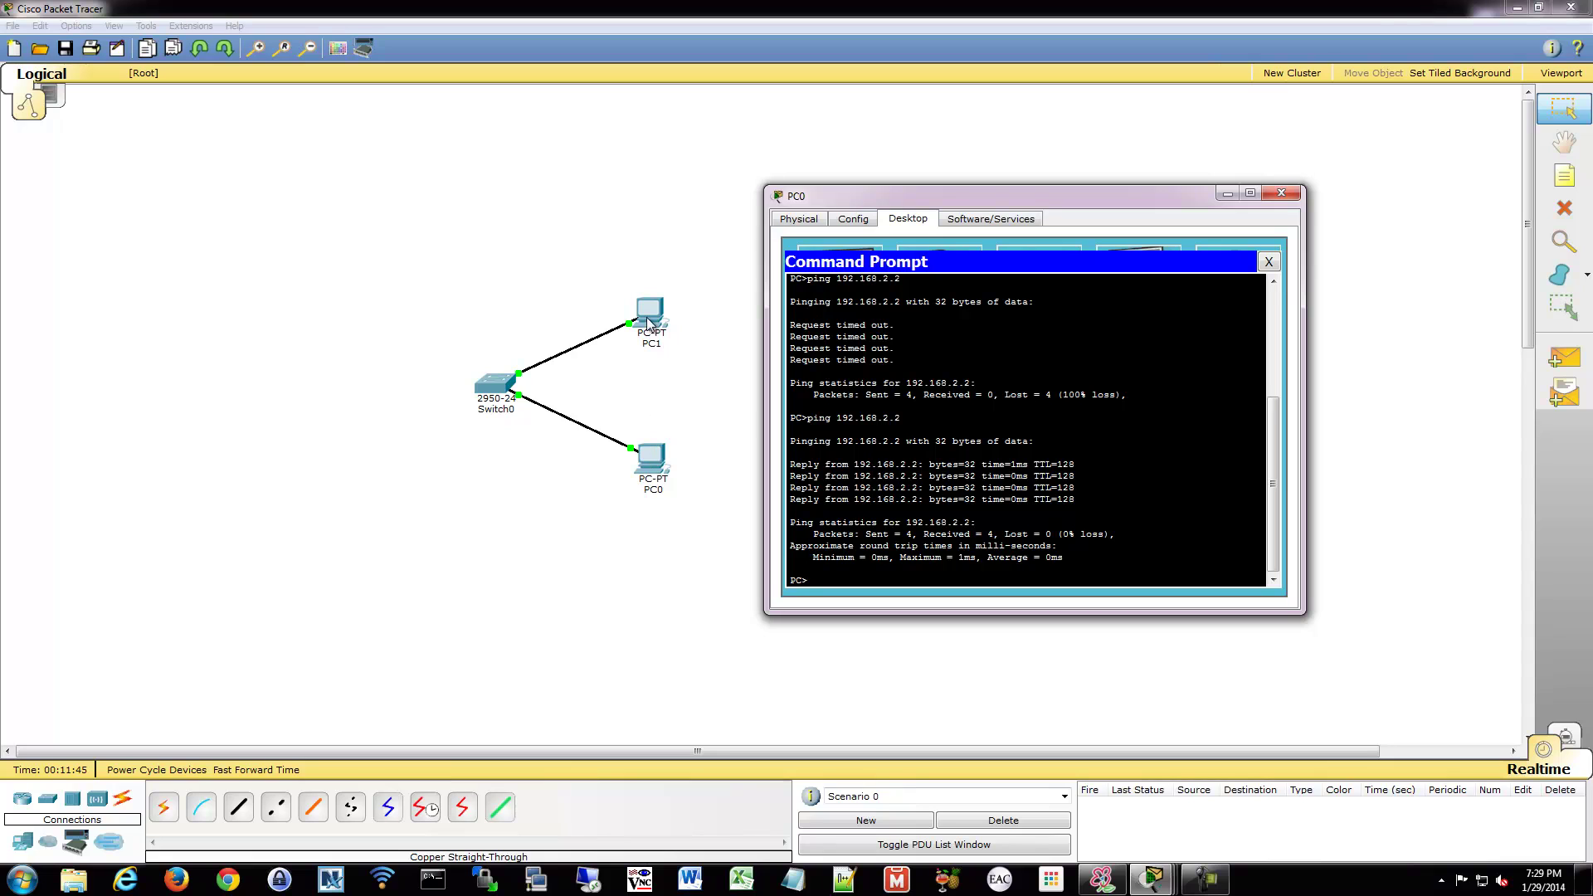
{"action": "mouse_move", "coordinate": [607, 425]}
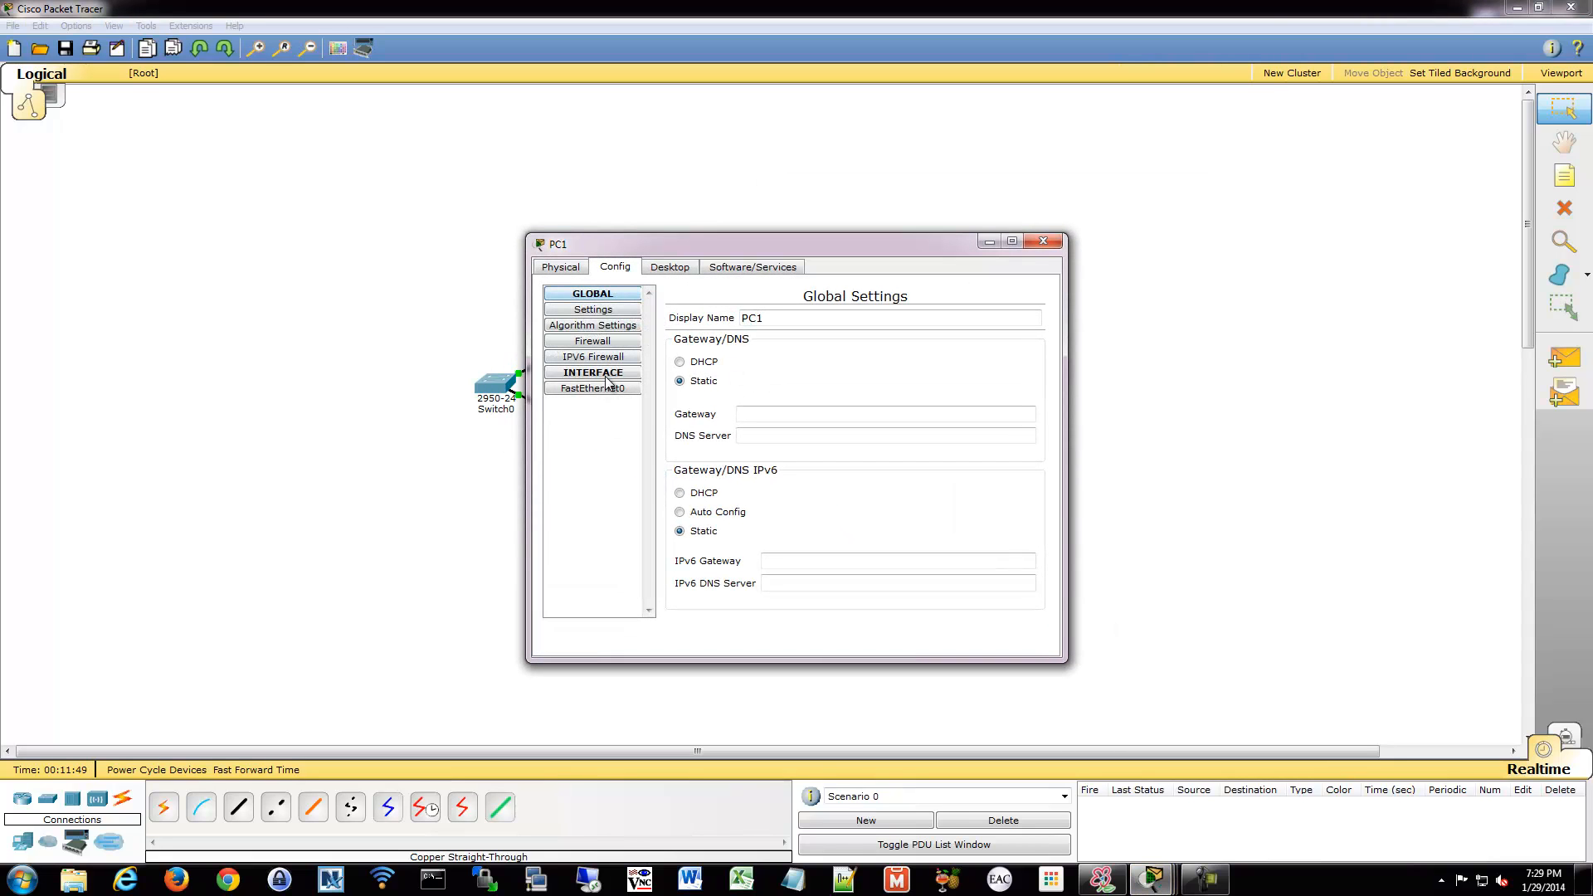
{"action": "left_click", "coordinate": [593, 388]}
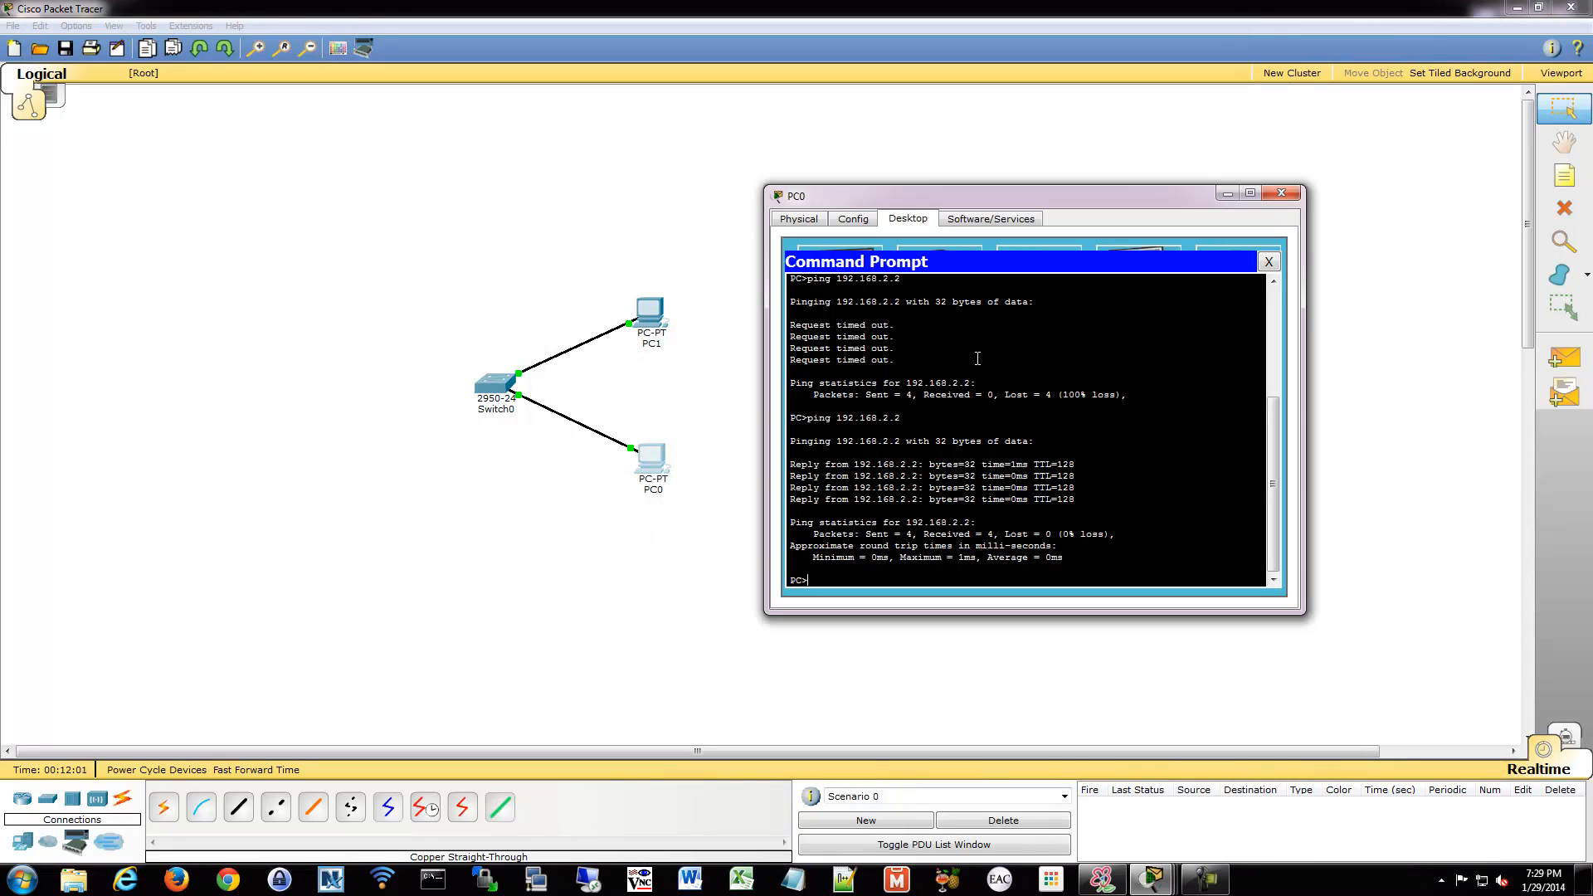
Step: From PC0 ping 192.168.2.2 and 192.168.1.2, both timing out
{"action": "type", "text": "ping 192.168.2.2"}
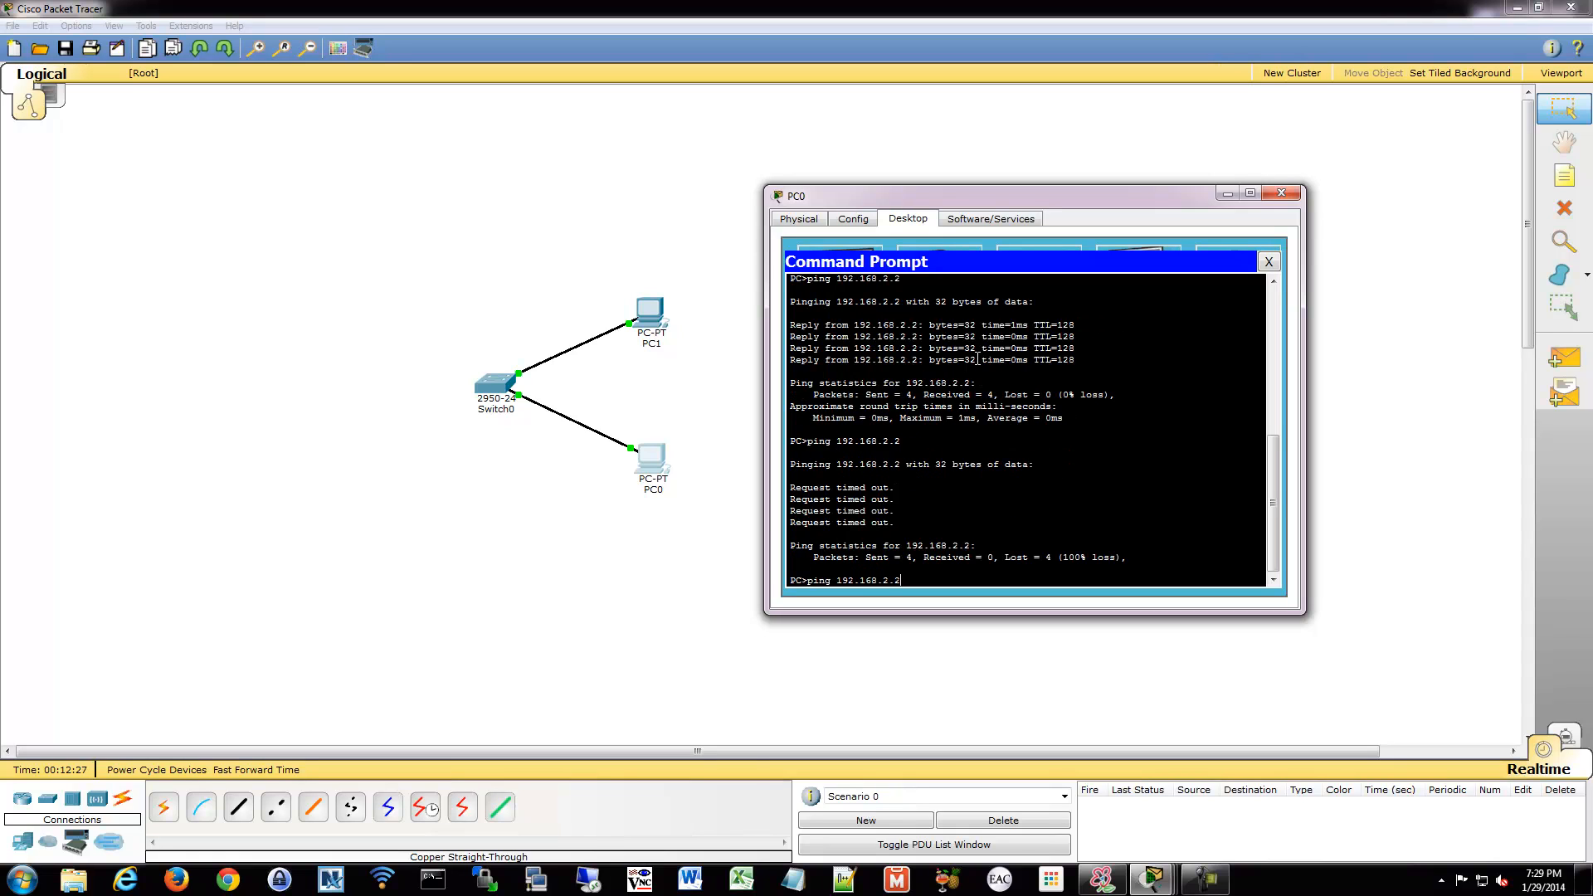
{"action": "type", "text": "ping 192.168.1.2"}
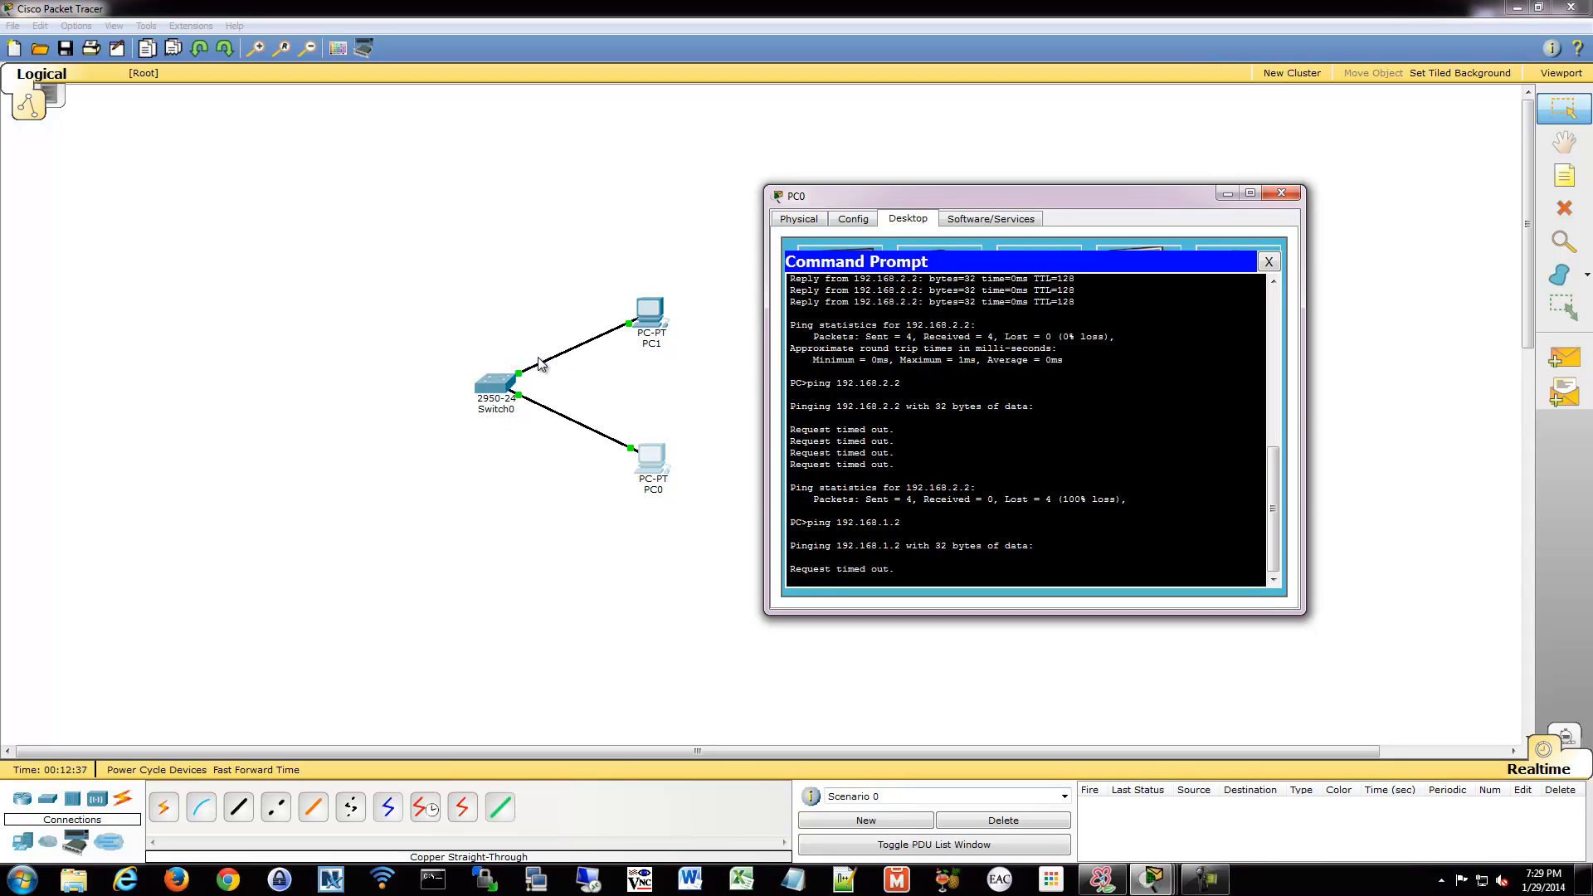
{"action": "mouse_move", "coordinate": [534, 474]}
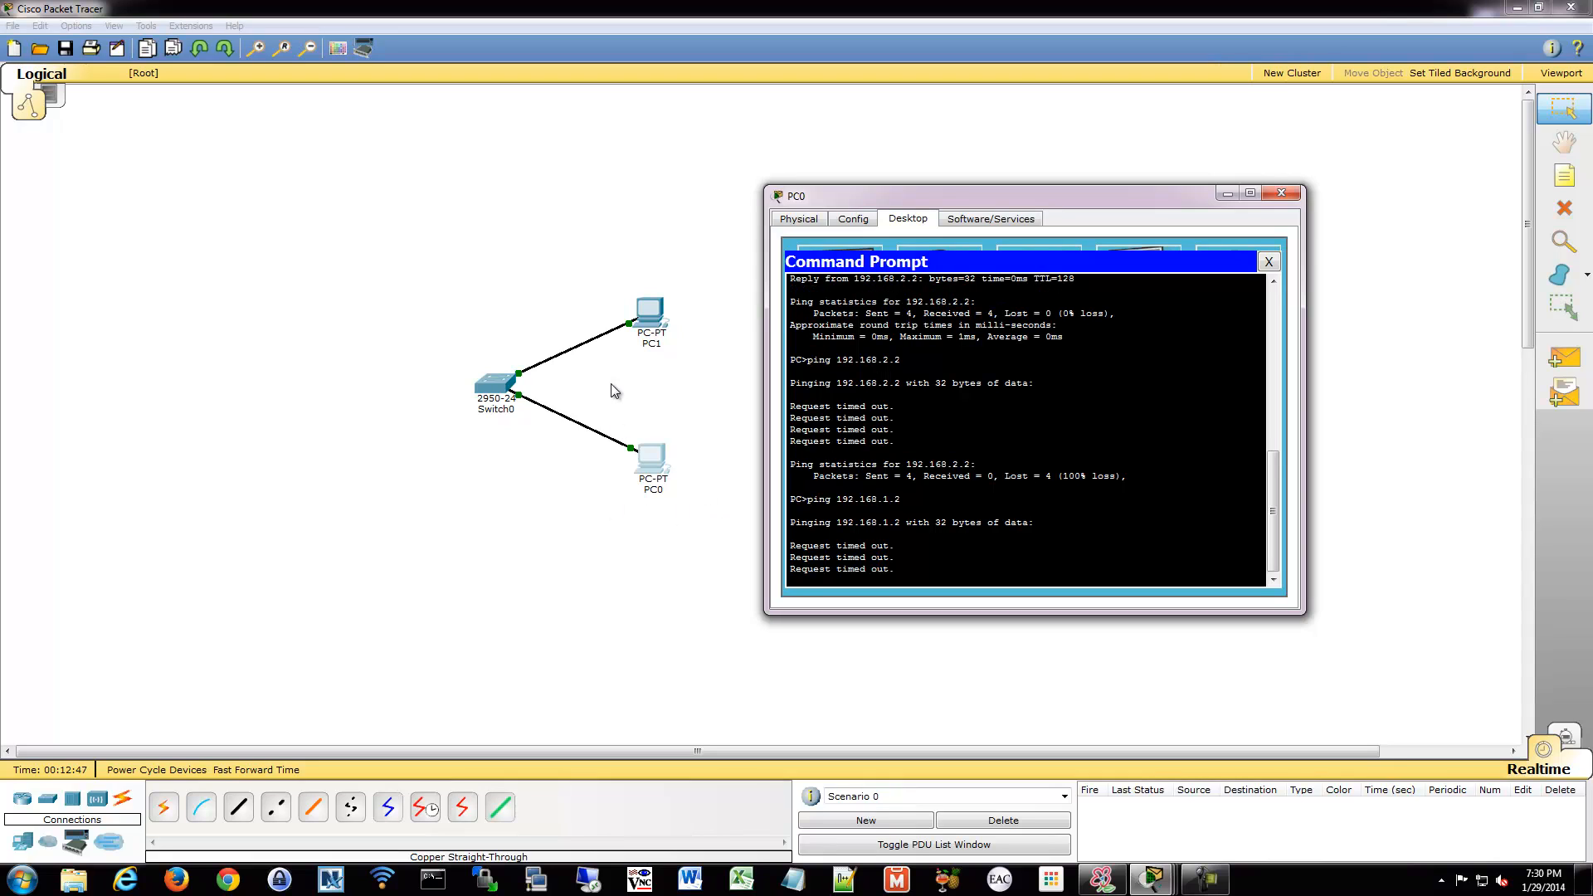
{"action": "mouse_move", "coordinate": [604, 385]}
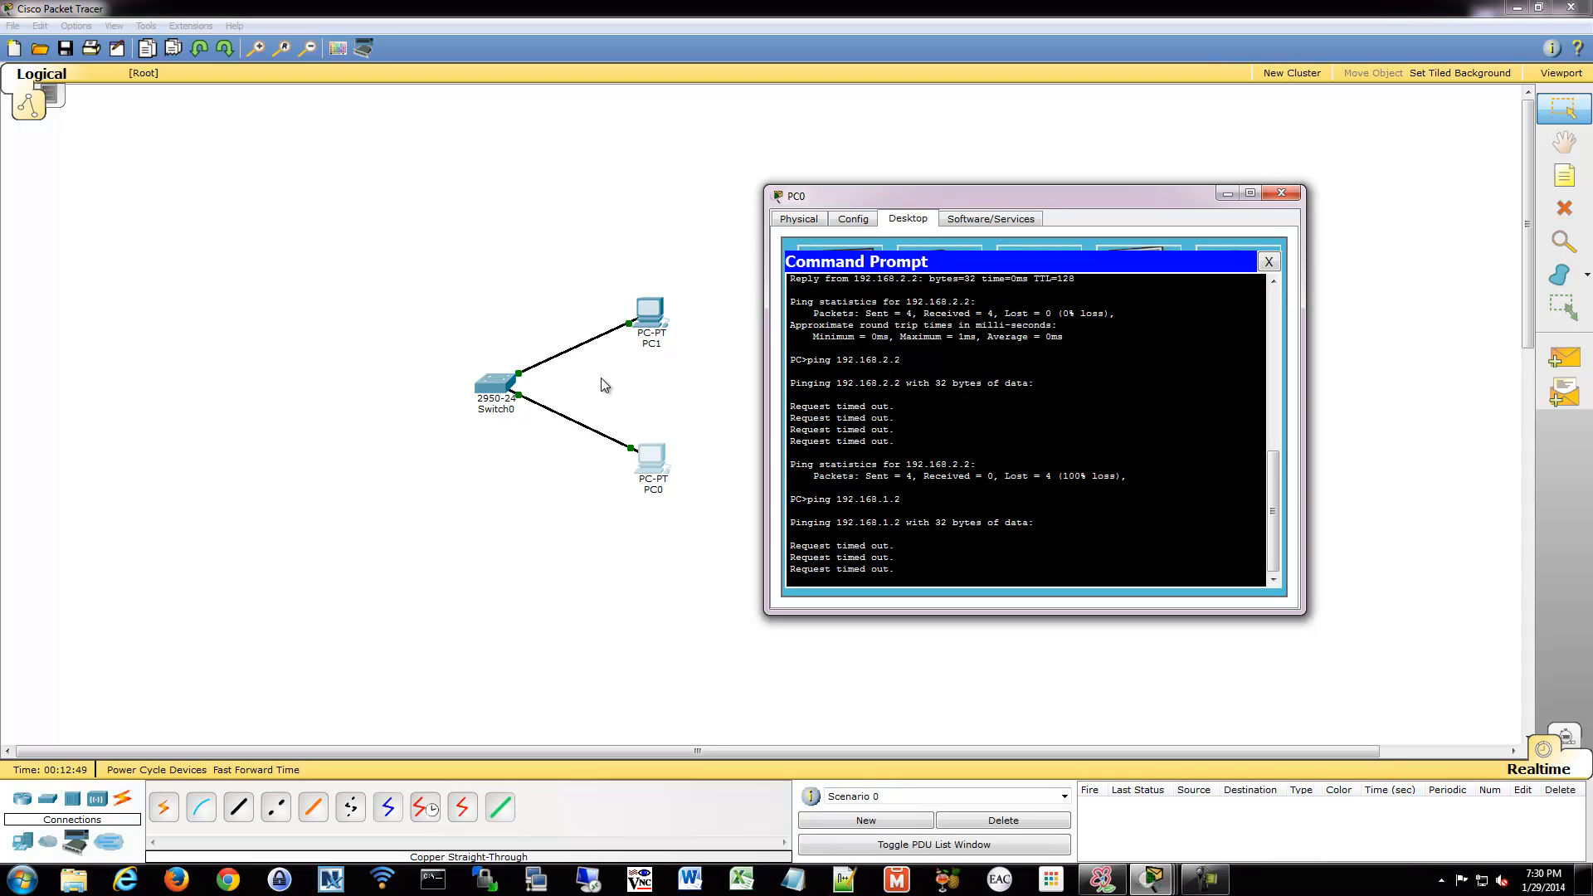
{"action": "mouse_move", "coordinate": [515, 379]}
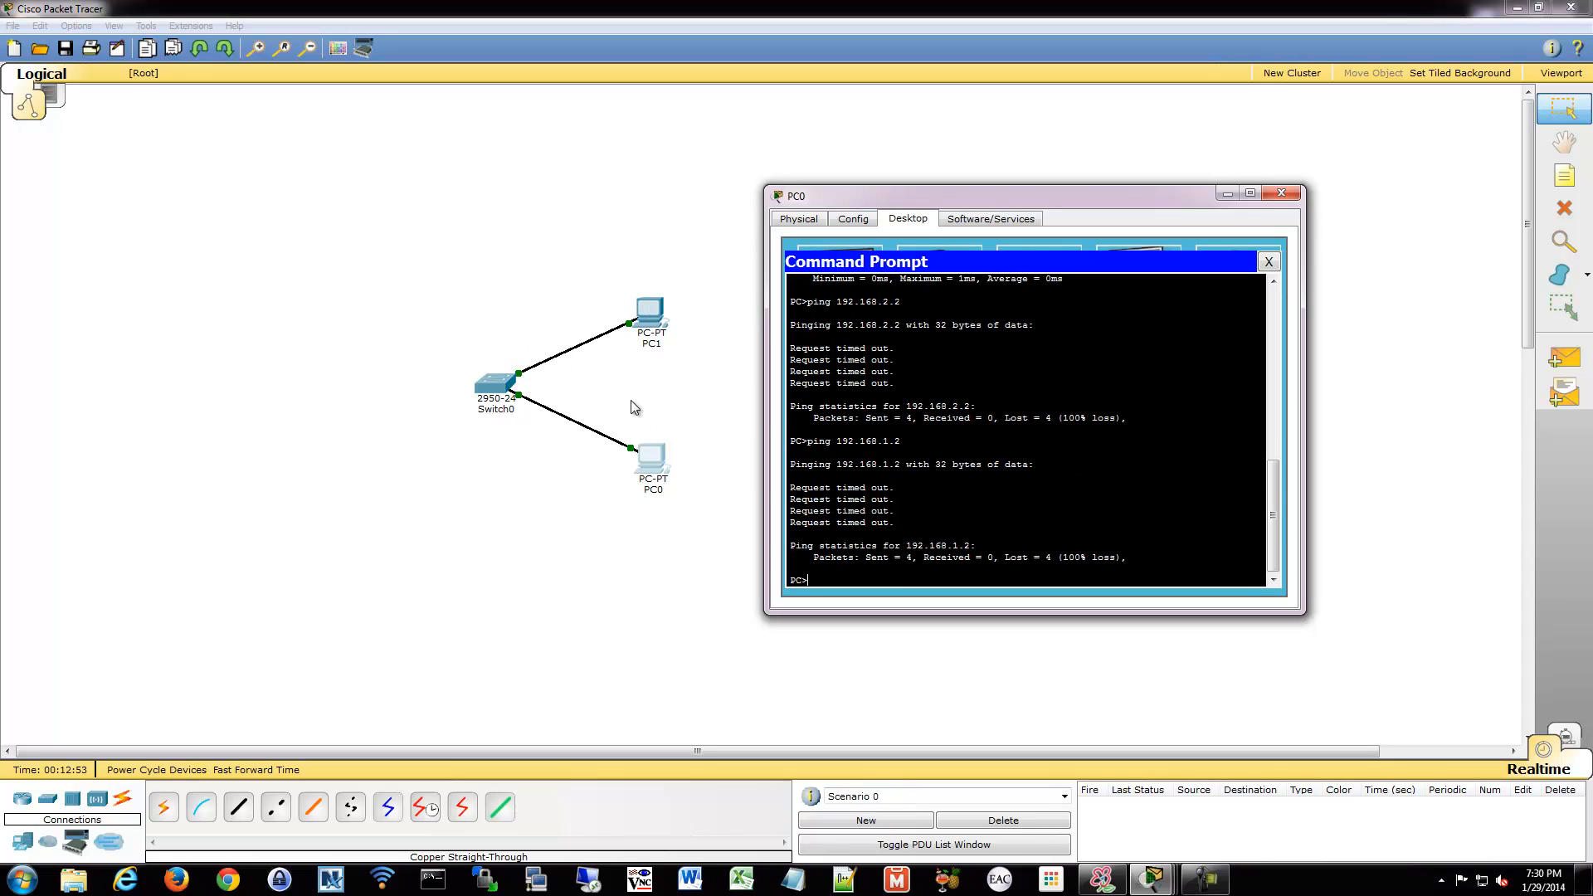
{"action": "mouse_move", "coordinate": [690, 305]}
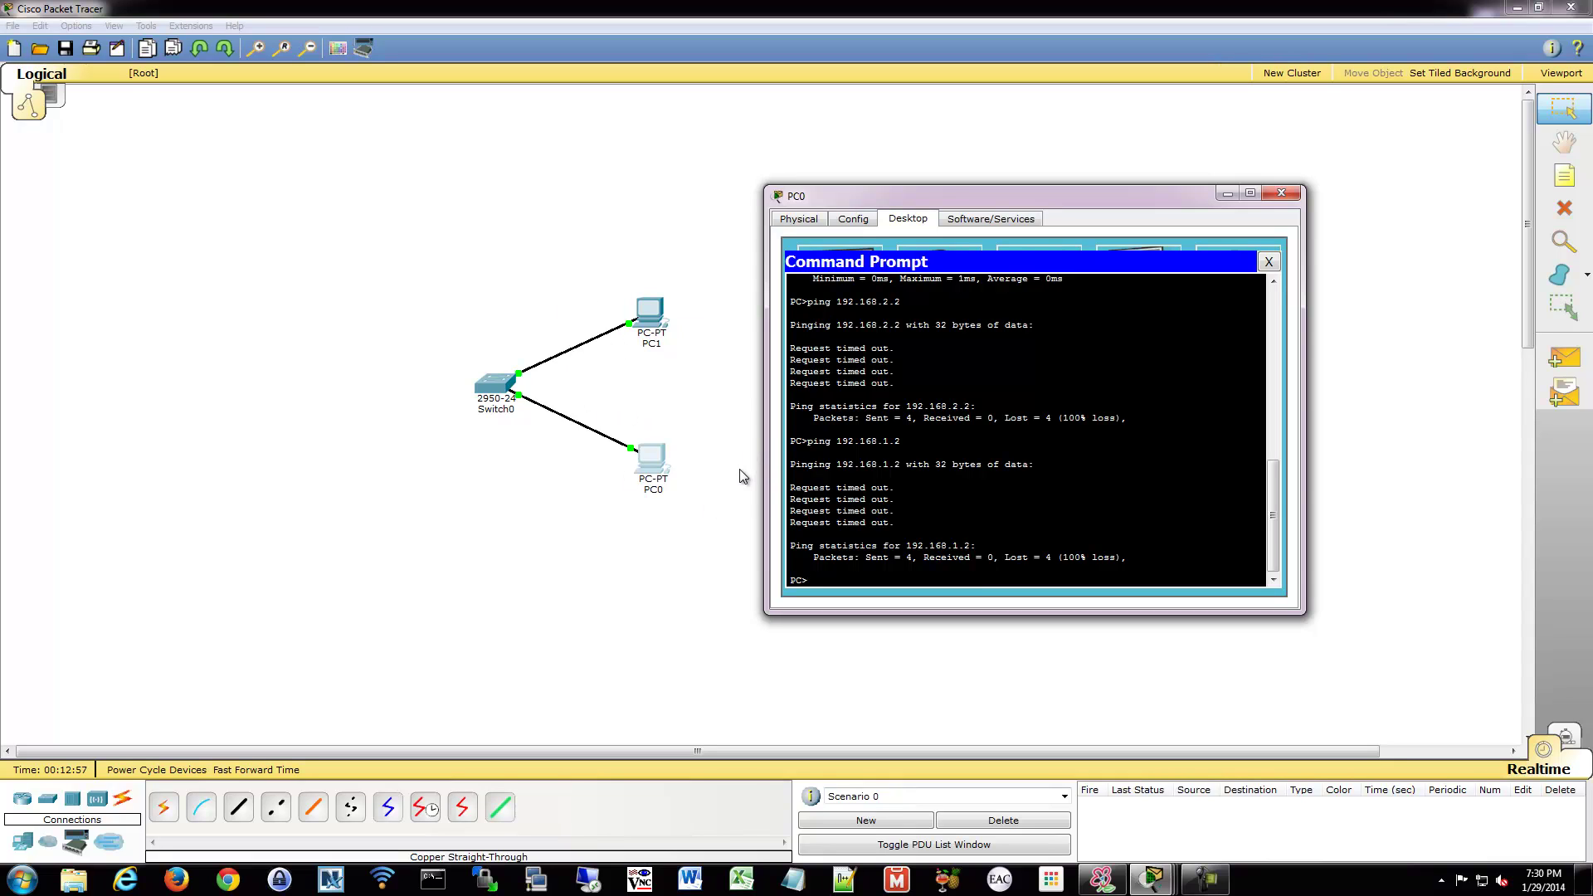
{"action": "mouse_move", "coordinate": [700, 474]}
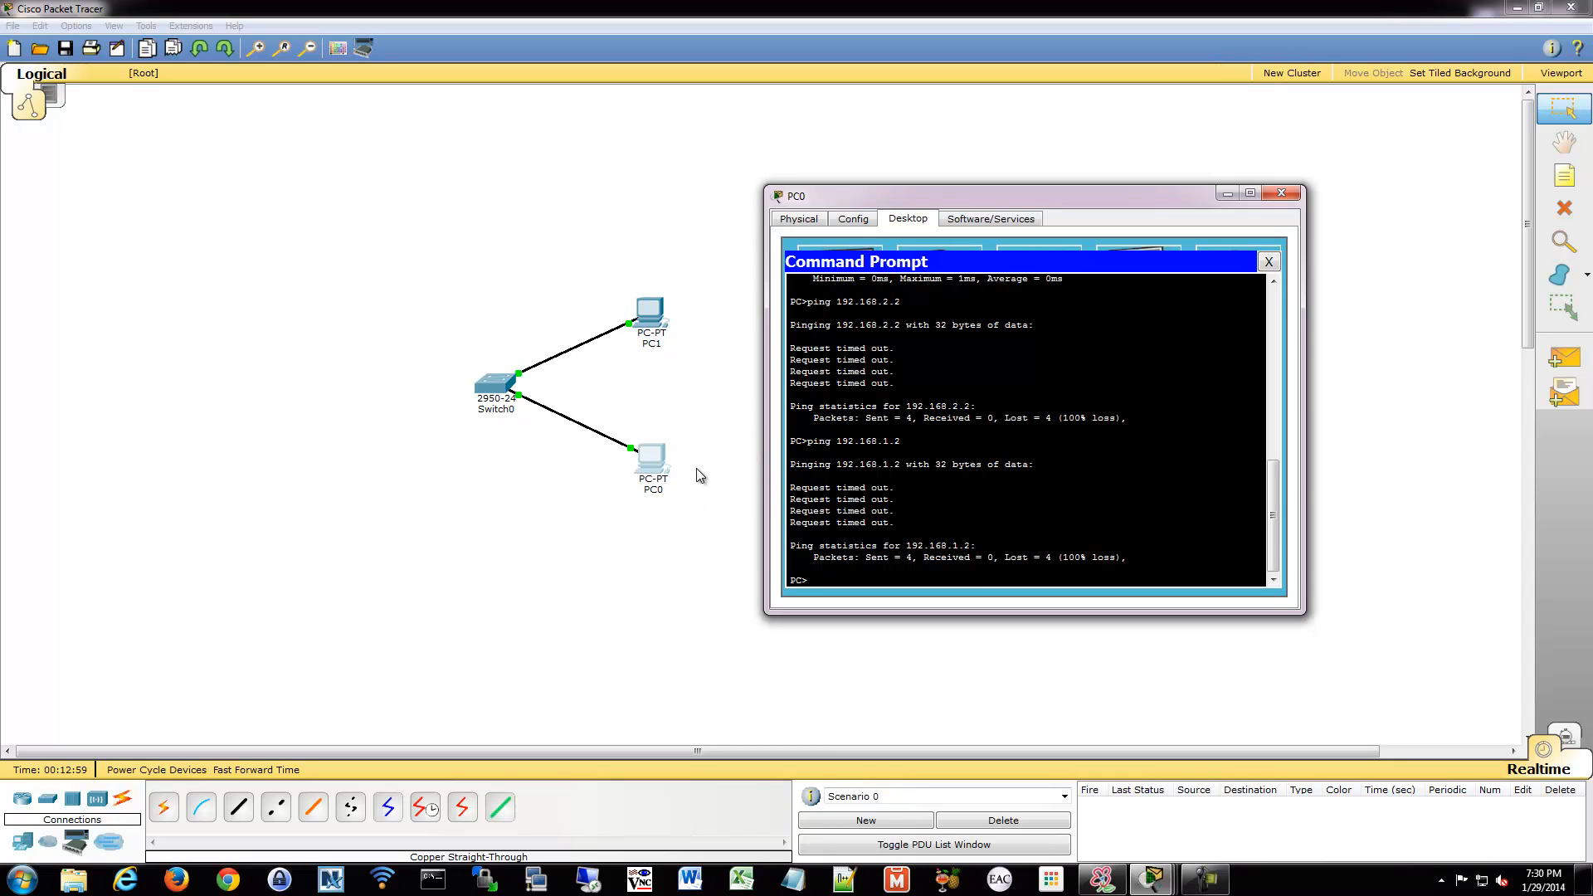
{"action": "mouse_move", "coordinate": [667, 339]}
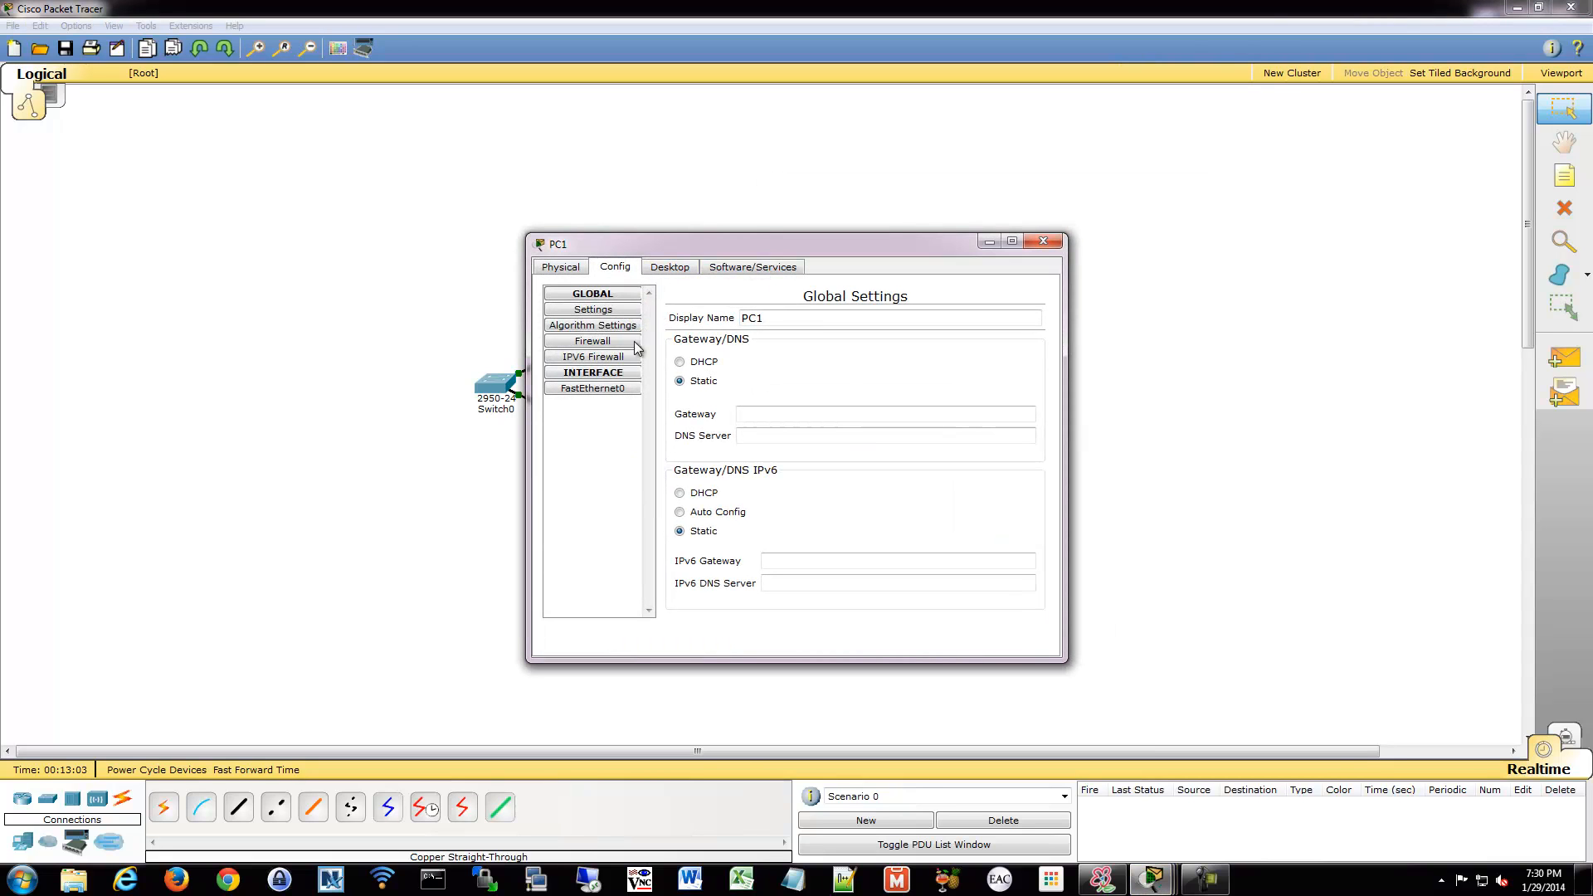
Step: Check PC1's FastEthernet0 address is 192.168.2.2, then ping 192.168.1.2 again
{"action": "left_click", "coordinate": [592, 388]}
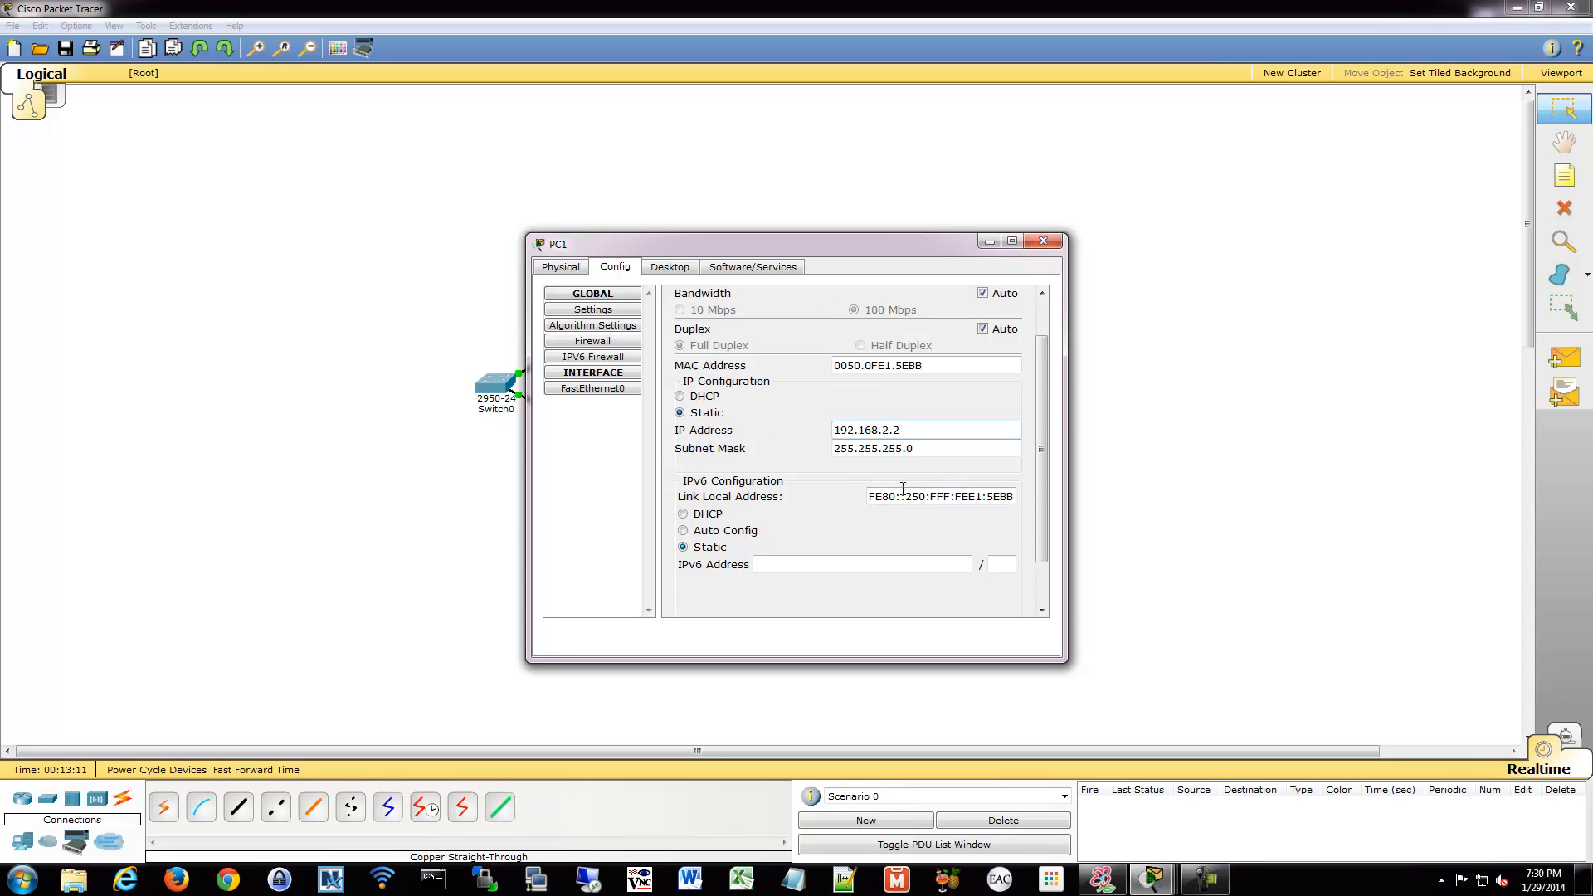
{"action": "left_click", "coordinate": [592, 388]}
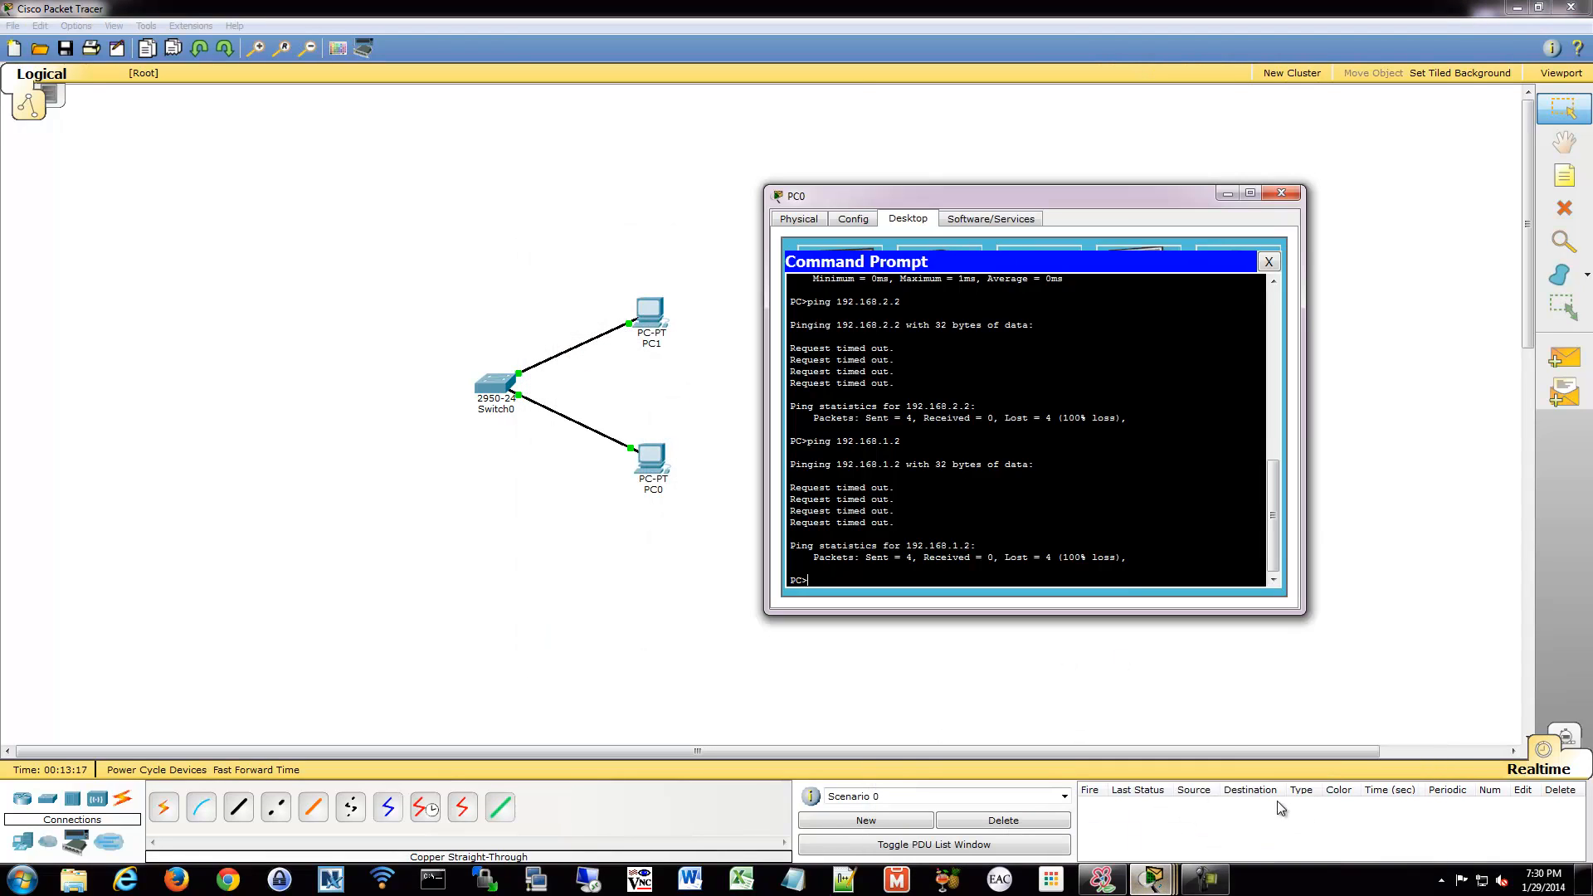
{"action": "type", "text": "ping 192.168.1.2"}
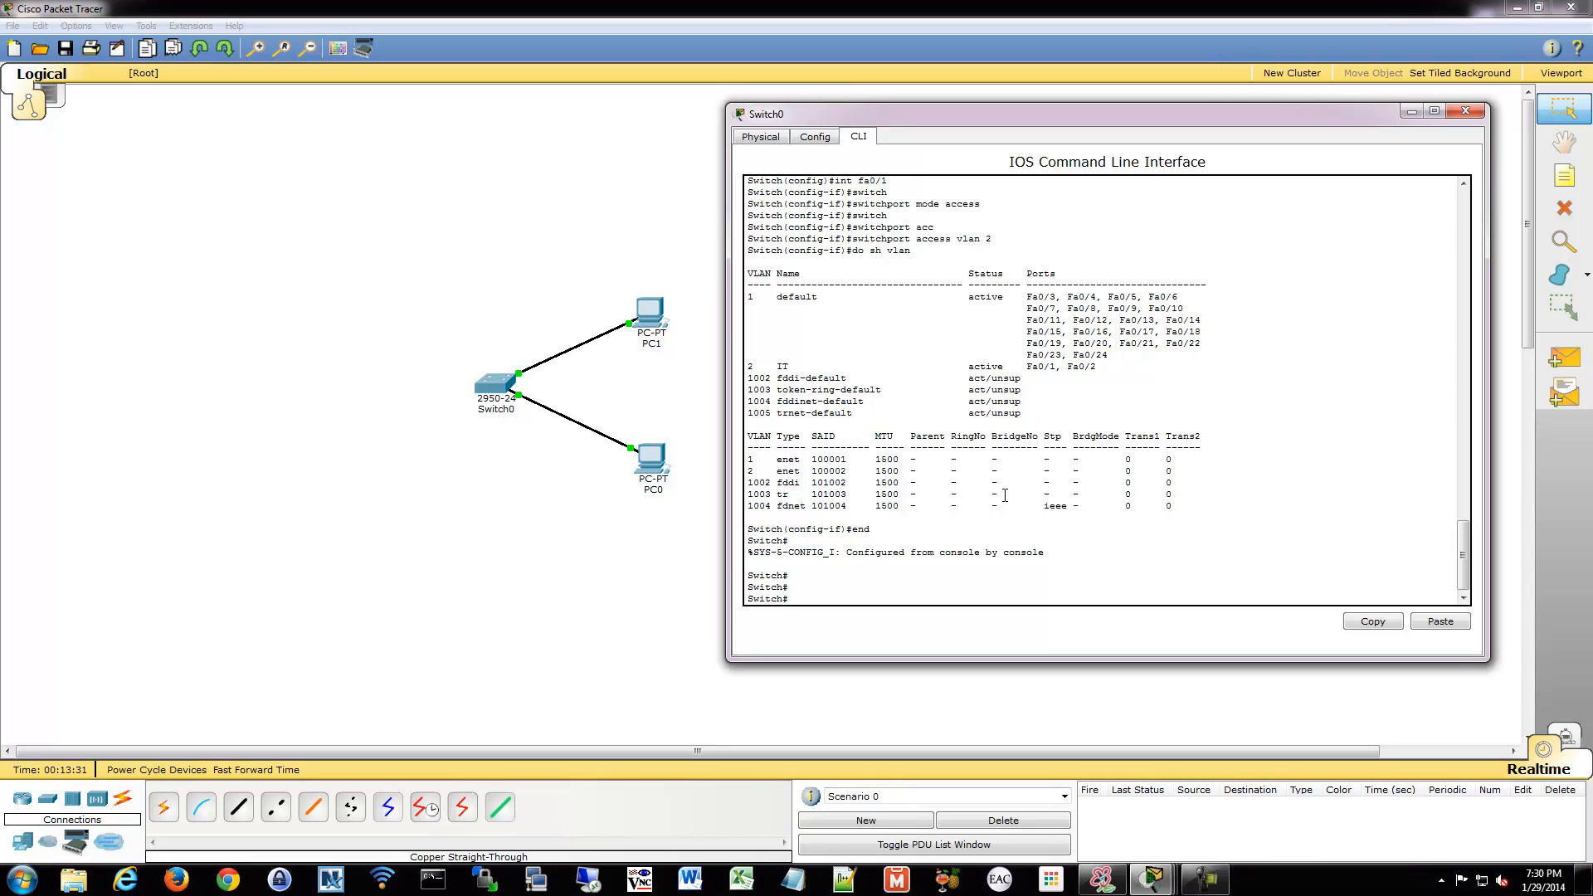
Step: Run sh vlan and sh vlan br showing VLAN 2 IT on Fa0/1 and Fa0/2
{"action": "type", "text": "sh vlan"}
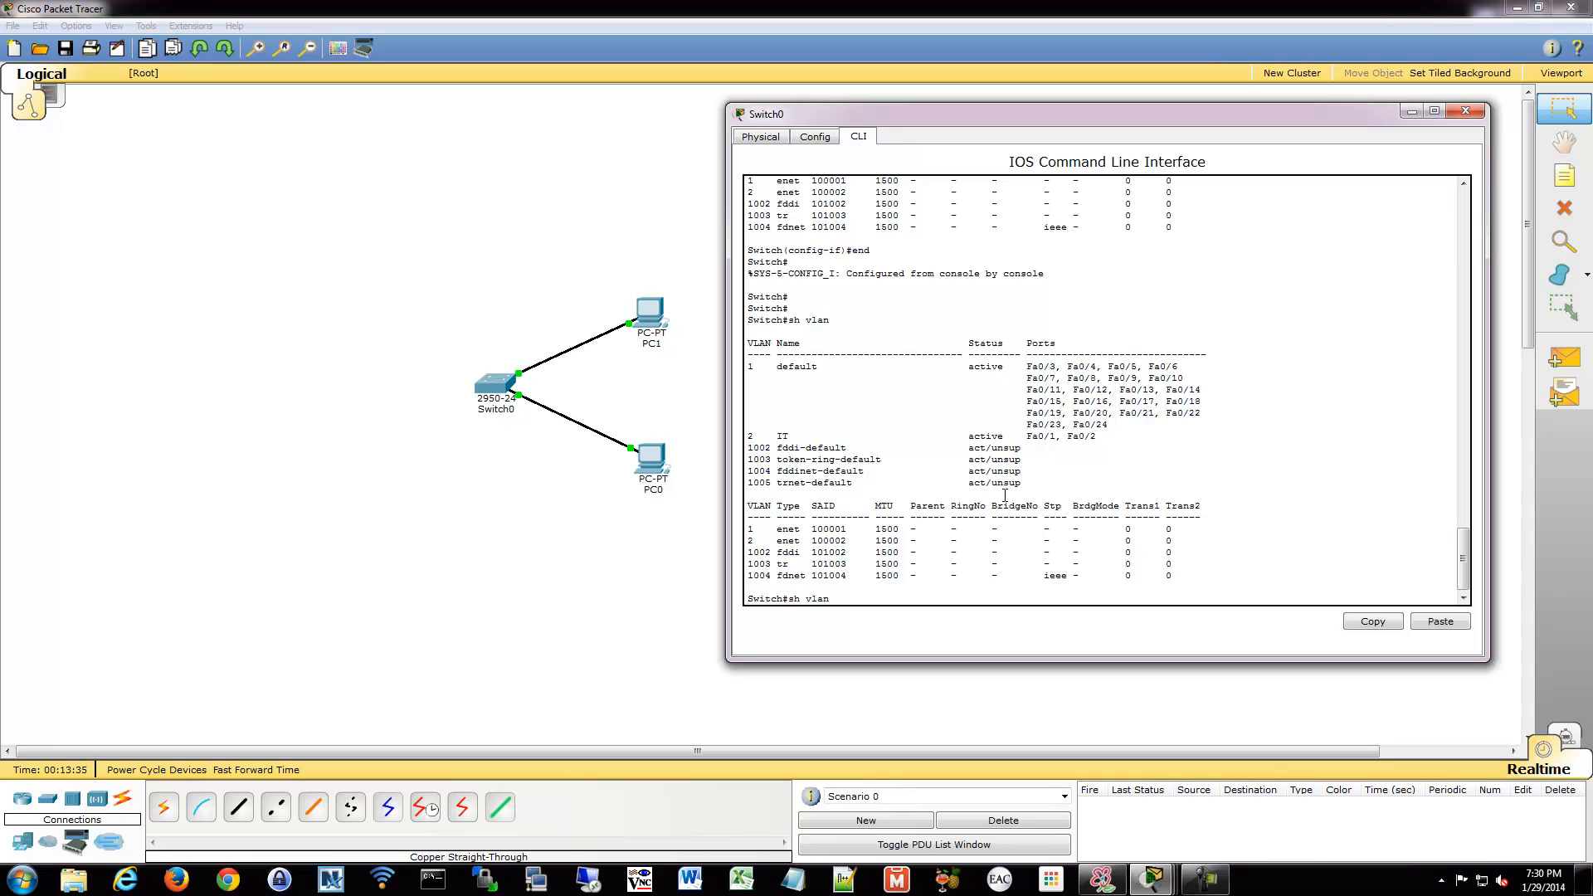
{"action": "type", "text": "sh vlan br"}
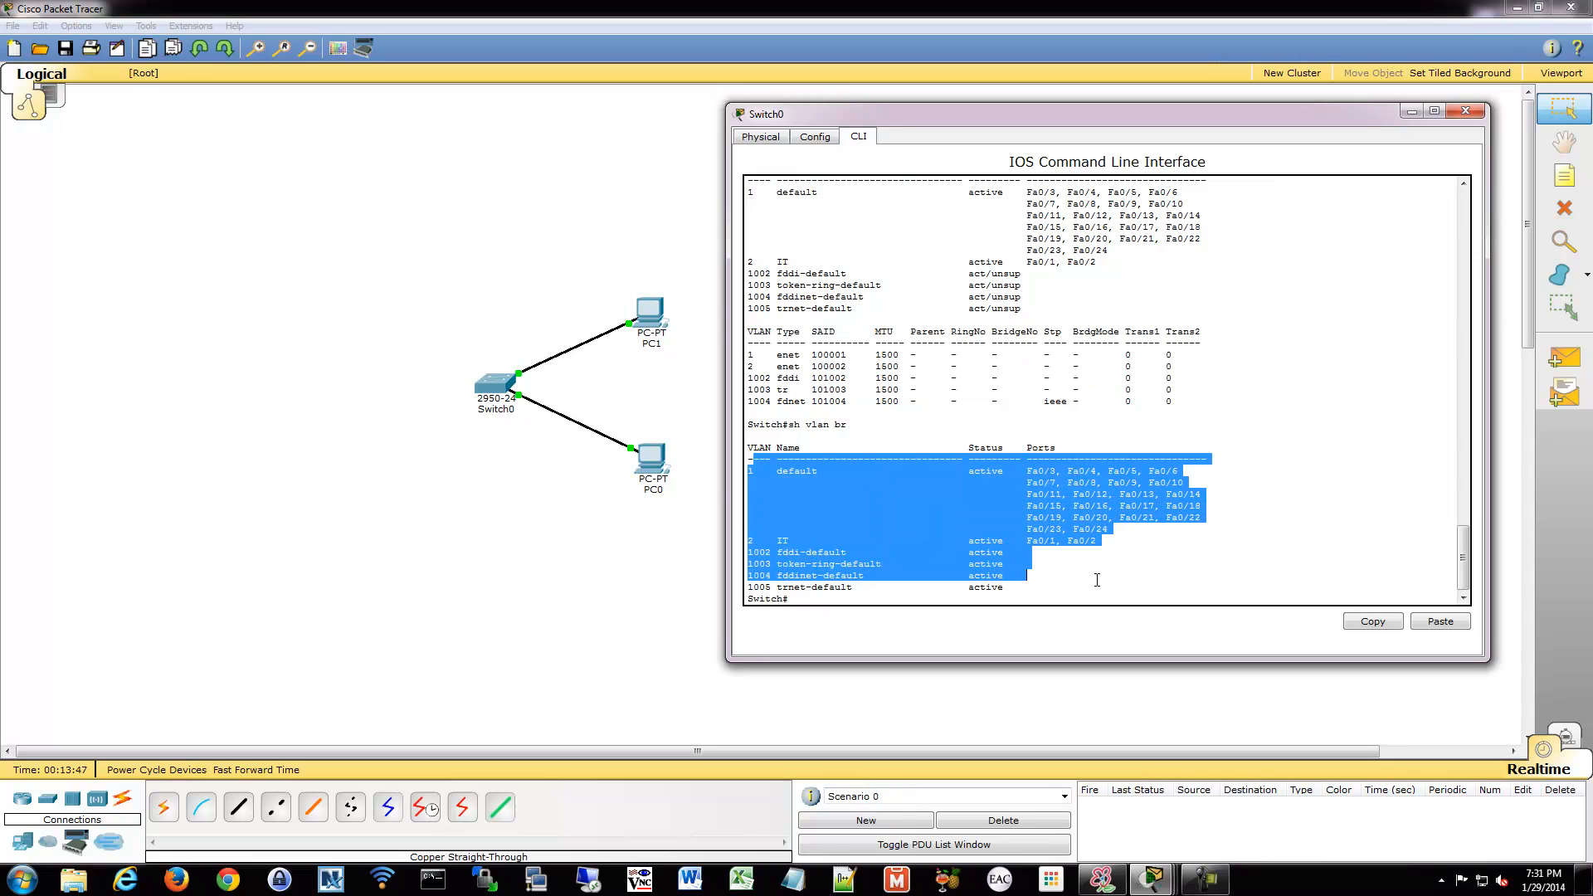
{"action": "left_click", "coordinate": [812, 448]}
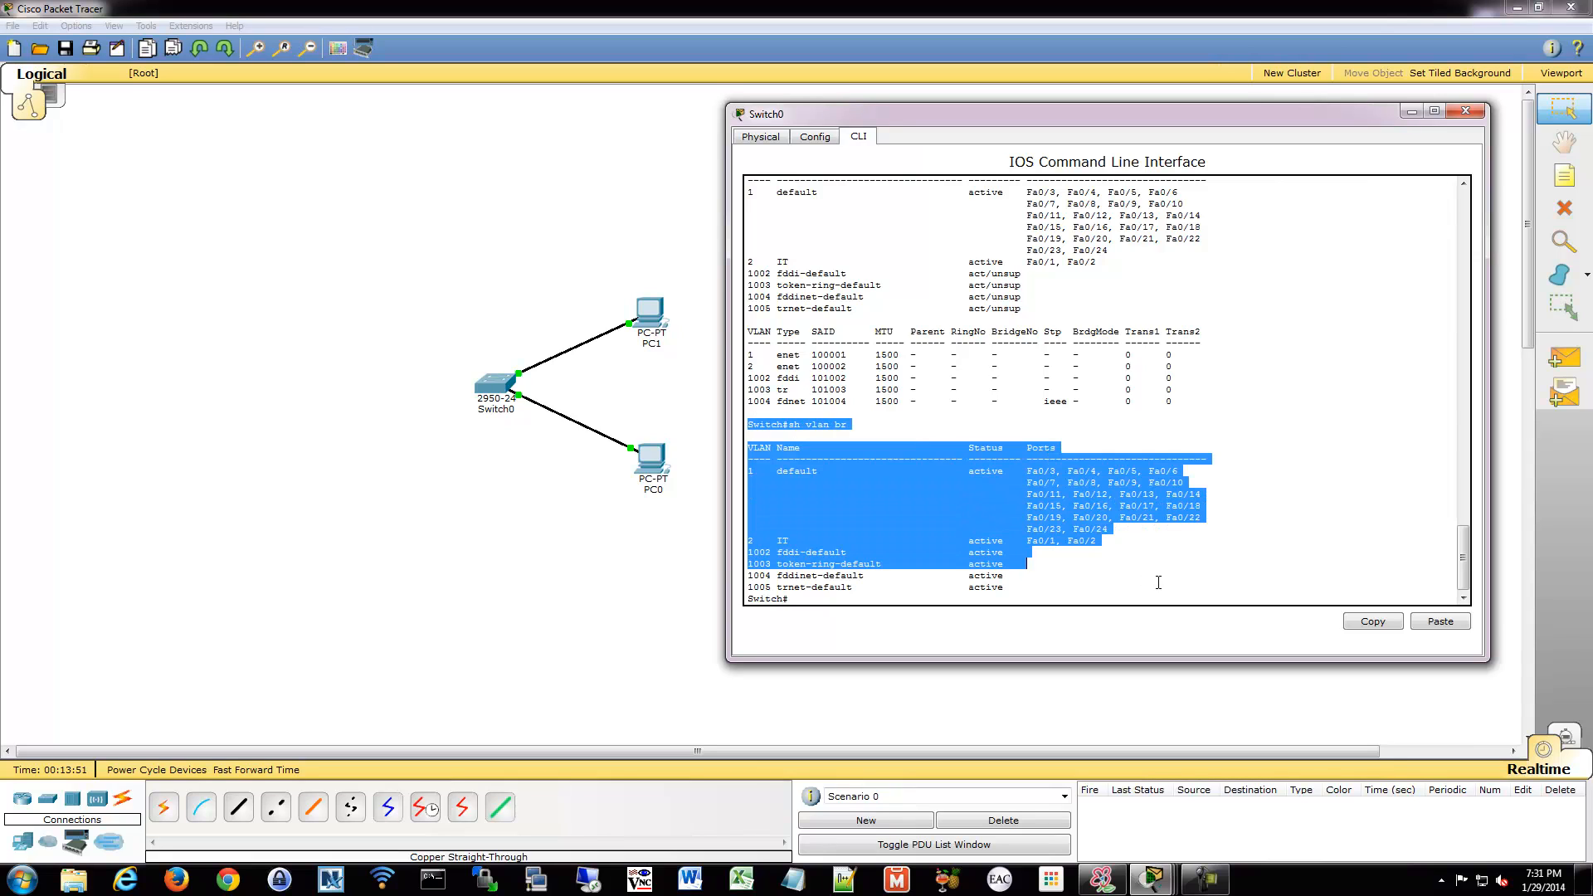
{"action": "left_click", "coordinate": [1158, 583]}
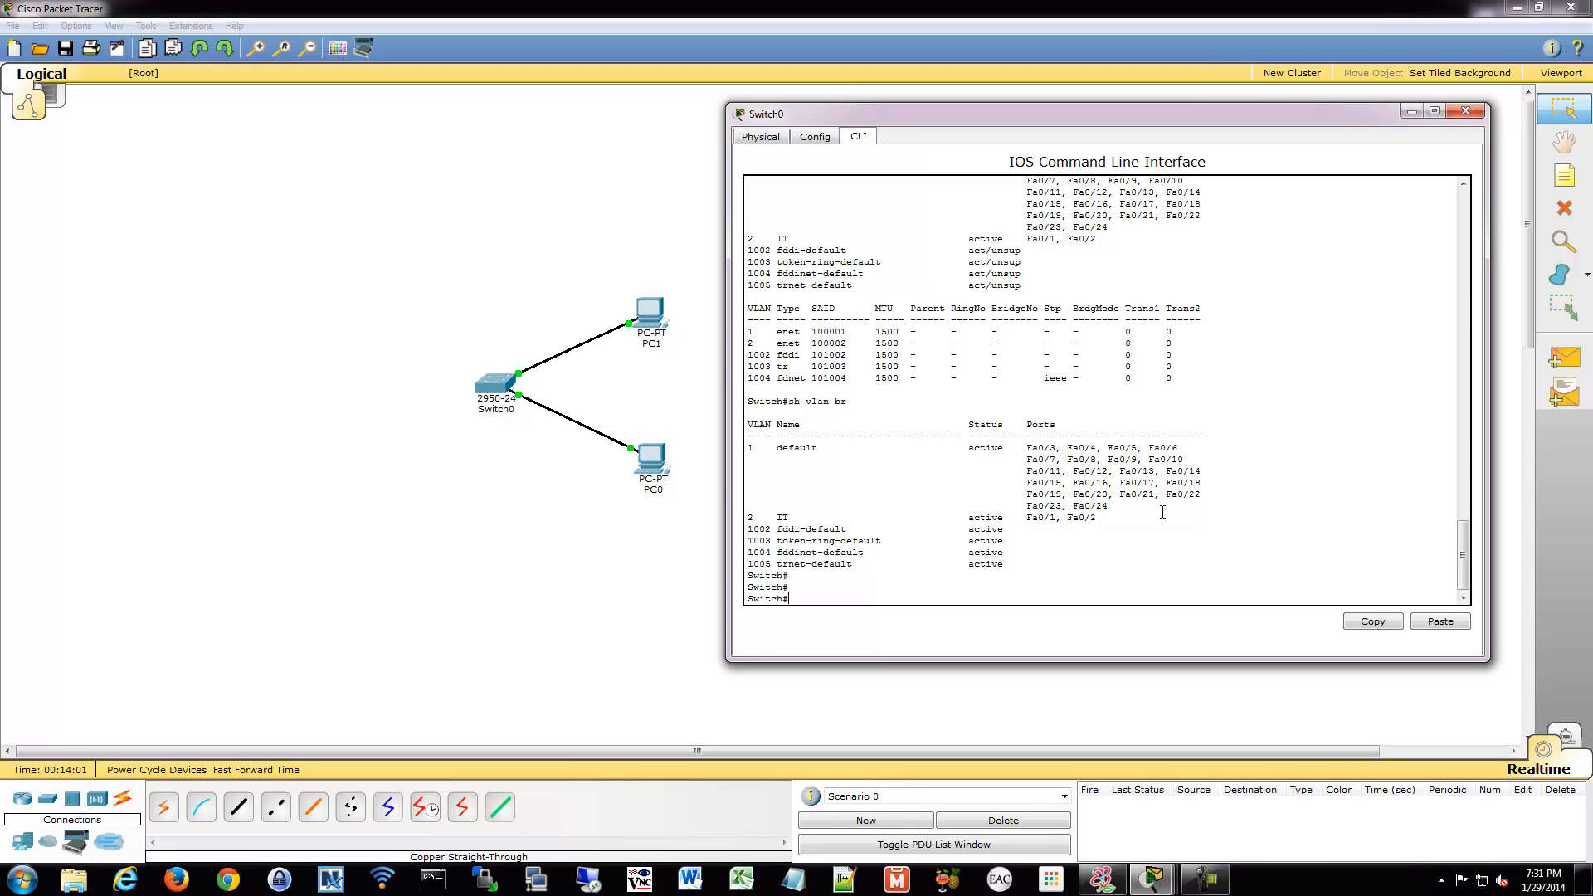
{"action": "mouse_move", "coordinate": [1065, 549]}
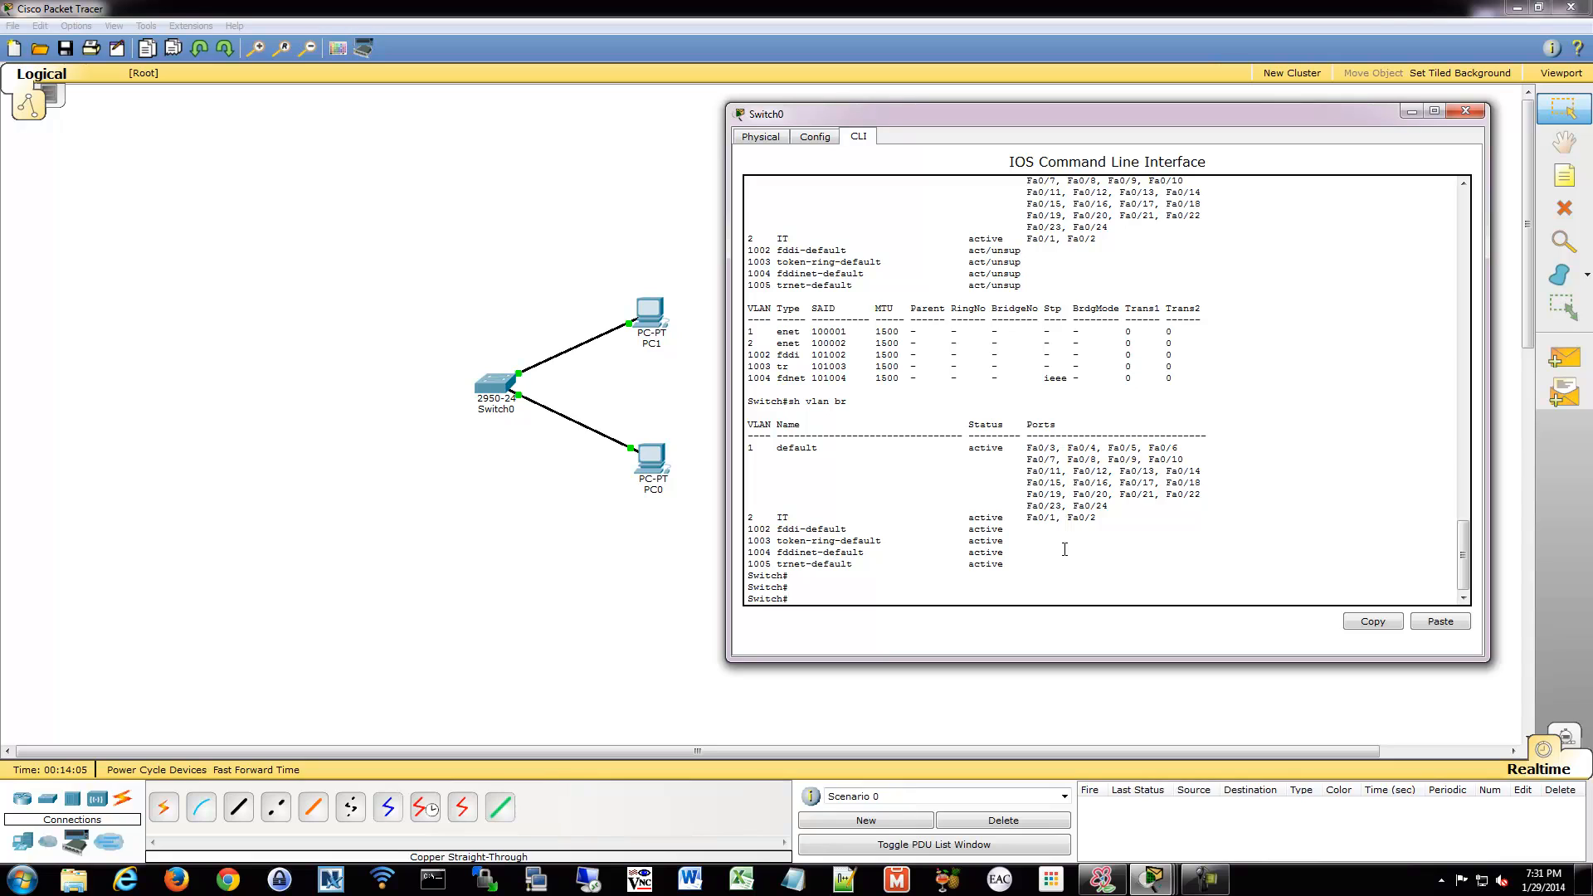
{"action": "mouse_move", "coordinate": [1065, 546]}
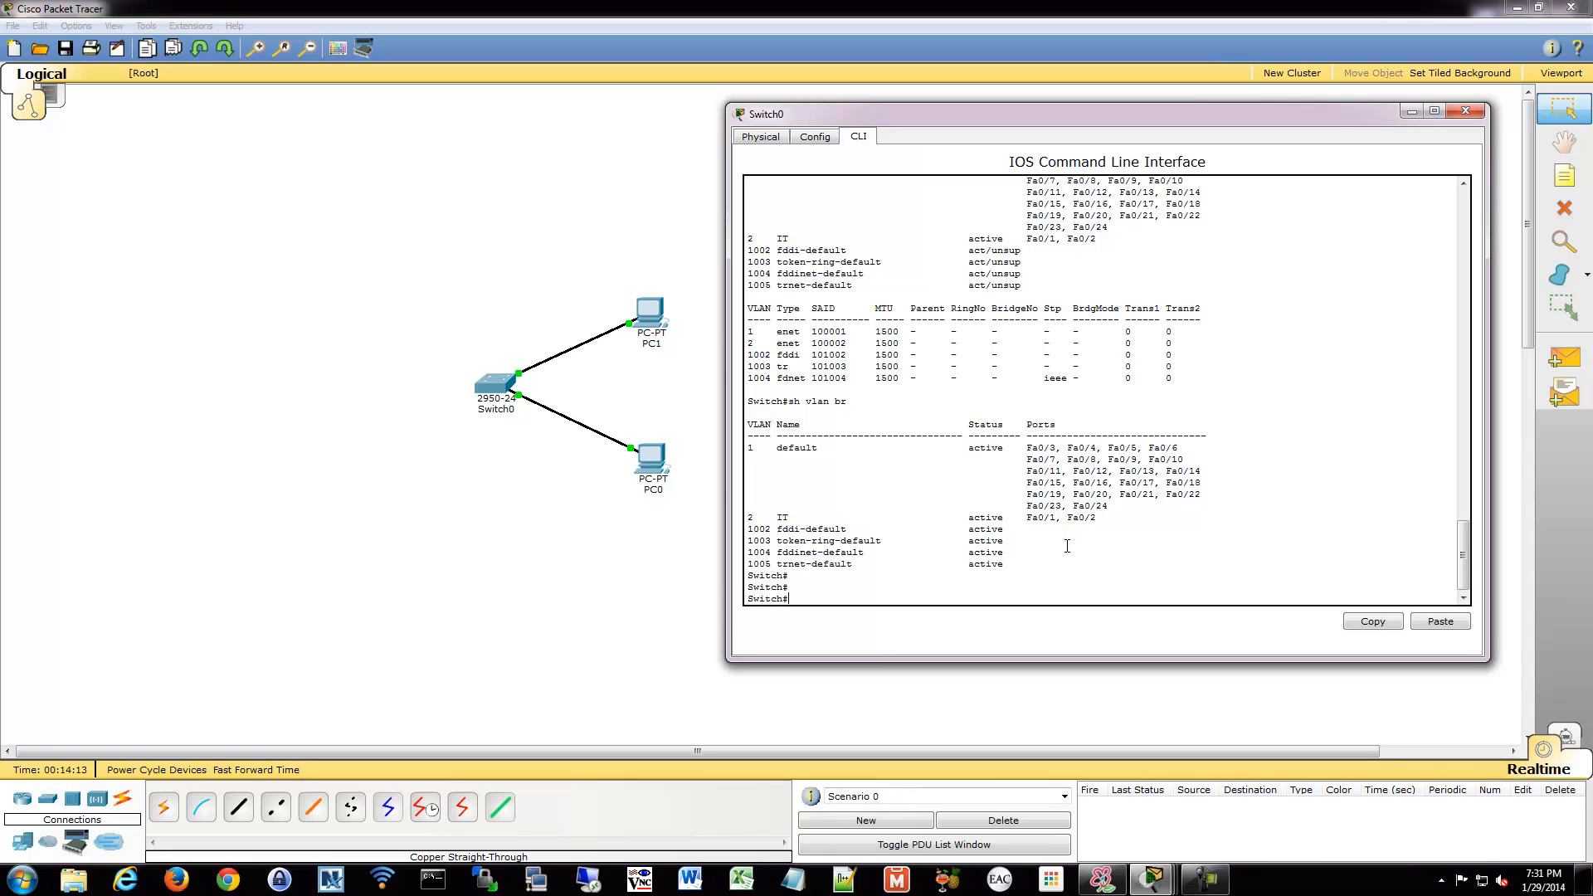
Step: Check VLAN 2 interface status, then enter configuration for interface vlan 2
{"action": "type", "text": "show interfaces vlan 2"}
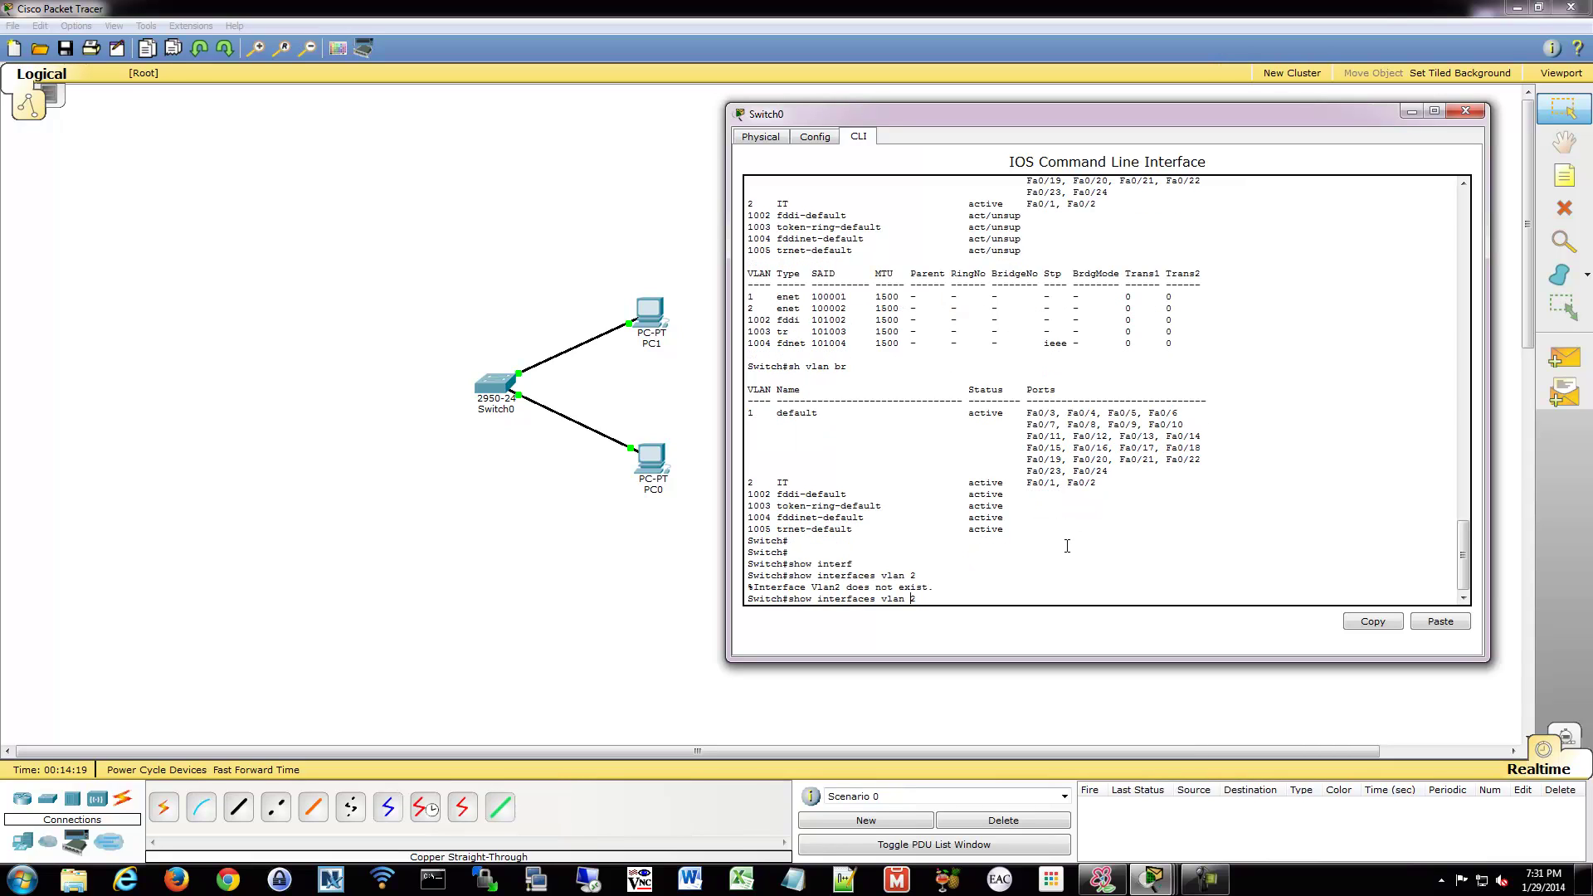
{"action": "key", "text": "Enter"}
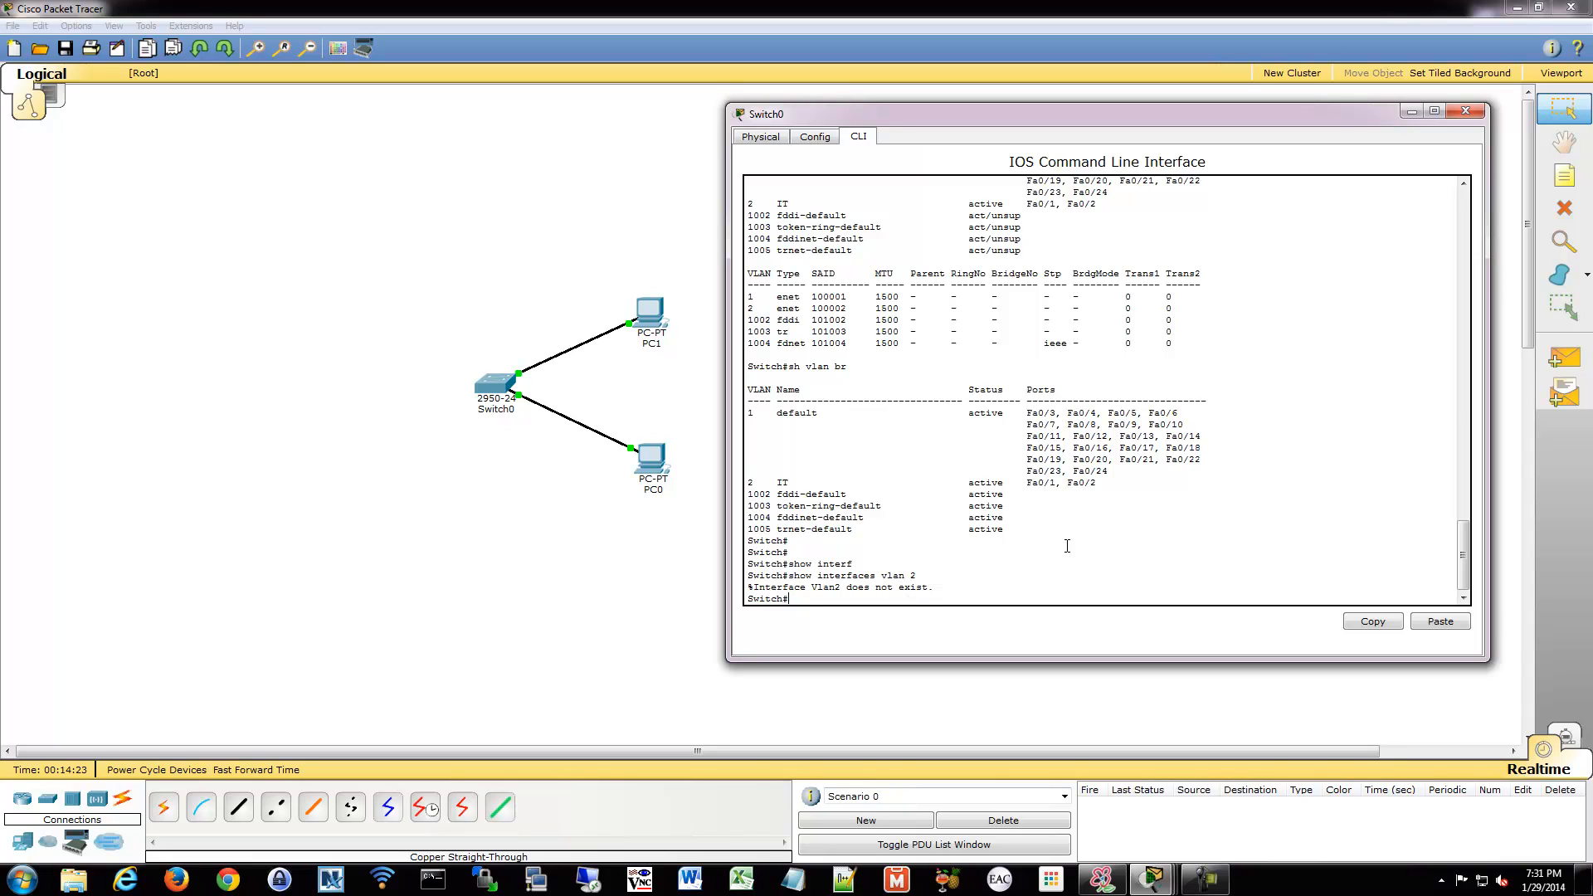
{"action": "type", "text": "conf t"}
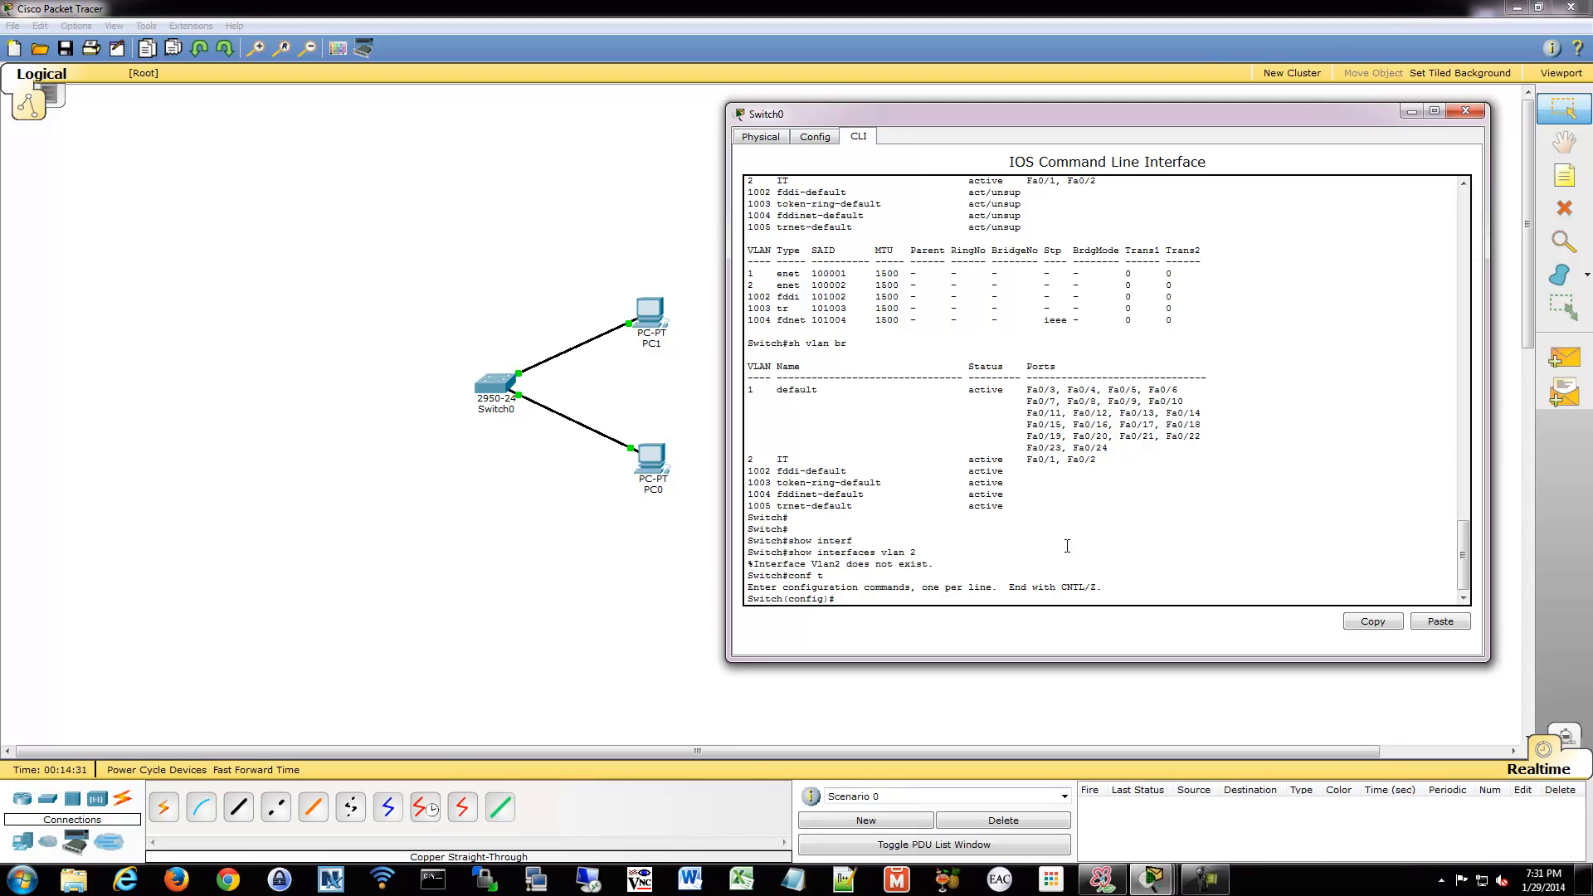
{"action": "type", "text": "interface vlan 2"}
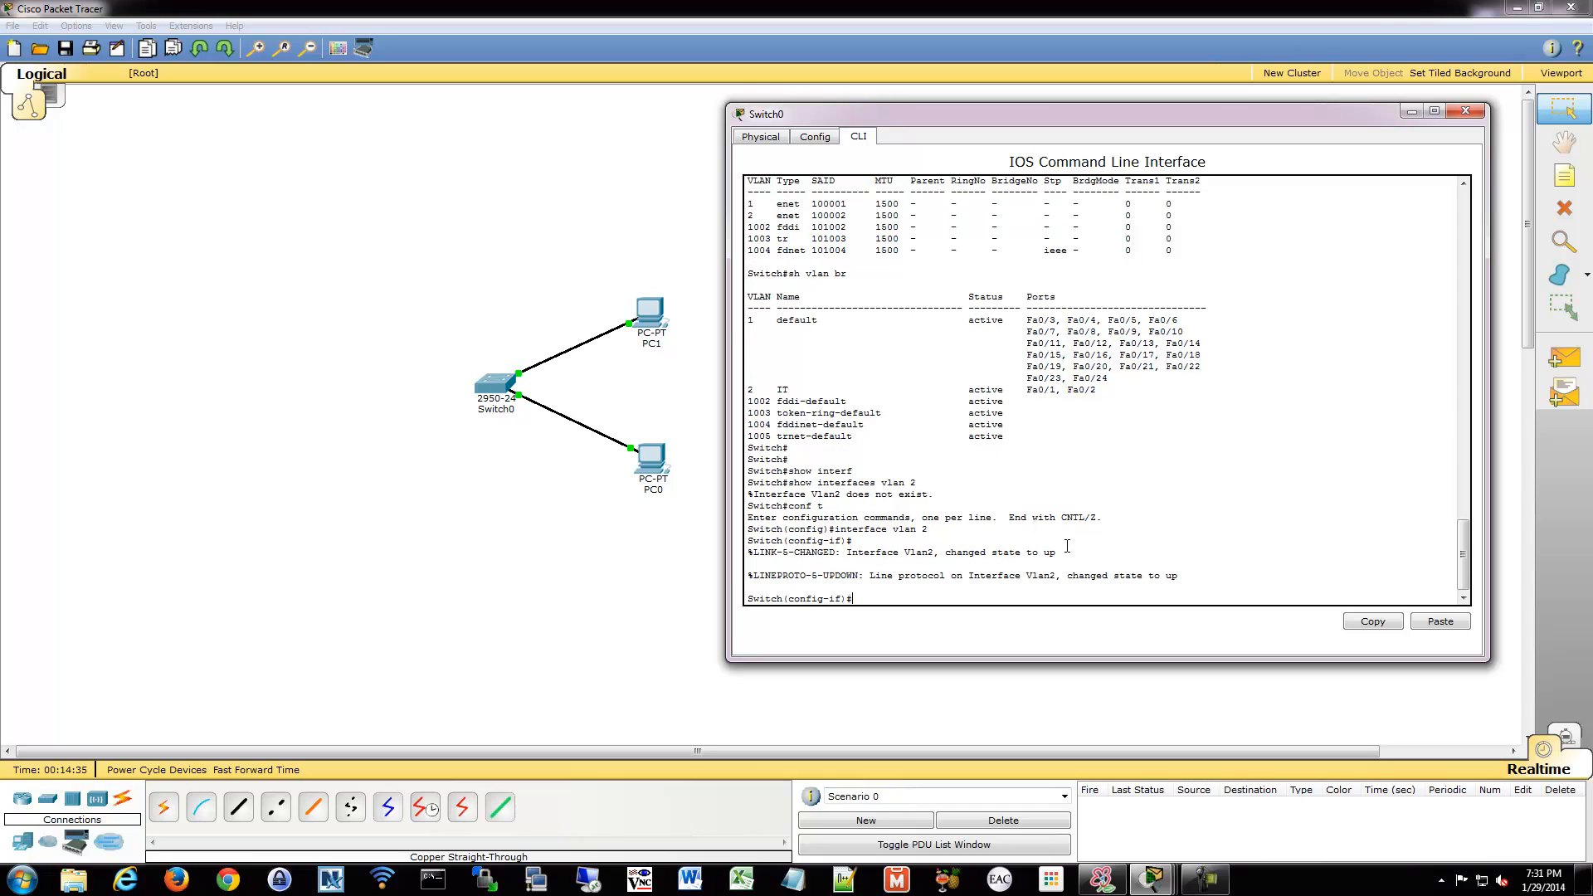
Step: Give interface VLAN 2 IP 192.168.2.99 255.255.255.0, bring it up with no shut, and verify
{"action": "type", "text": "ip address 192.168."}
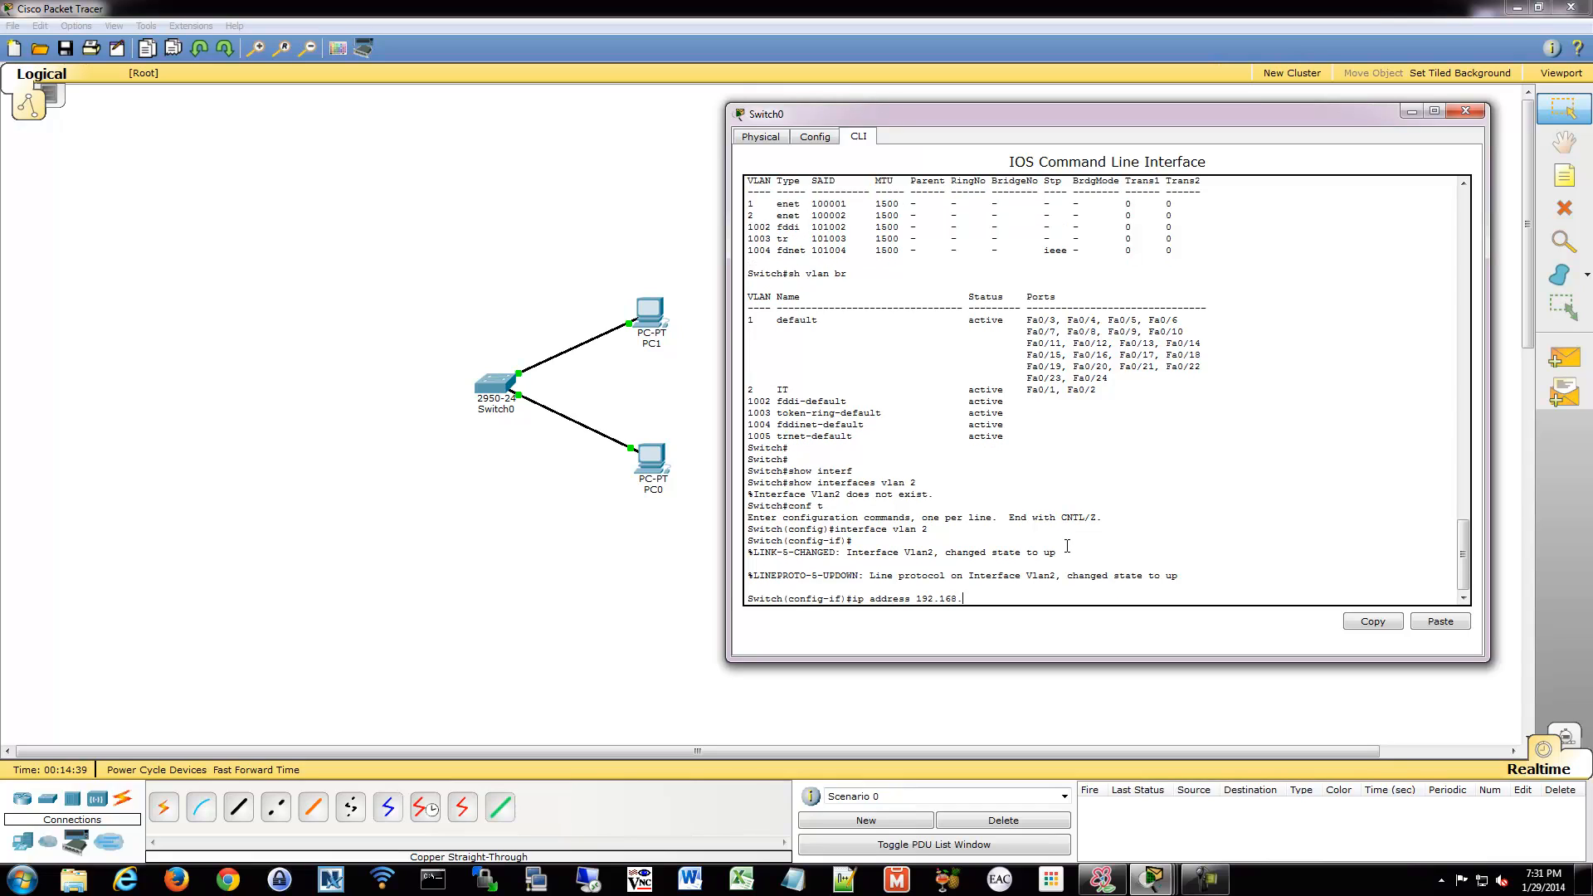
{"action": "type", "text": "2.99 255.255.255.0"}
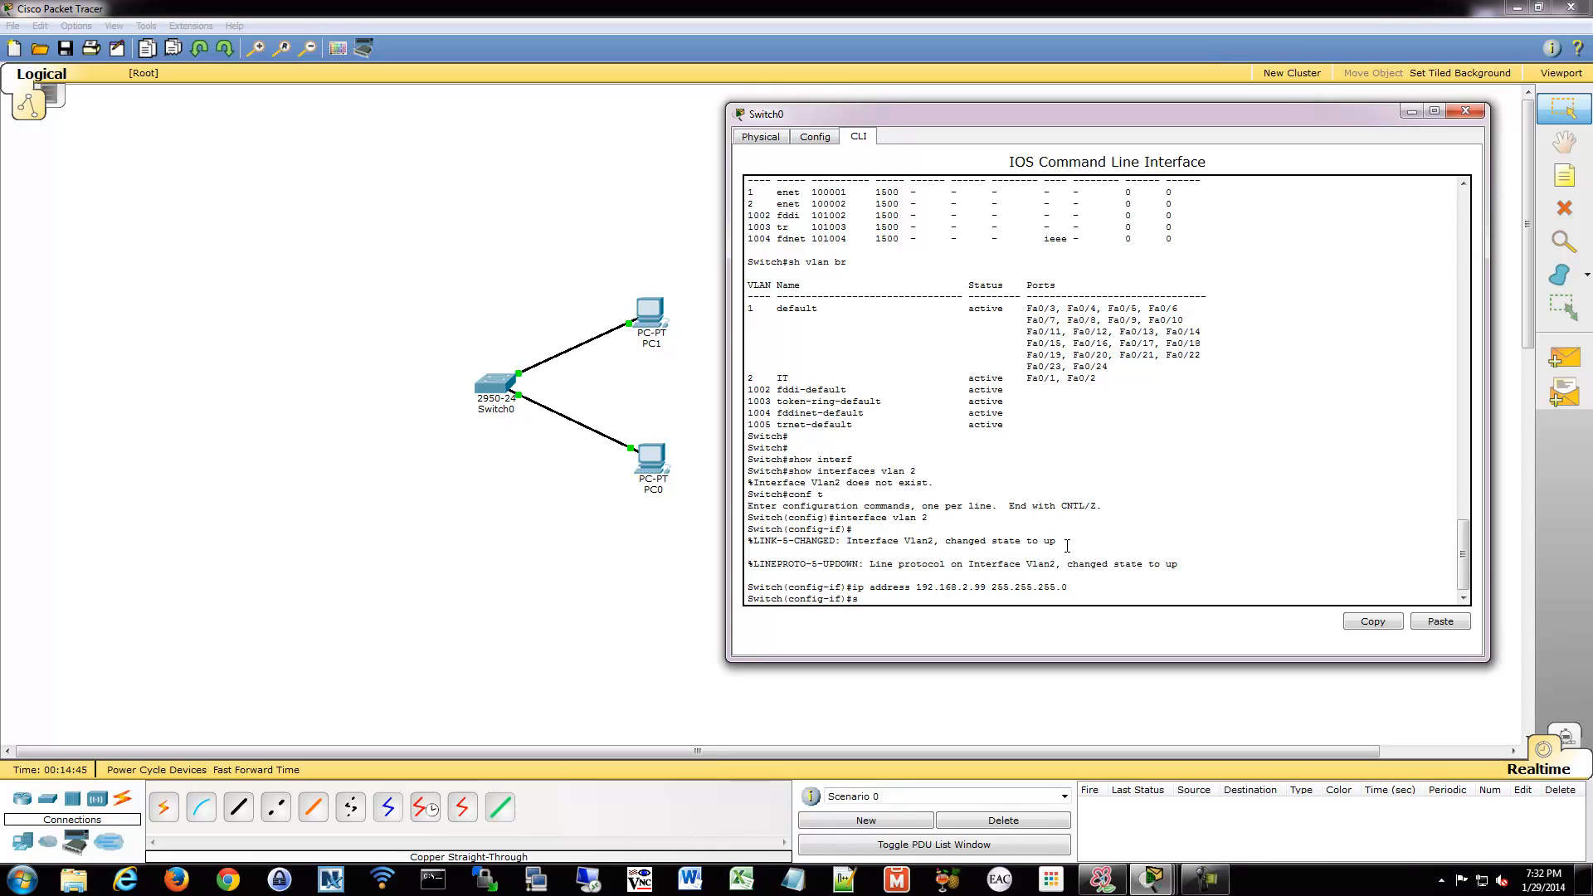
{"action": "type", "text": "no shut"}
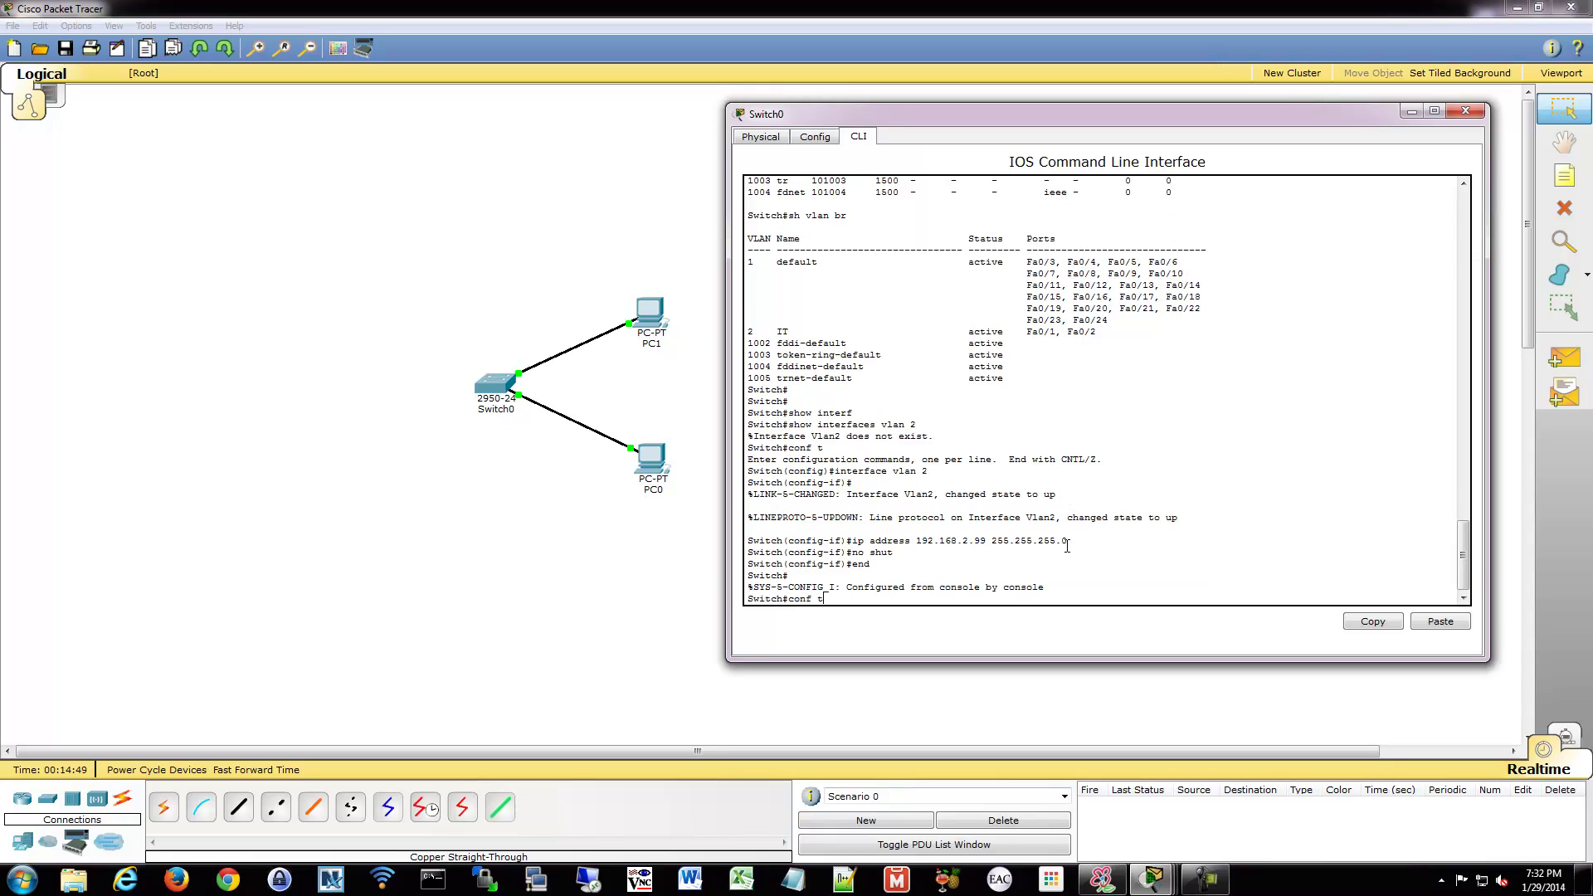
{"action": "key", "text": "enter"}
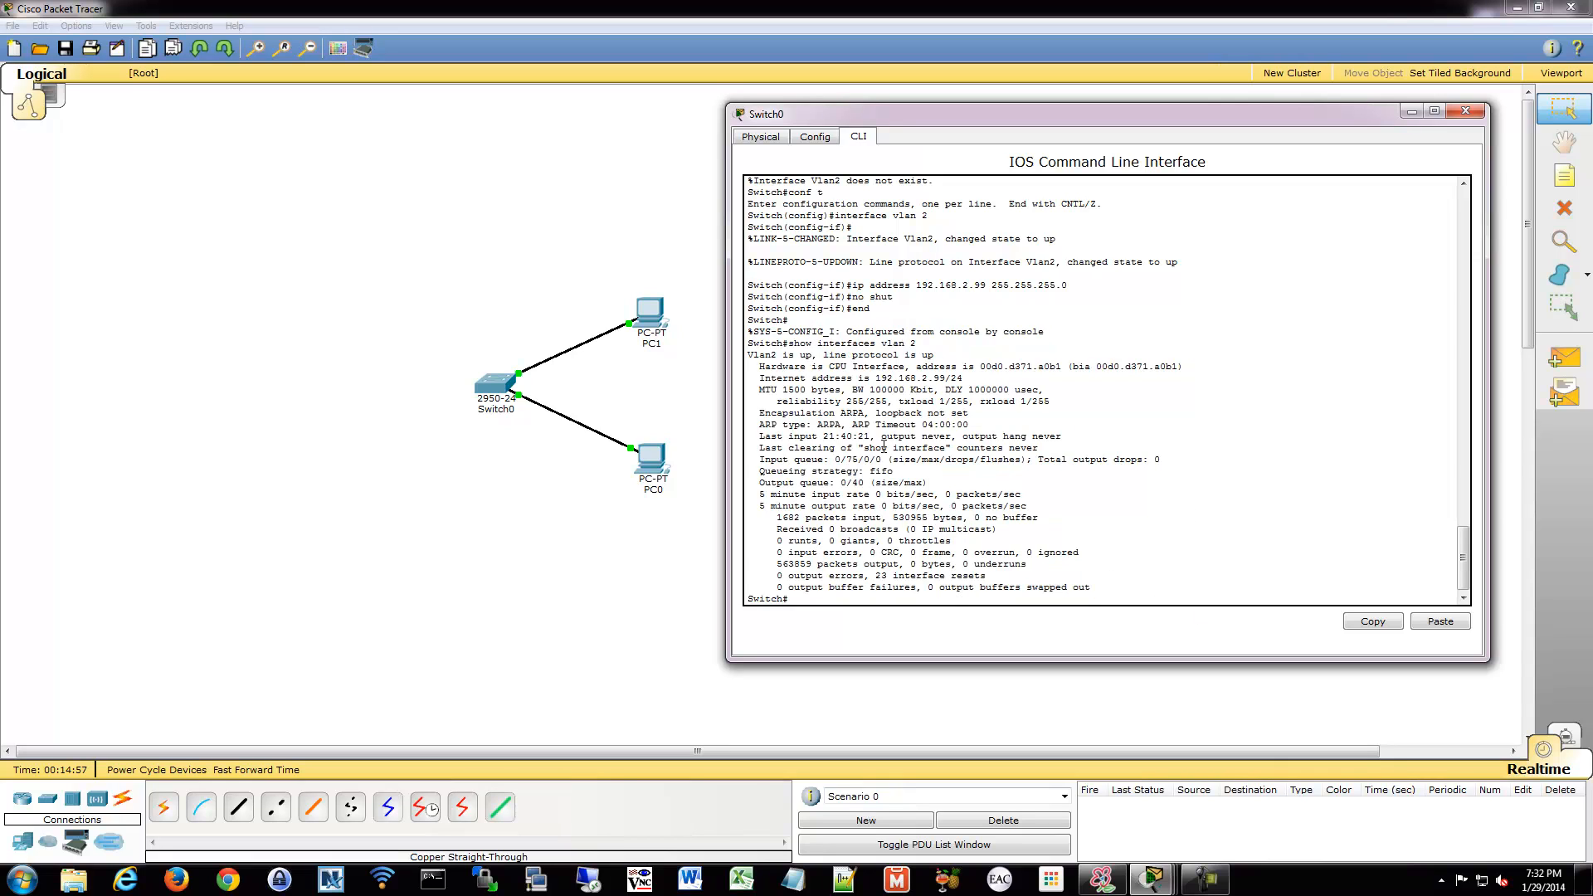
{"action": "mouse_move", "coordinate": [584, 477]}
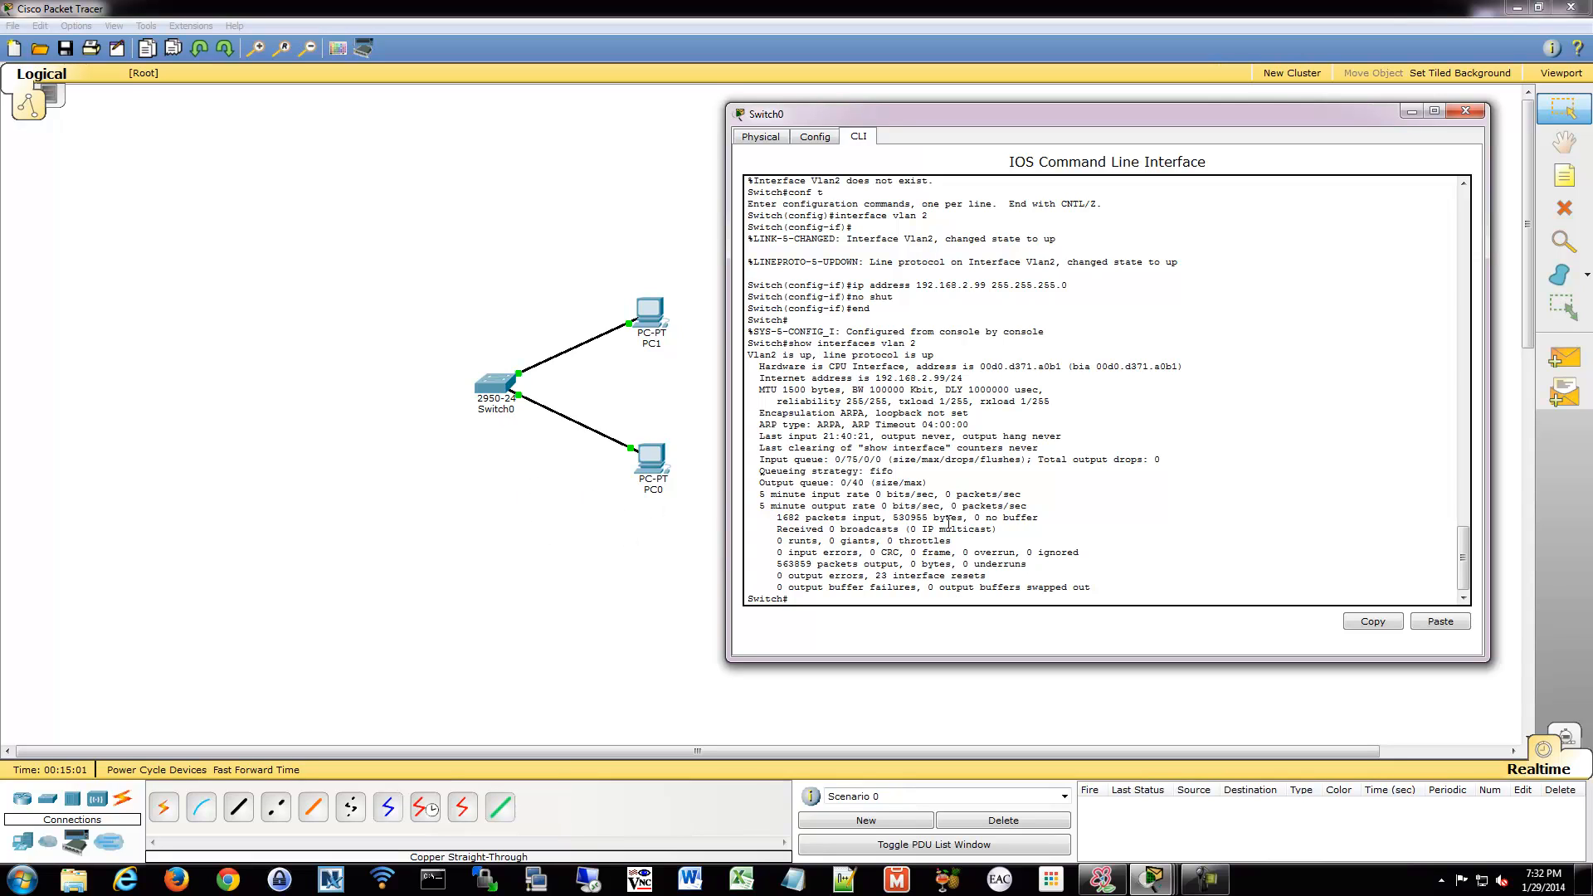
{"action": "type", "text": "sh v"}
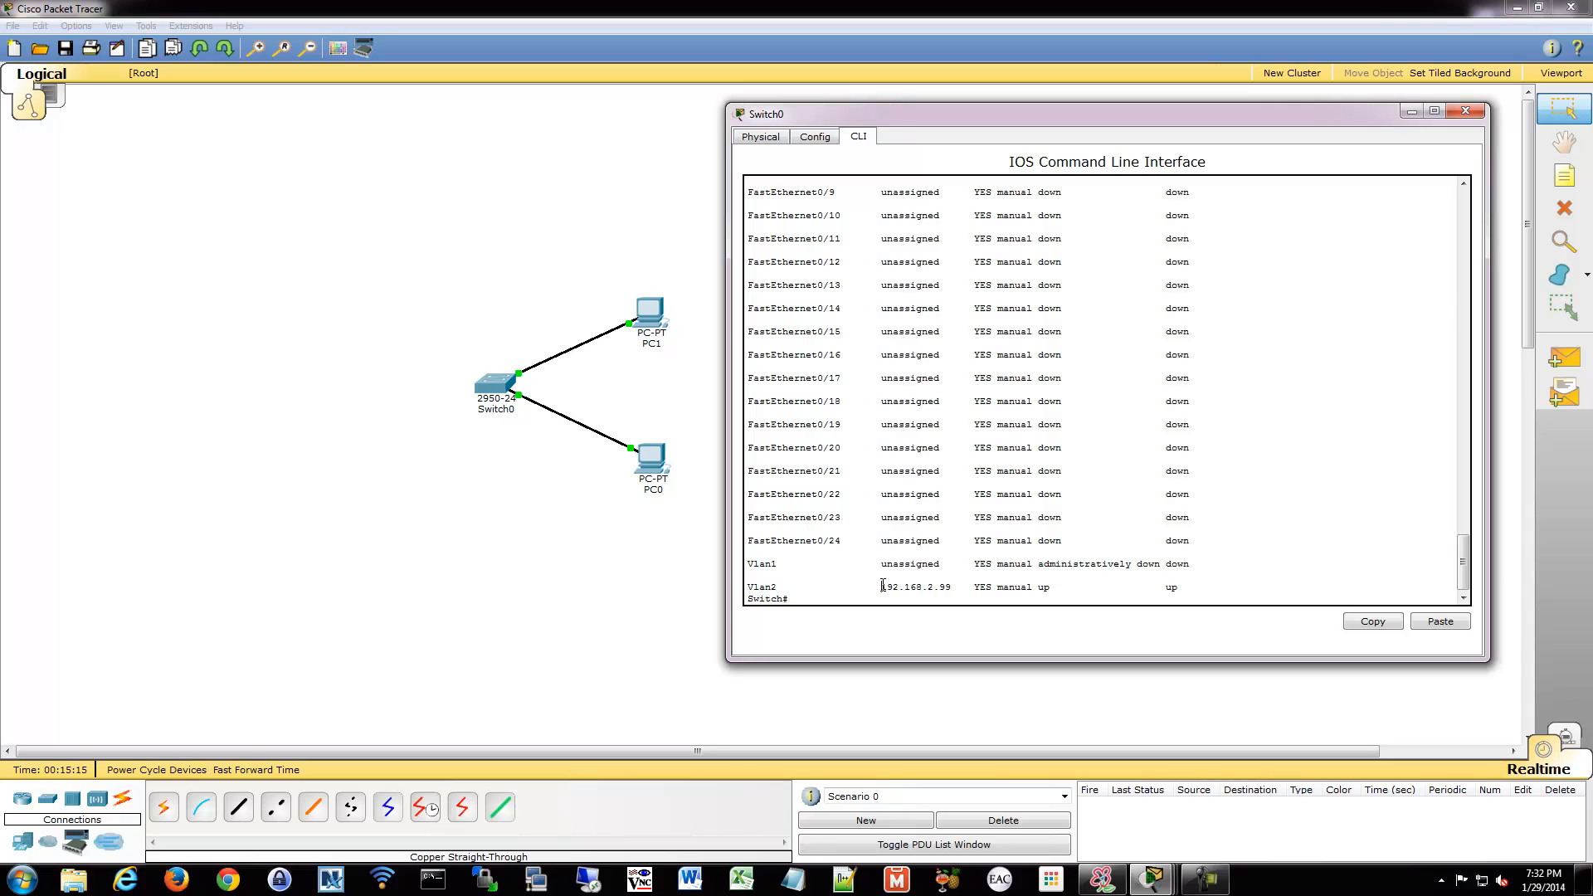
Step: Highlight the Vlan2 row showing 192.168.2.99 up/up and quit the listing
{"action": "double_click", "coordinate": [761, 588]}
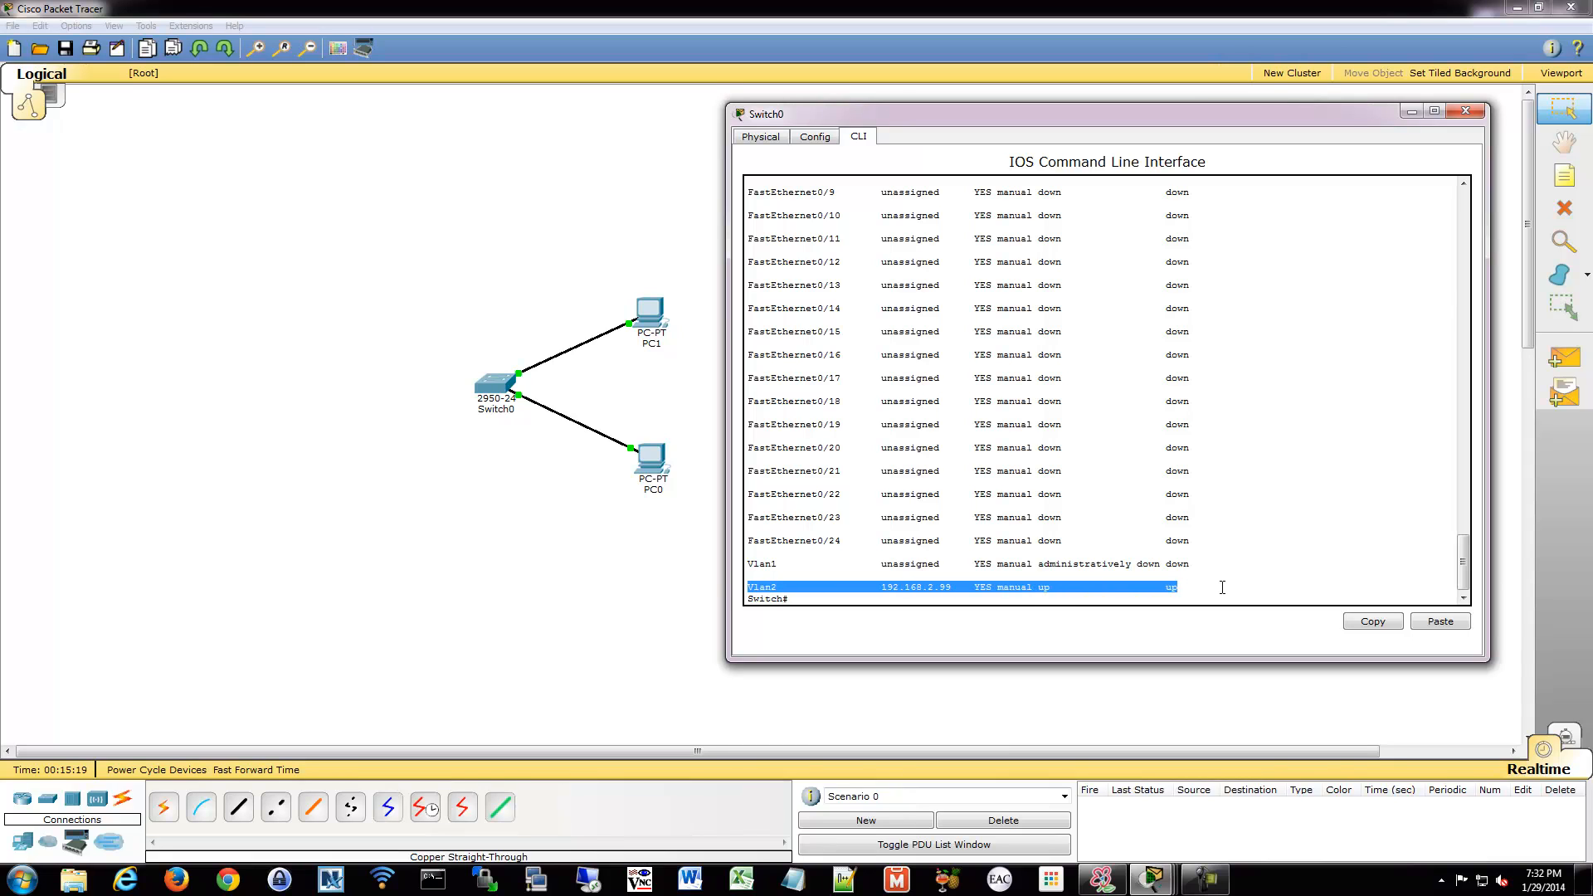
{"action": "type", "text": "q"}
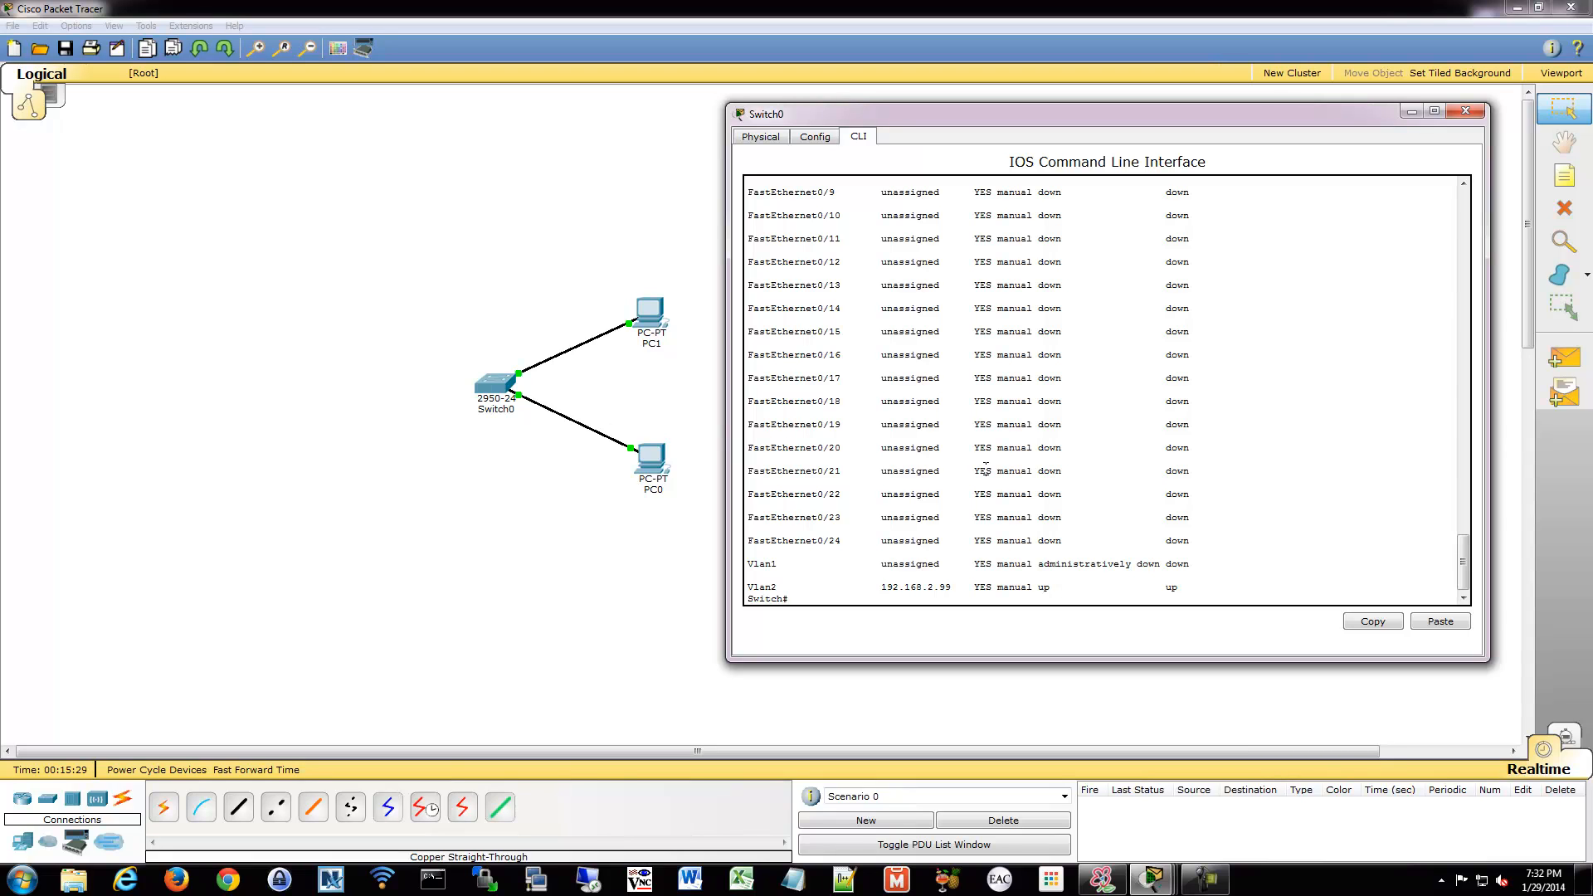
{"action": "type", "text": "conf t"}
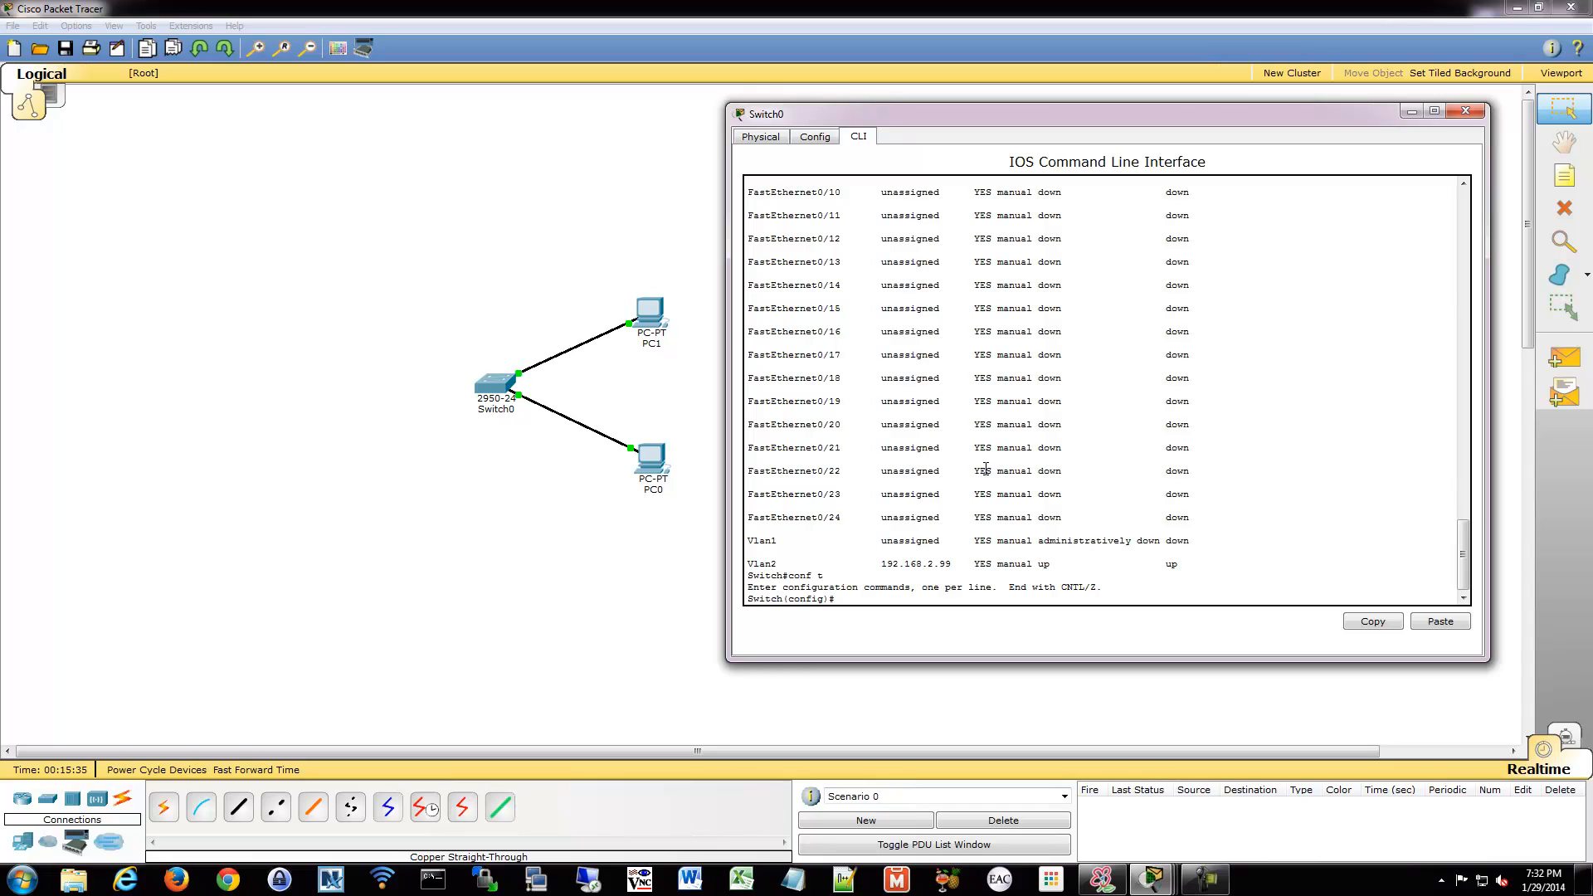
{"action": "type", "text": "enable secret cisco"}
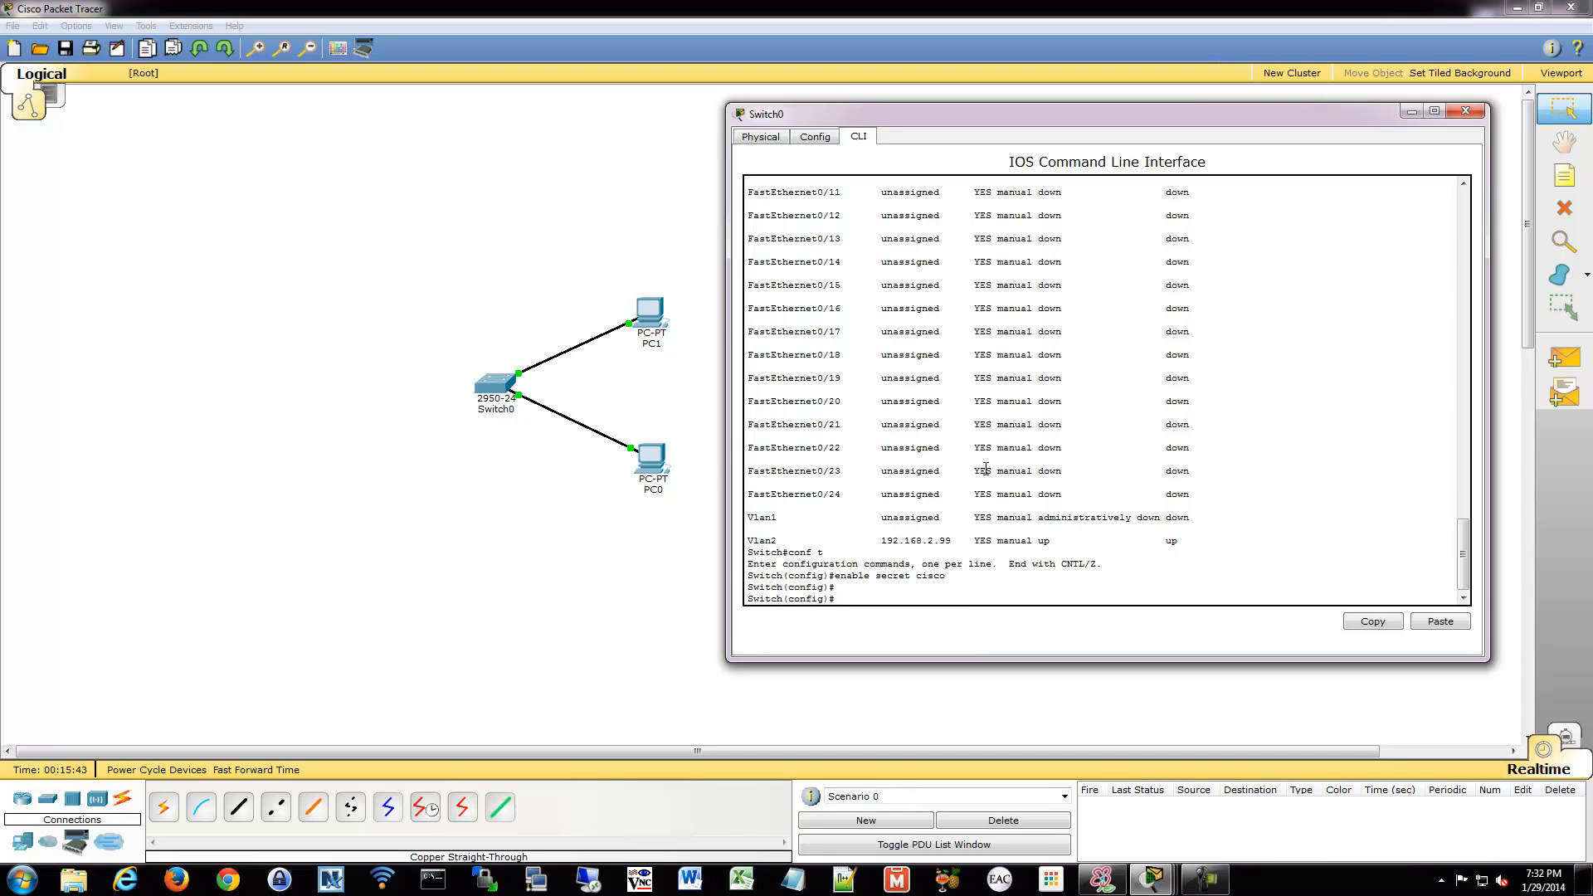
{"action": "type", "text": "line vty 0 15"}
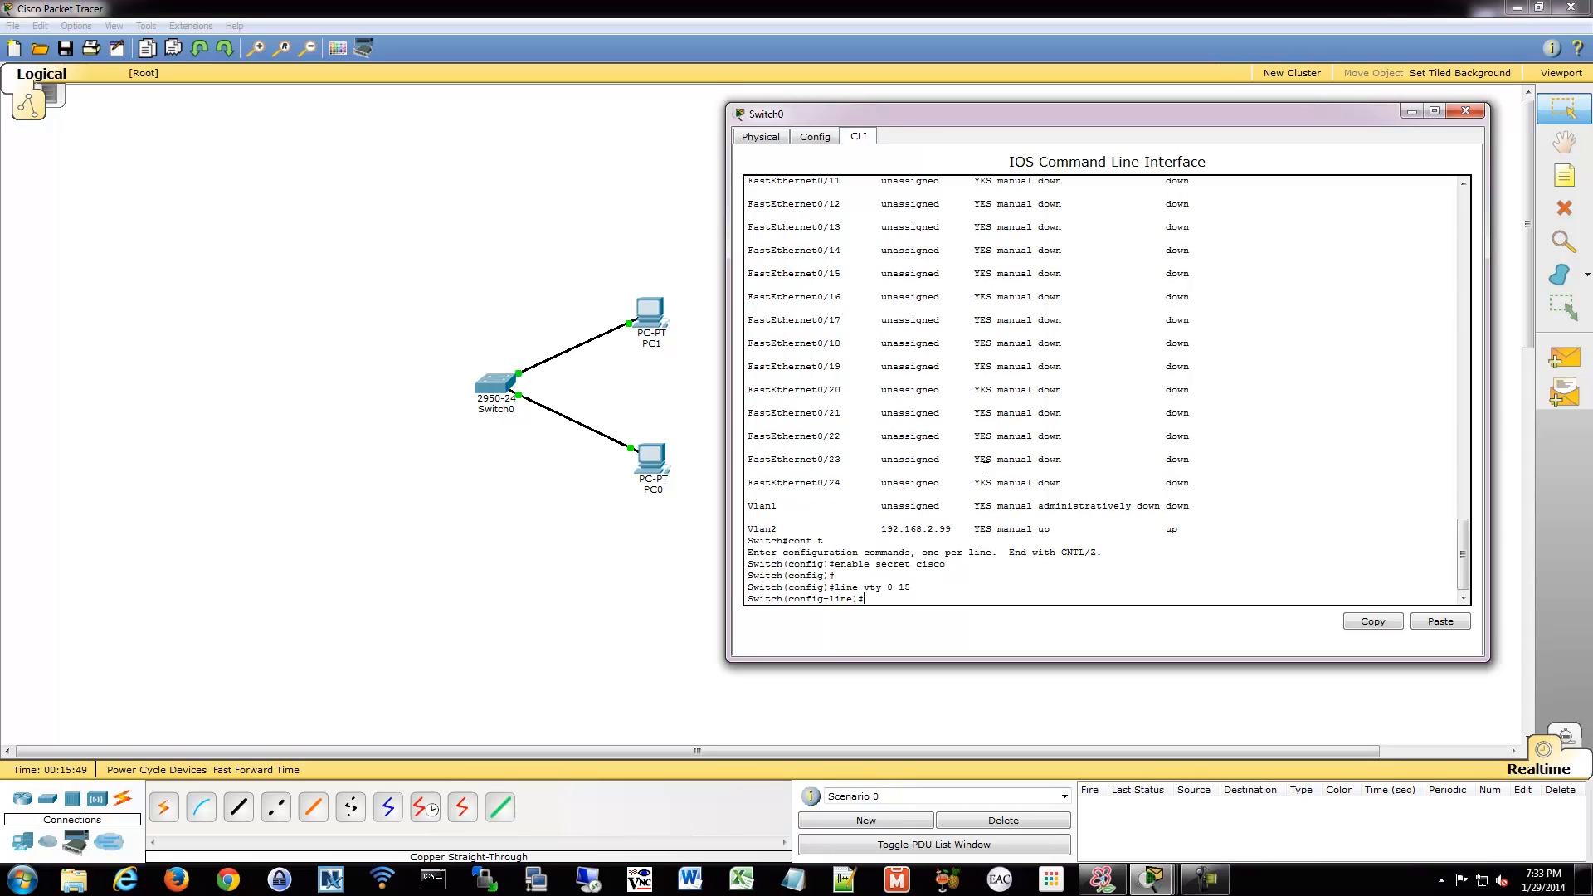
{"action": "type", "text": "password c"}
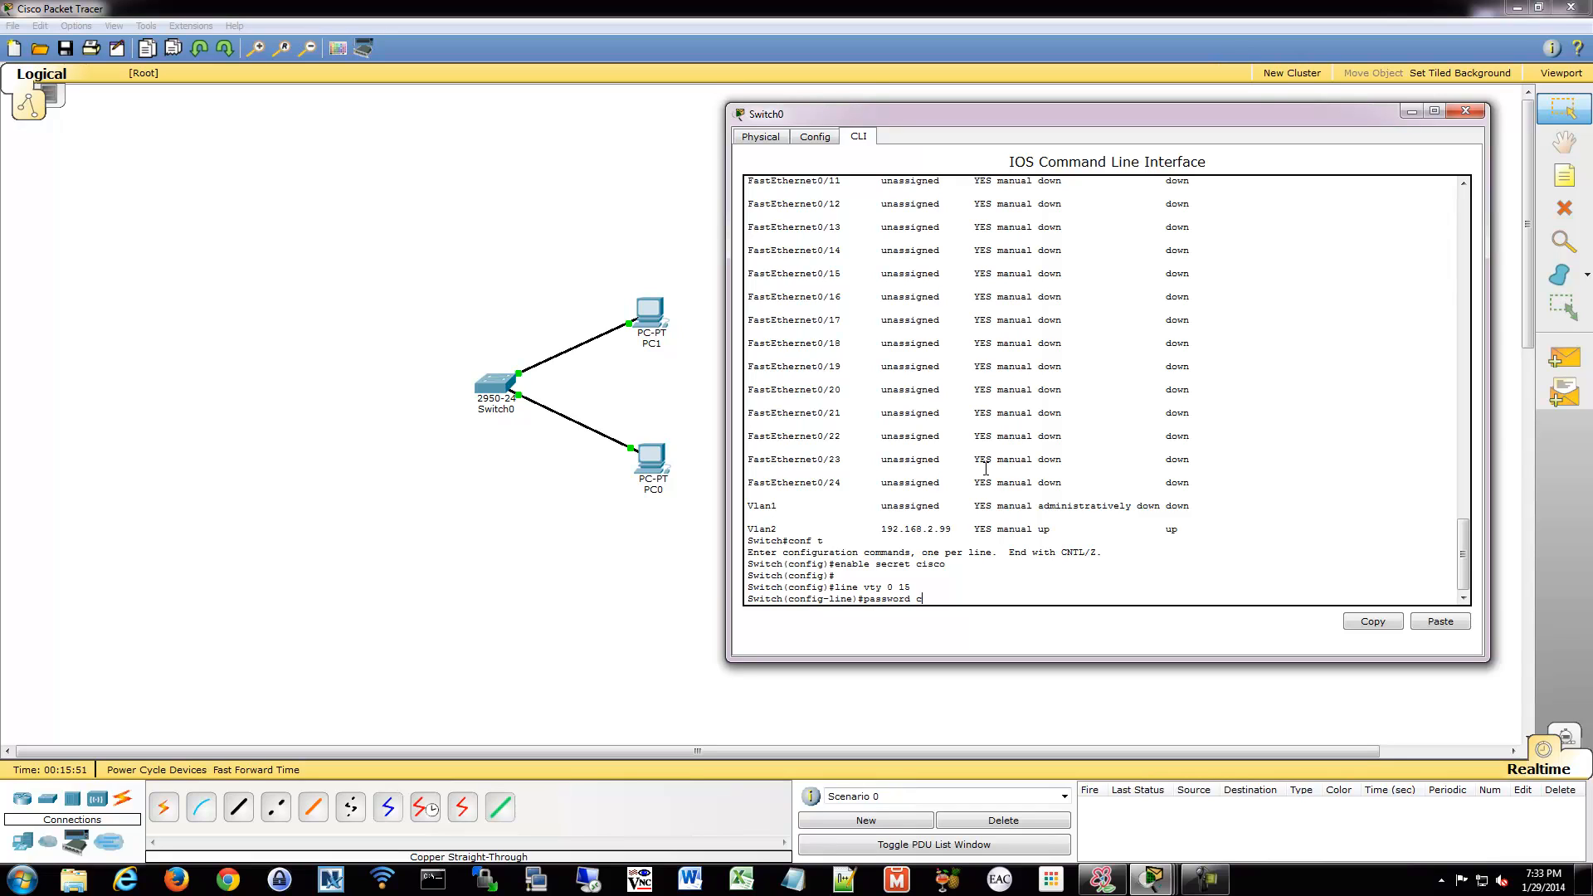
{"action": "type", "text": "isco"}
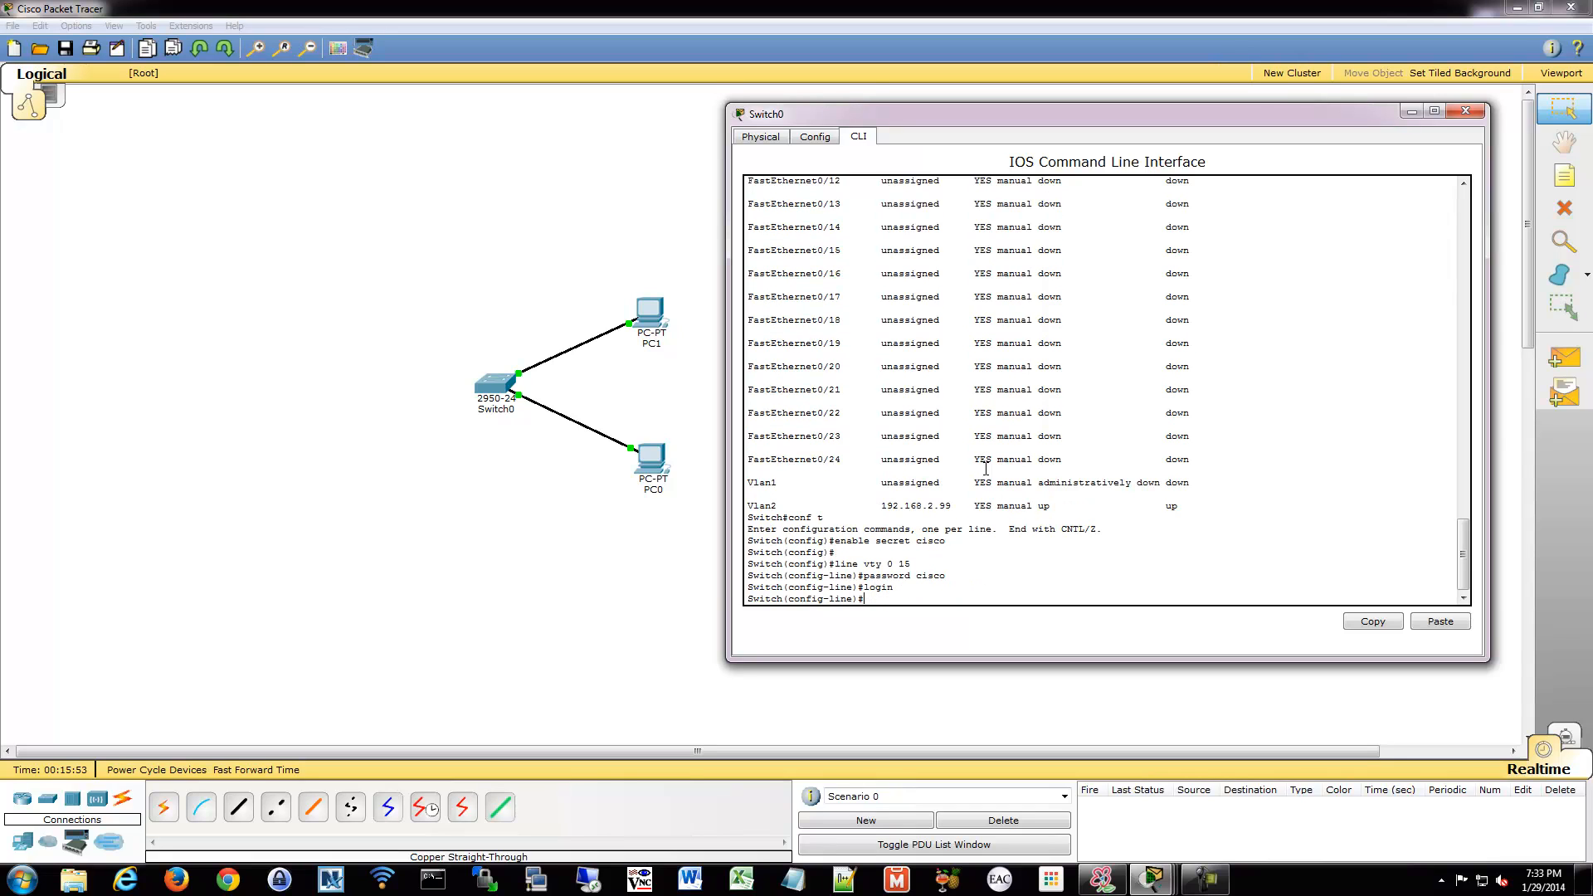
{"action": "type", "text": "end"}
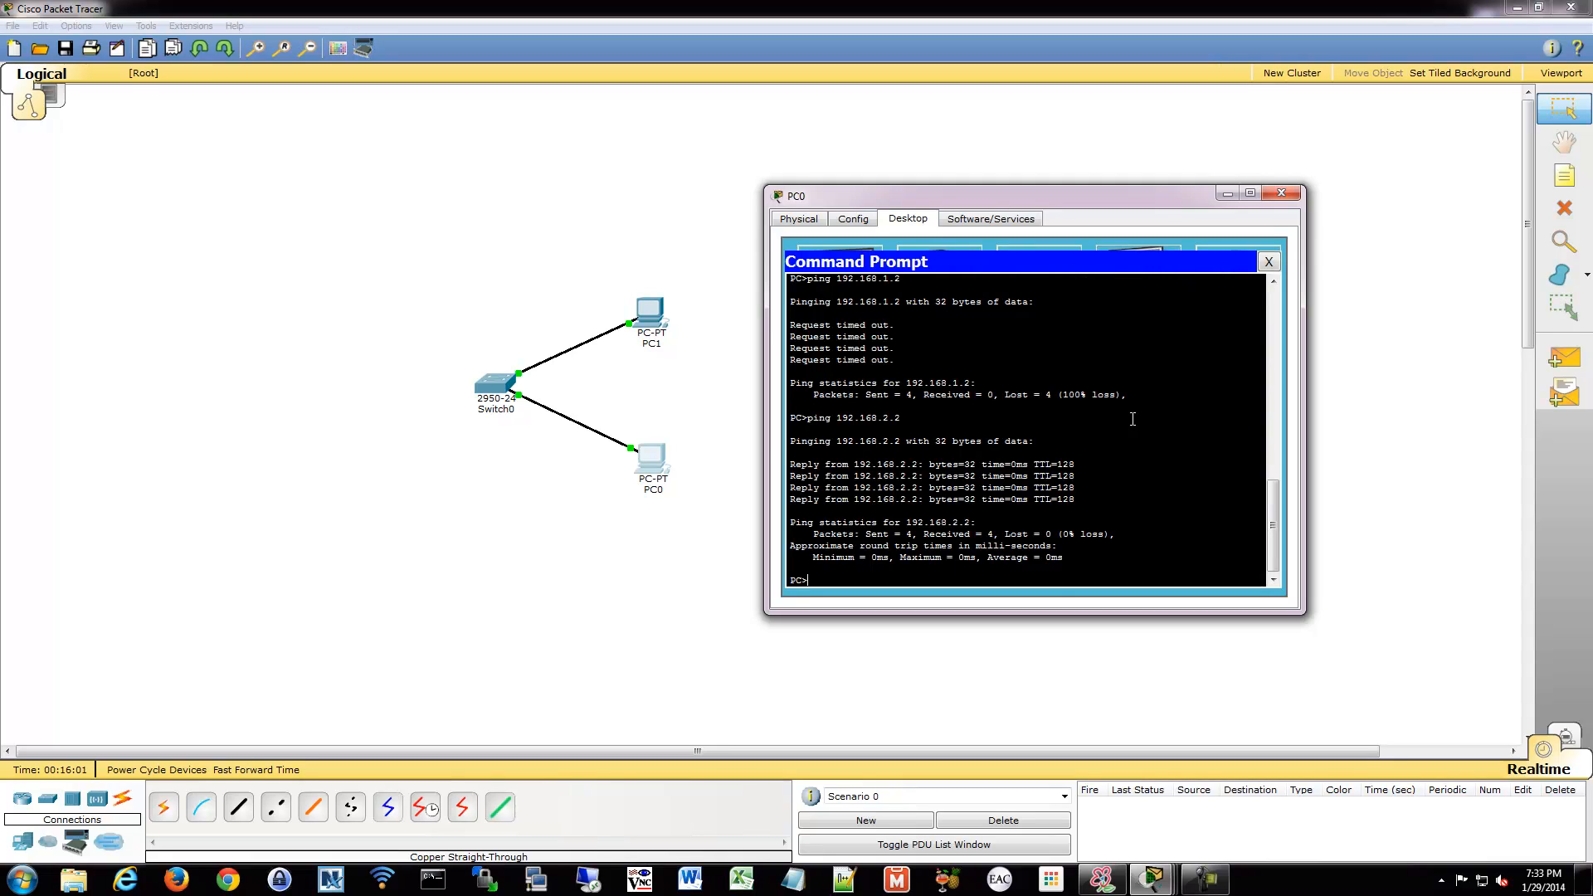
Step: Telnet from PC0 to 192.168.2.99, log in, and enter enable to reach privileged mode
{"action": "type", "text": "telnet"}
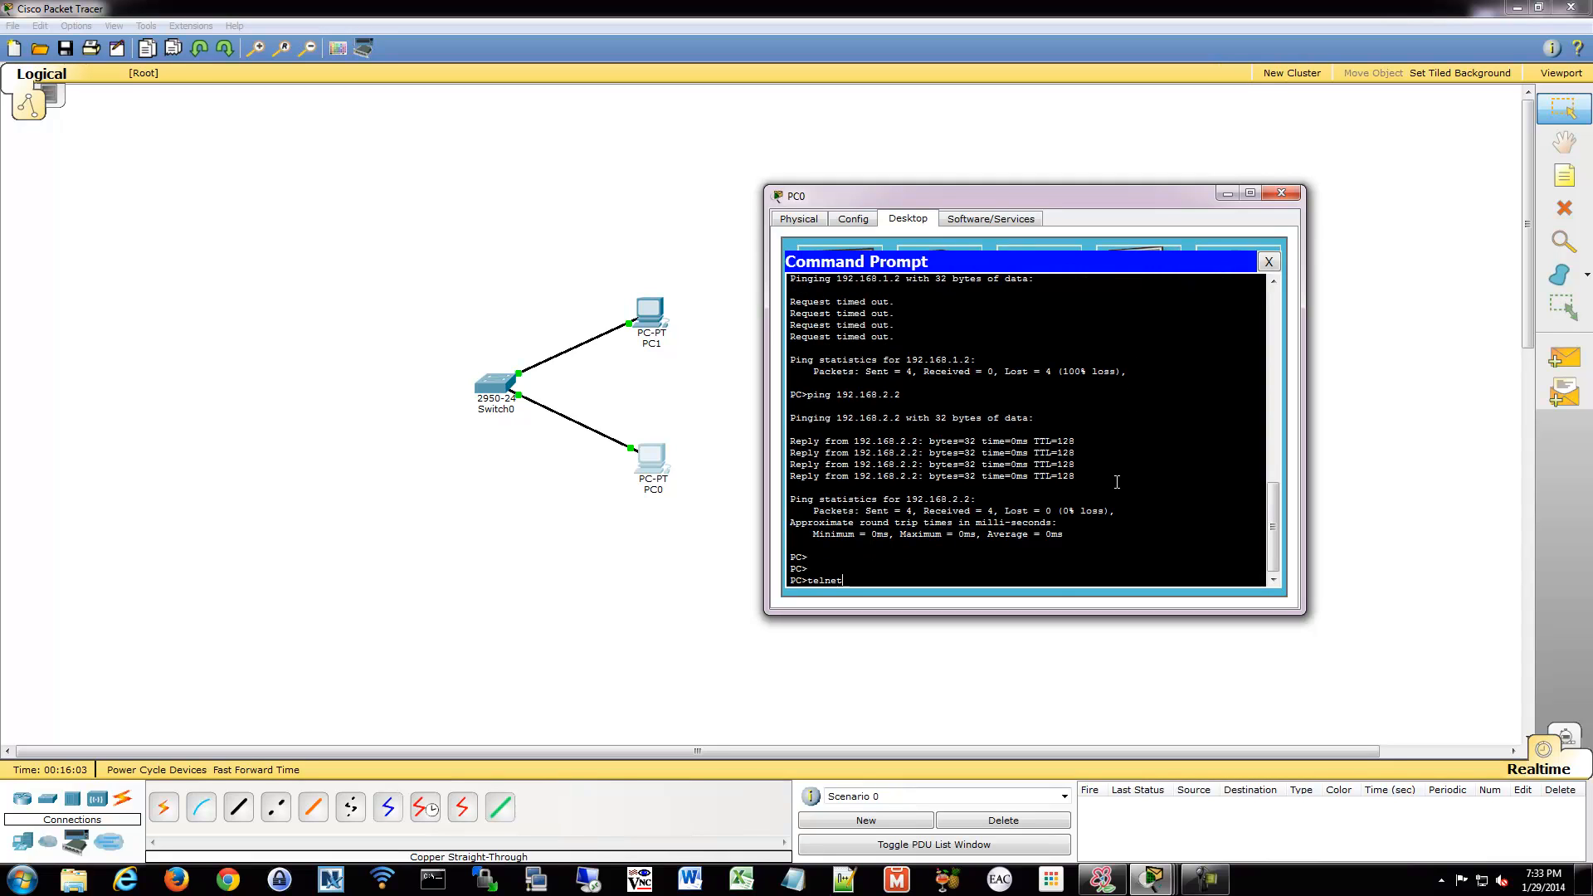
{"action": "type", "text": "192.1"}
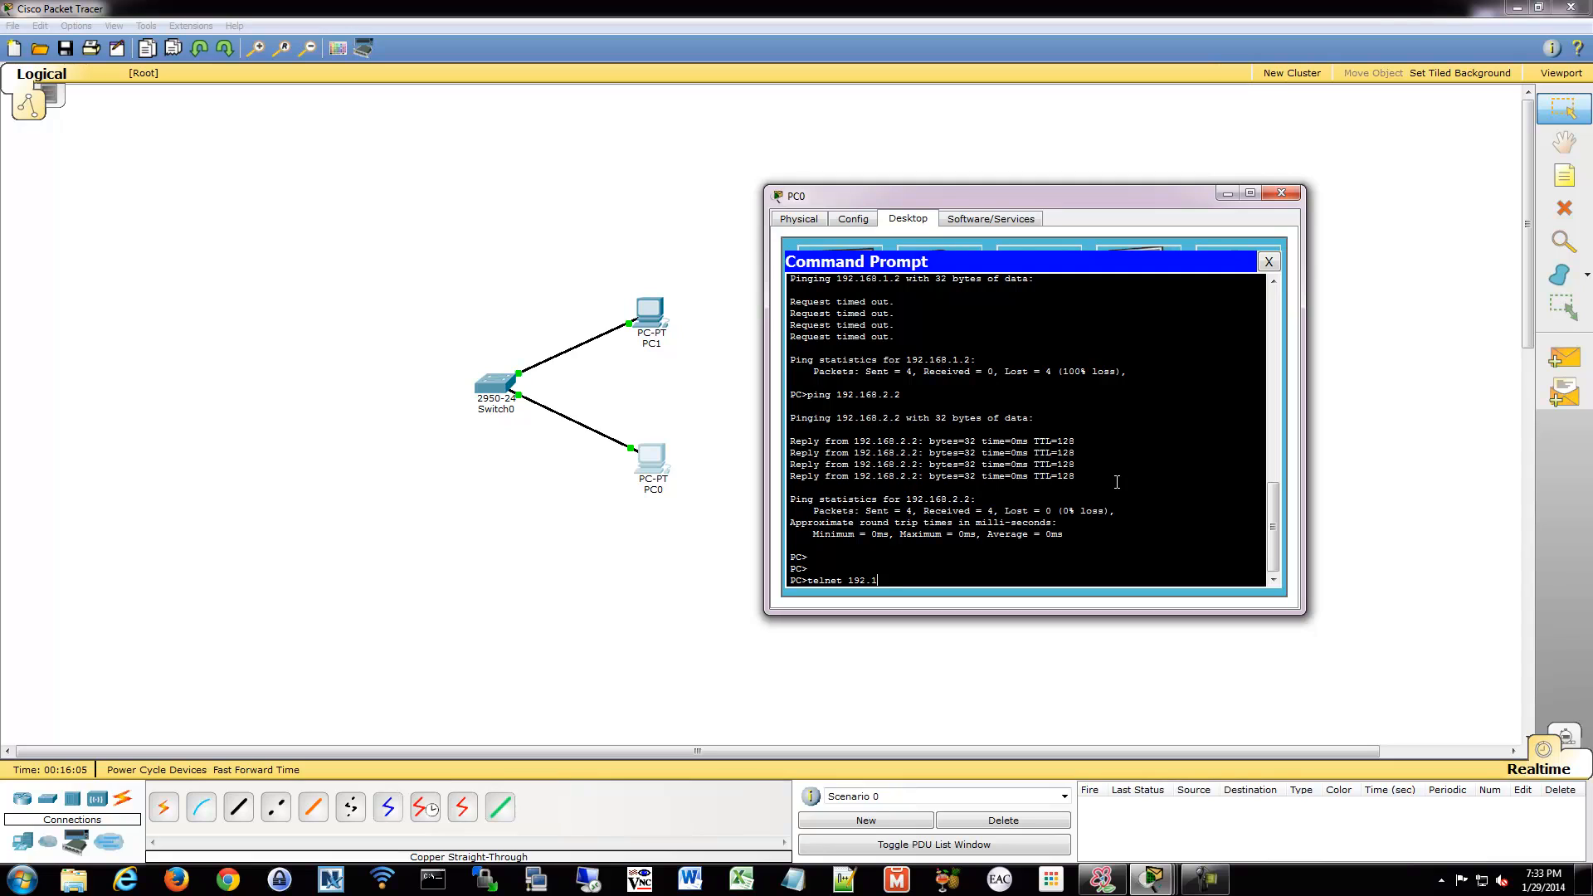
{"action": "type", "text": "68.2.99"}
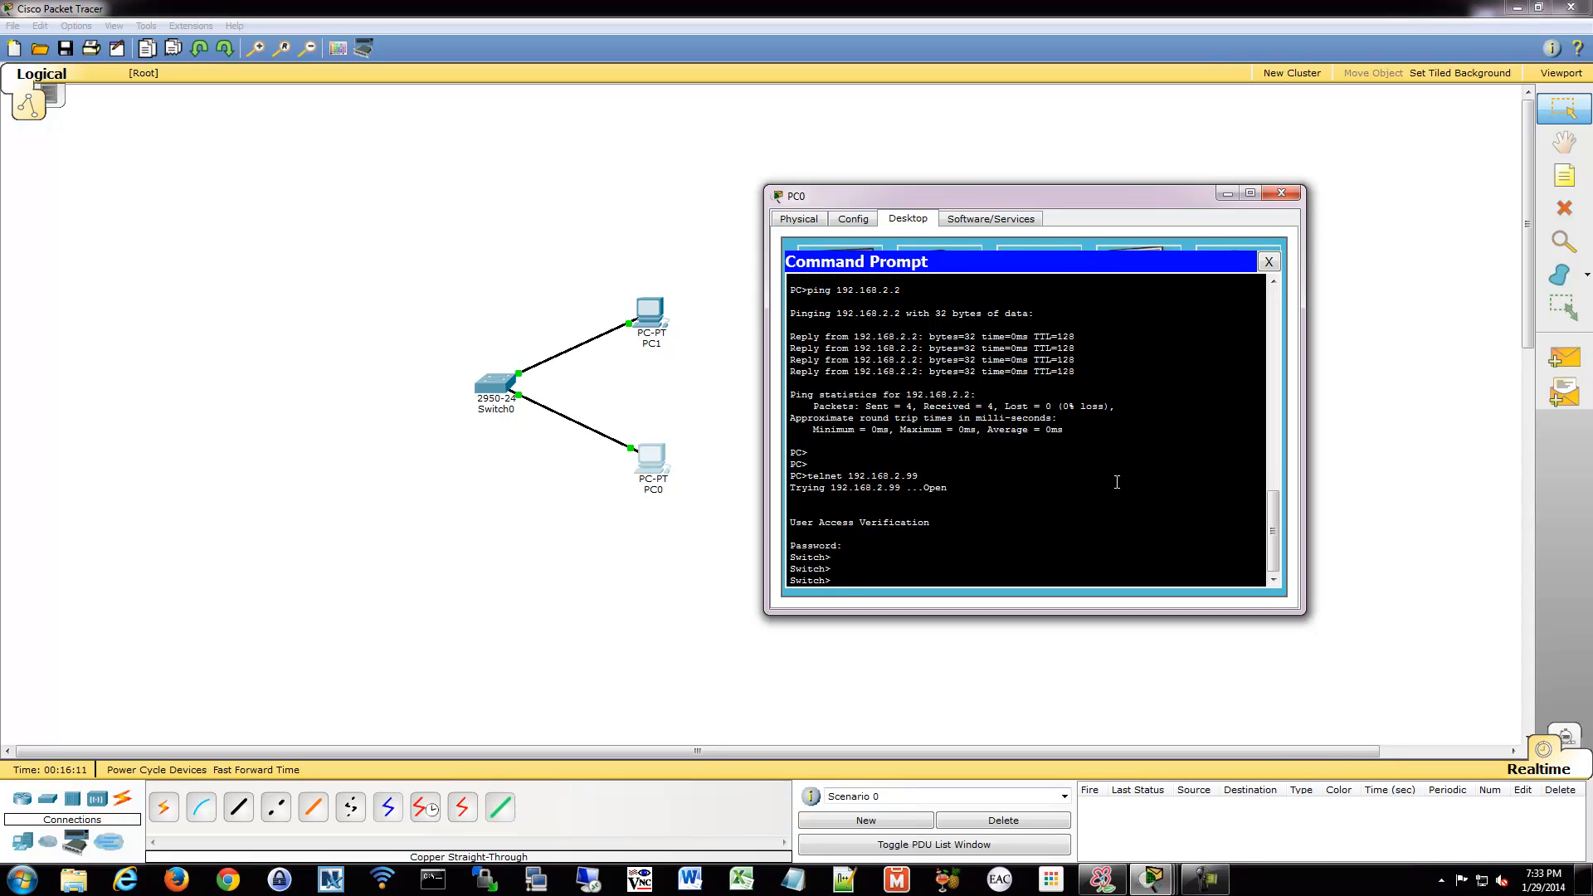
{"action": "type", "text": "enable"}
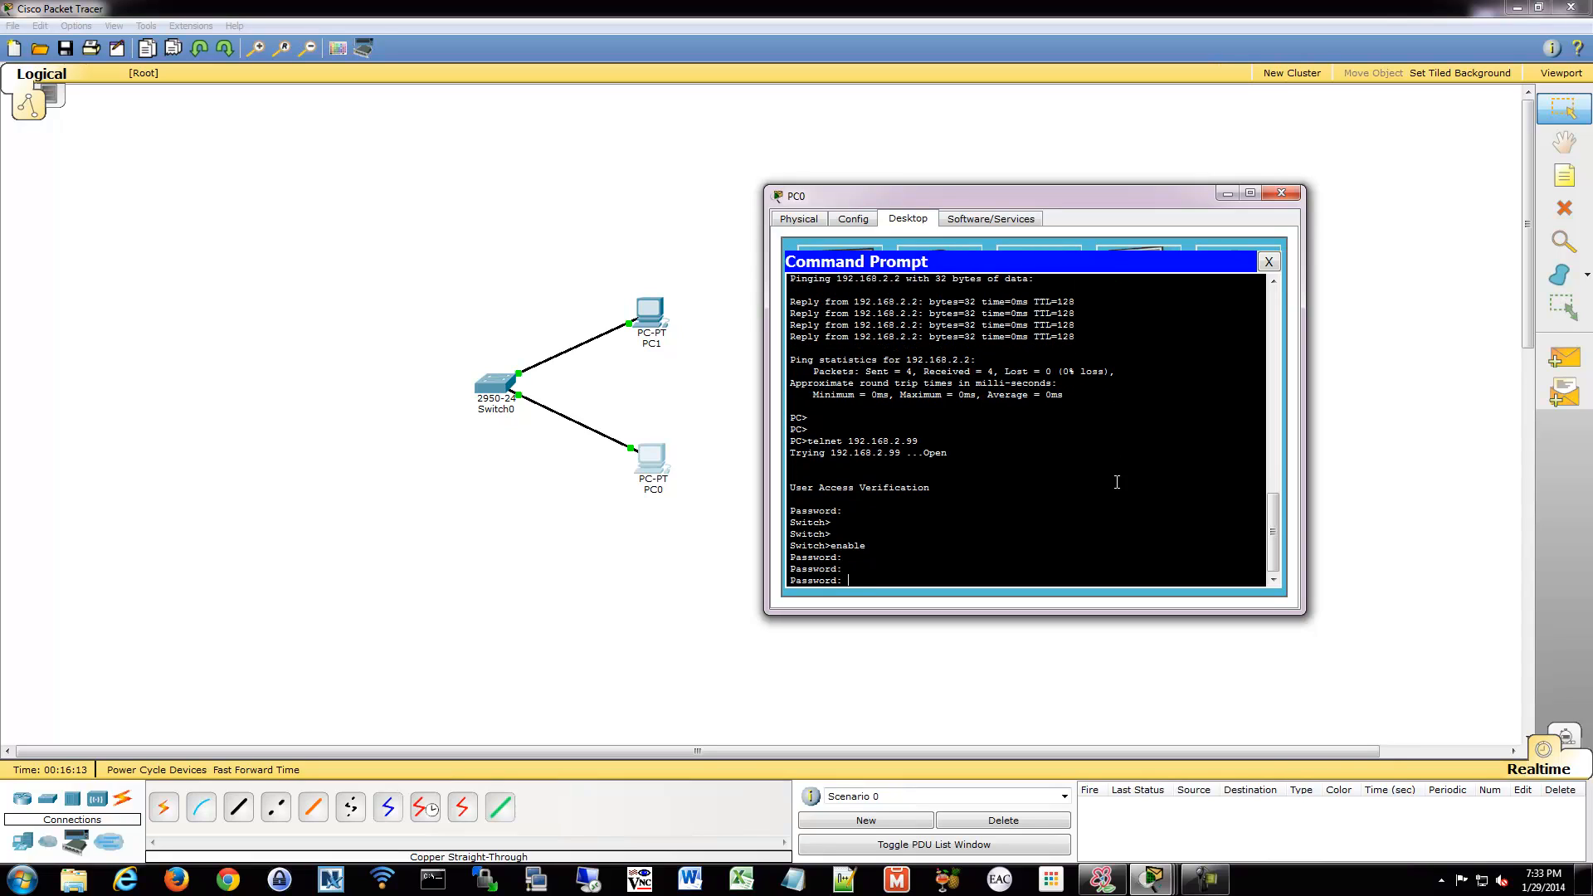
{"action": "key", "text": "Enter"}
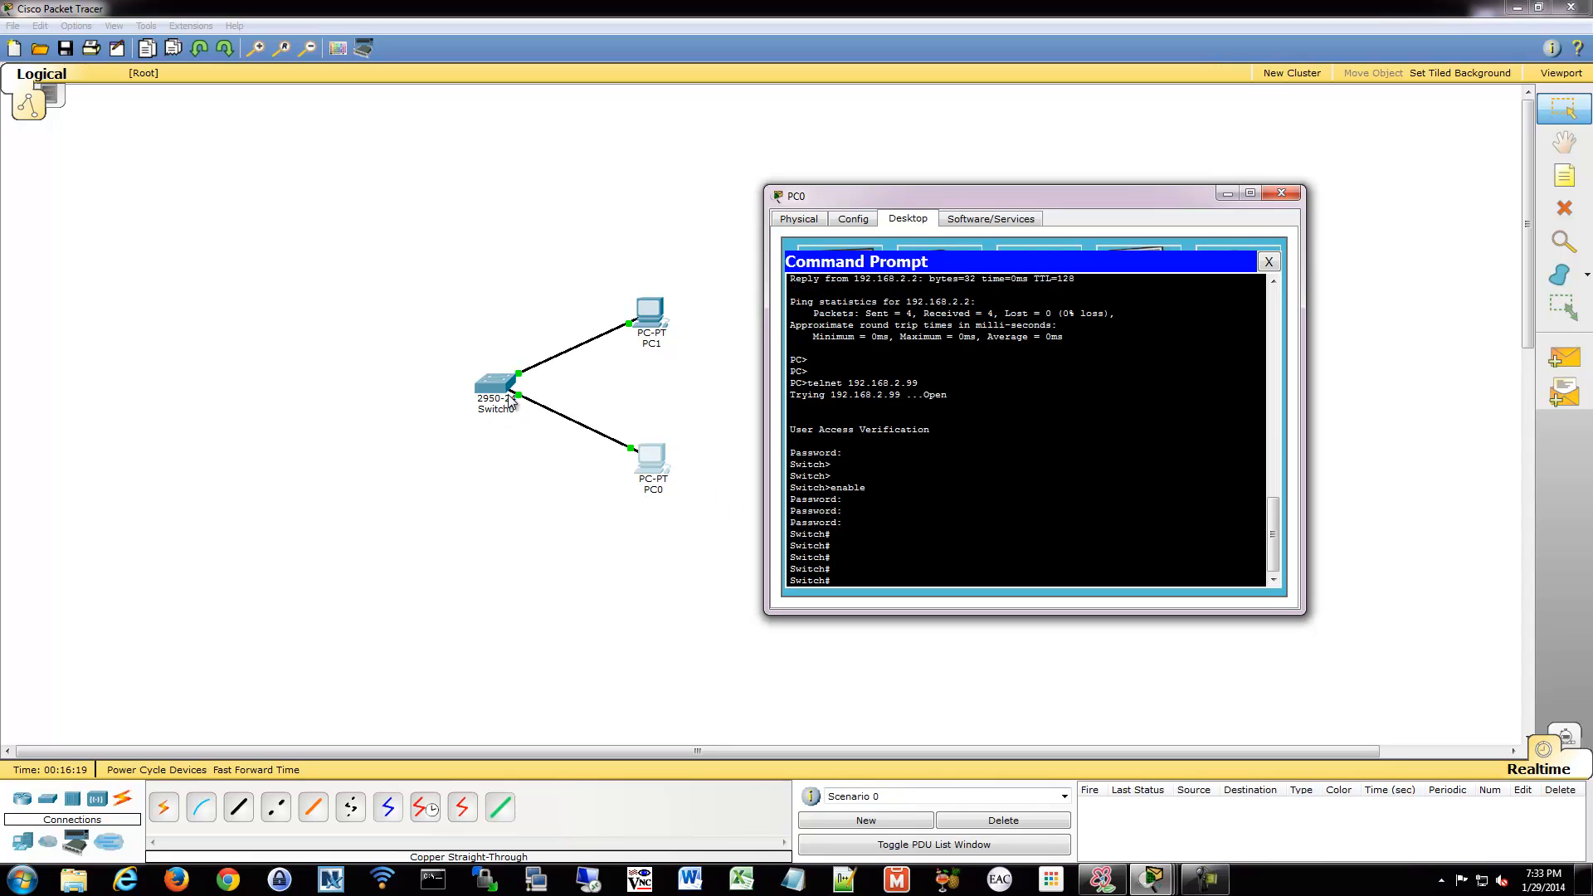
{"action": "mouse_move", "coordinate": [687, 466]}
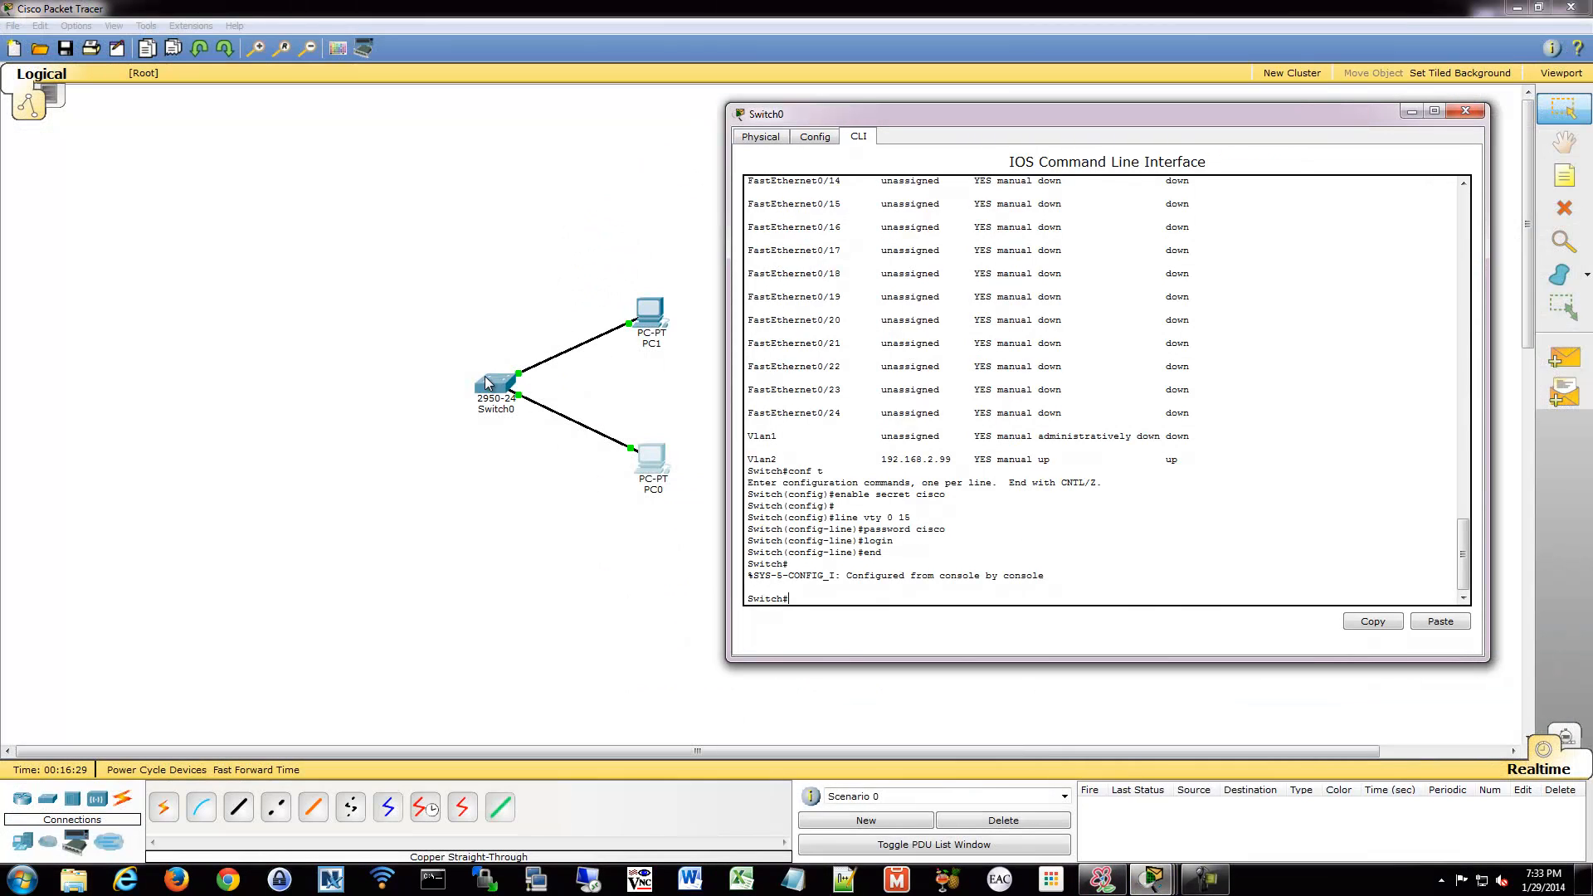
{"action": "type", "text": "sh ip int br"}
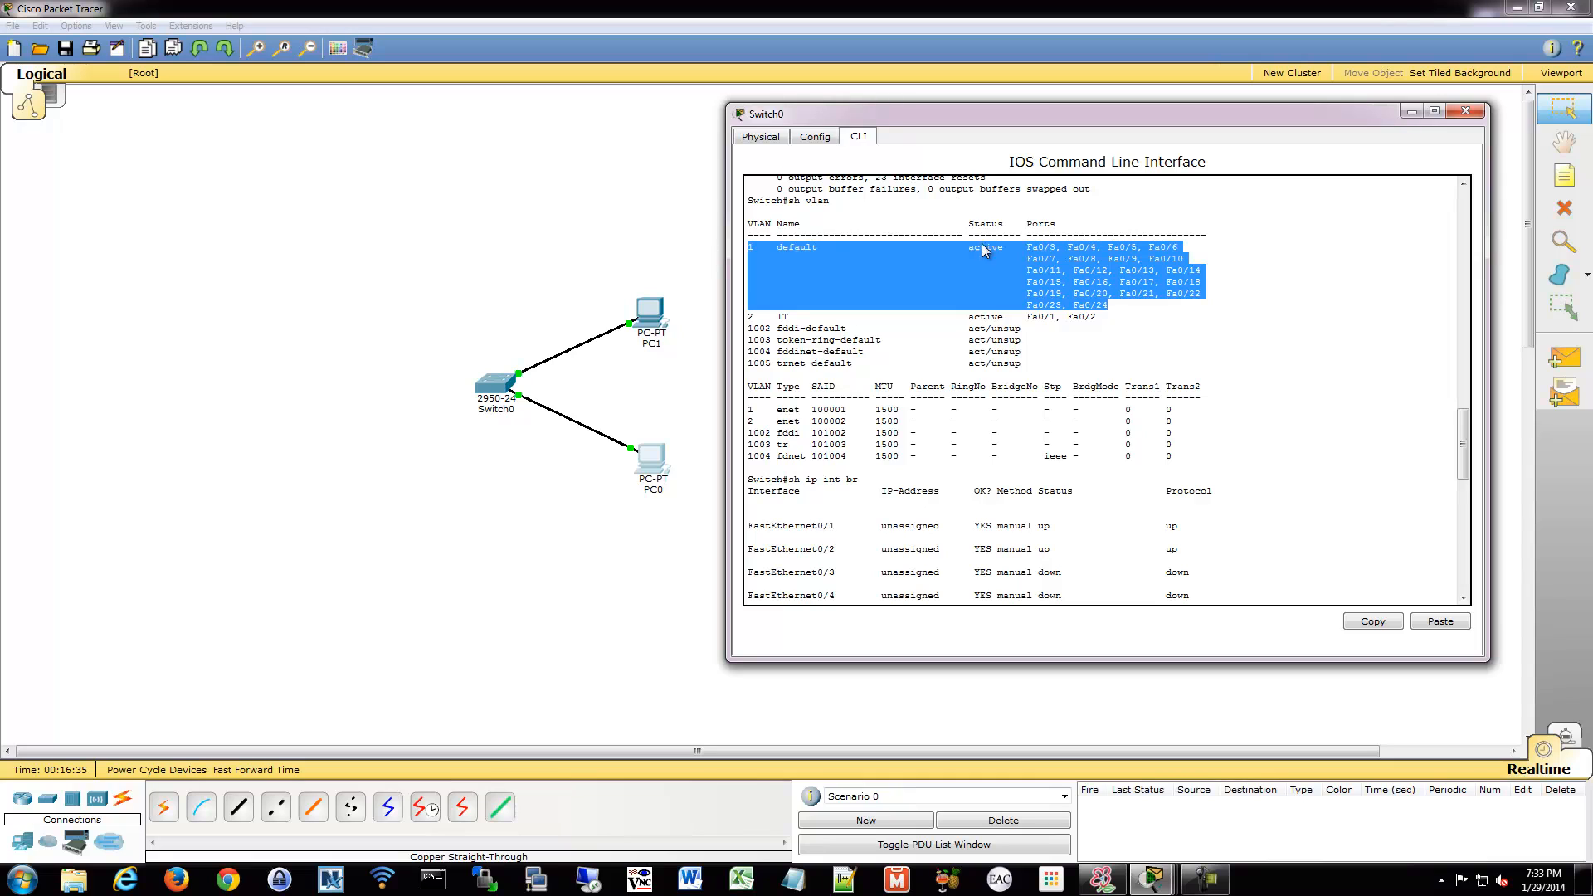
{"action": "mouse_move", "coordinate": [869, 252]}
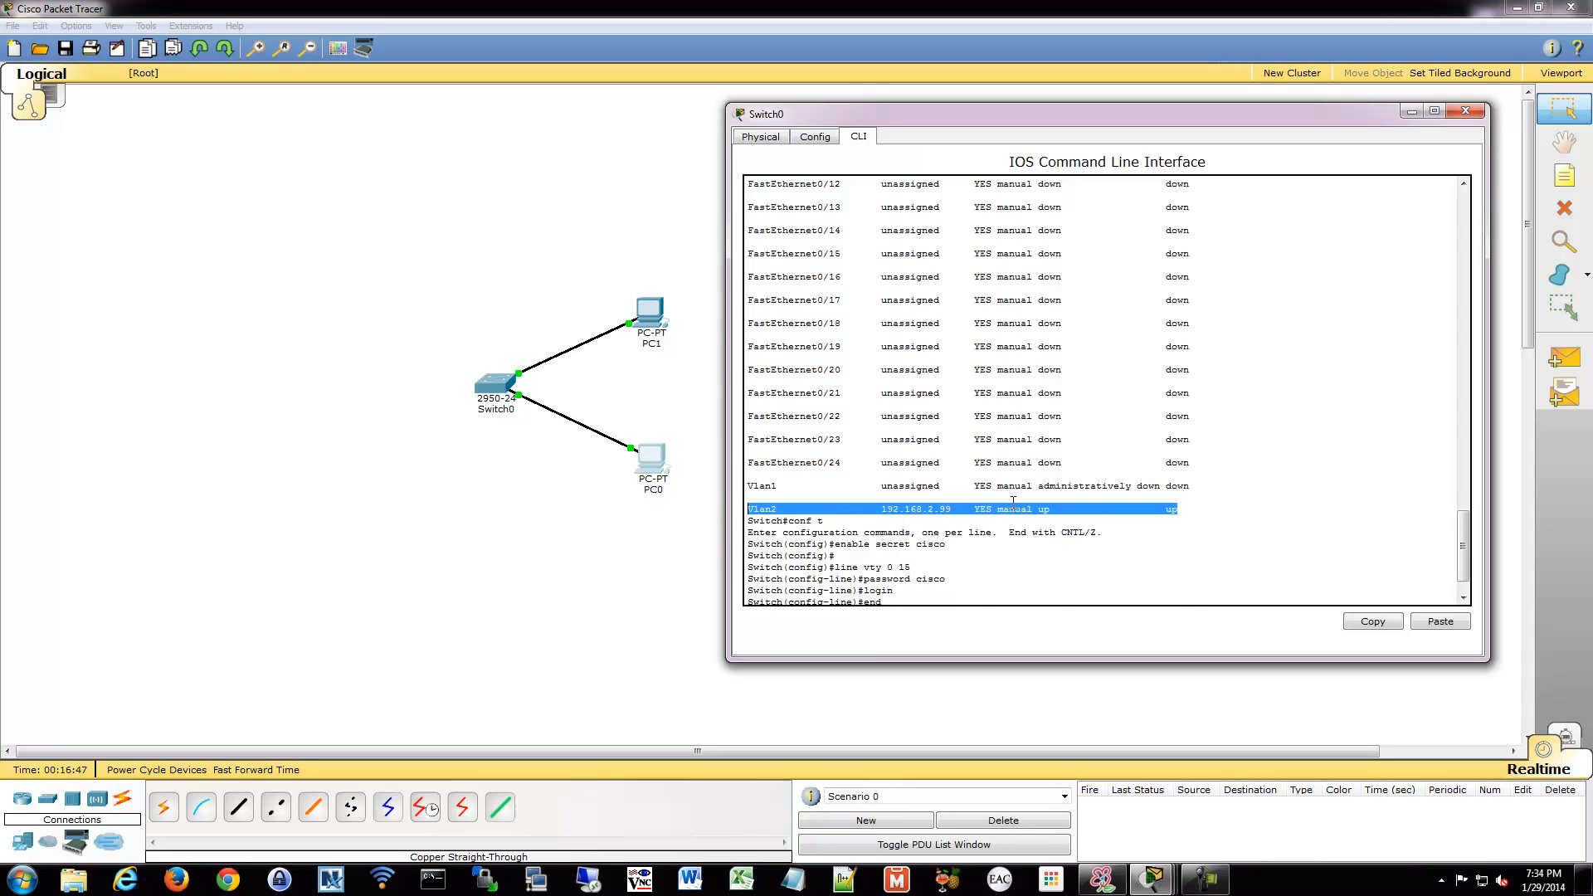
{"action": "type", "text": "sh vlan"}
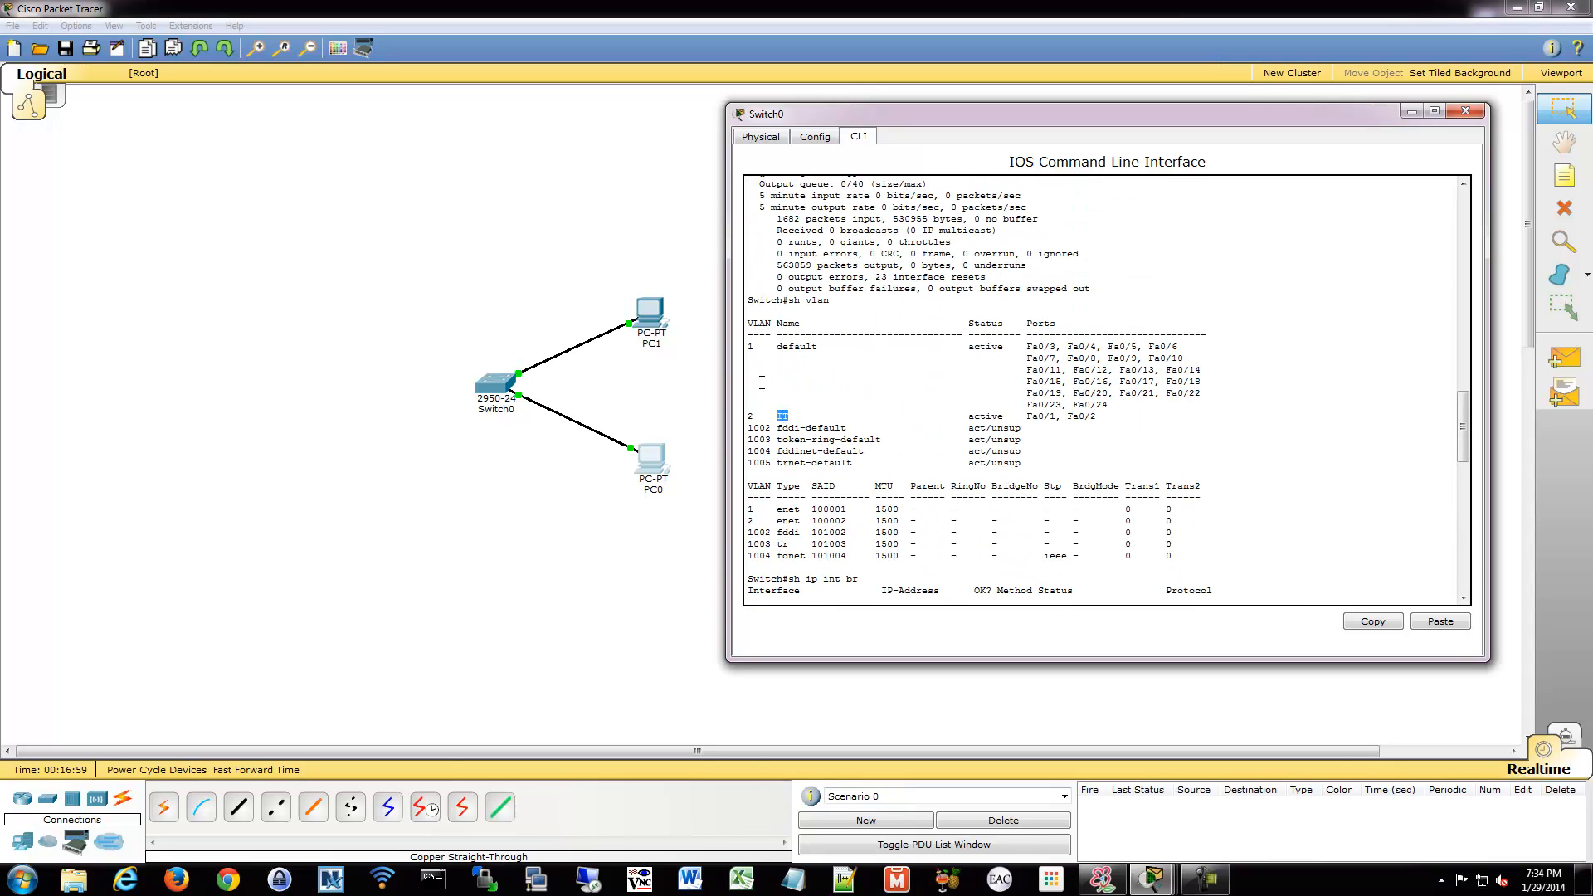
{"action": "mouse_move", "coordinate": [856, 395]}
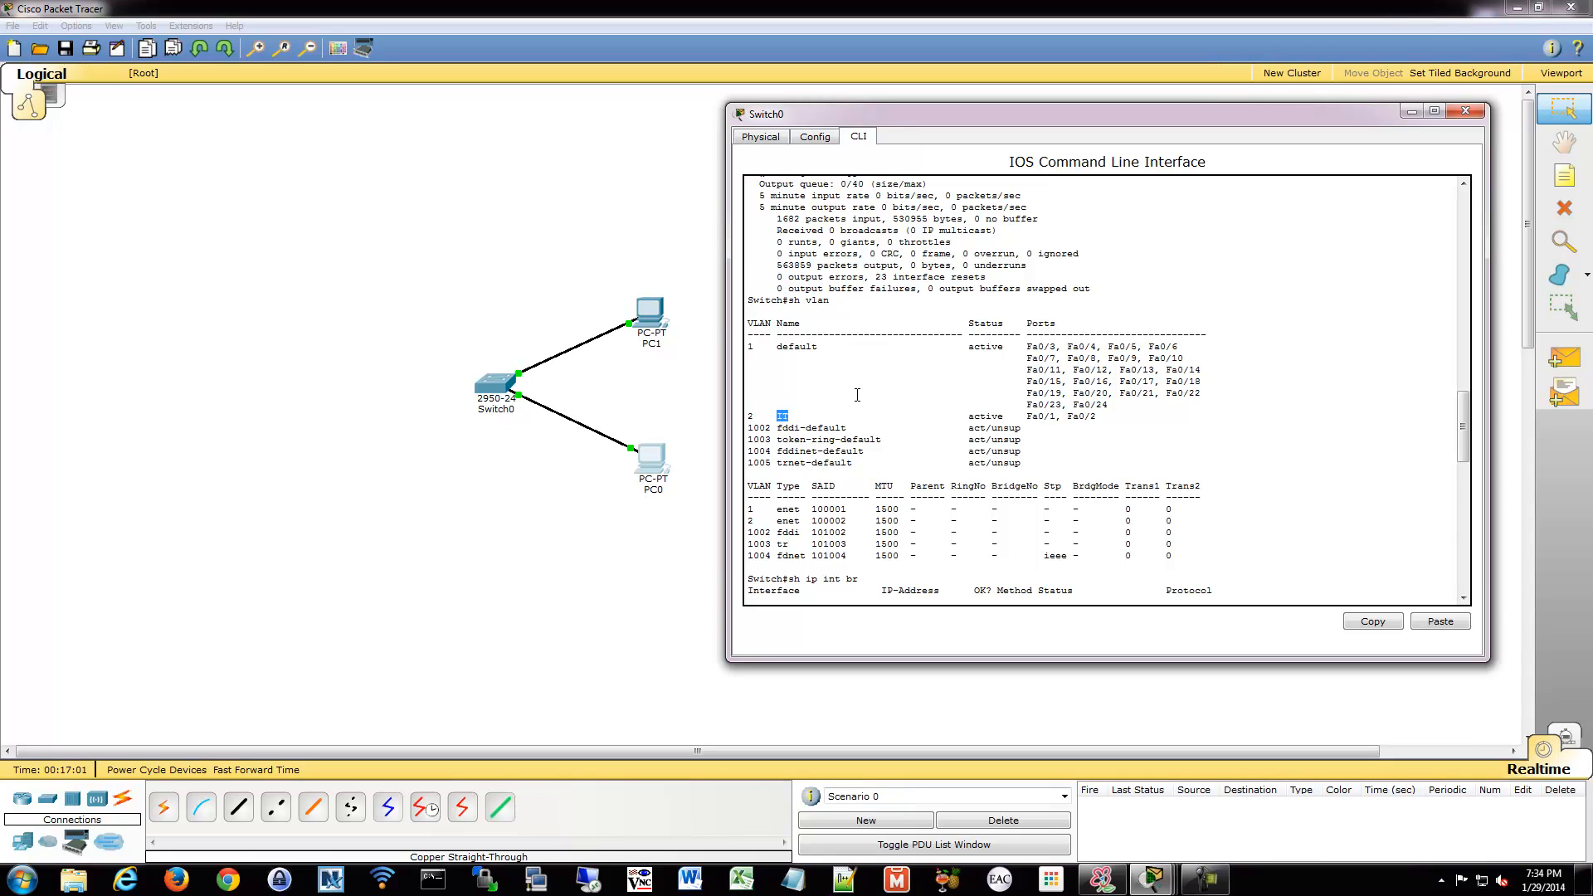
{"action": "type", "text": "conf t"}
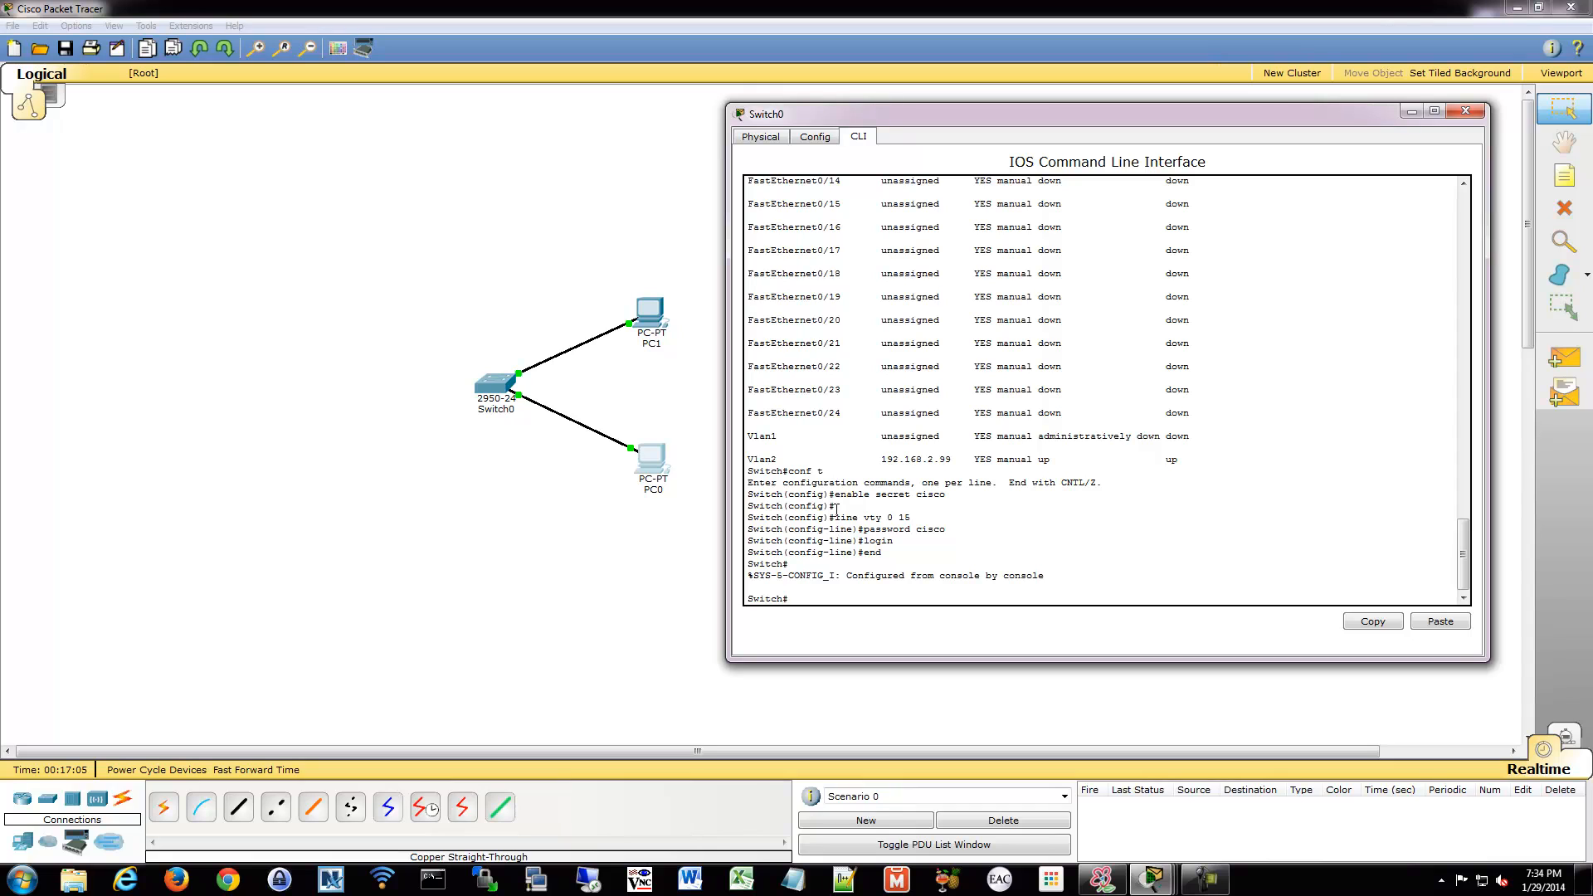
{"action": "double_click", "coordinate": [762, 458]}
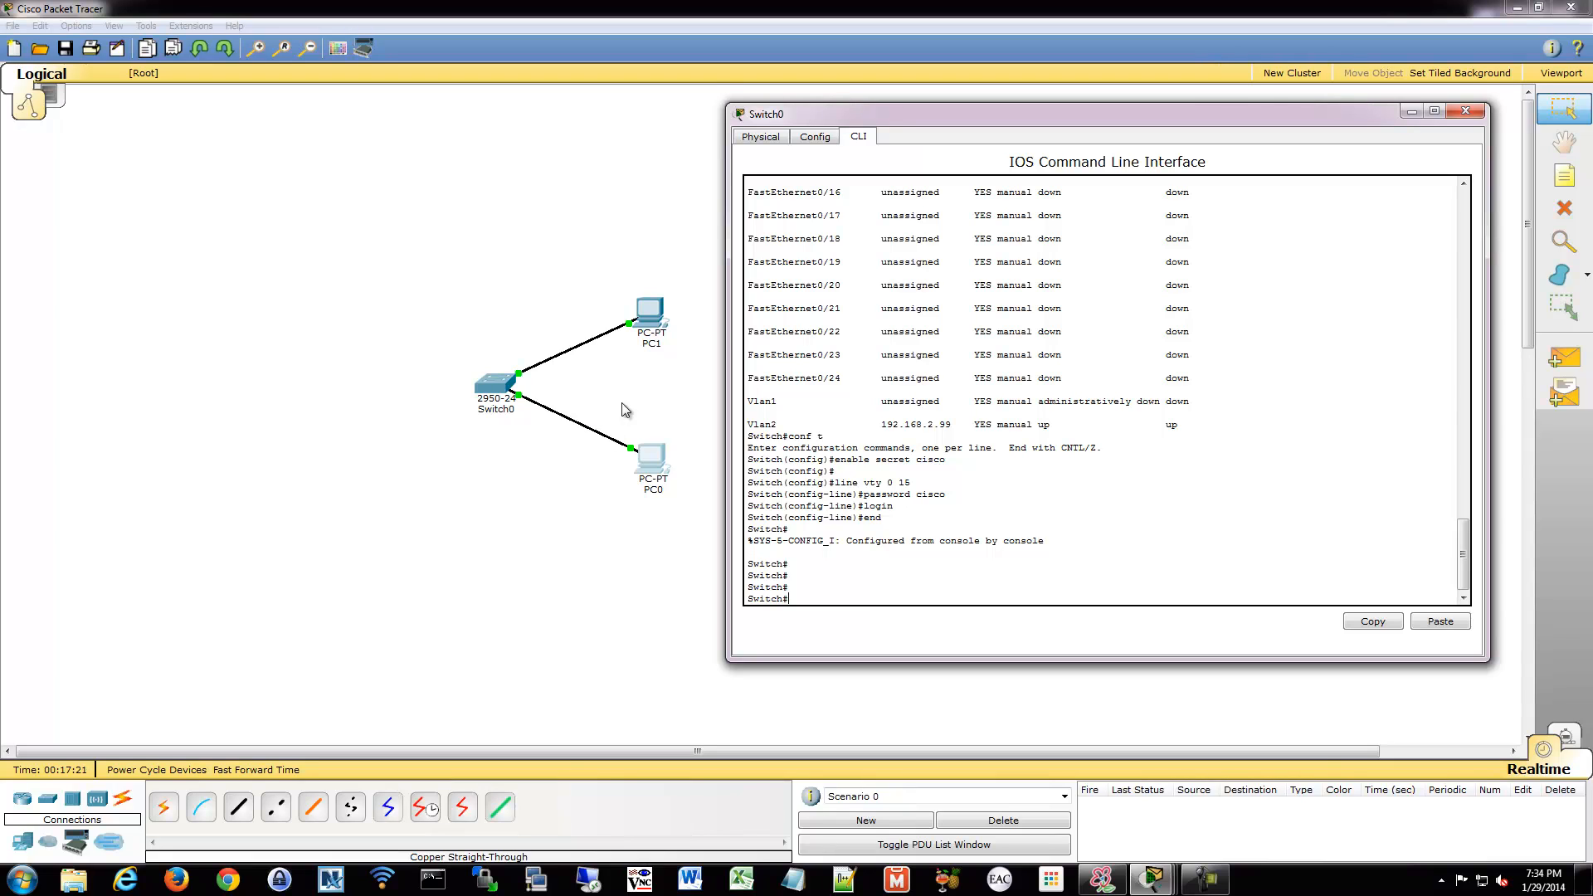
{"action": "mouse_move", "coordinate": [247, 433]}
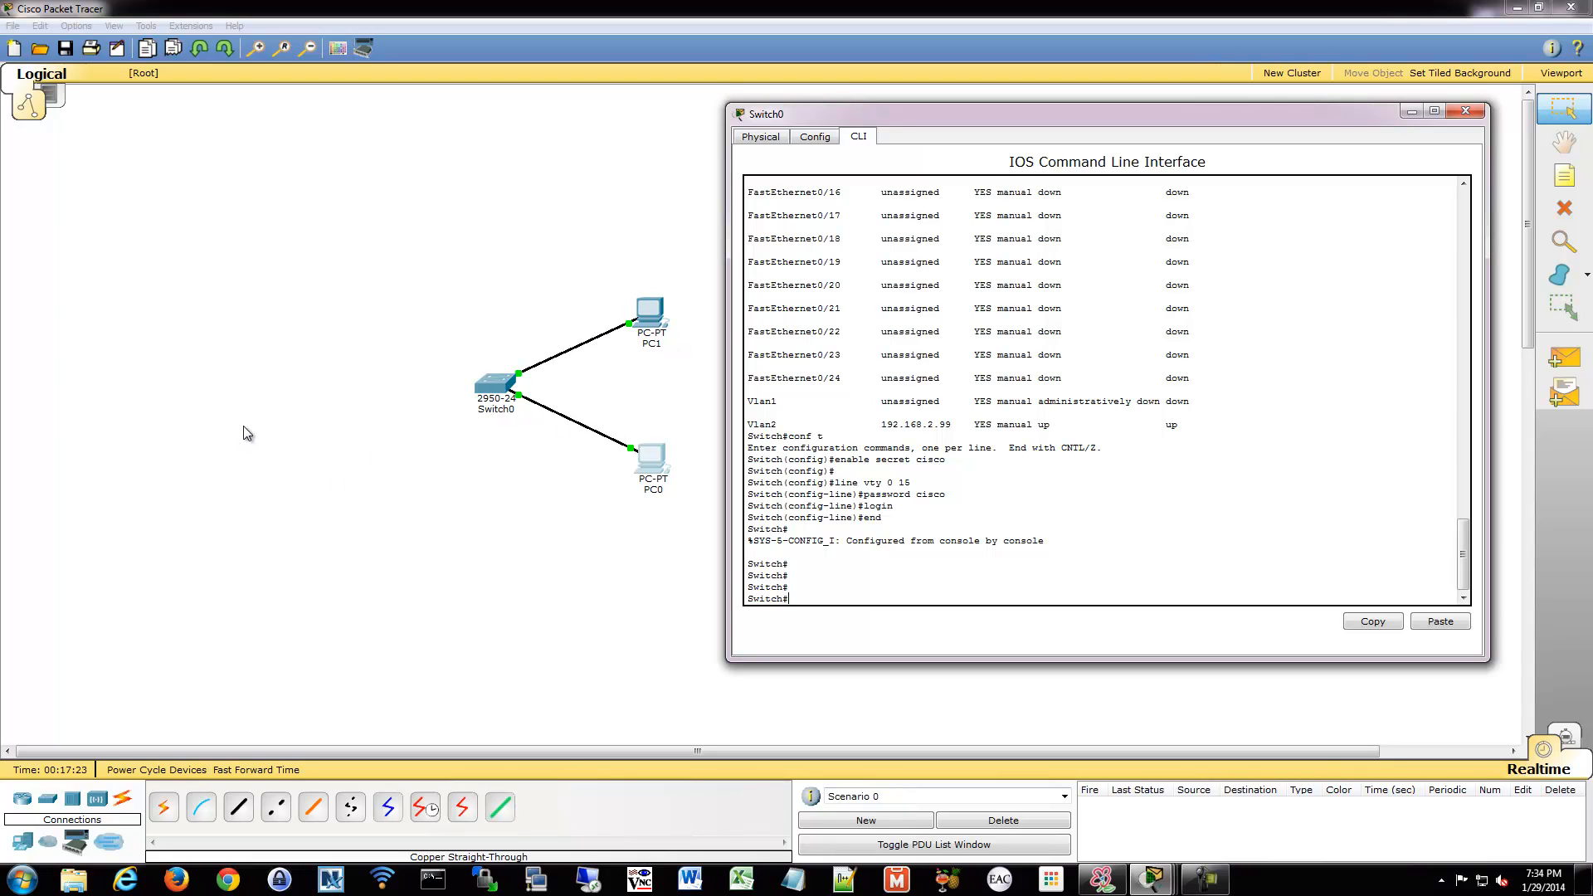
{"action": "mouse_move", "coordinate": [357, 372]}
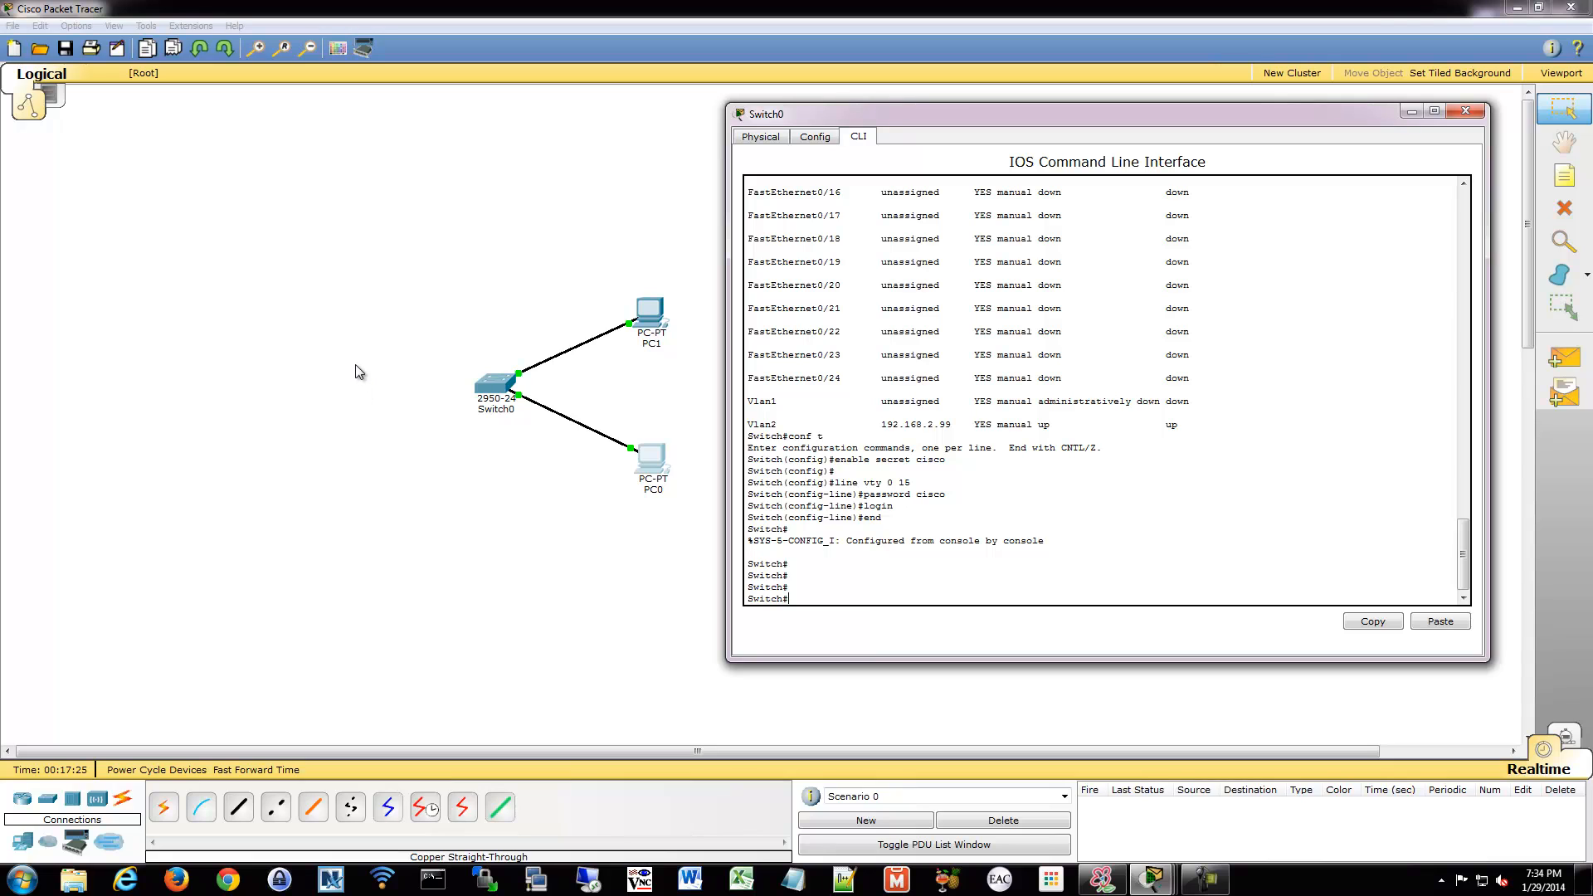